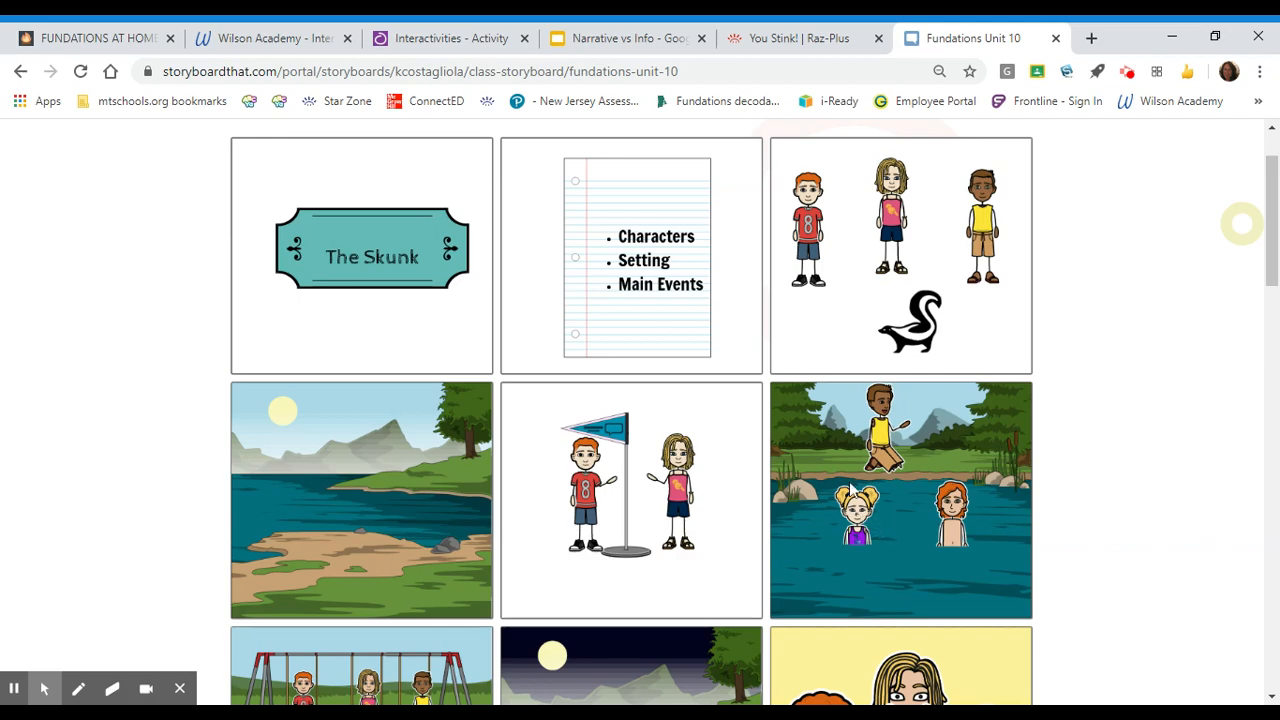
mouse_move(895, 360)
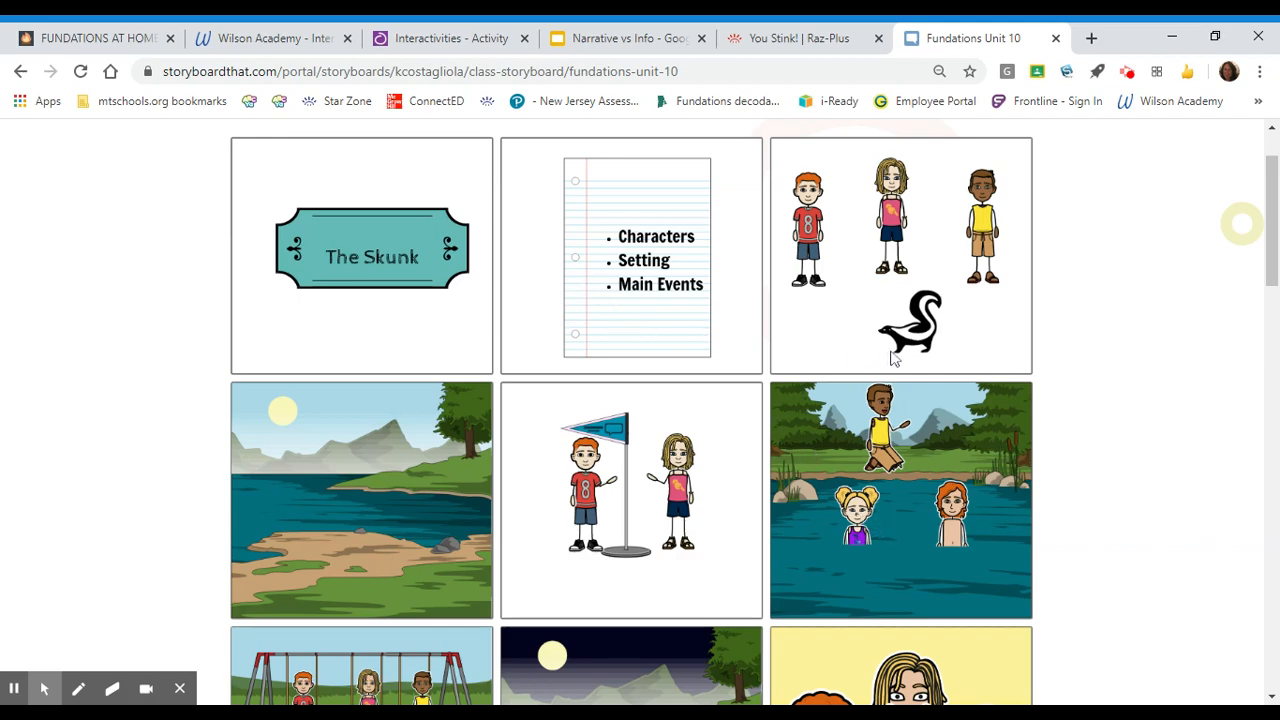
- View the cartoon-versus-real-skunk slide in Narrative vs Info, then return to You Stink!
scroll("down", 3)
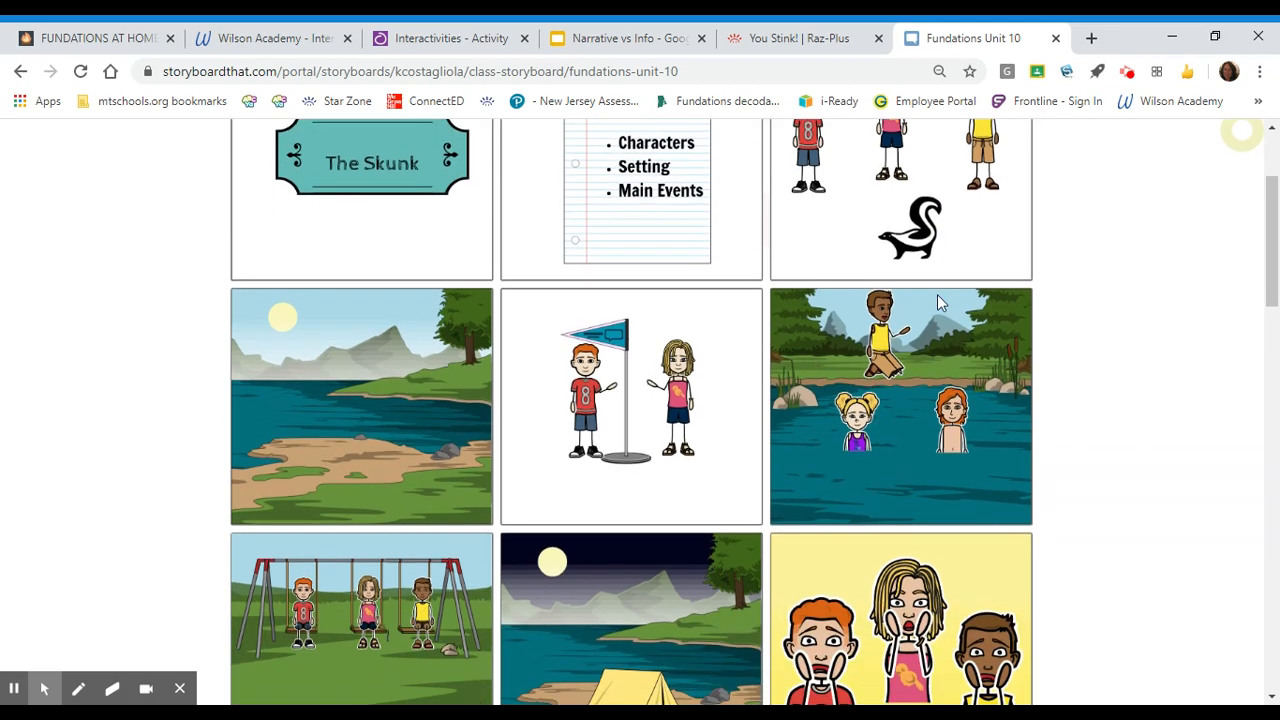
mouse_move(920, 345)
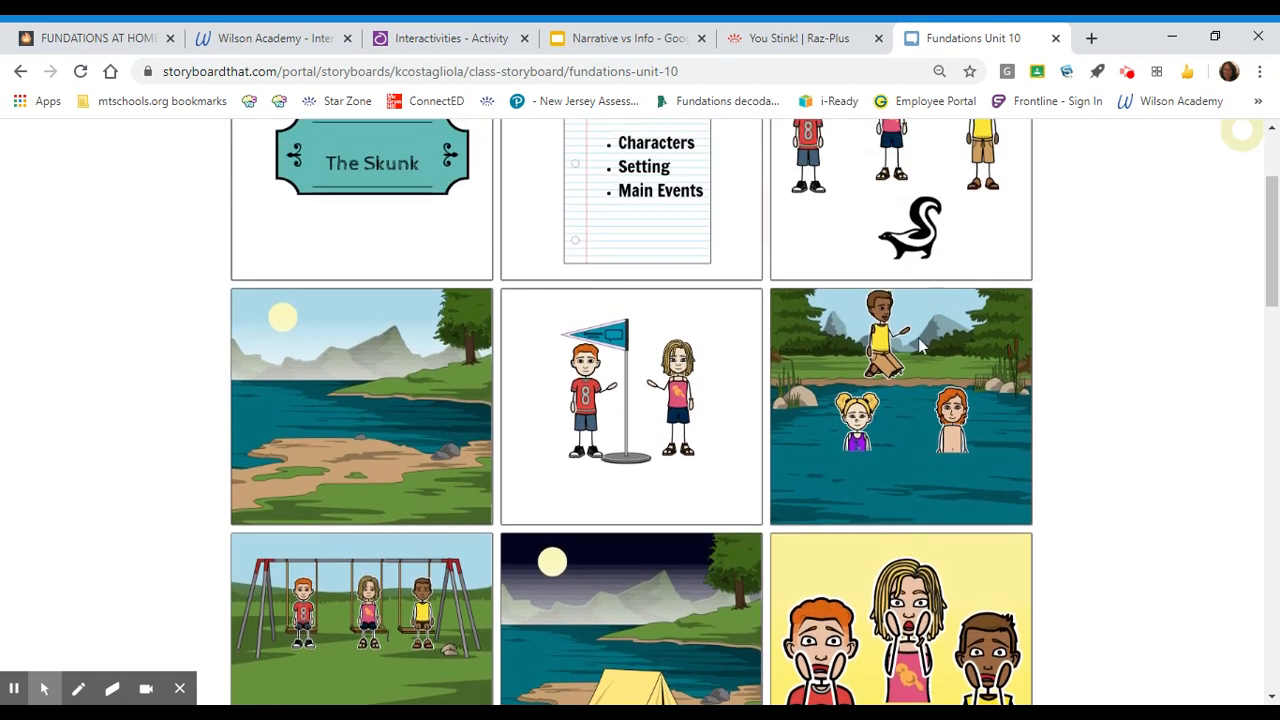
mouse_move(948, 368)
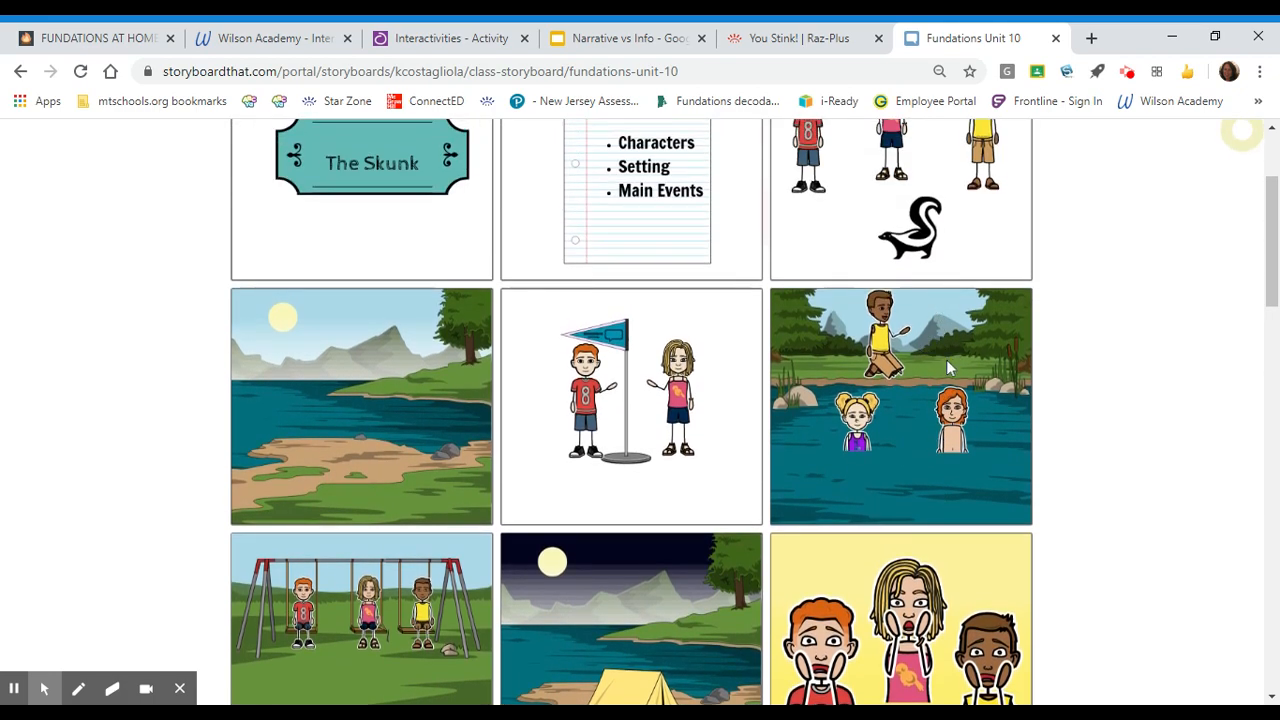
scroll("down", 3)
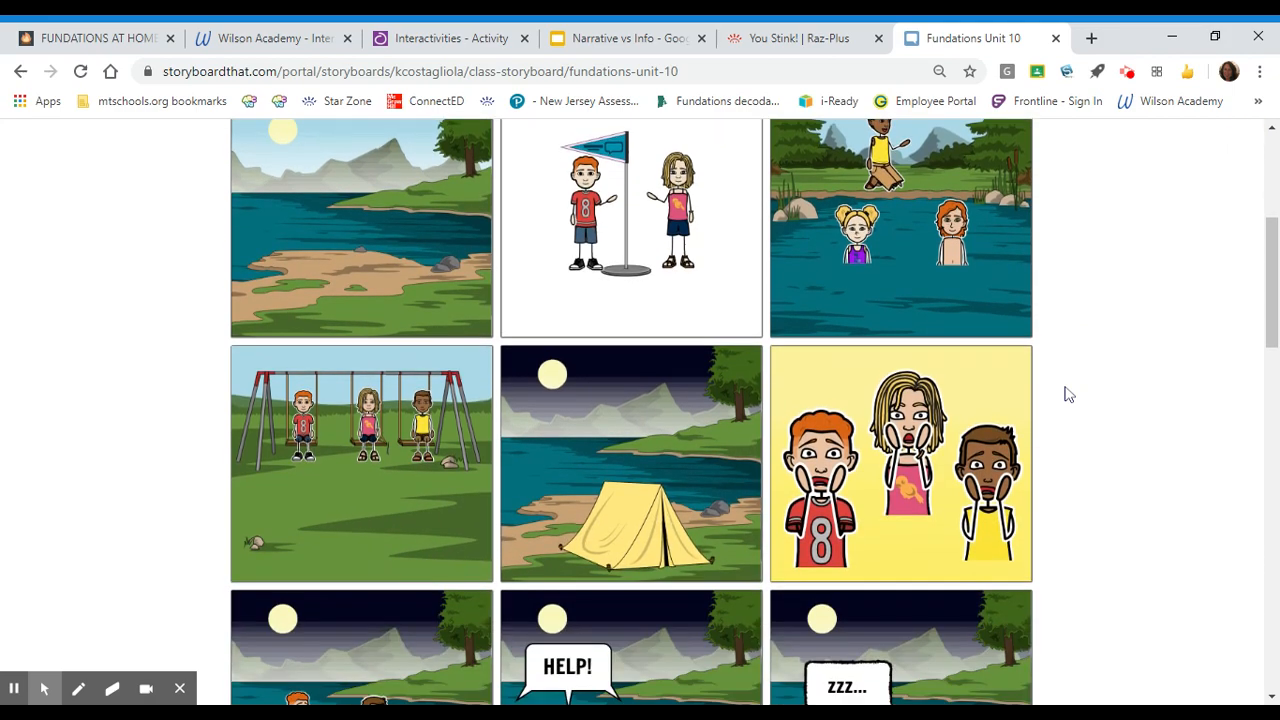
scroll("down", 3)
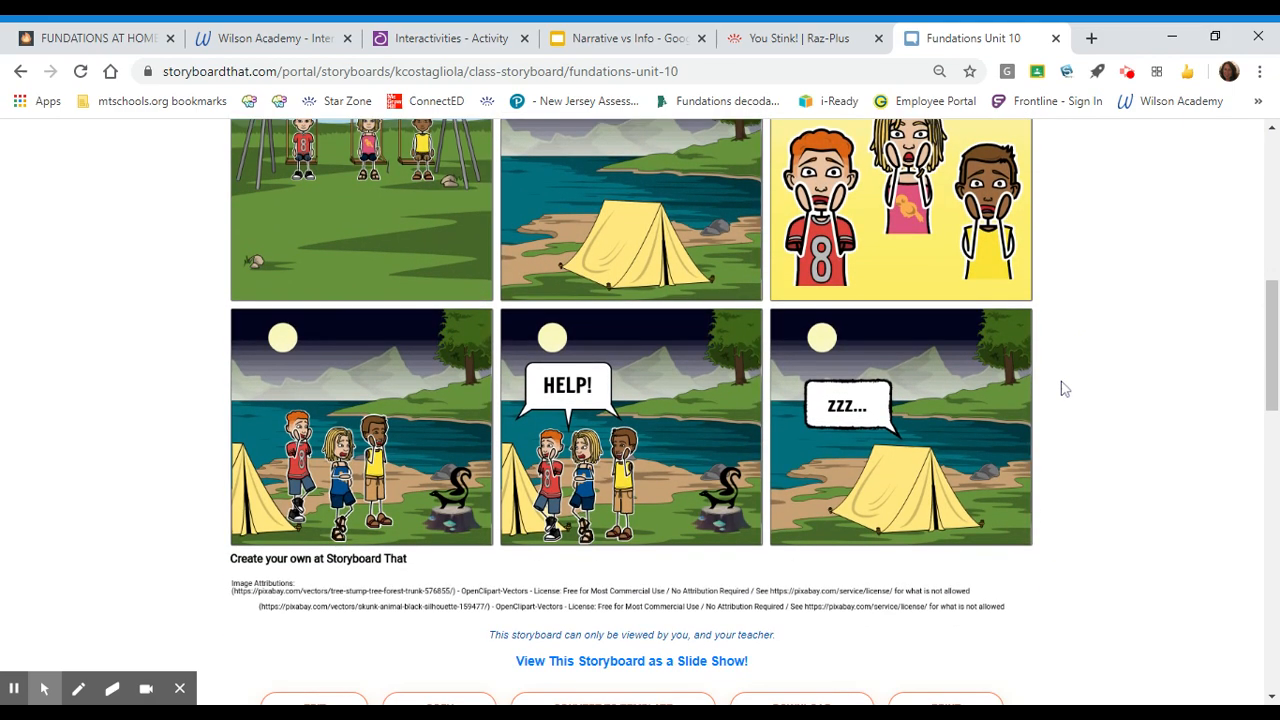
scroll("up", 3)
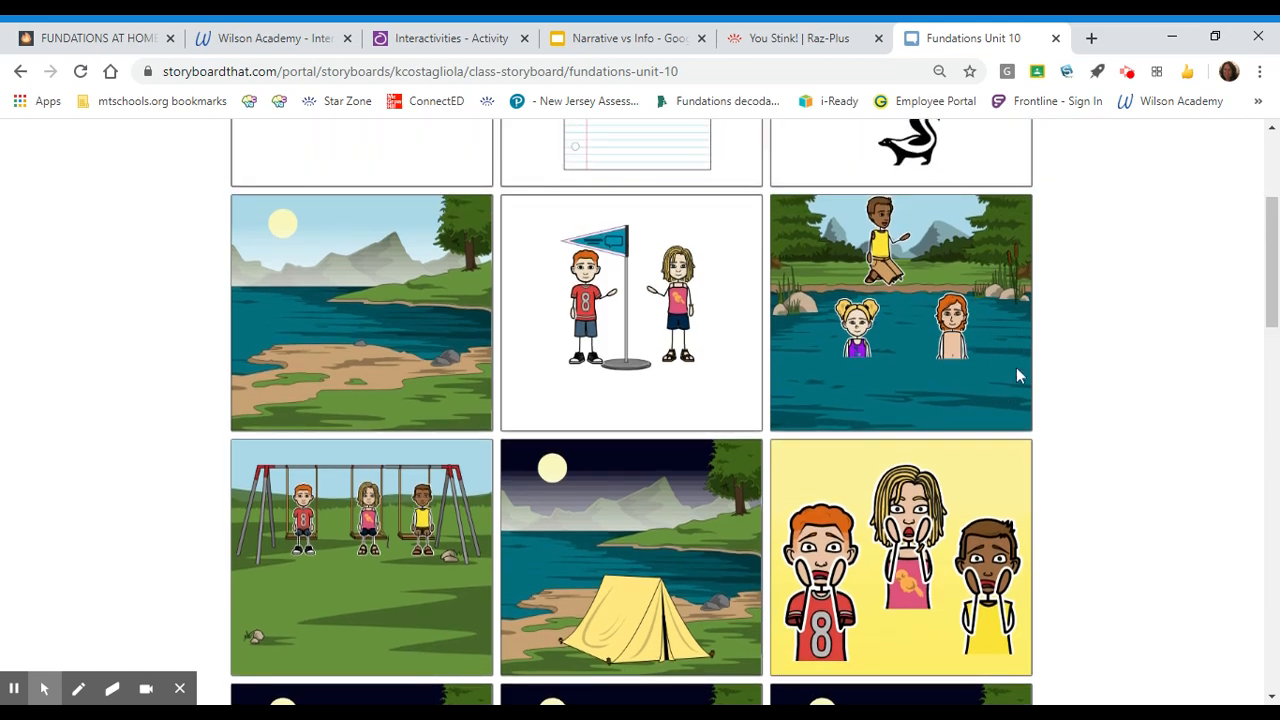
mouse_move(1004, 366)
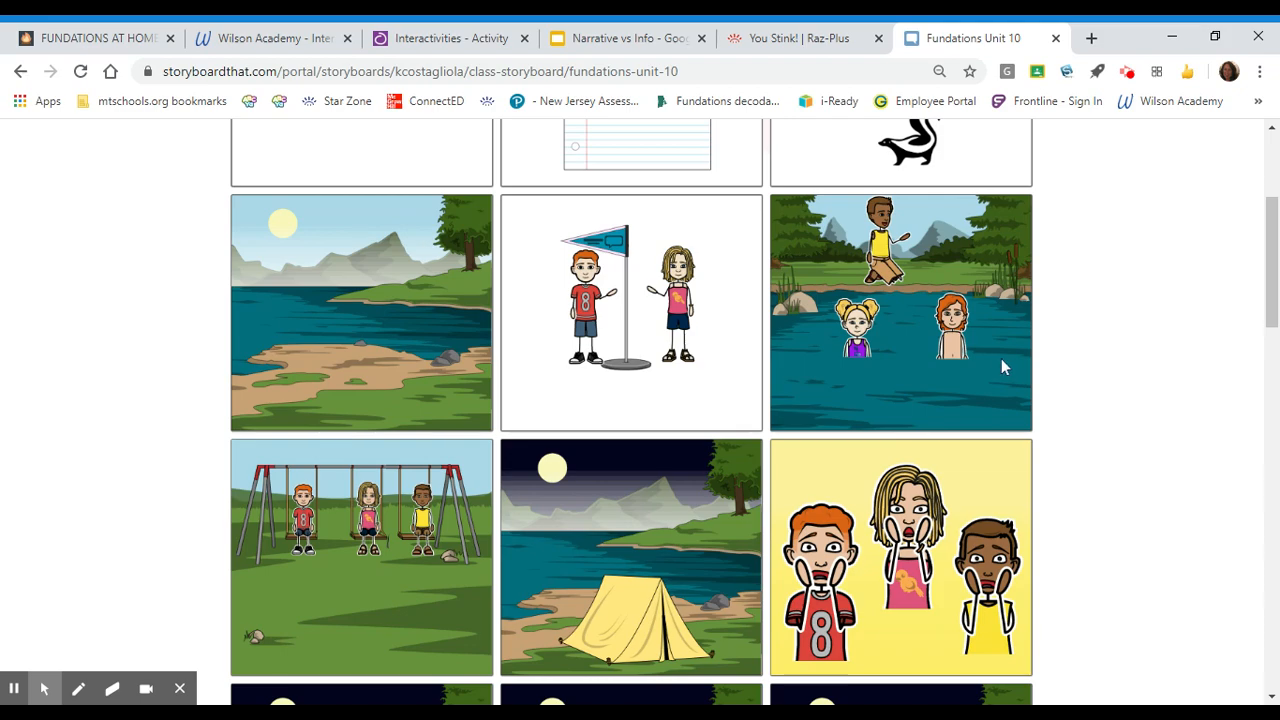
mouse_move(969, 390)
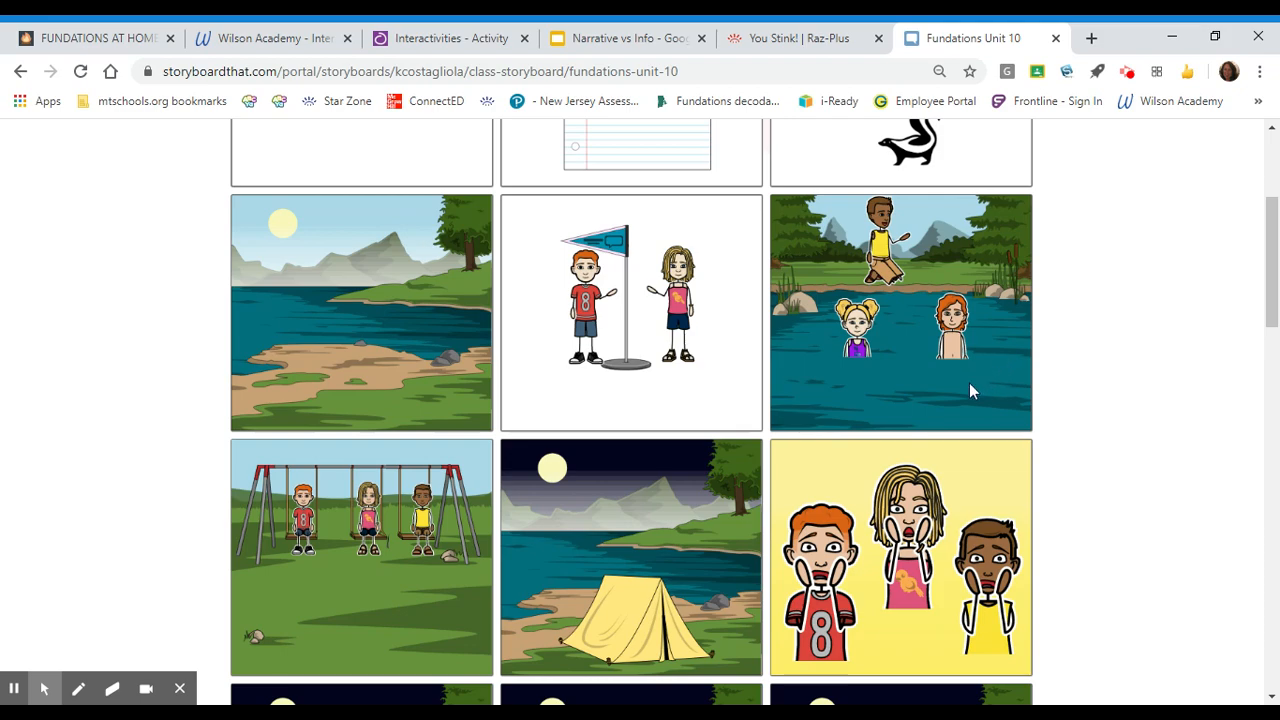
mouse_move(922, 412)
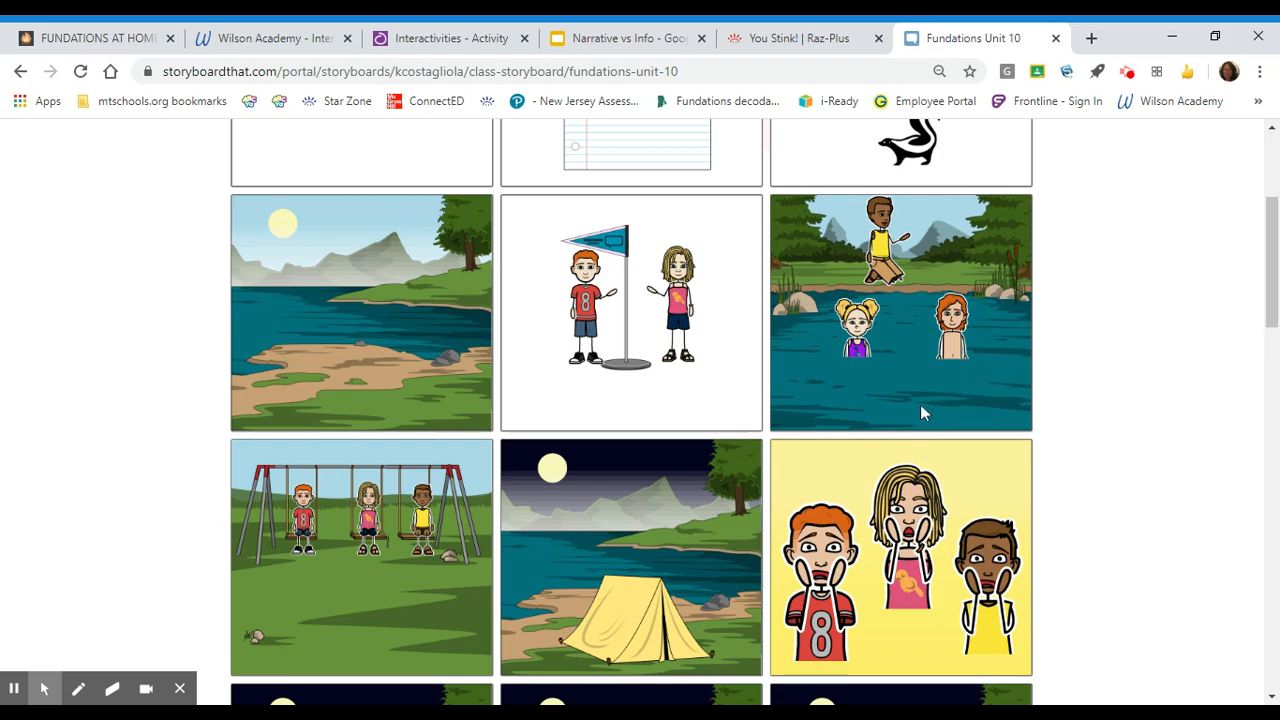
mouse_move(908, 466)
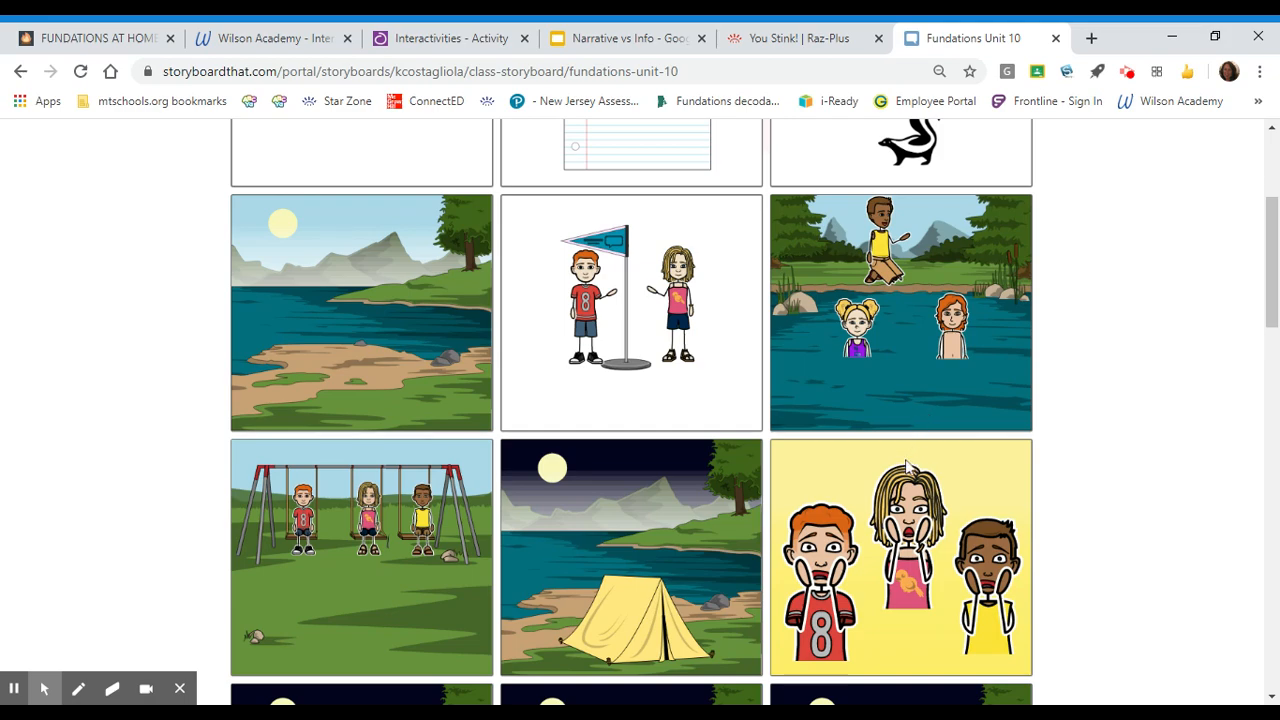
scroll("down", 3)
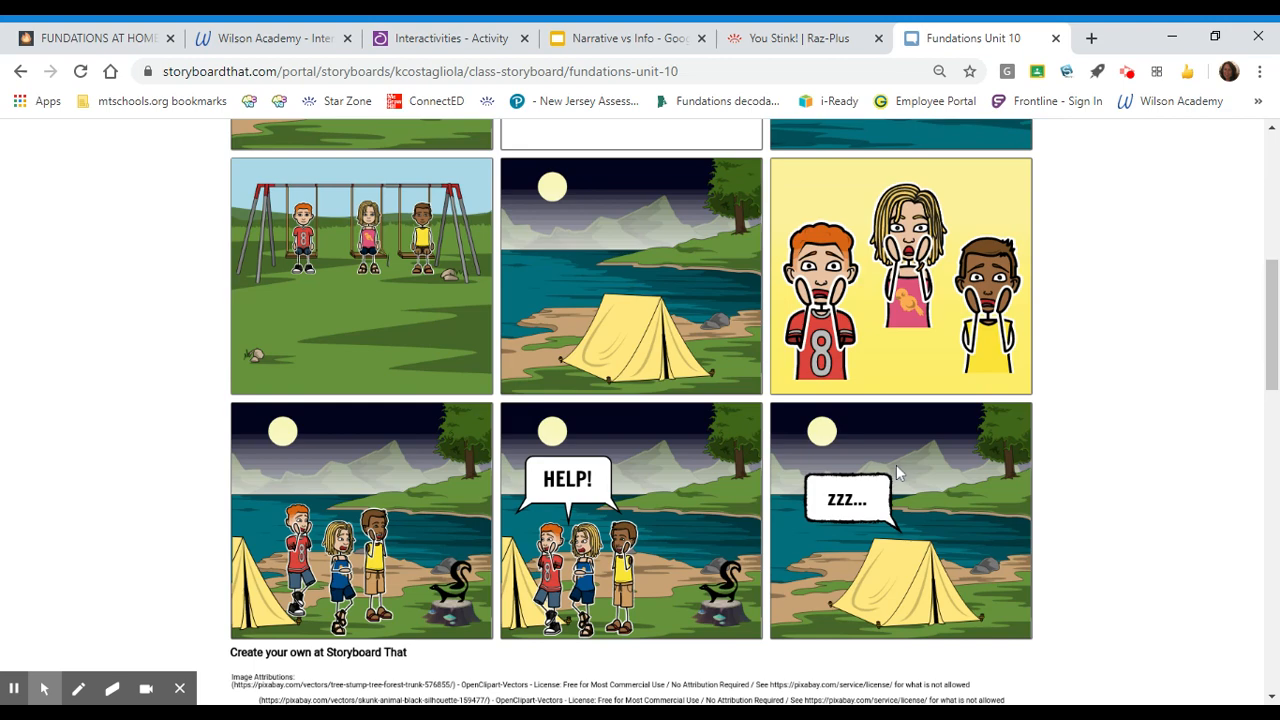
scroll("up", 3)
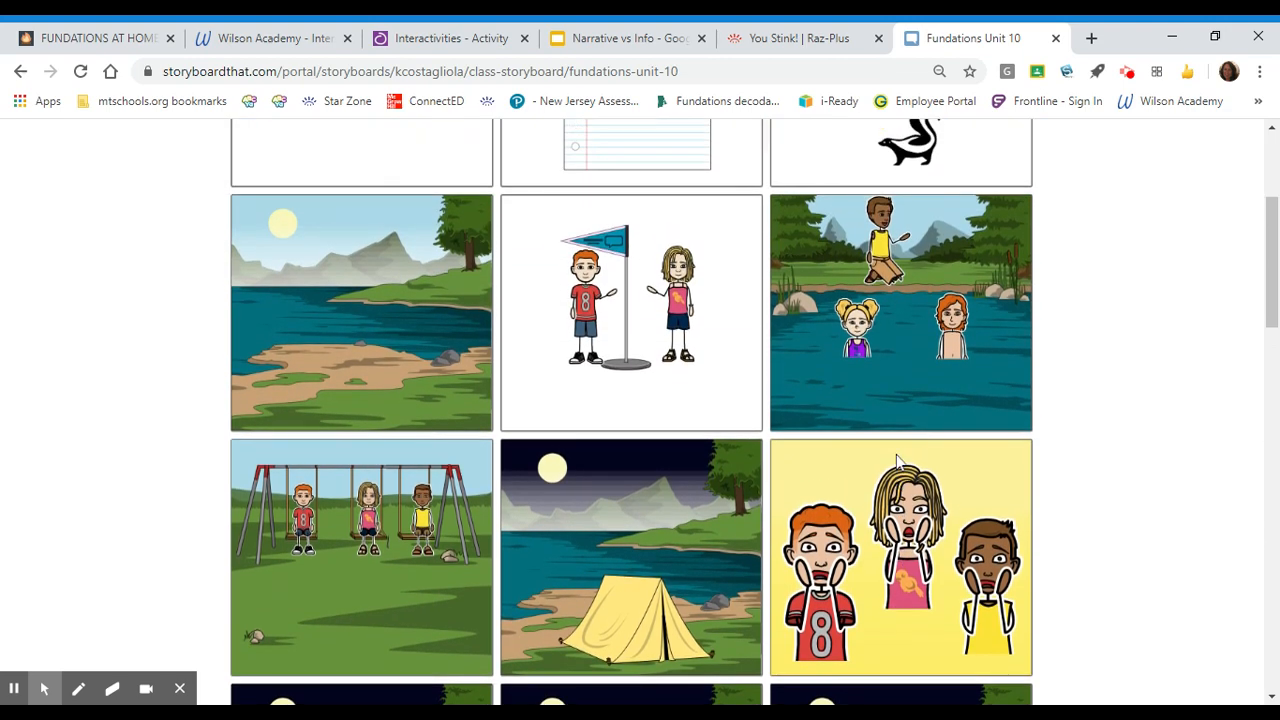
scroll("up", 3)
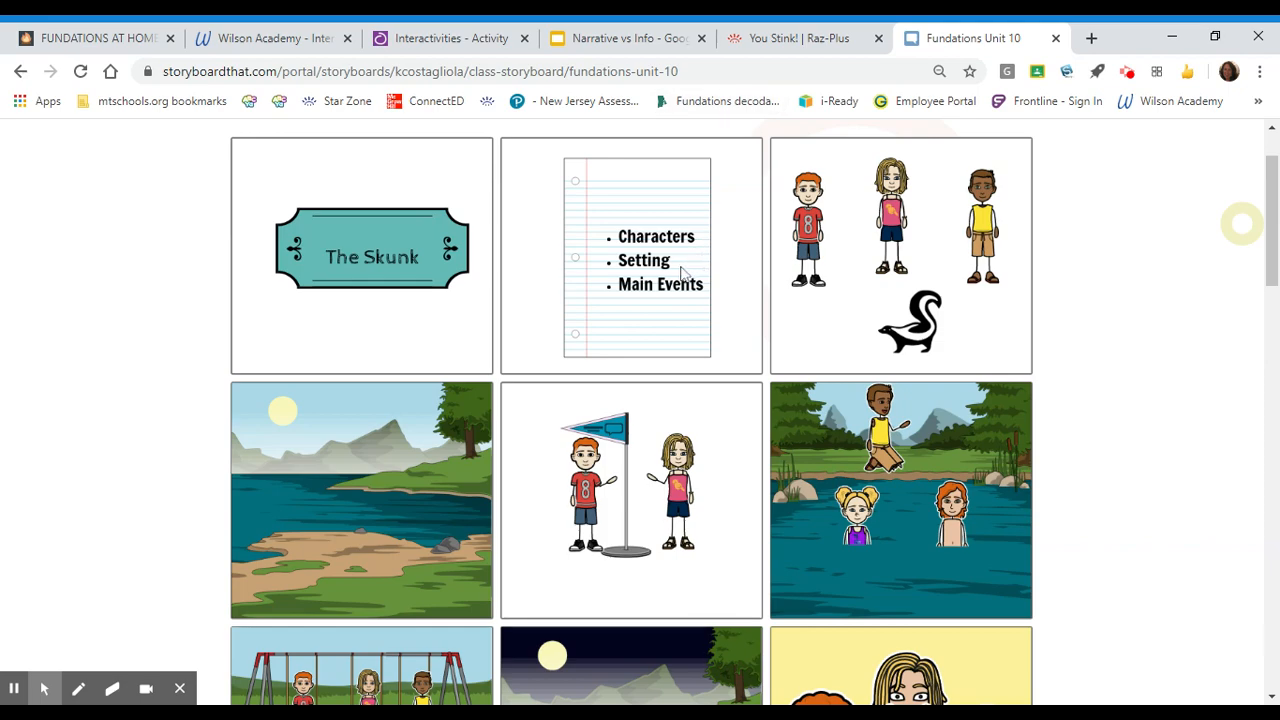
mouse_move(678, 362)
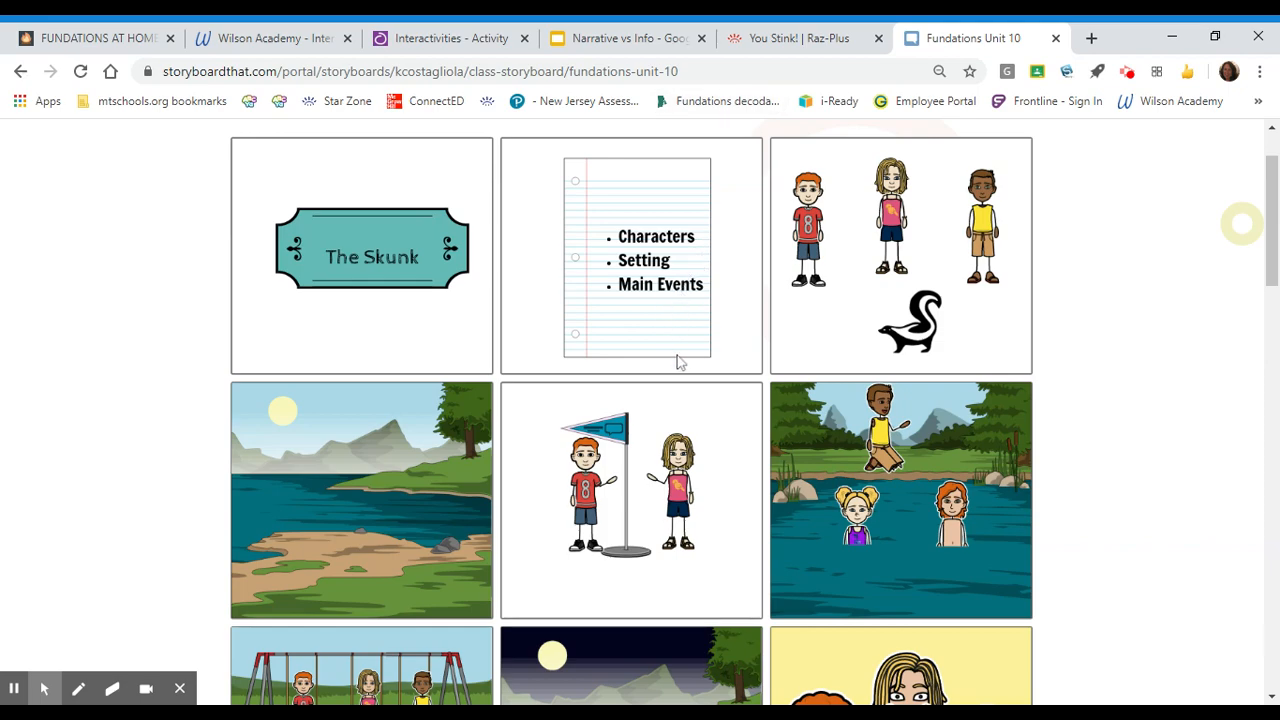
scroll("down", 3)
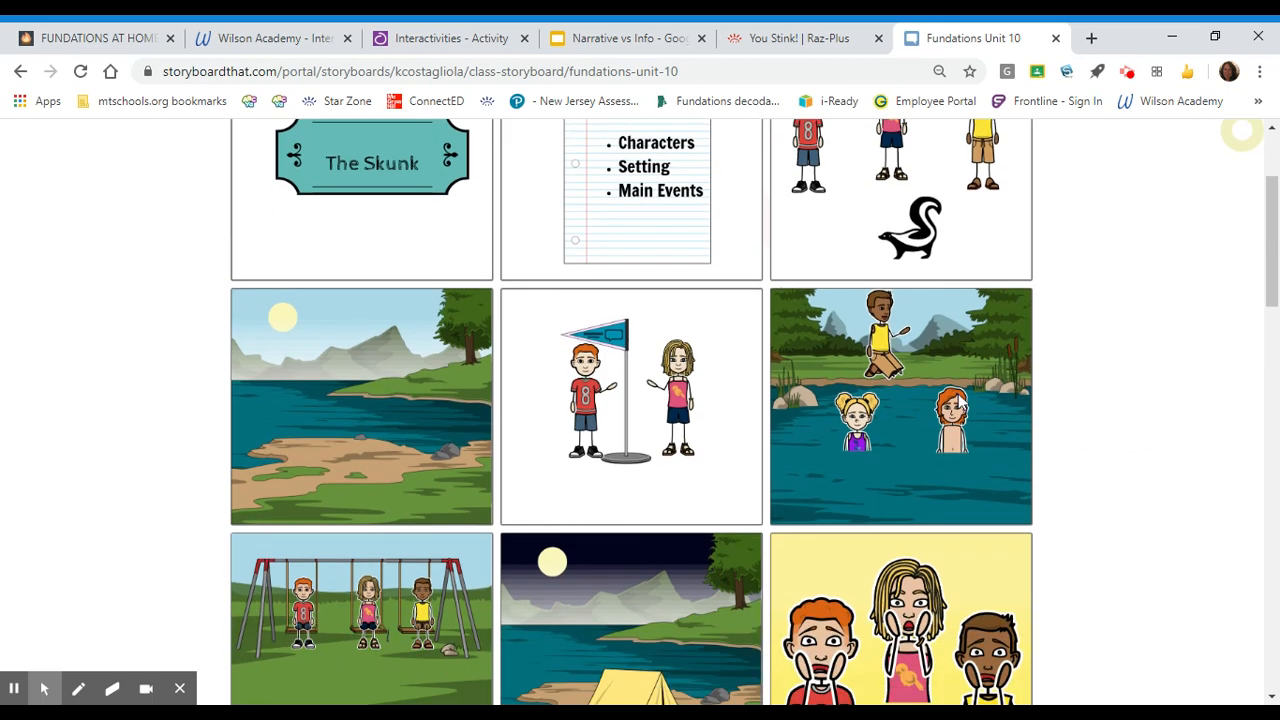
mouse_move(983, 407)
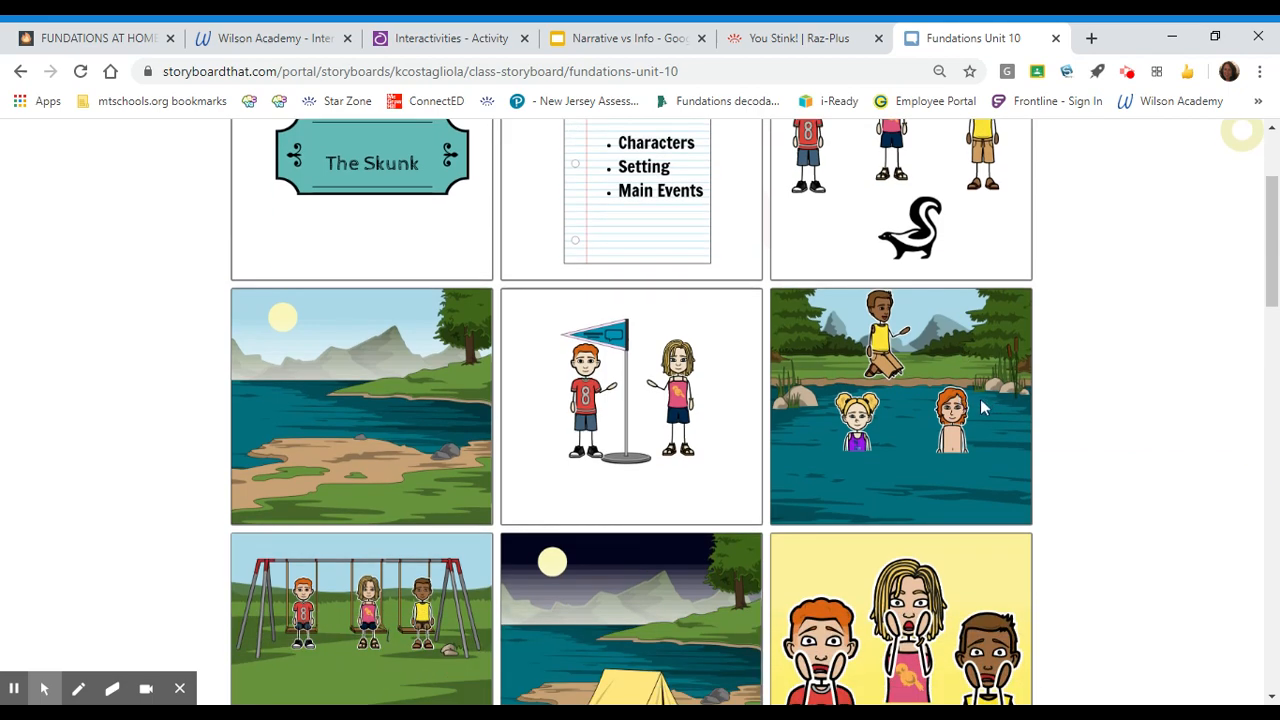
mouse_move(935, 410)
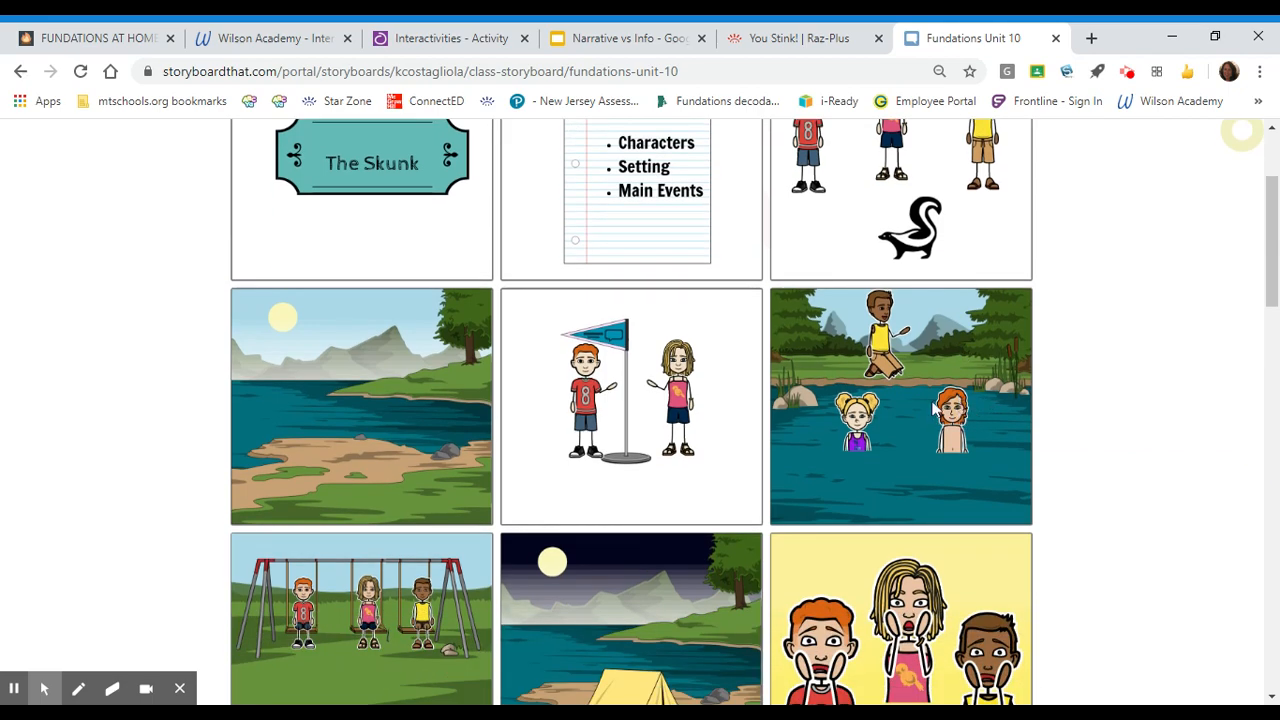
scroll("up", 3)
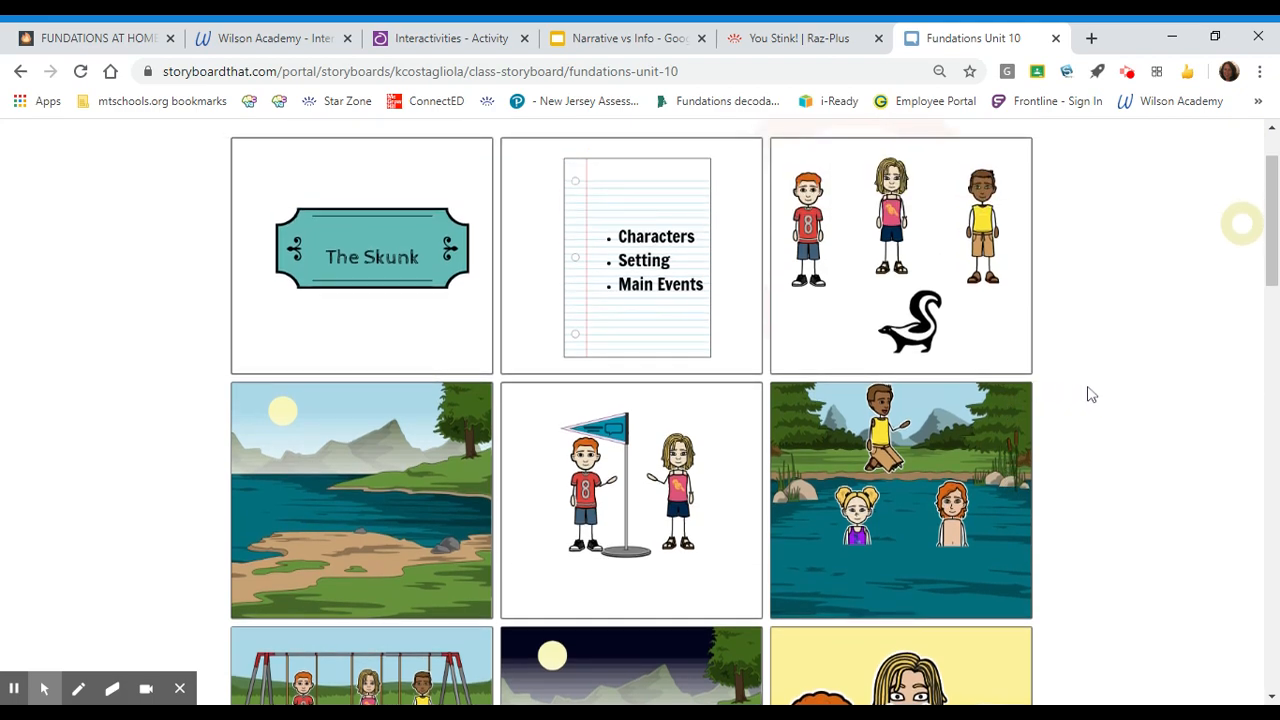
mouse_move(1120, 401)
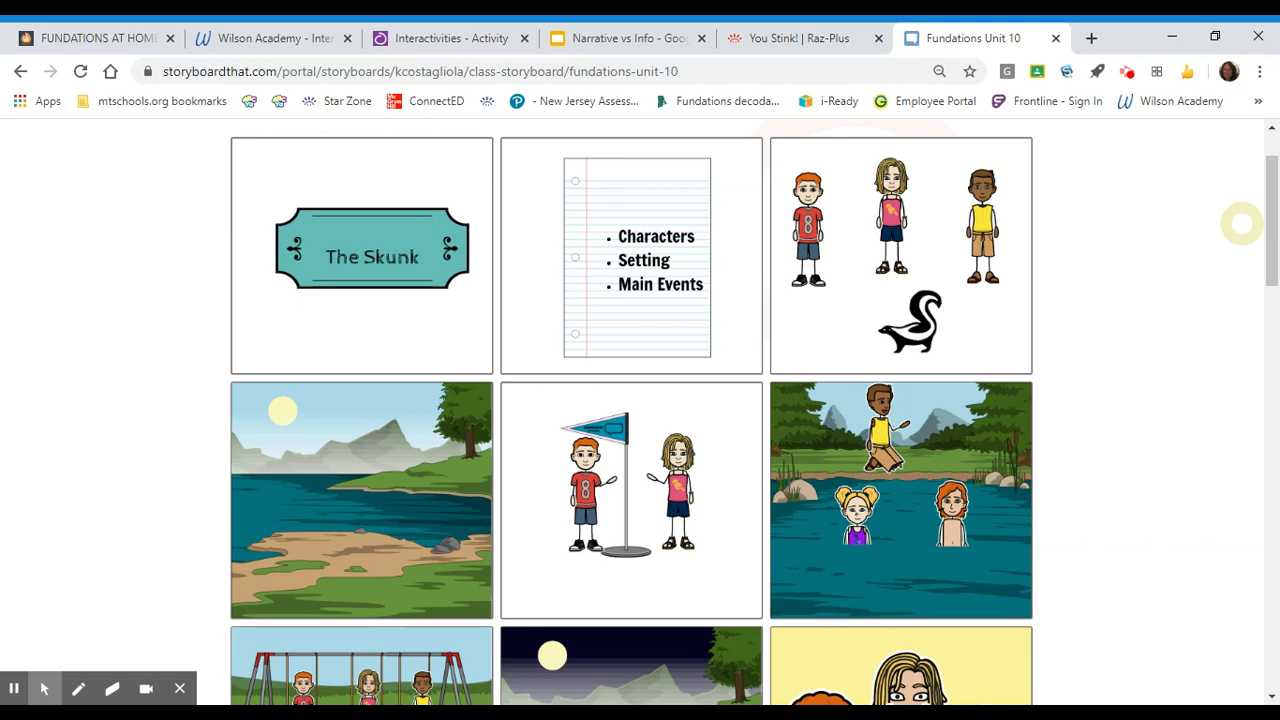
mouse_move(1097, 377)
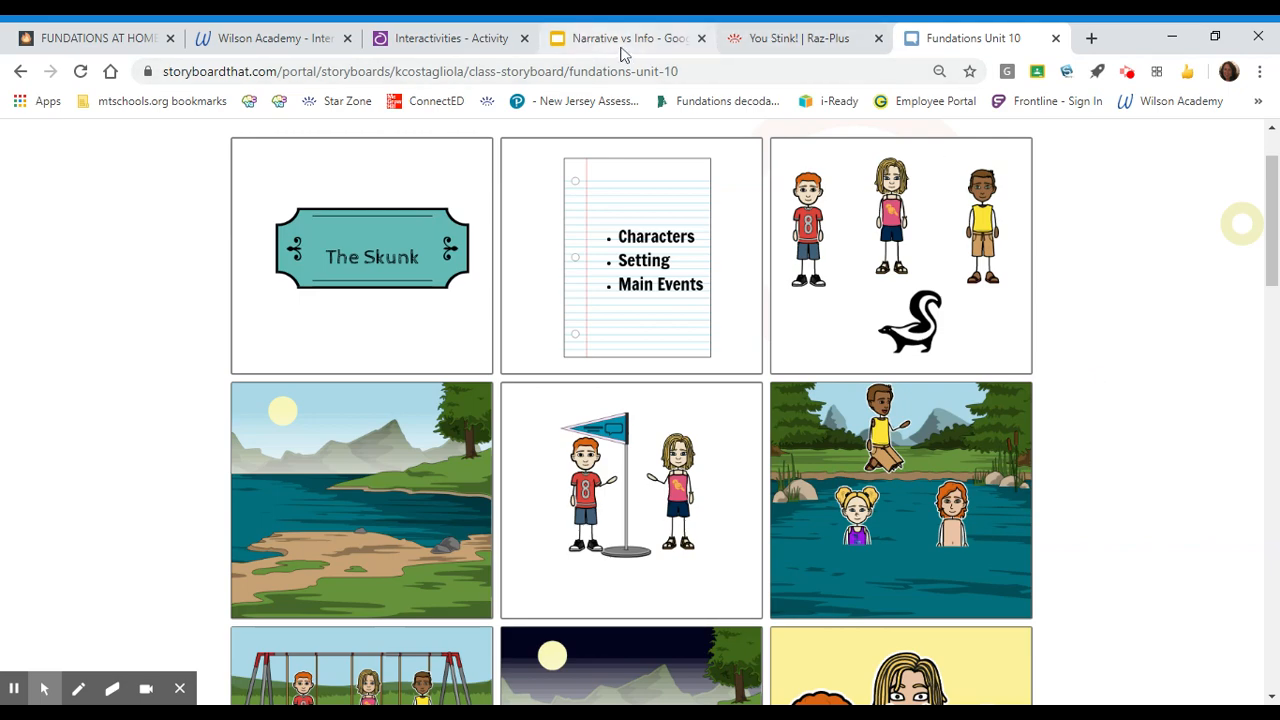
left_click(627, 38)
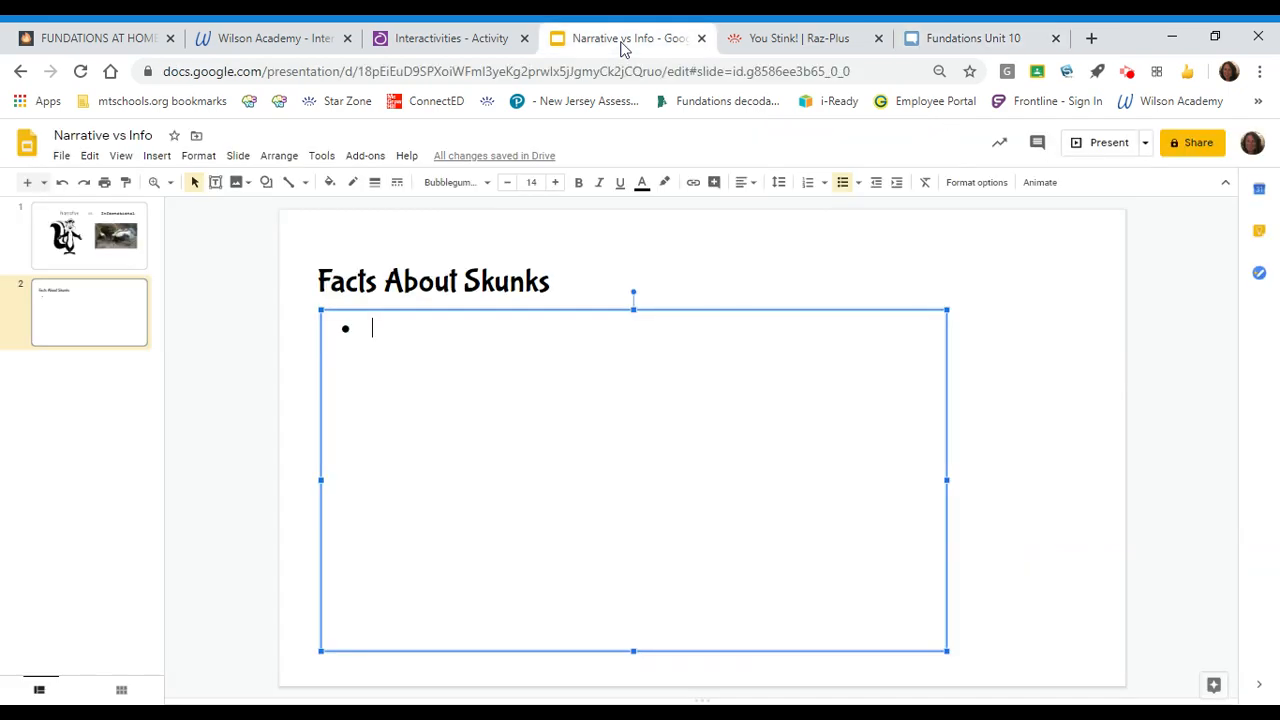
left_click(89, 236)
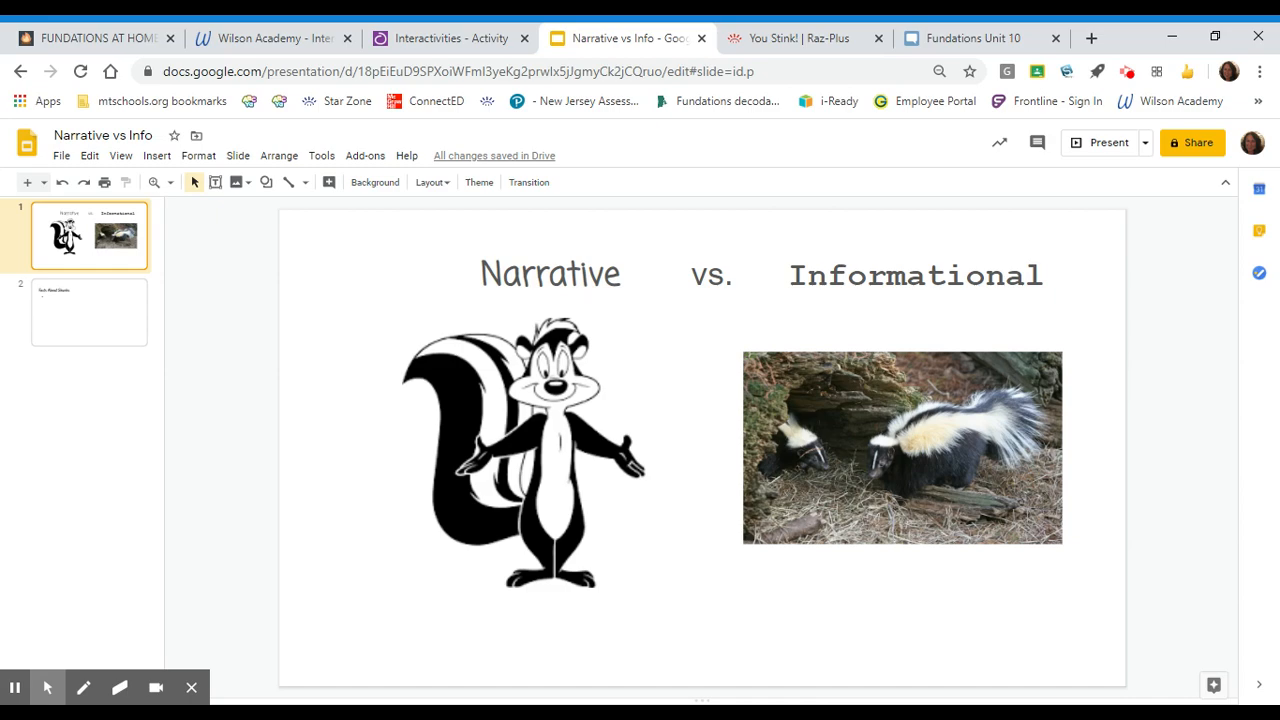
mouse_move(545, 306)
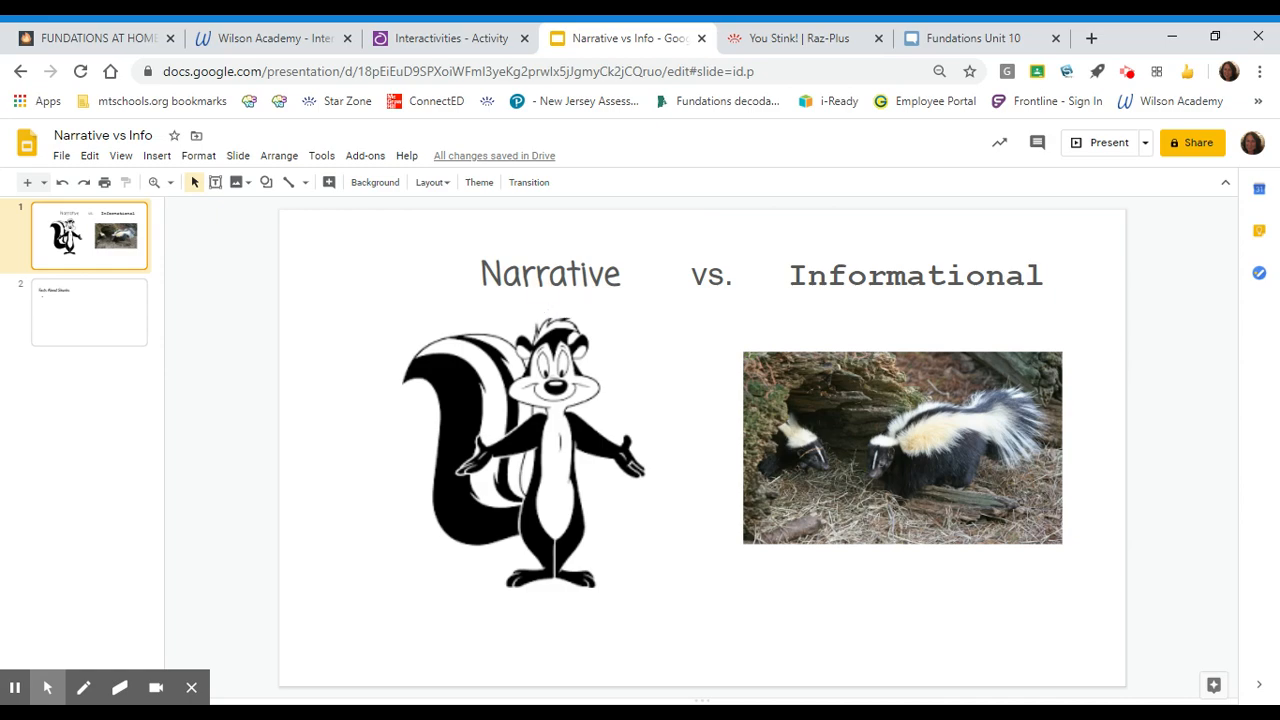
mouse_move(428, 319)
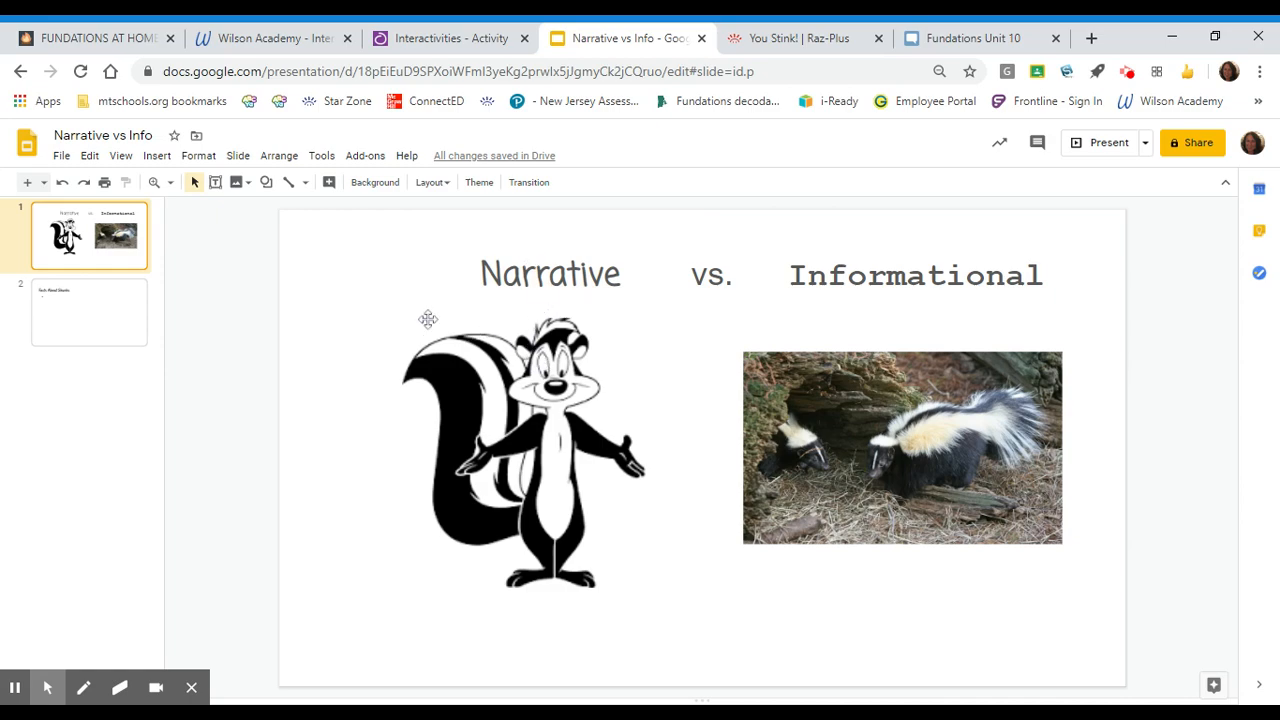
mouse_move(428, 319)
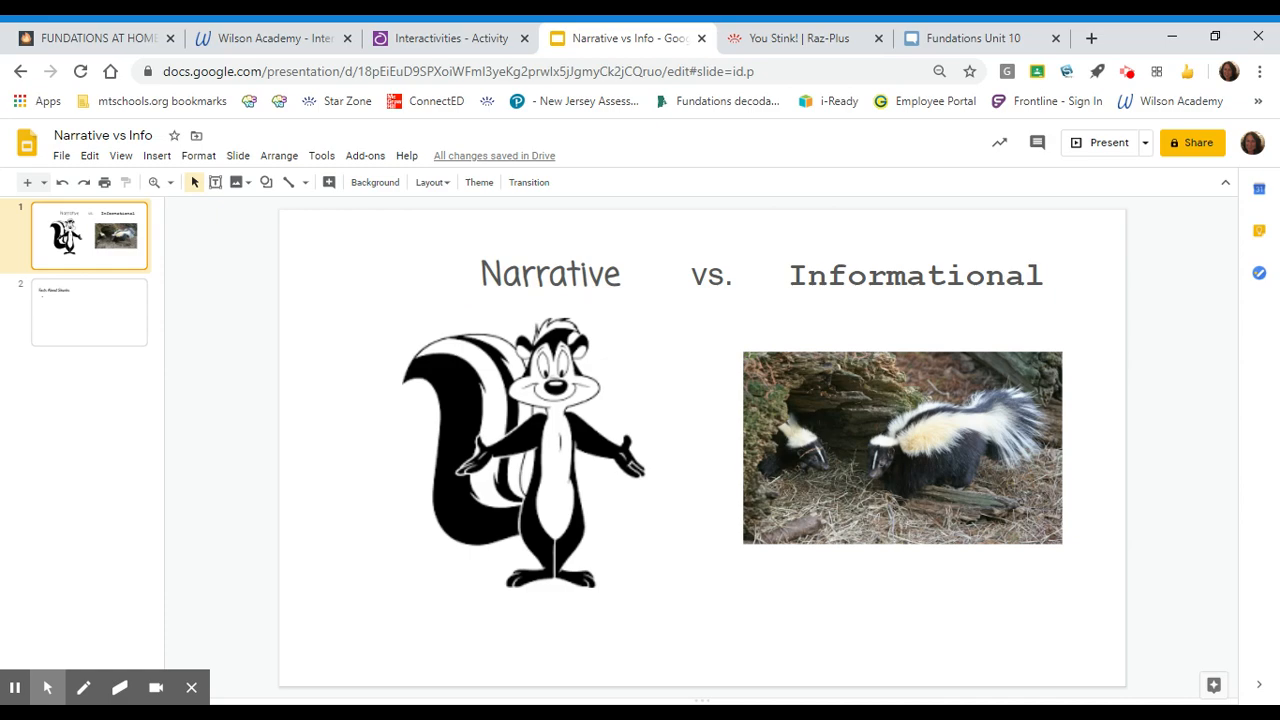
mouse_move(555, 338)
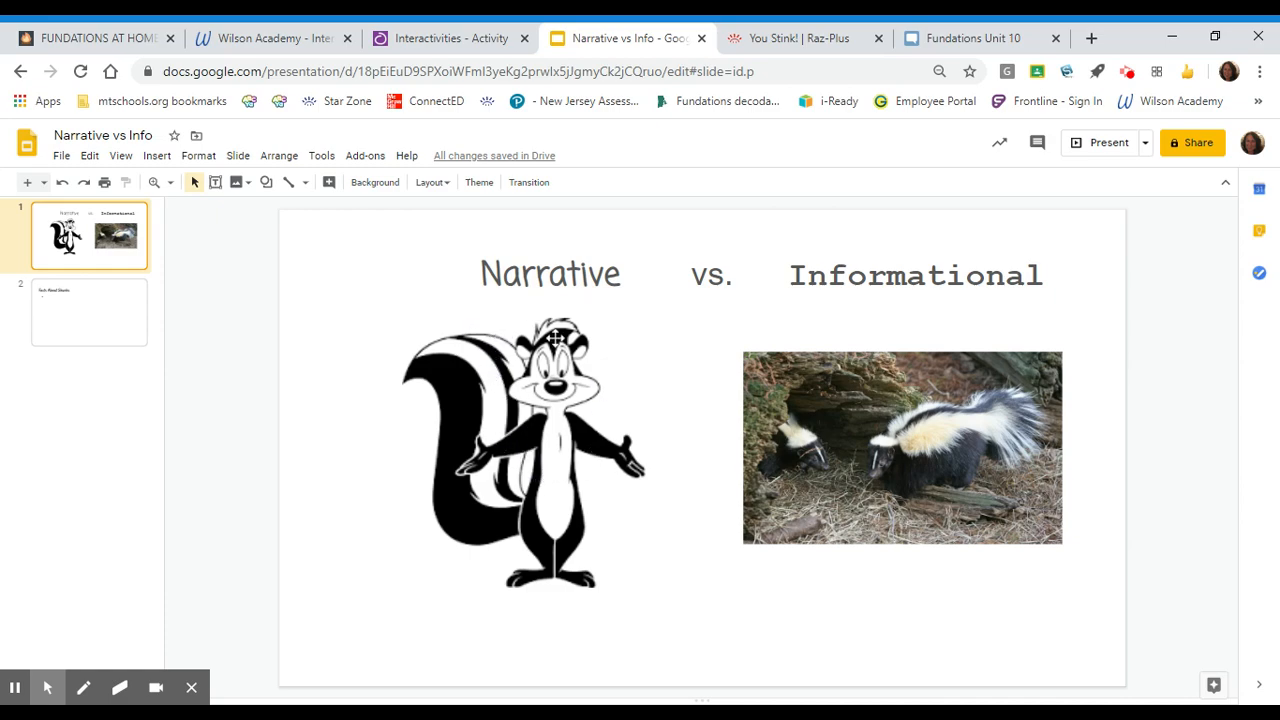
mouse_move(688, 569)
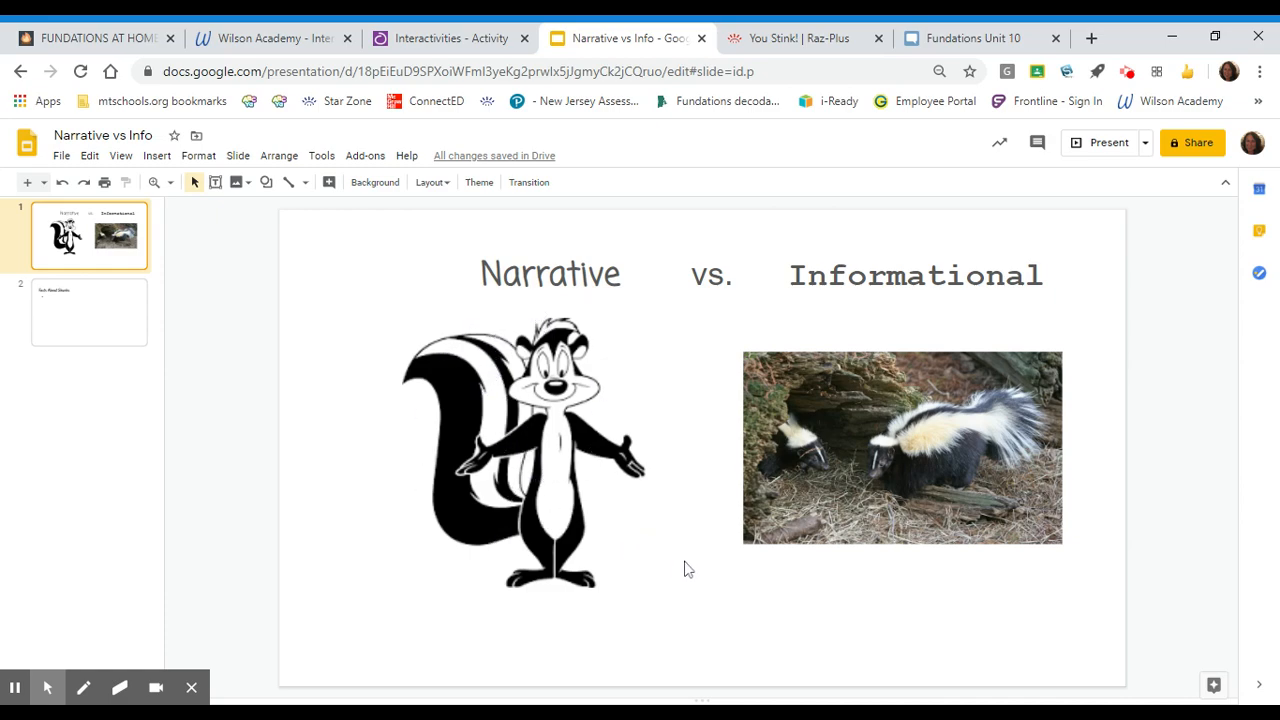
mouse_move(627, 473)
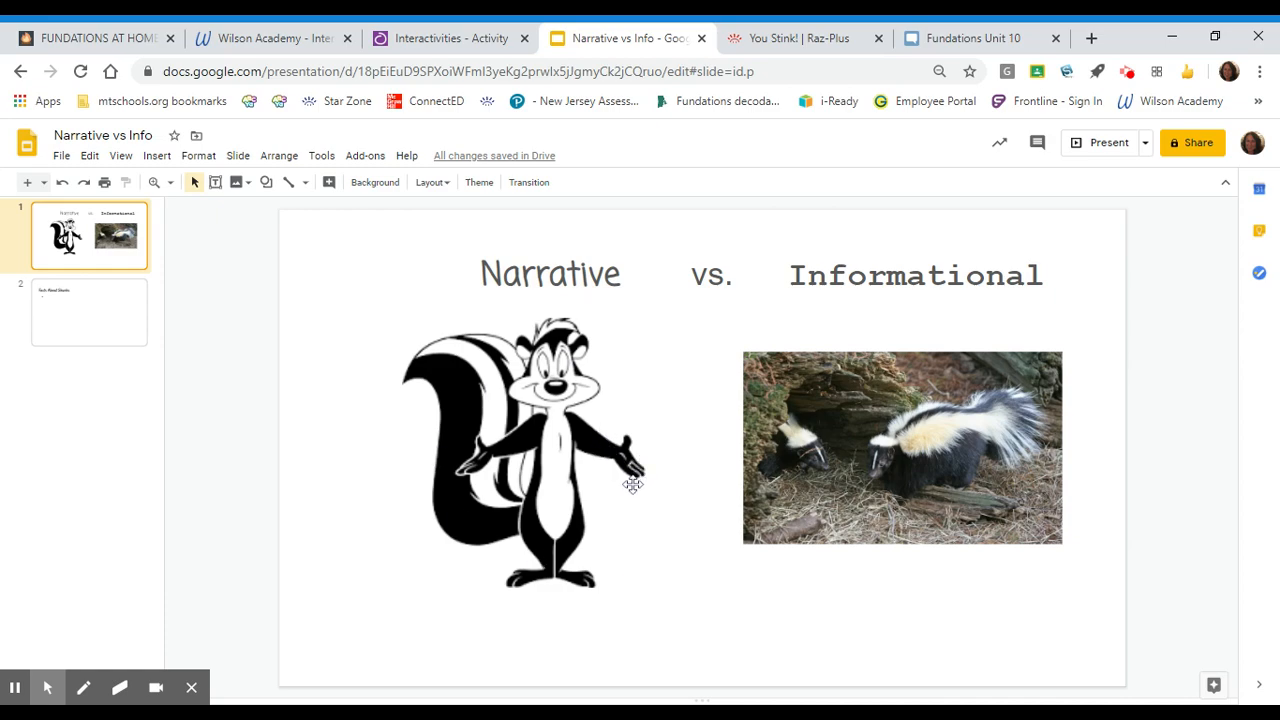
mouse_move(911, 416)
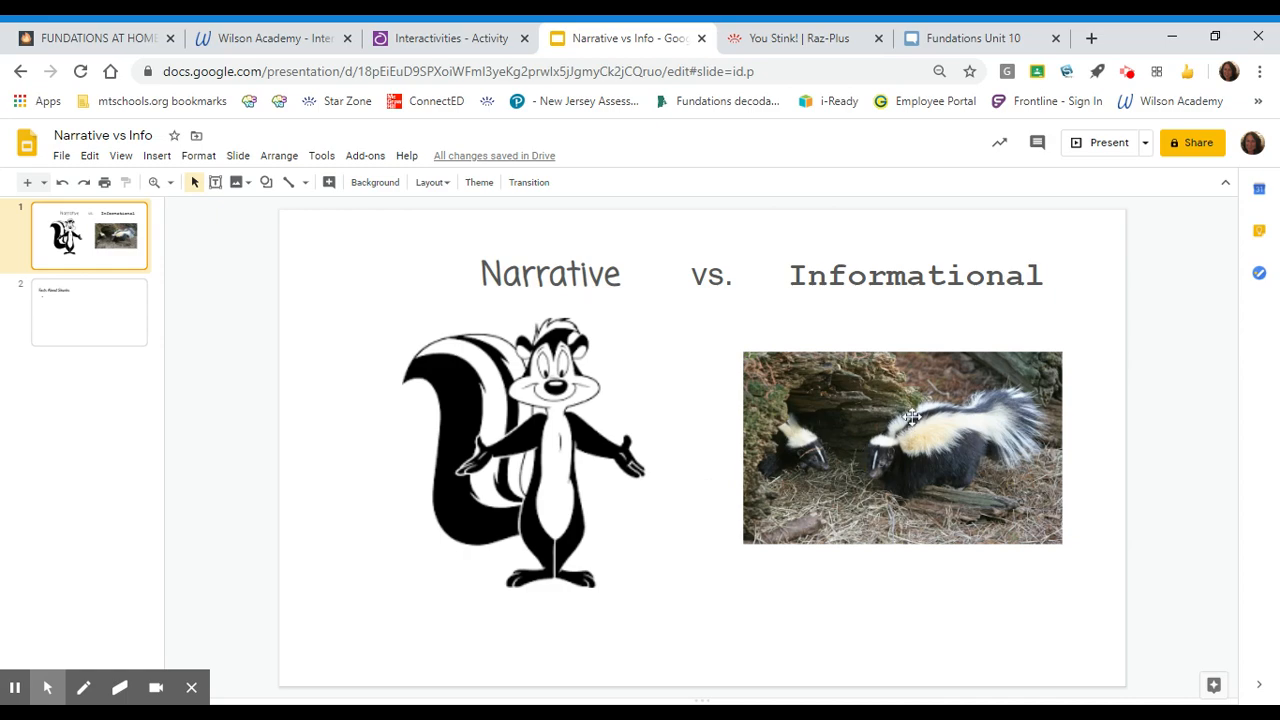
mouse_move(890, 390)
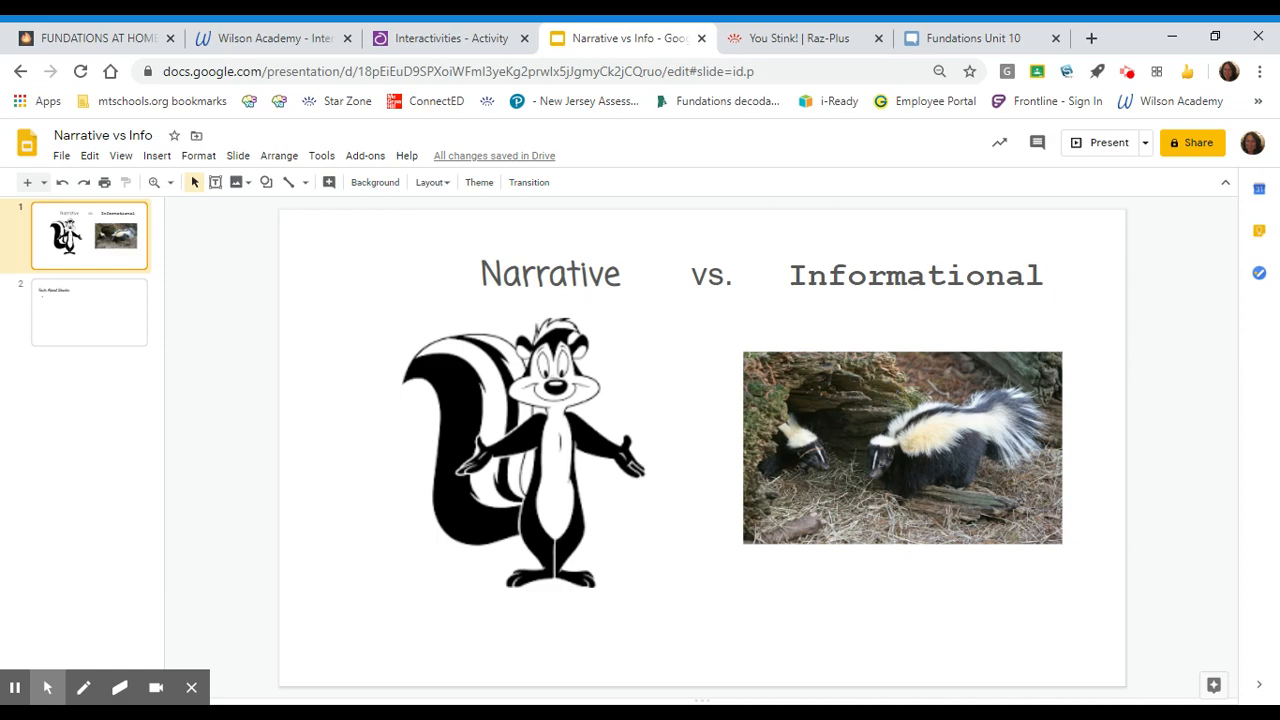
mouse_move(898, 428)
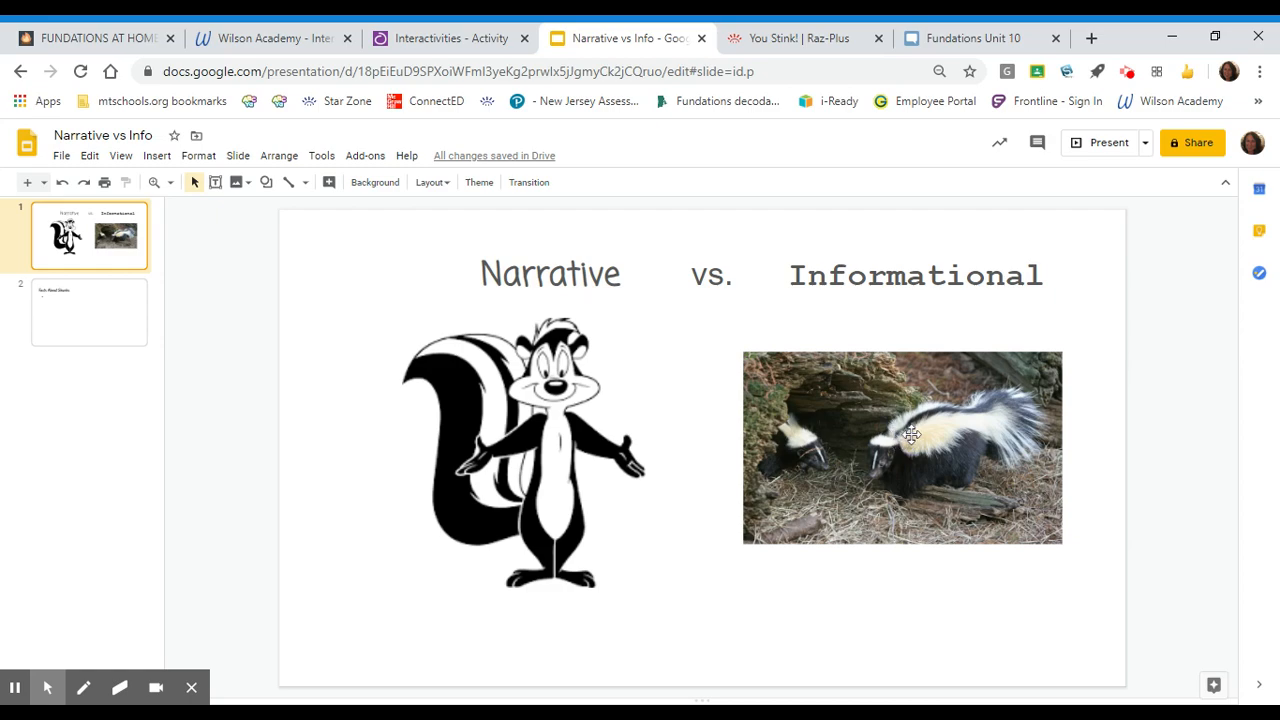
mouse_move(819, 406)
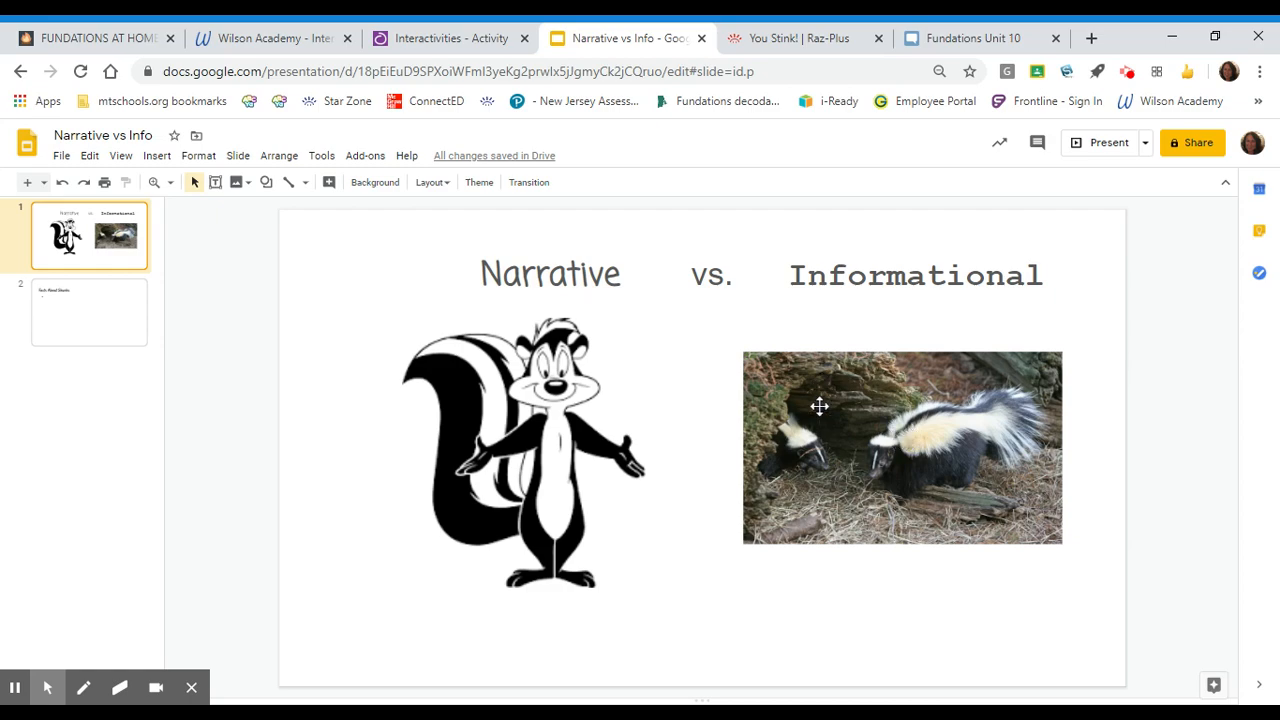
mouse_move(864, 357)
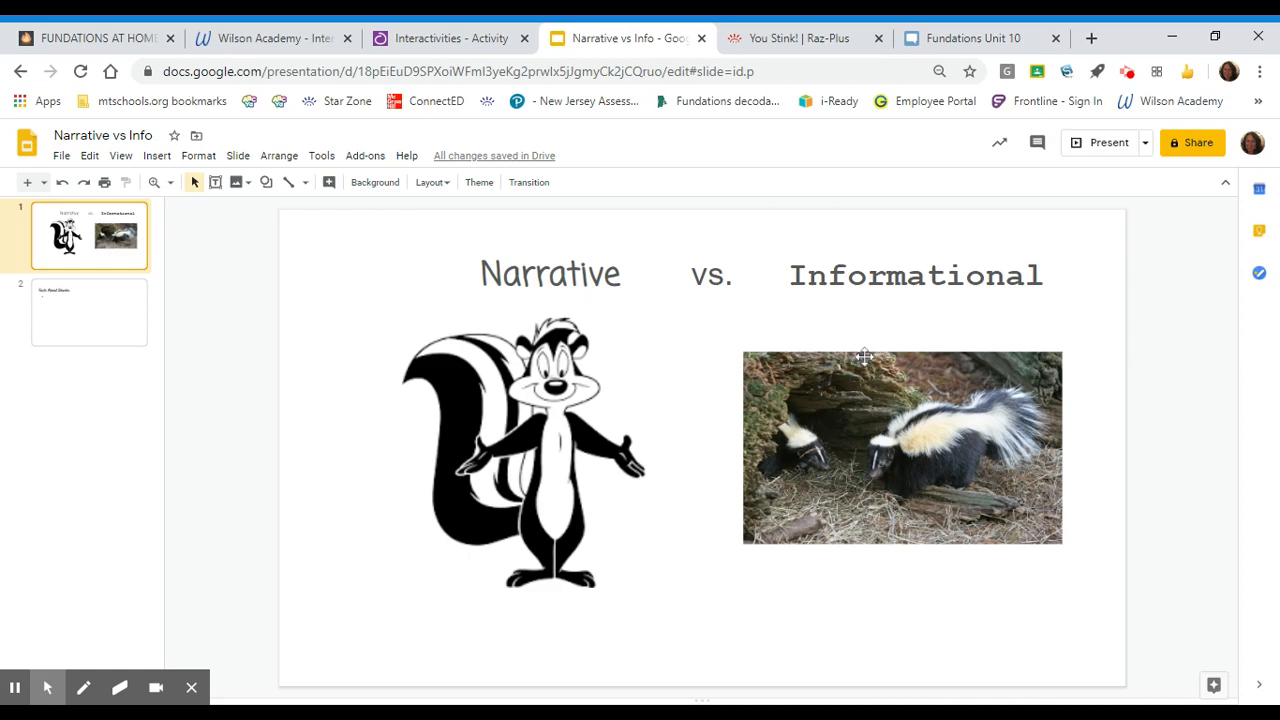
left_click(797, 38)
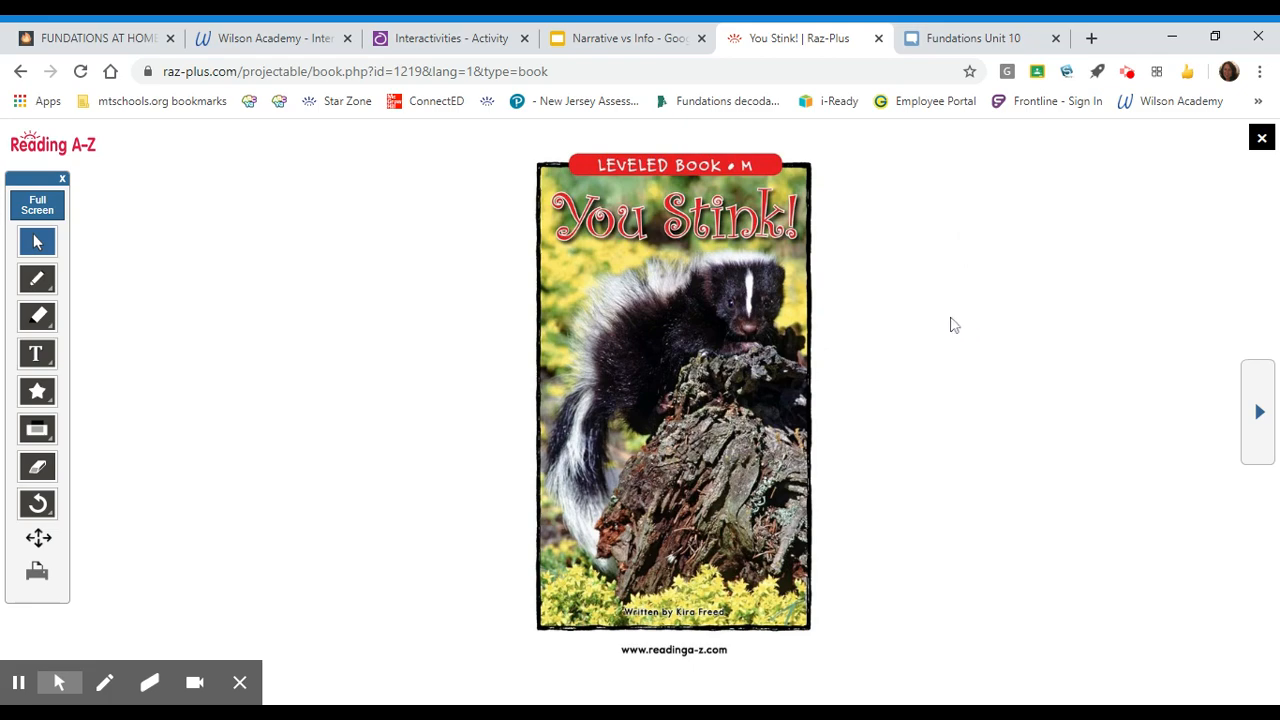
mouse_move(994, 329)
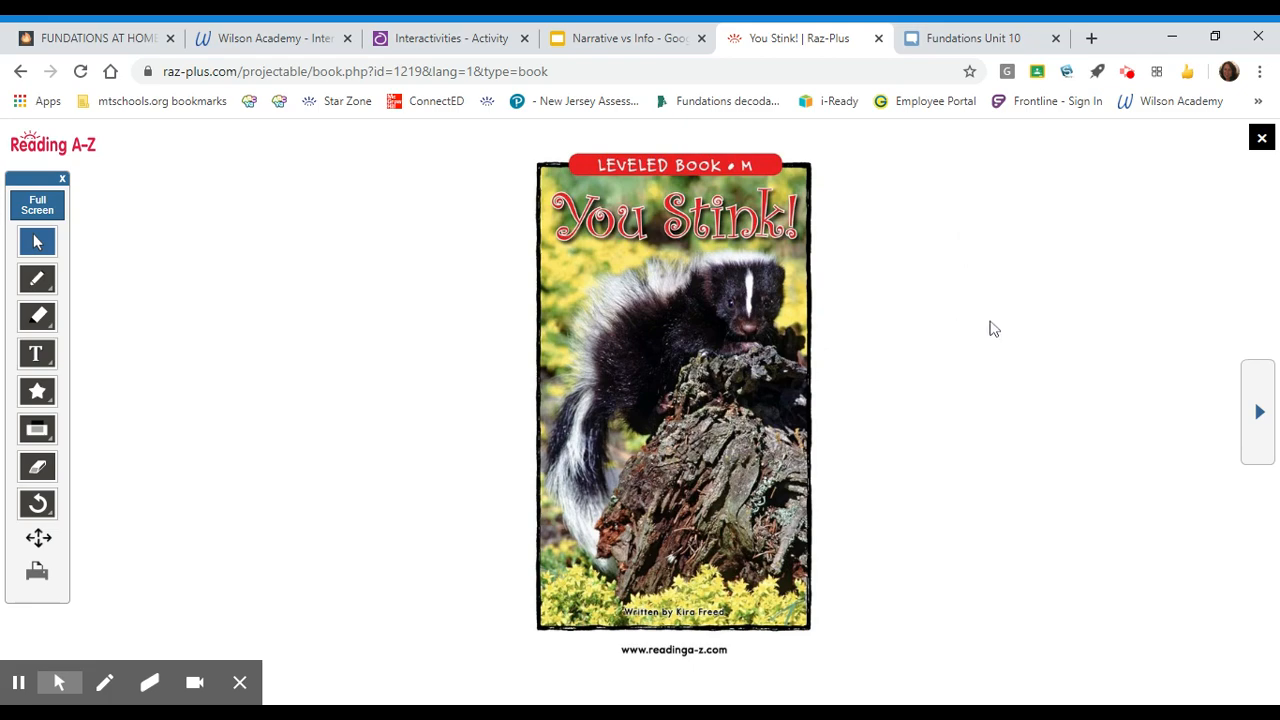
mouse_move(939, 334)
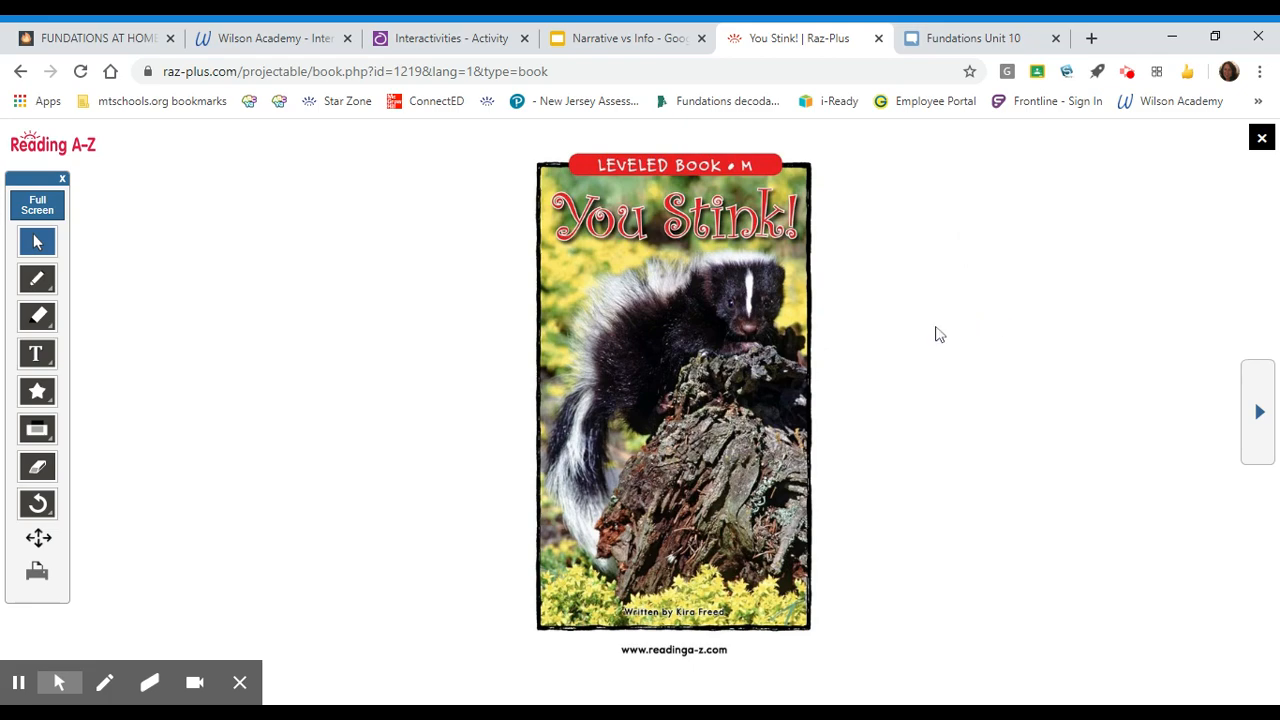
mouse_move(795, 275)
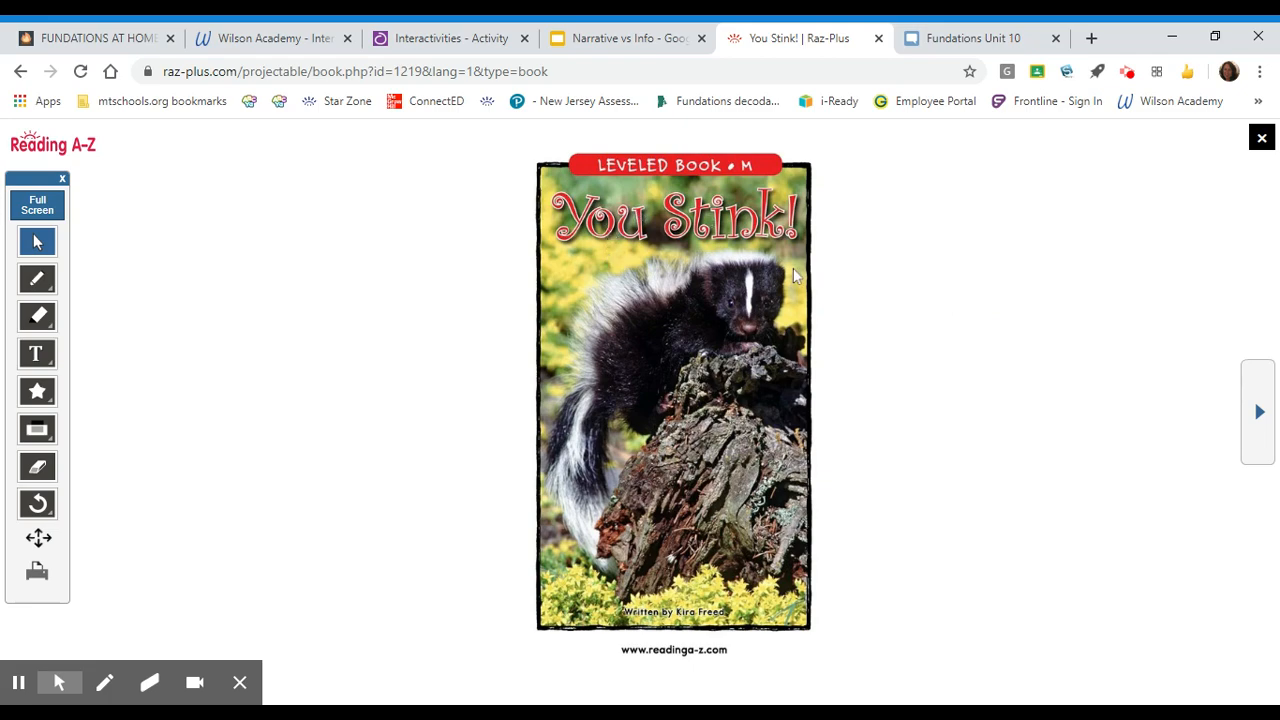
mouse_move(756, 426)
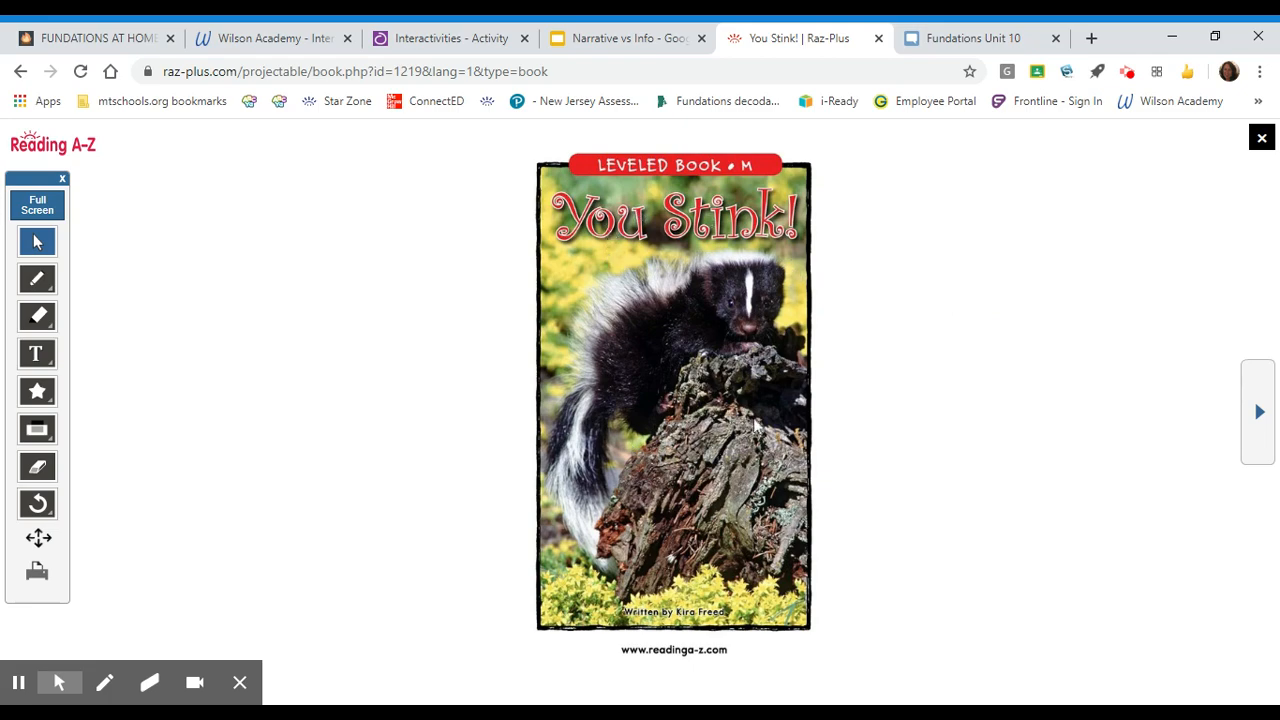
mouse_move(675, 360)
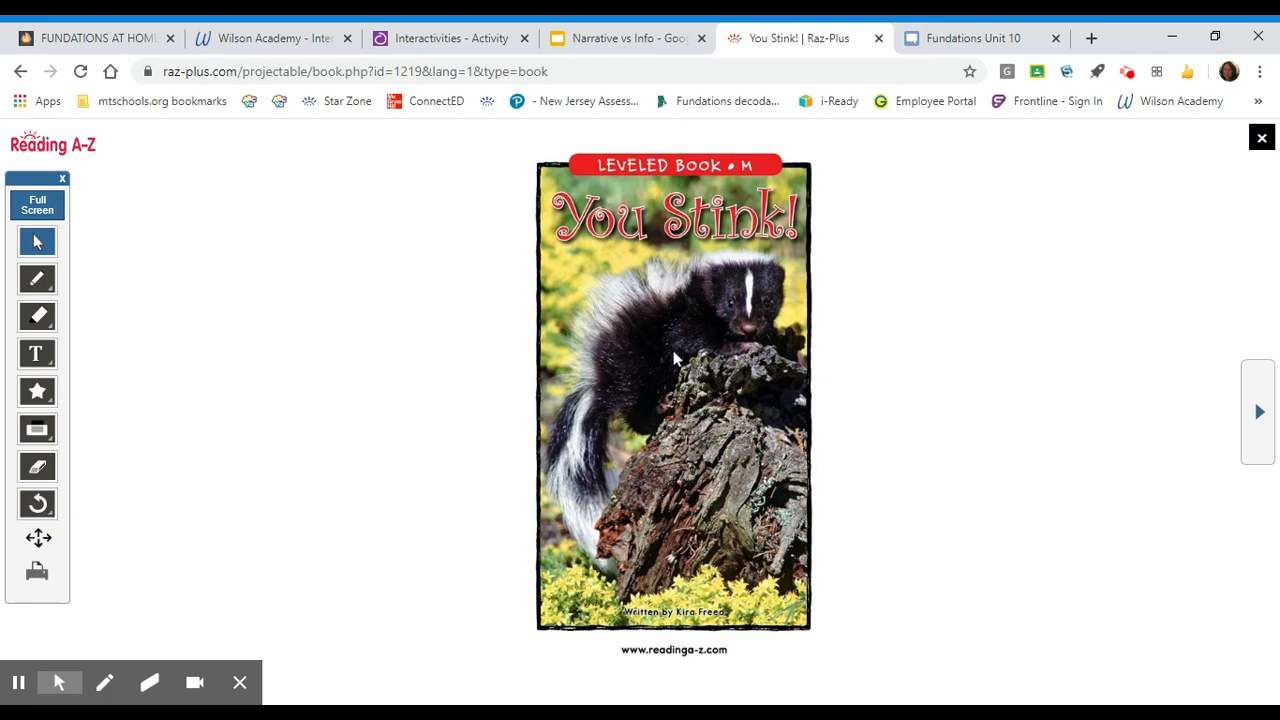
mouse_move(735, 413)
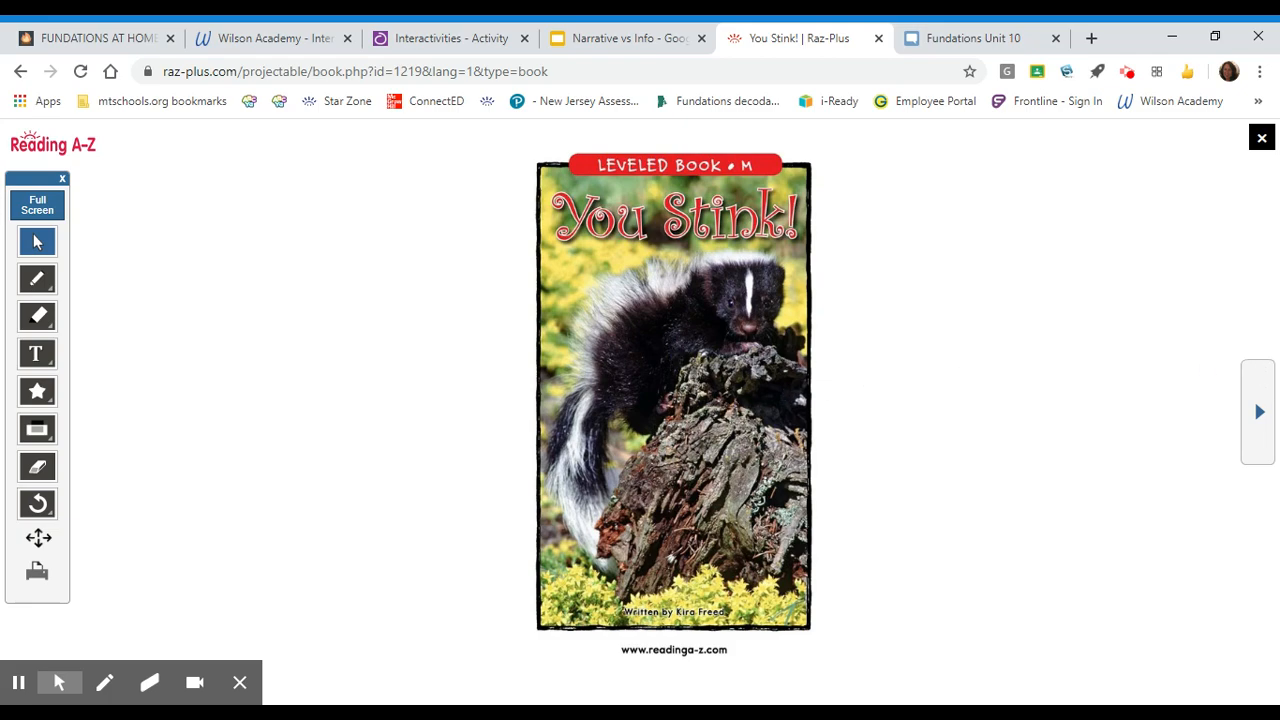
mouse_move(980, 430)
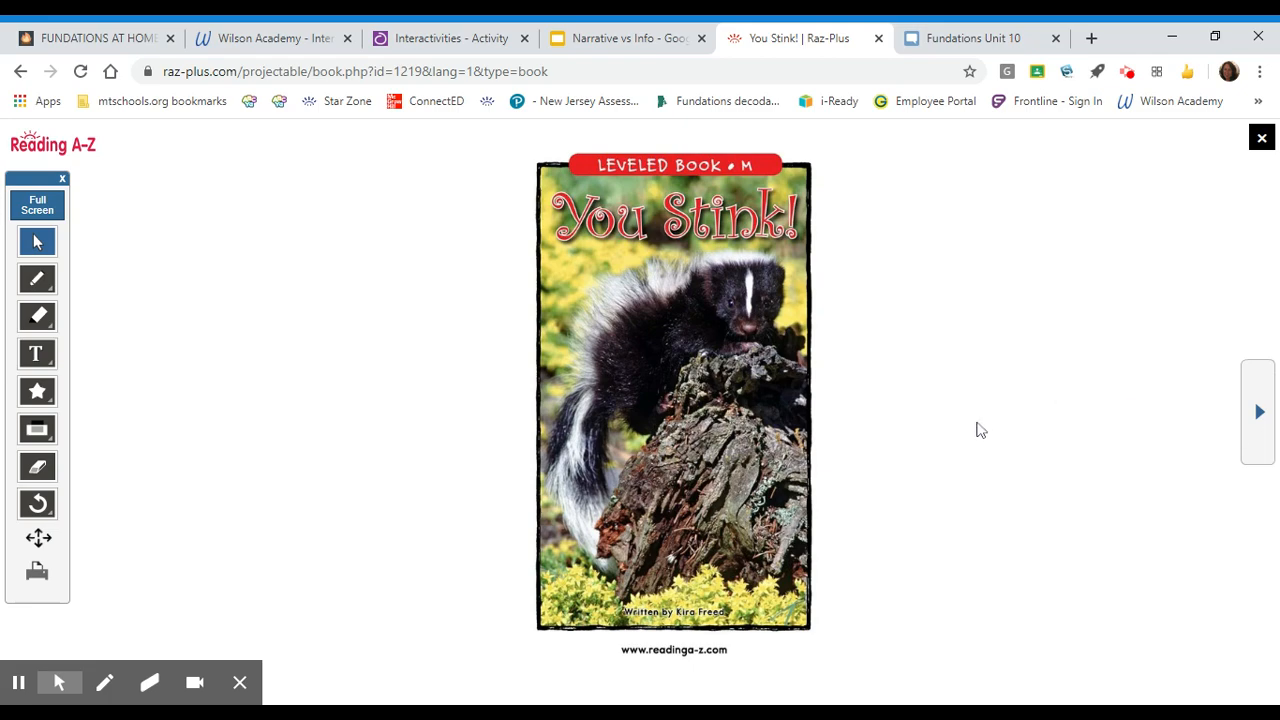
mouse_move(1258, 411)
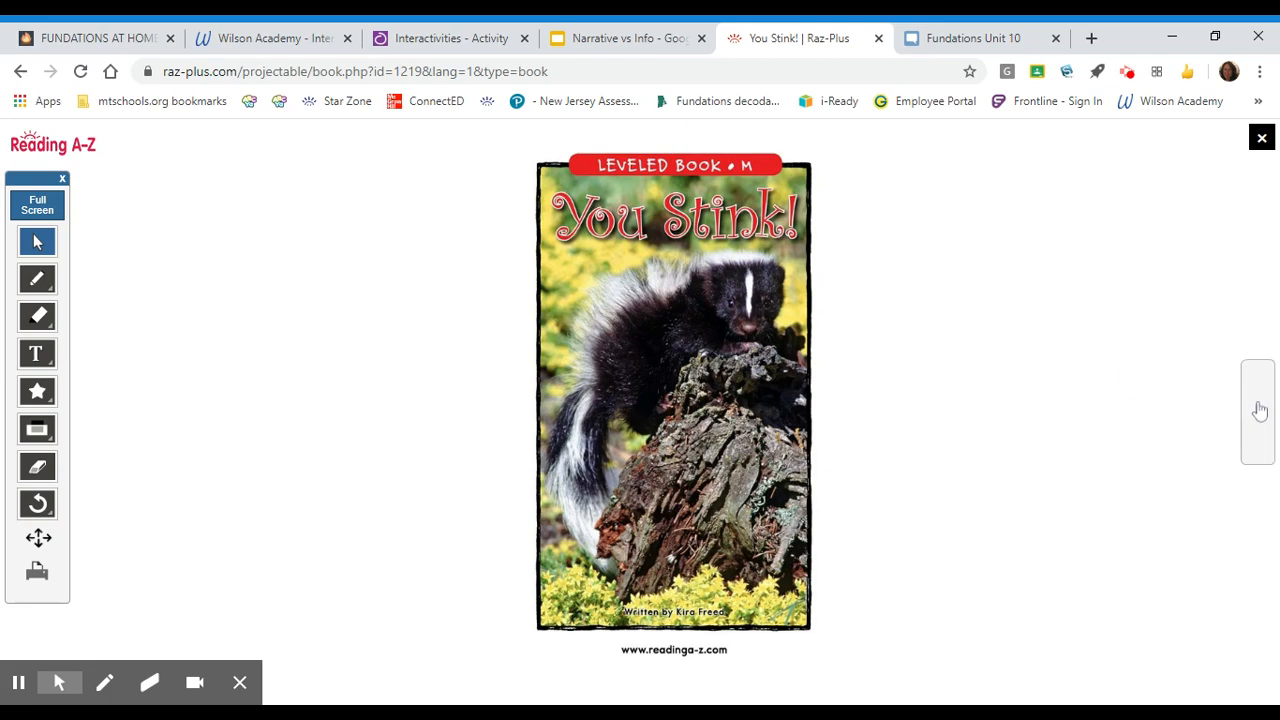
- Page past the You Stink! cover and title page to the table of contents
left_click(1258, 410)
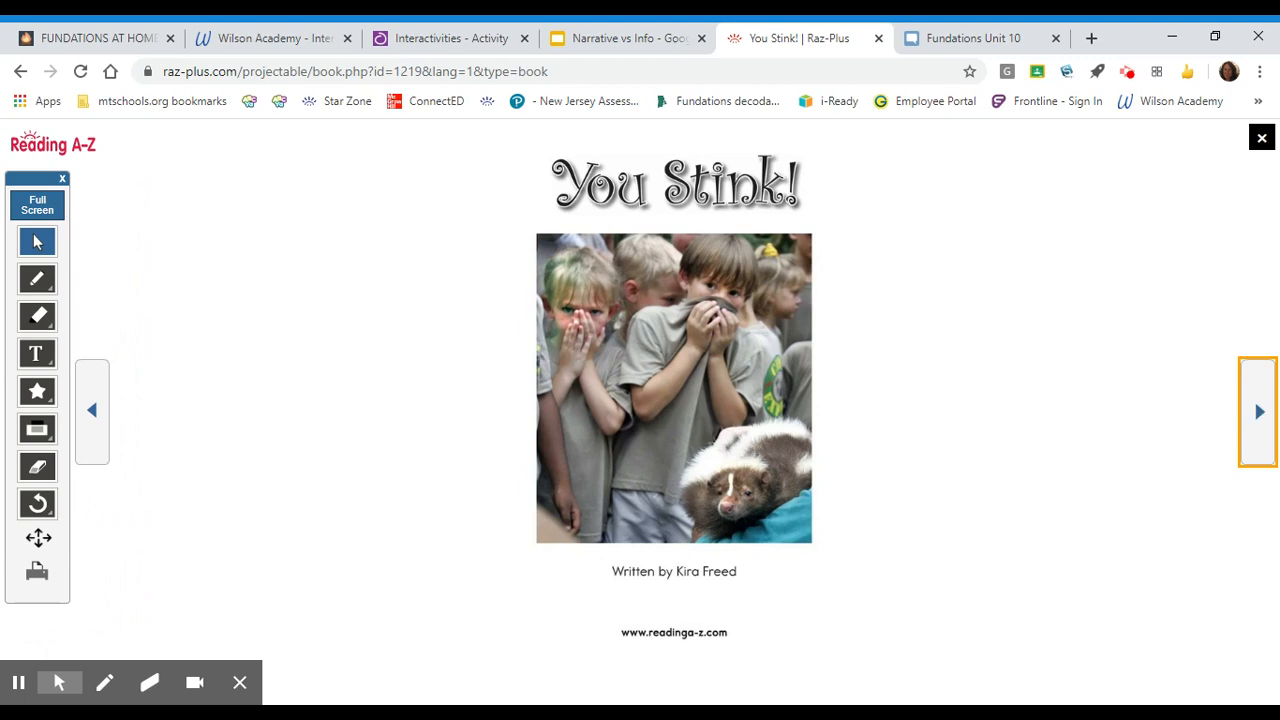
left_click(1258, 411)
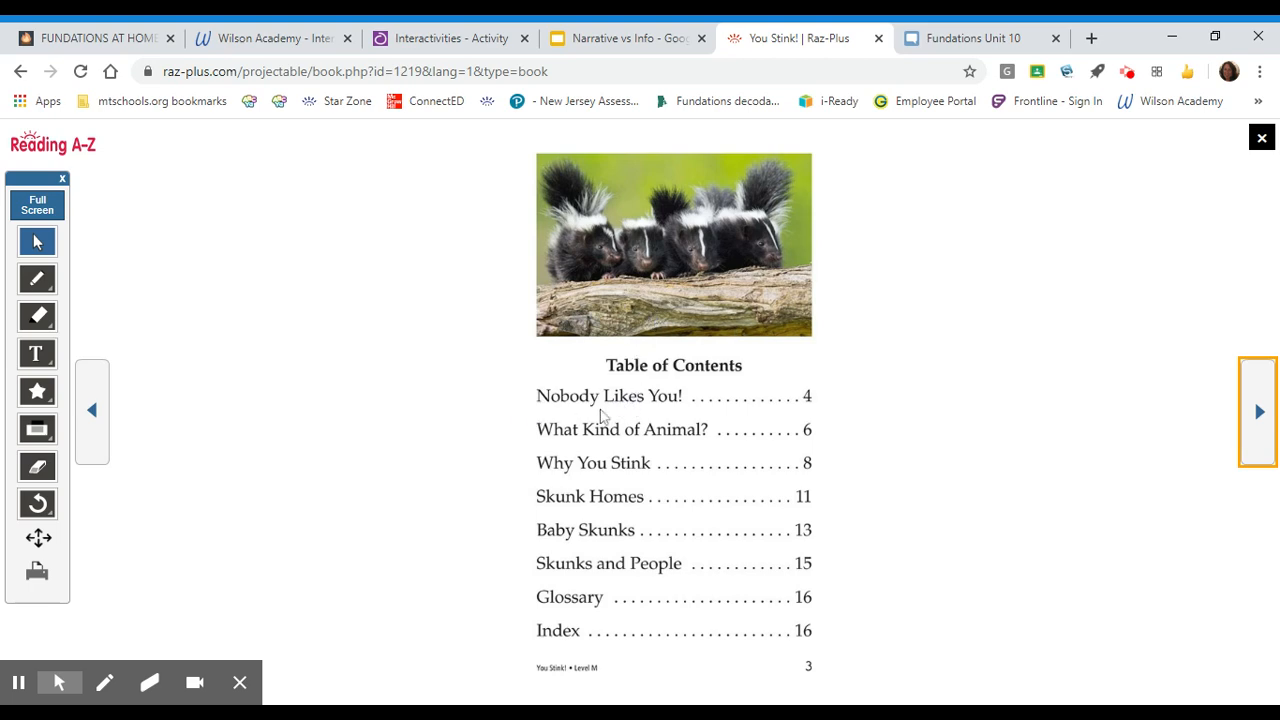
mouse_move(795, 438)
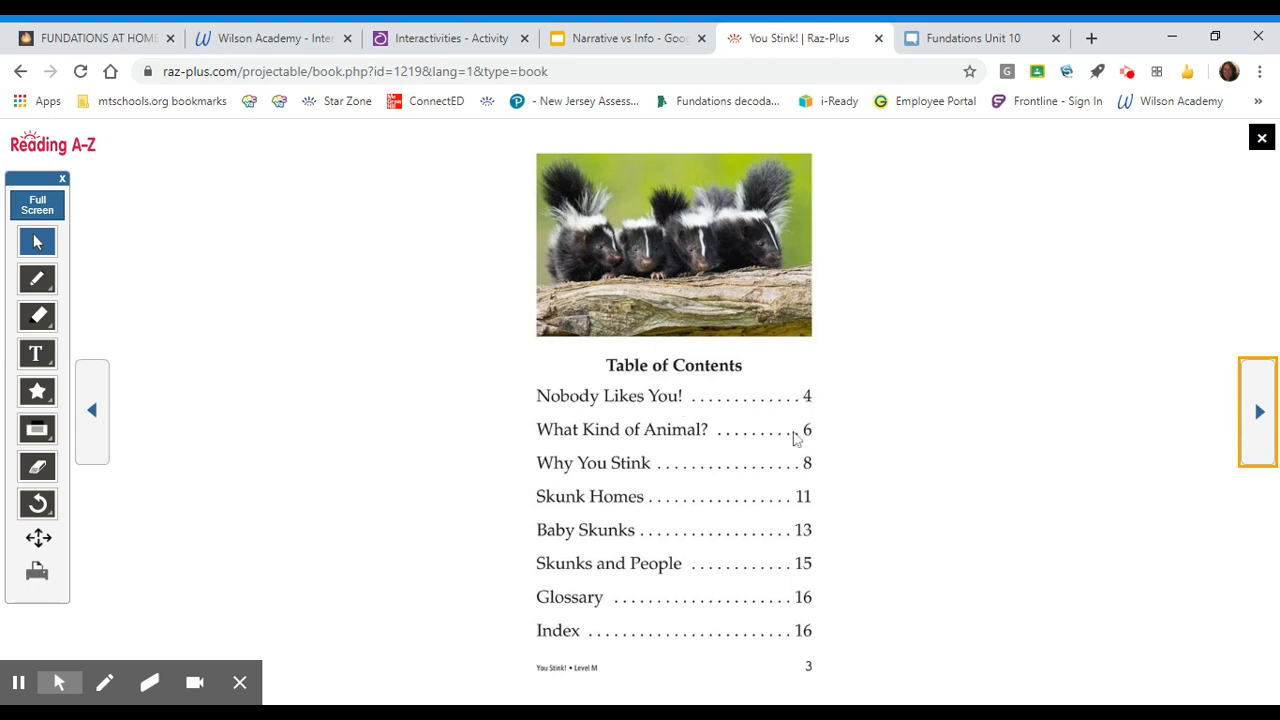
mouse_move(760, 560)
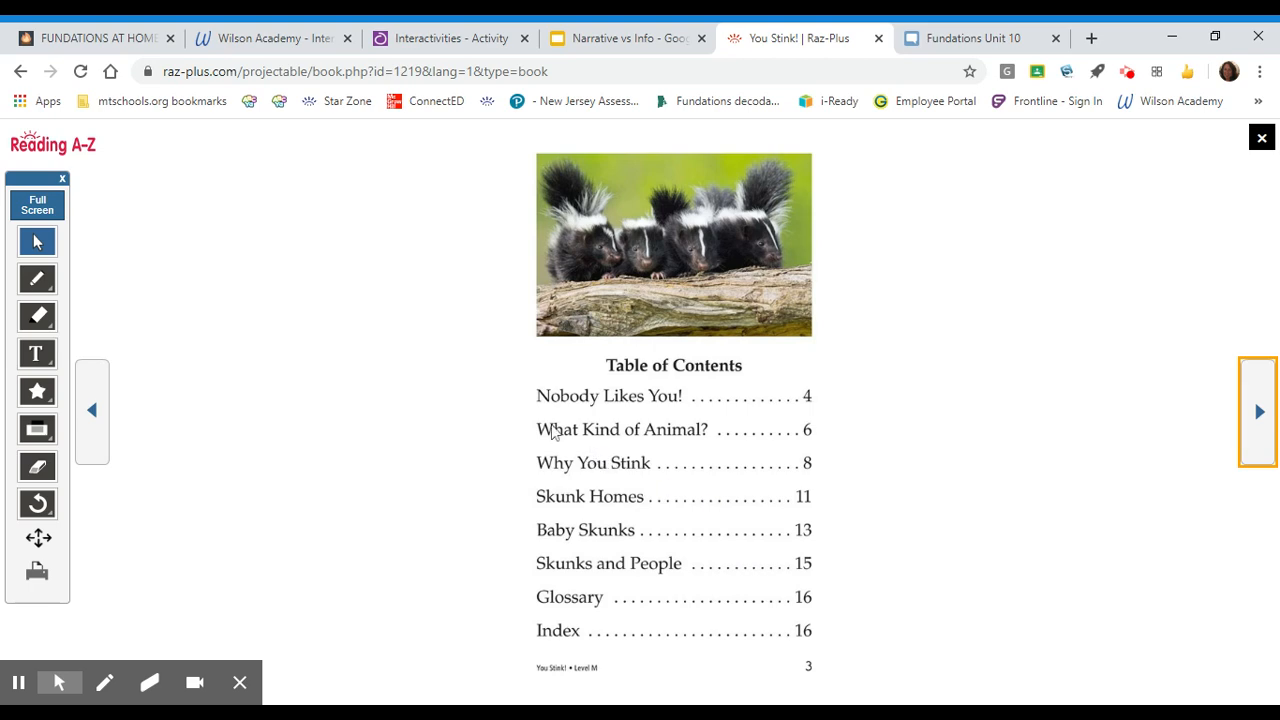
mouse_move(682, 430)
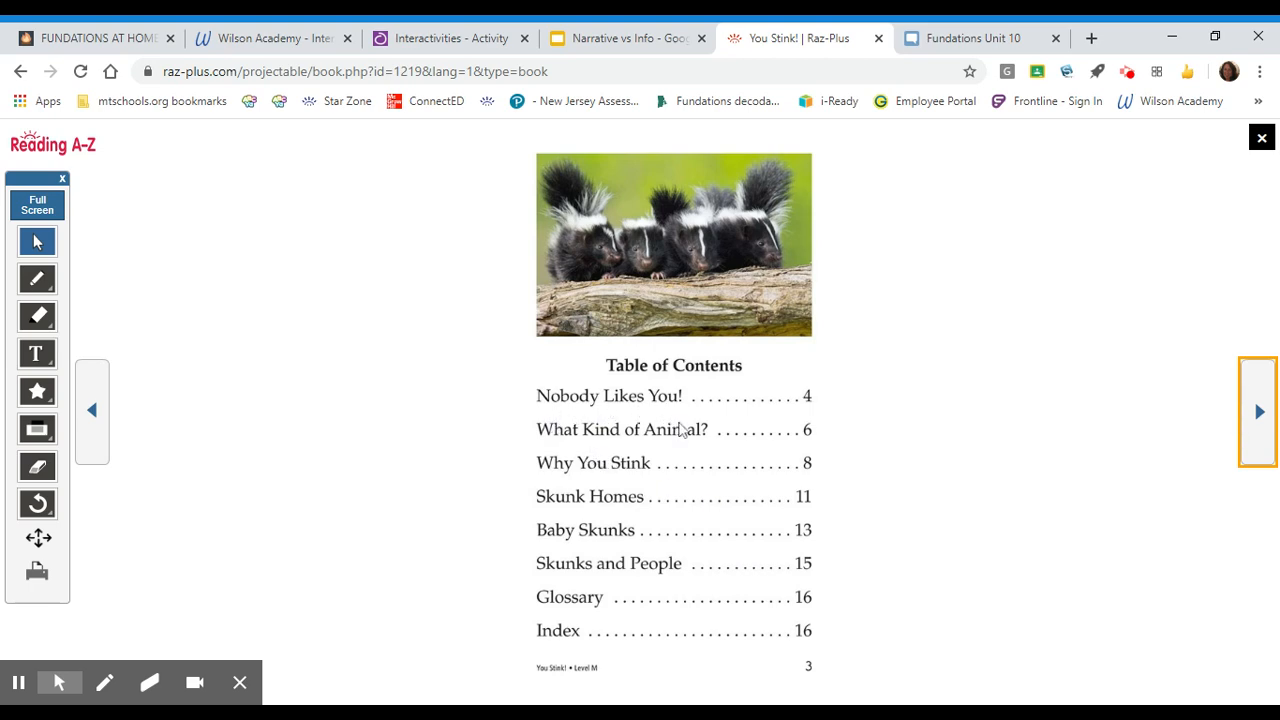
mouse_move(737, 442)
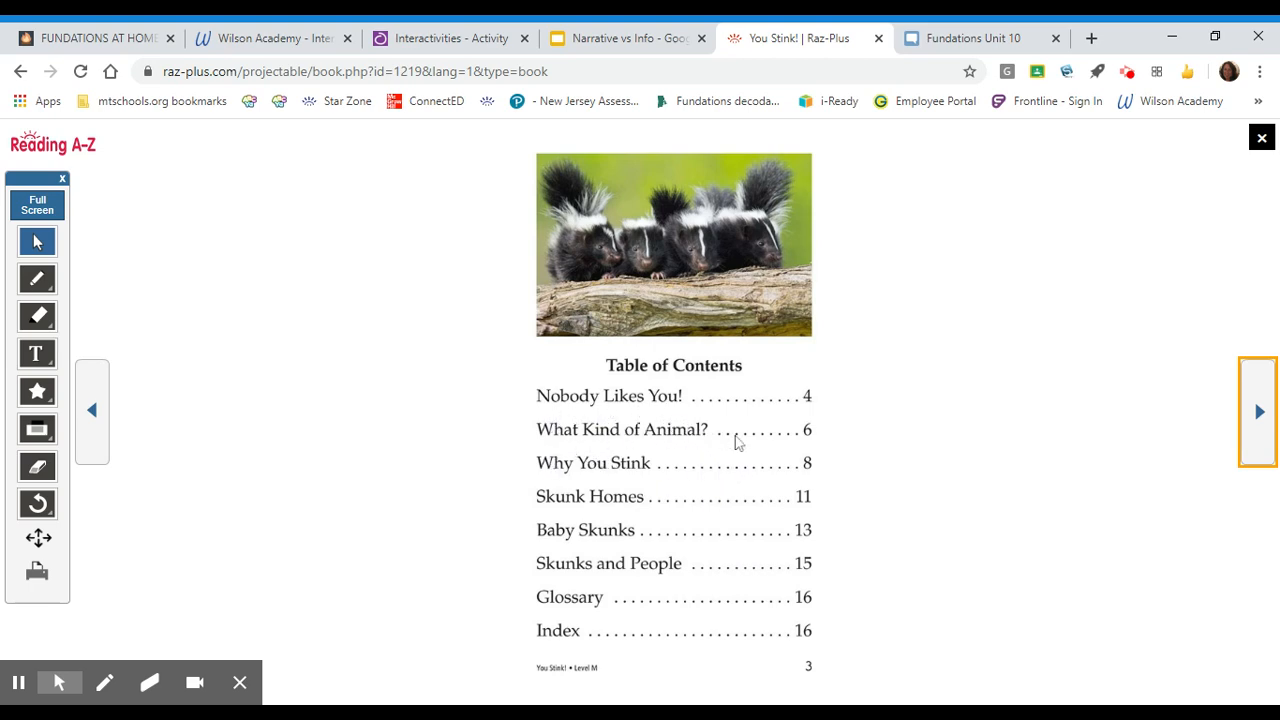
mouse_move(718, 496)
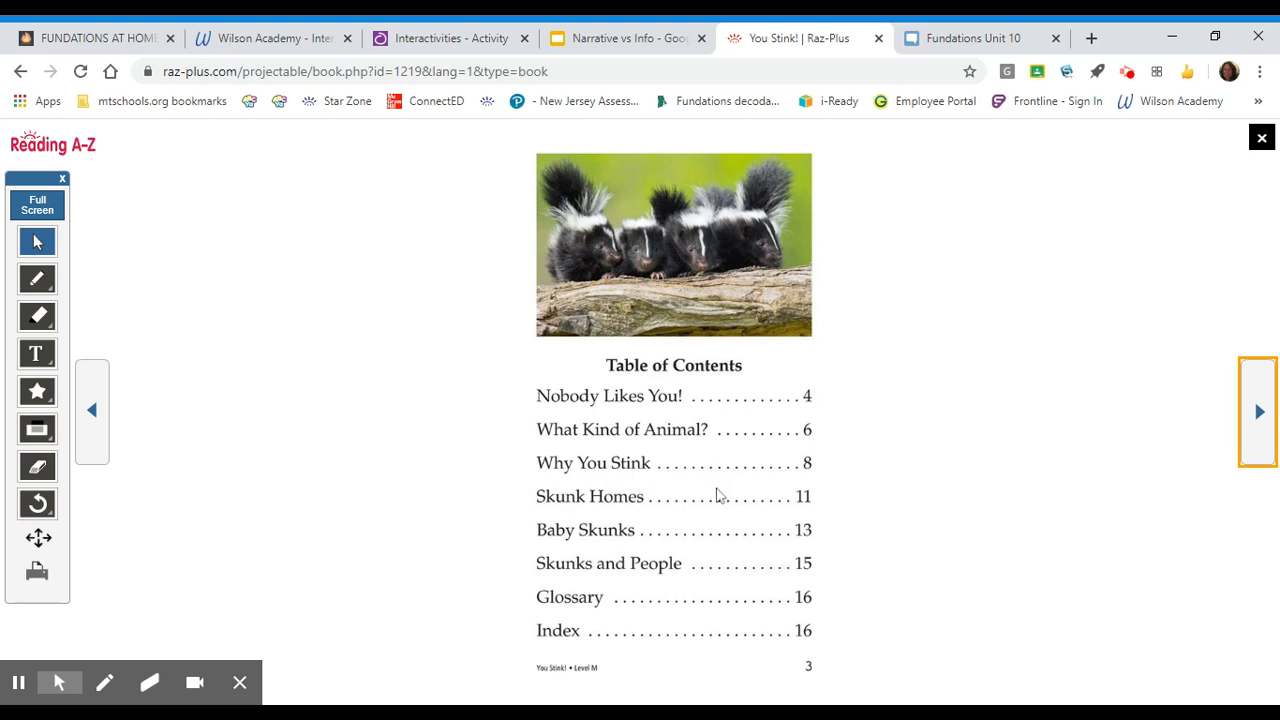
mouse_move(592, 557)
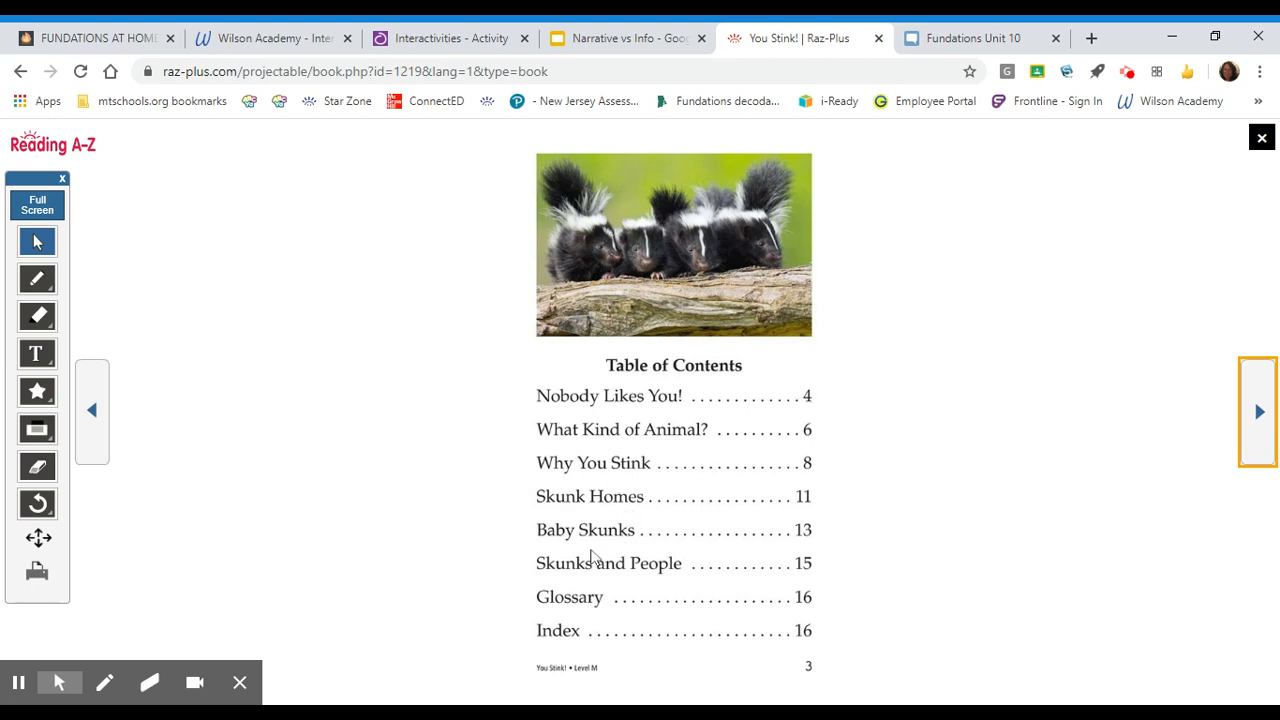
mouse_move(568, 585)
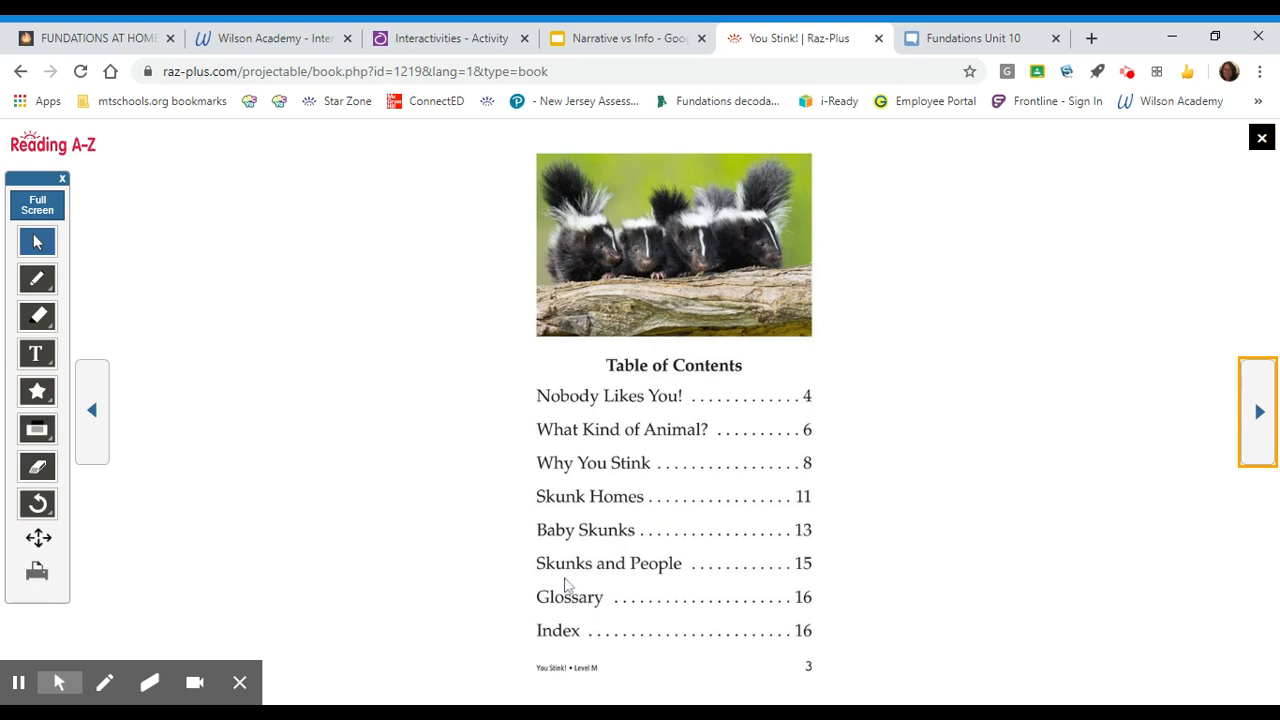
mouse_move(586, 611)
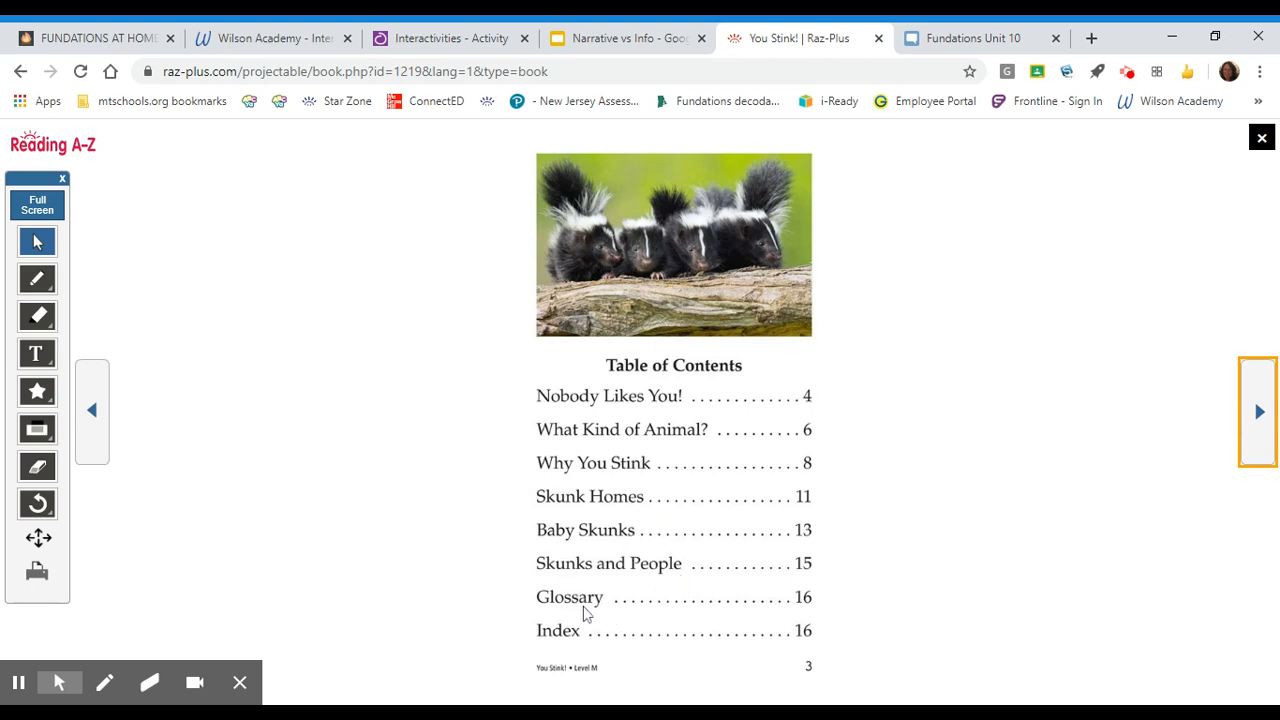
mouse_move(580, 636)
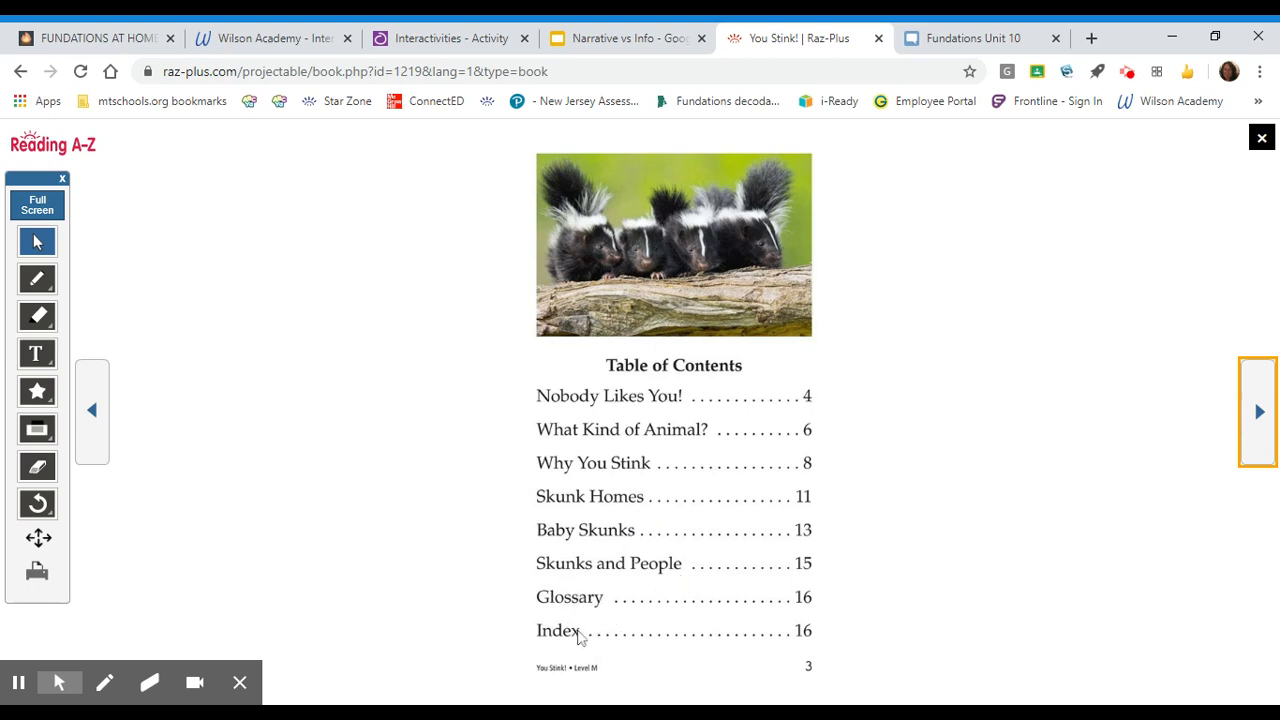
mouse_move(610, 596)
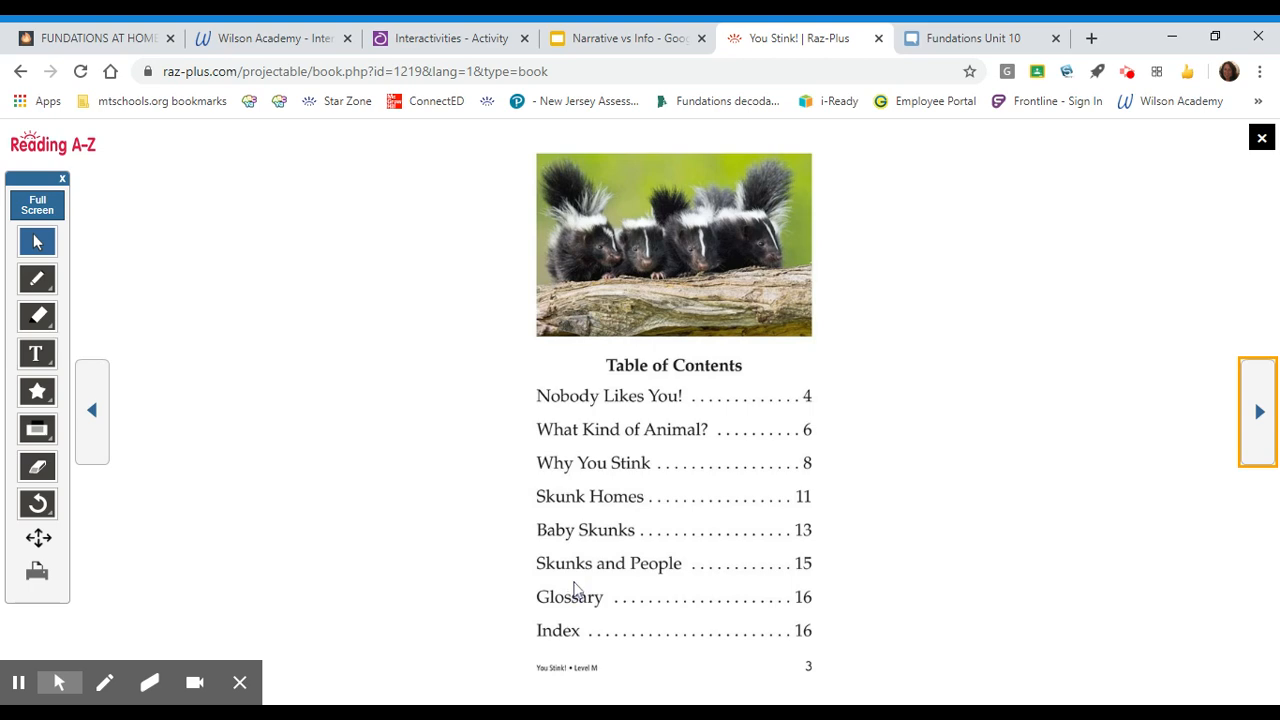
mouse_move(1262, 417)
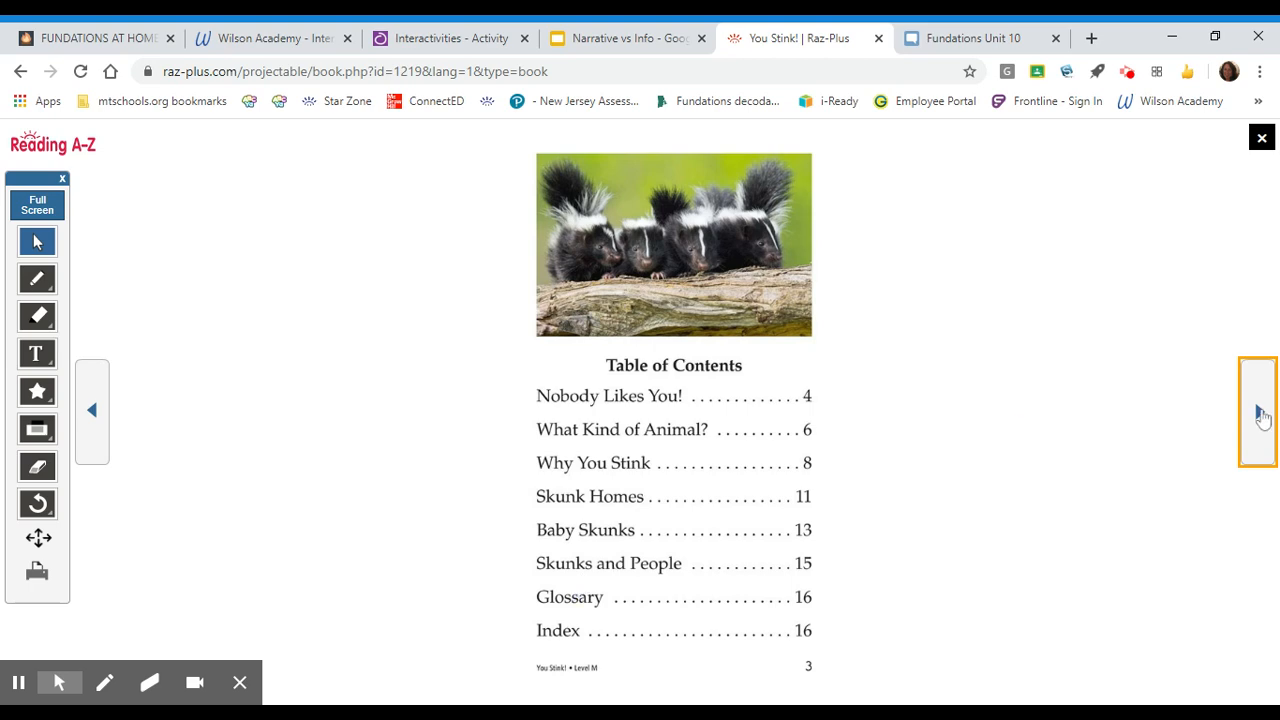
- Turn to page 4, the 'Nobody Likes You!' chapter about the striped skunk
left_click(1259, 410)
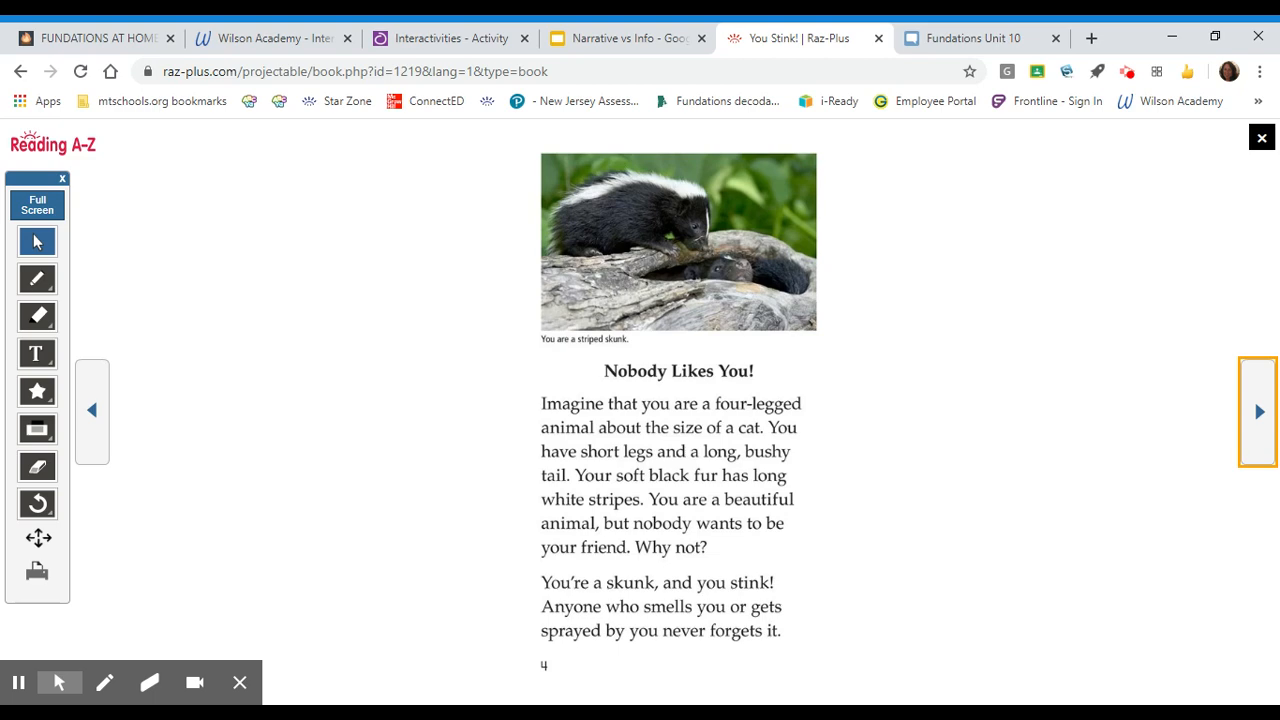
mouse_move(935, 381)
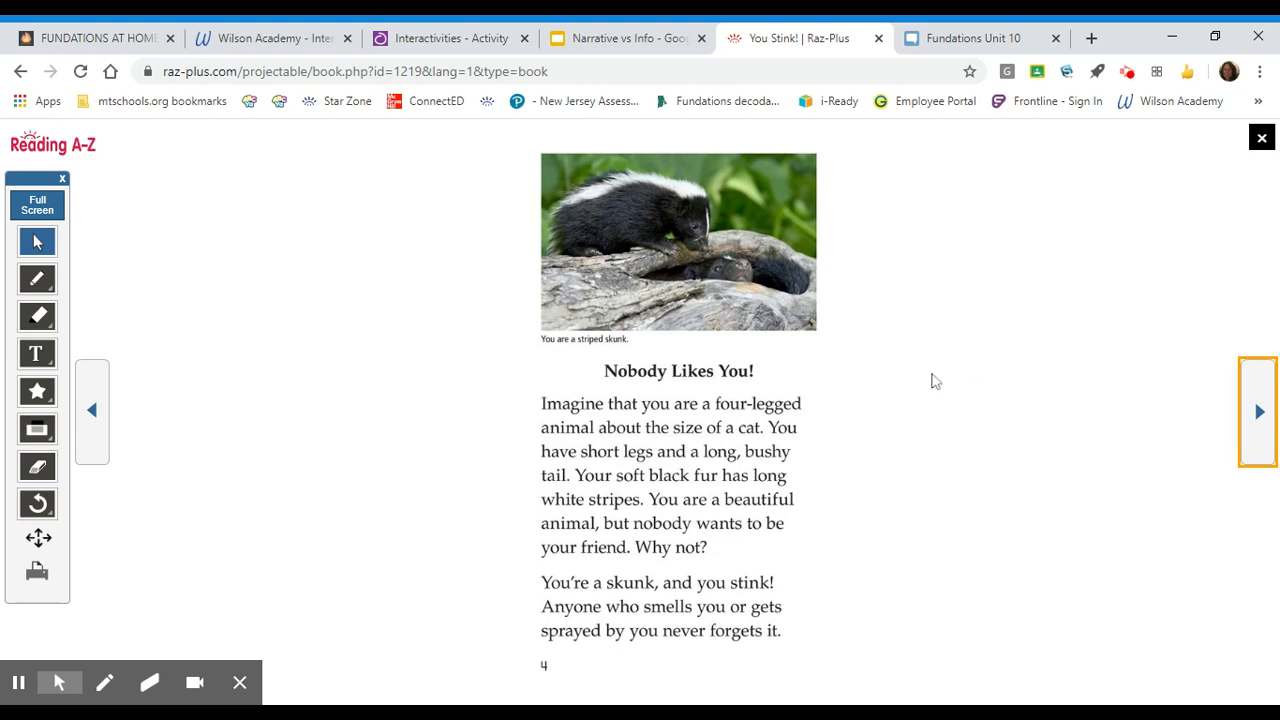
mouse_move(670, 285)
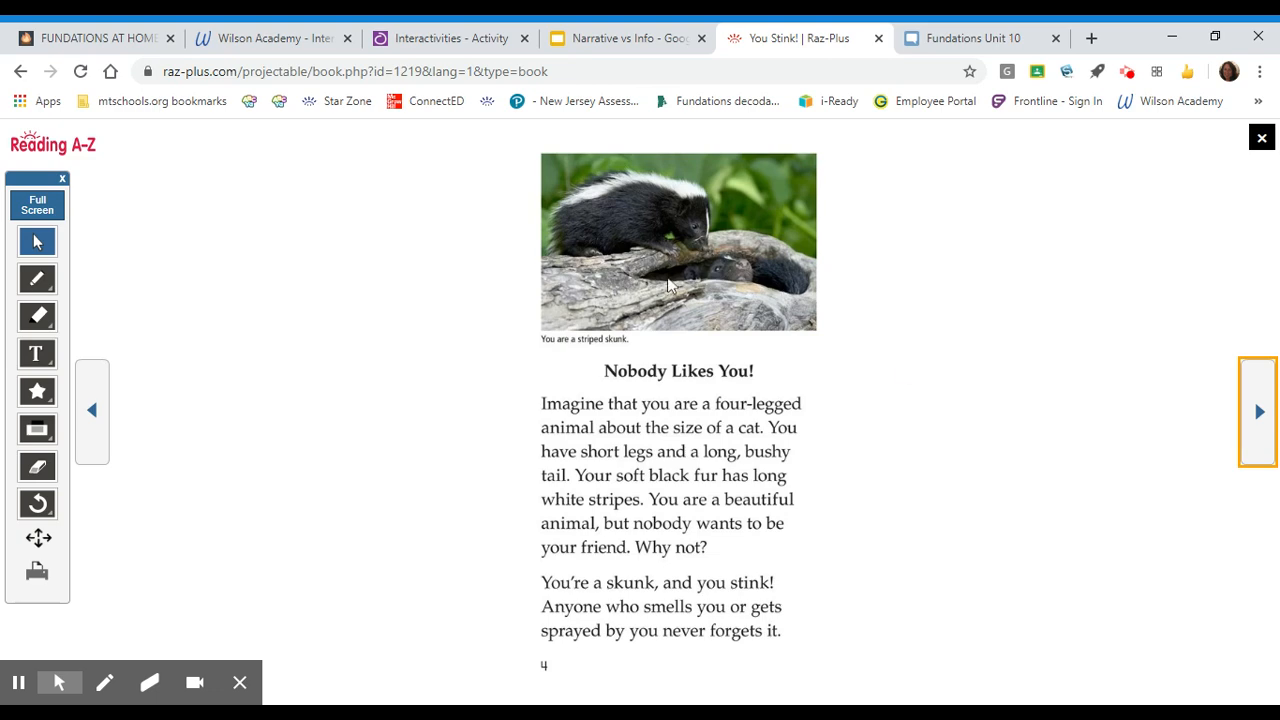
mouse_move(738, 288)
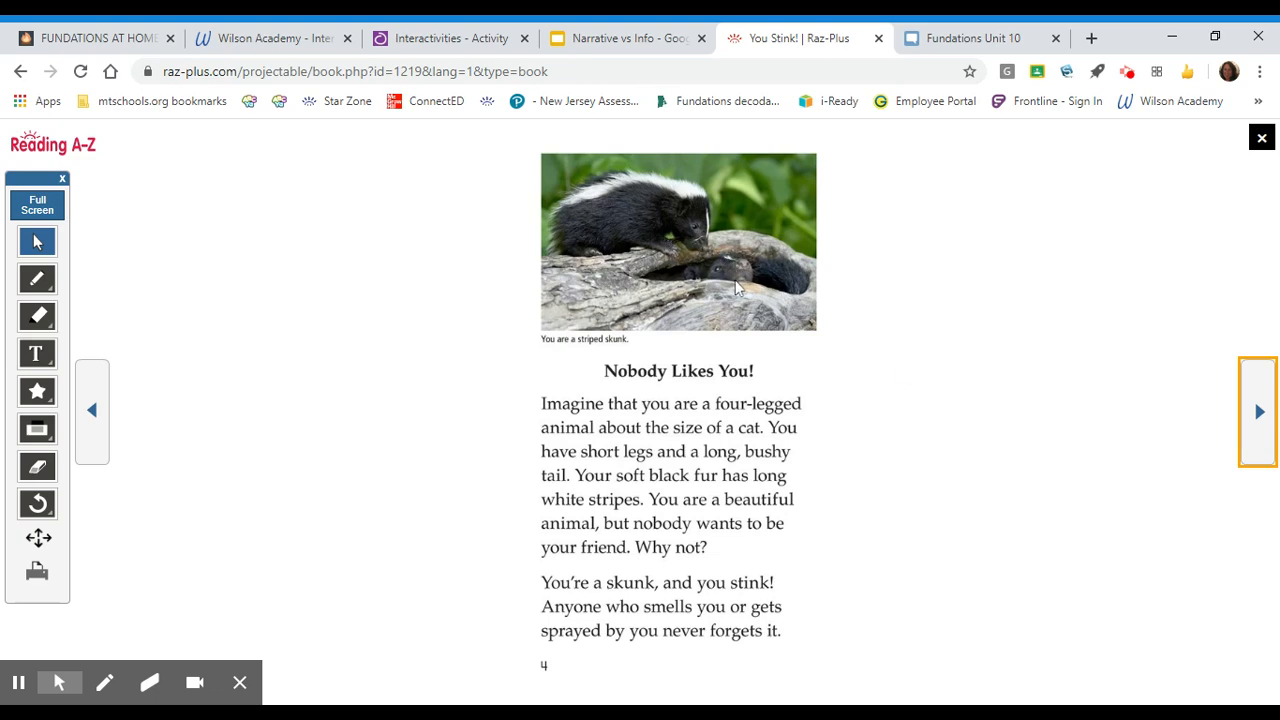
mouse_move(565, 361)
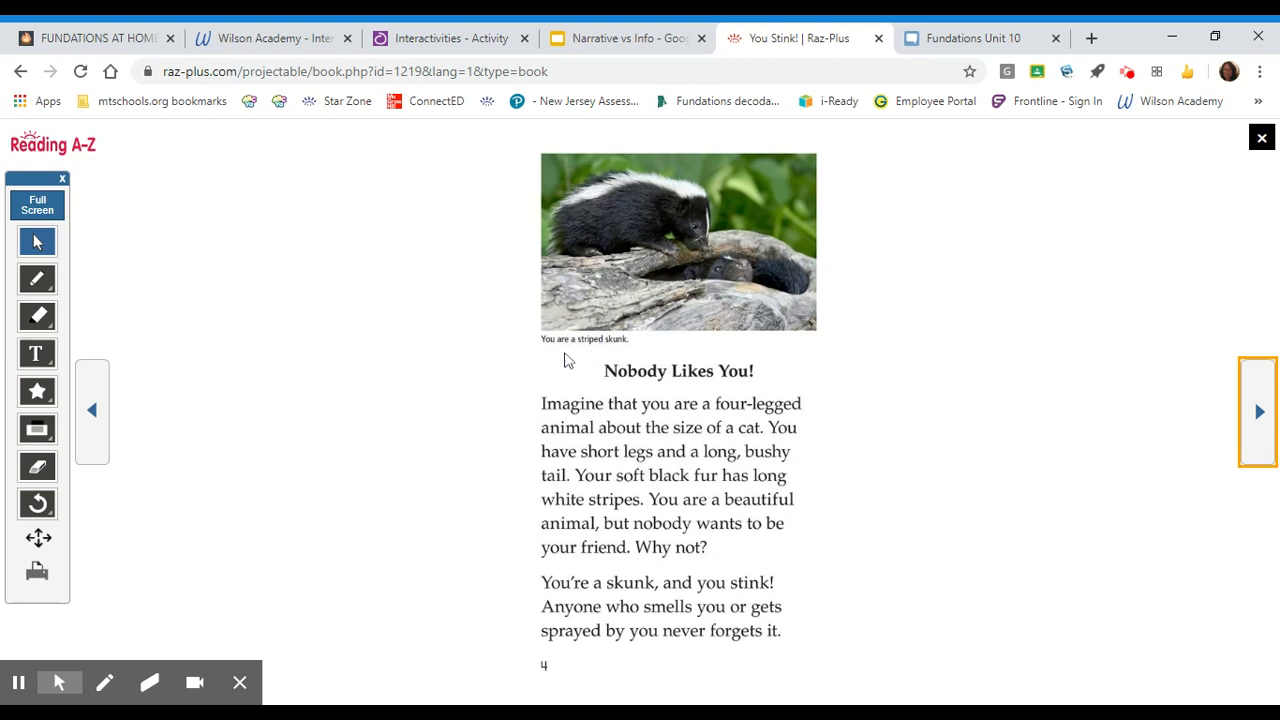
mouse_move(643, 351)
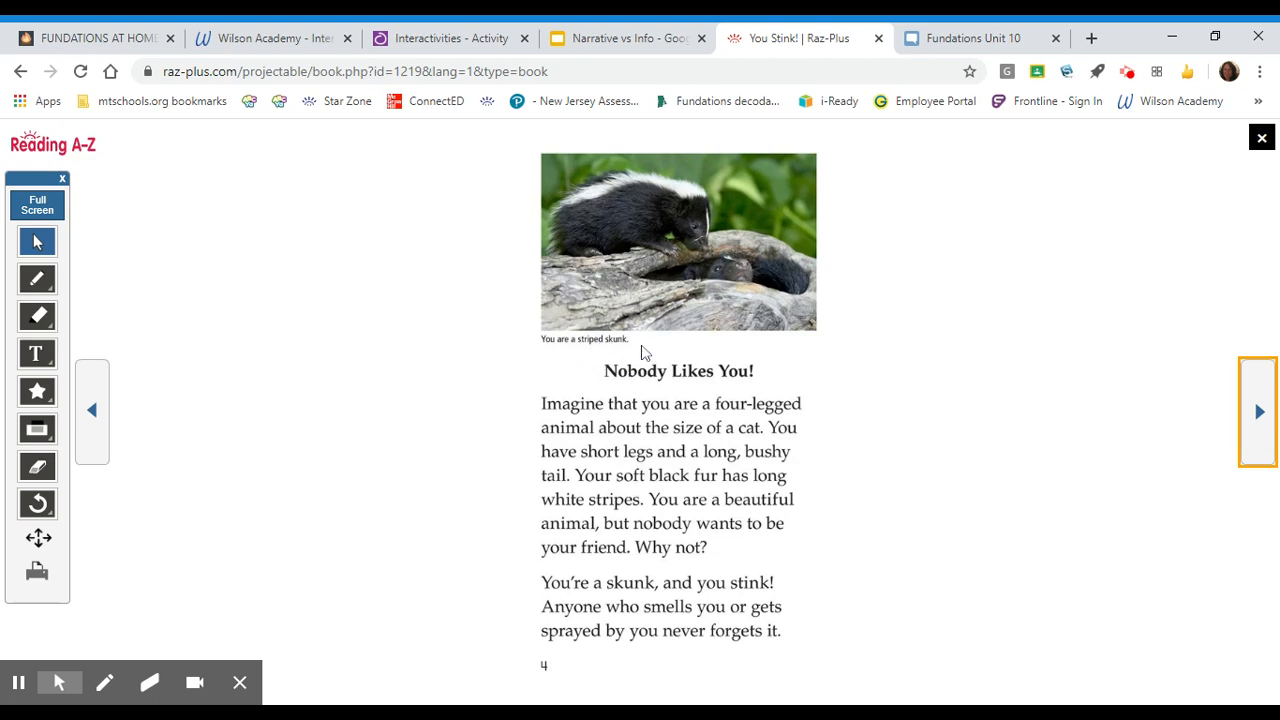
mouse_move(585, 365)
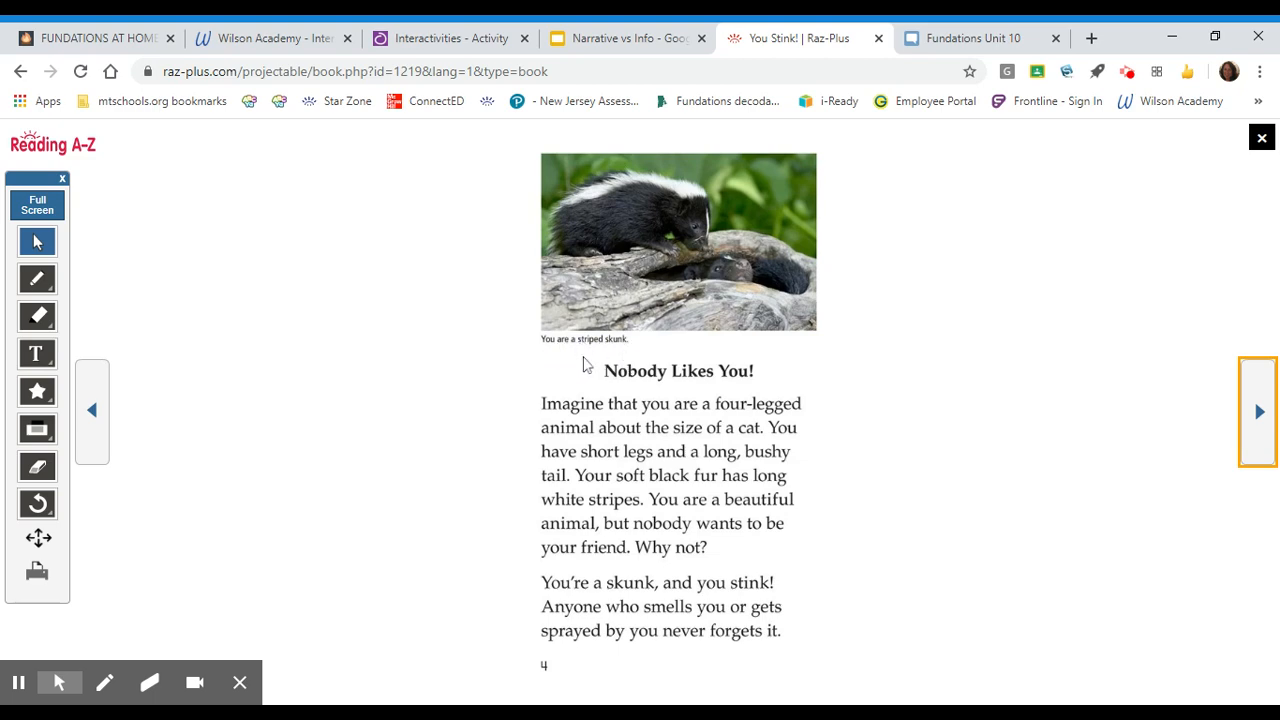
mouse_move(628, 351)
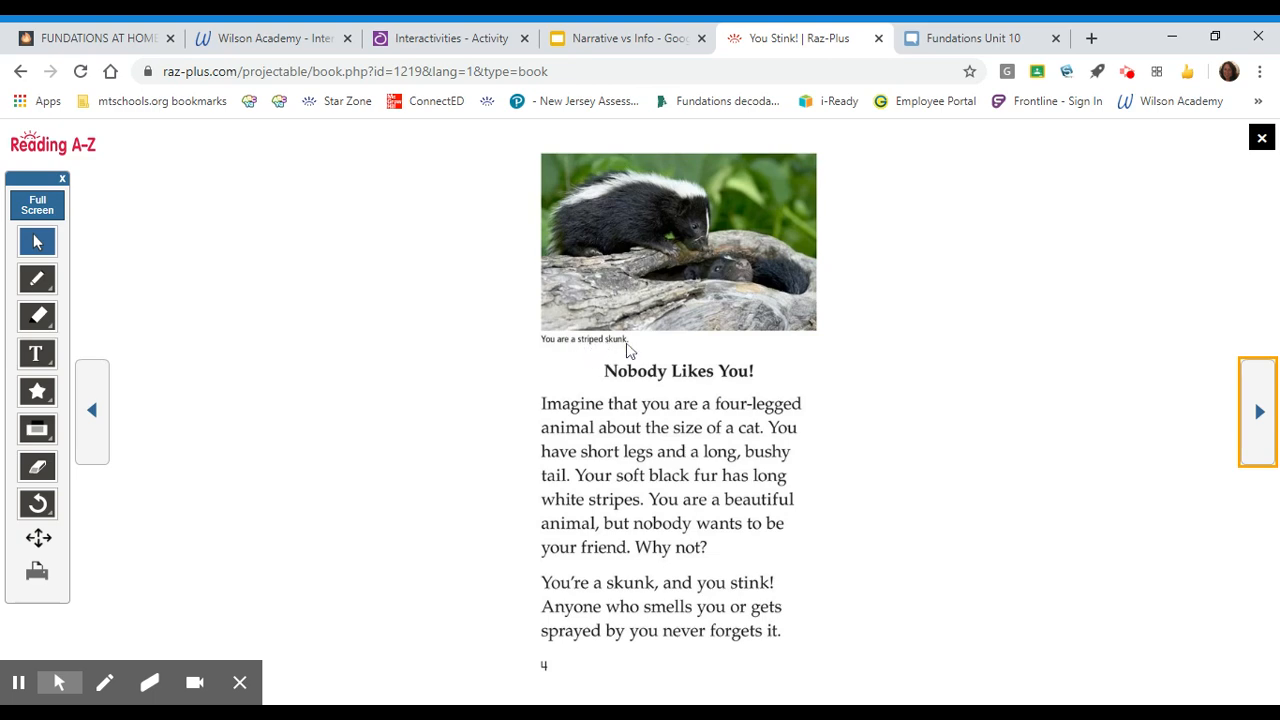
mouse_move(583, 387)
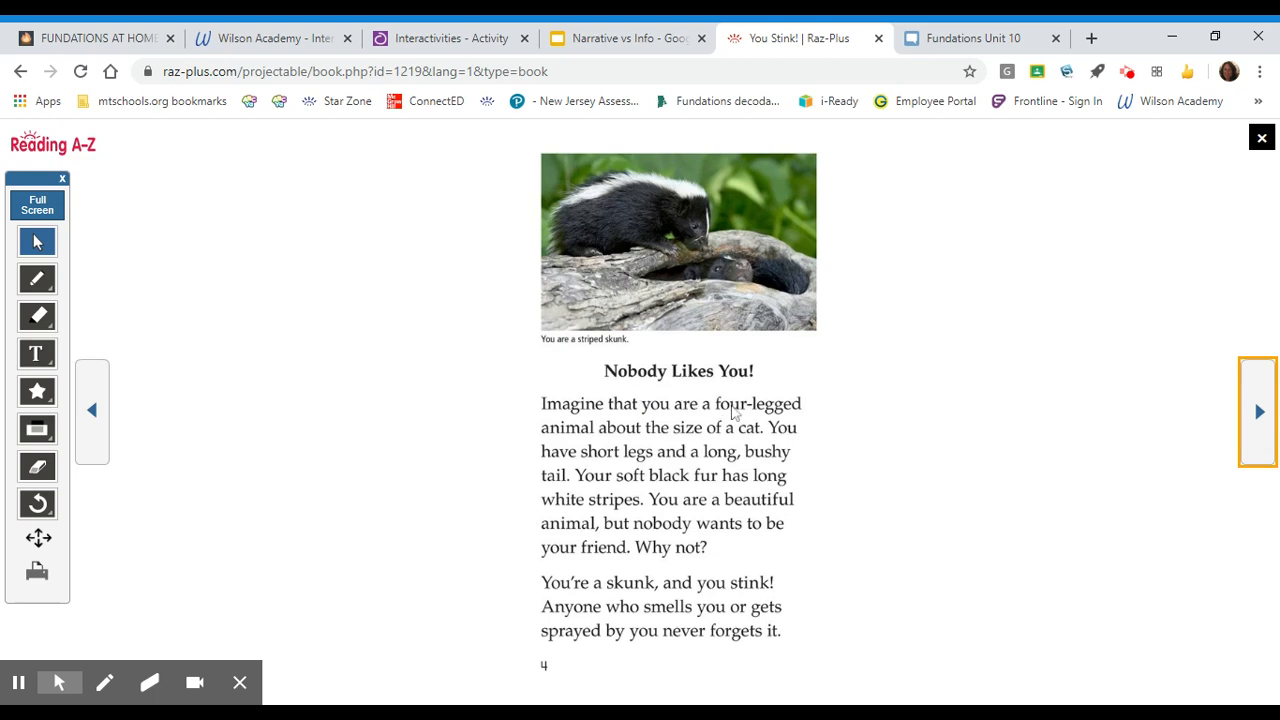
mouse_move(651, 424)
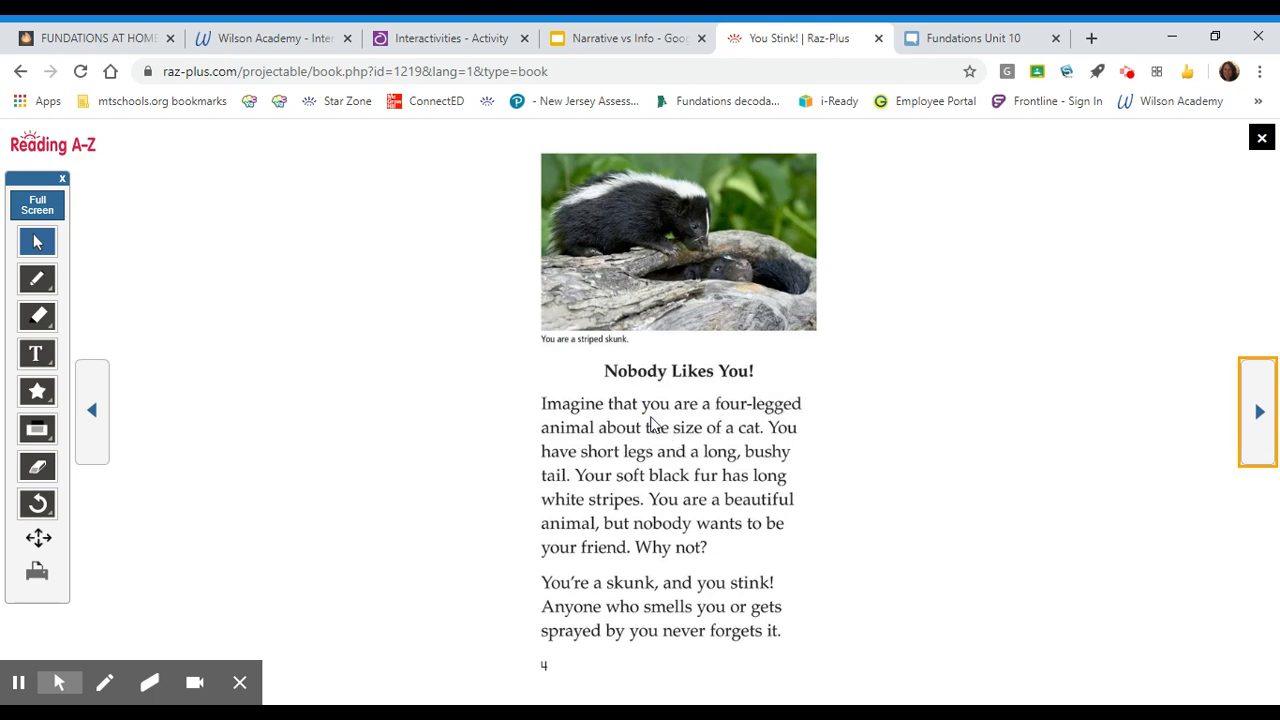
mouse_move(592, 440)
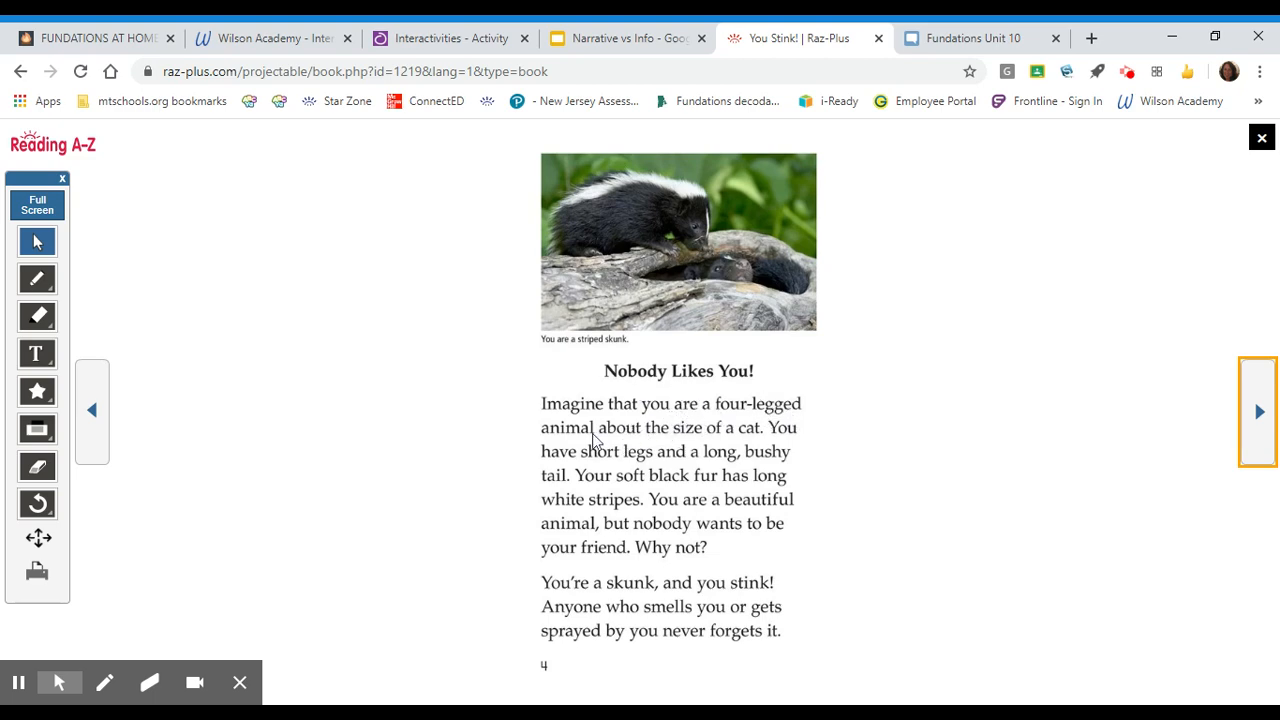
mouse_move(720, 453)
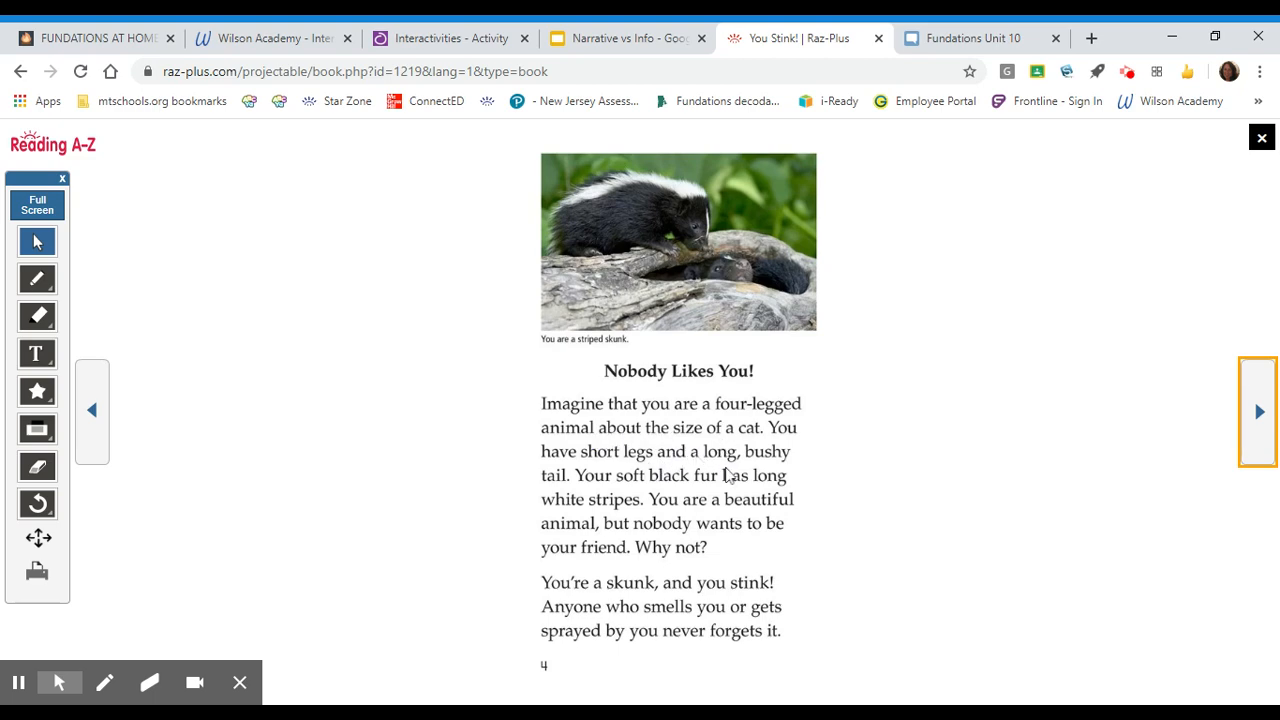
mouse_move(595, 477)
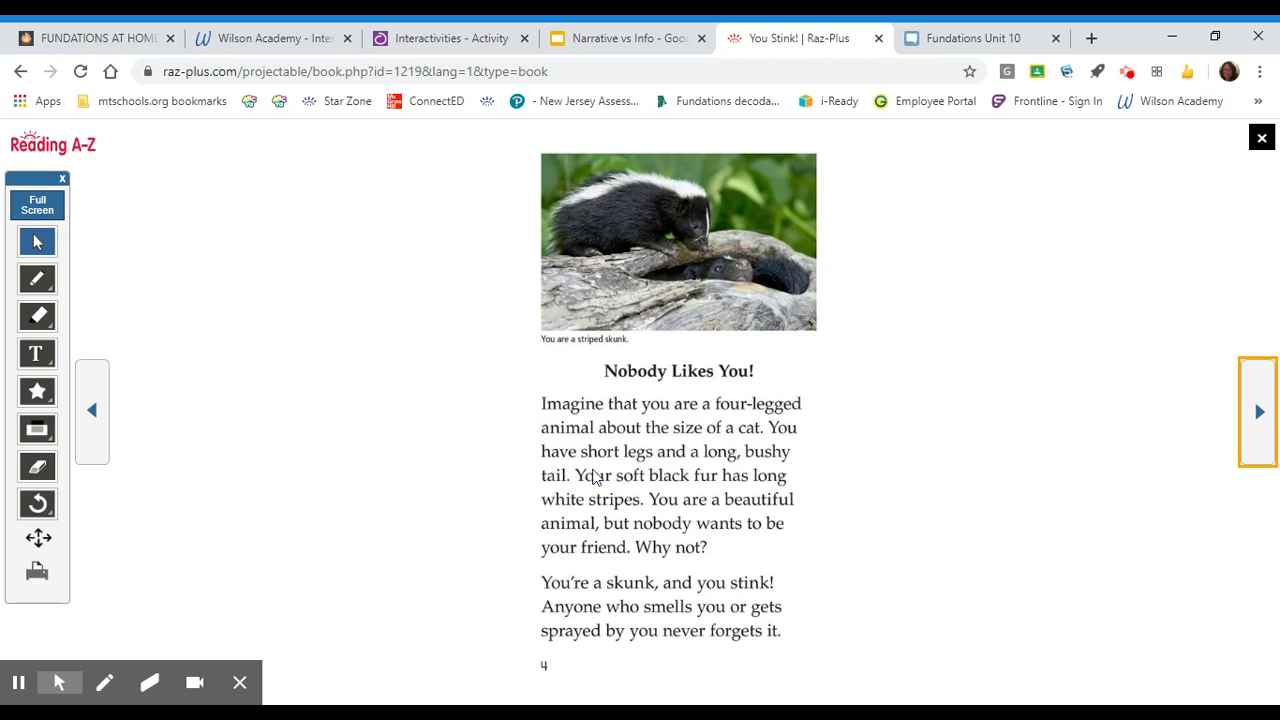
mouse_move(626, 511)
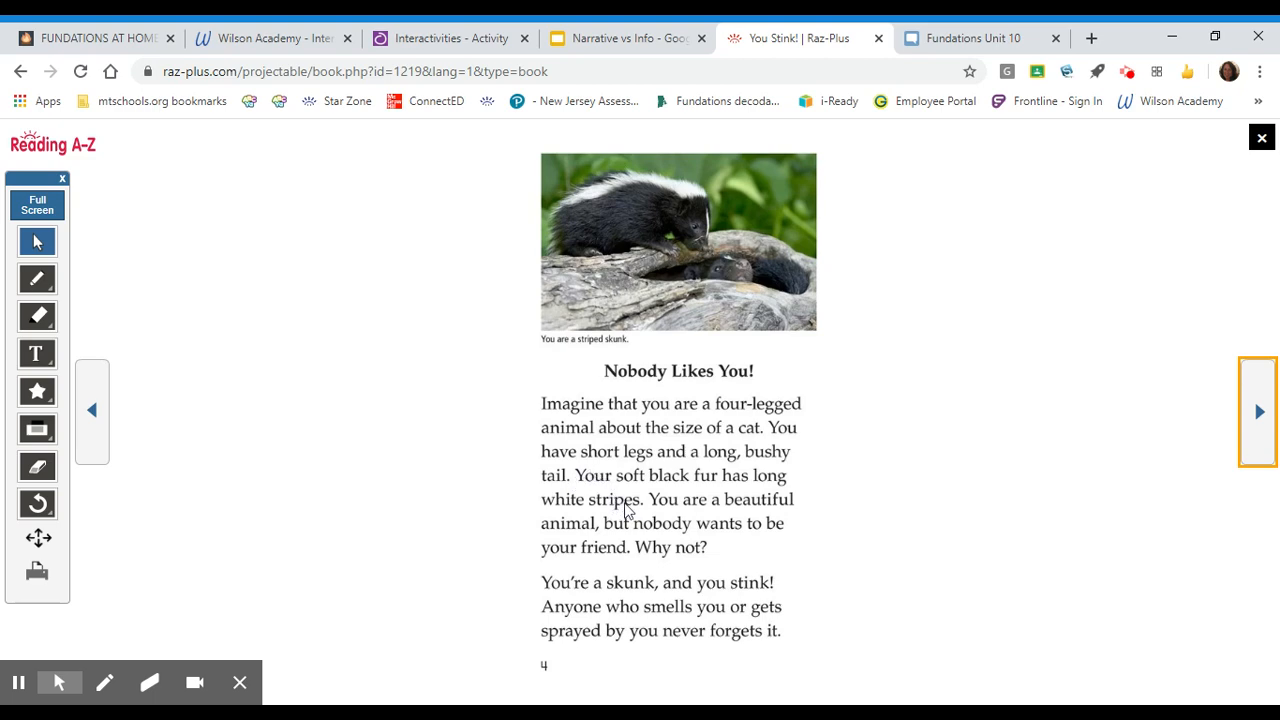
mouse_move(572, 547)
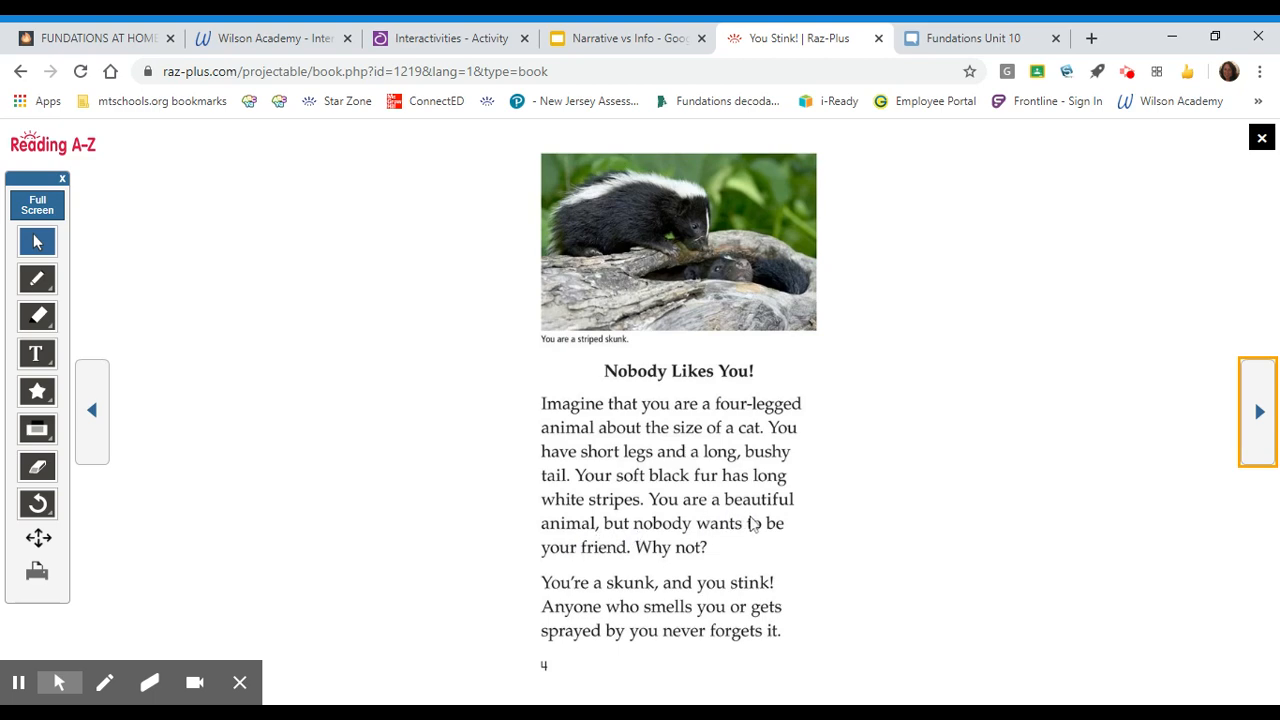
mouse_move(583, 567)
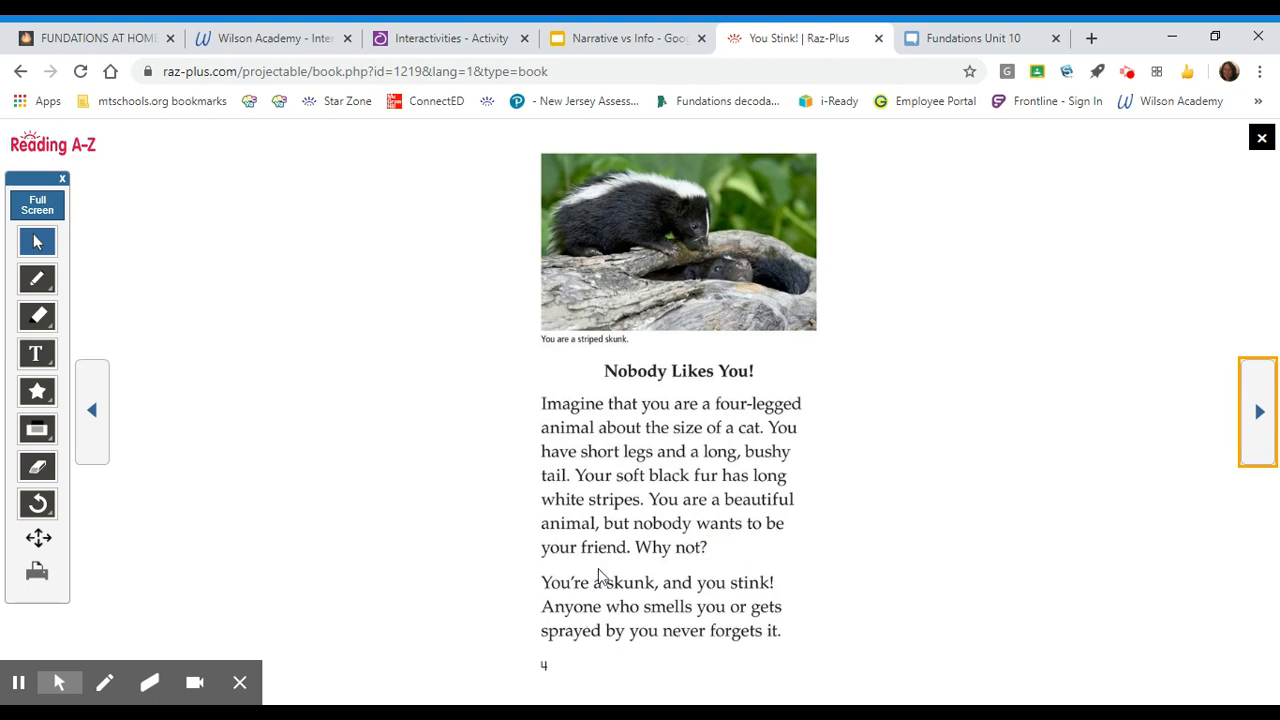
mouse_move(702, 585)
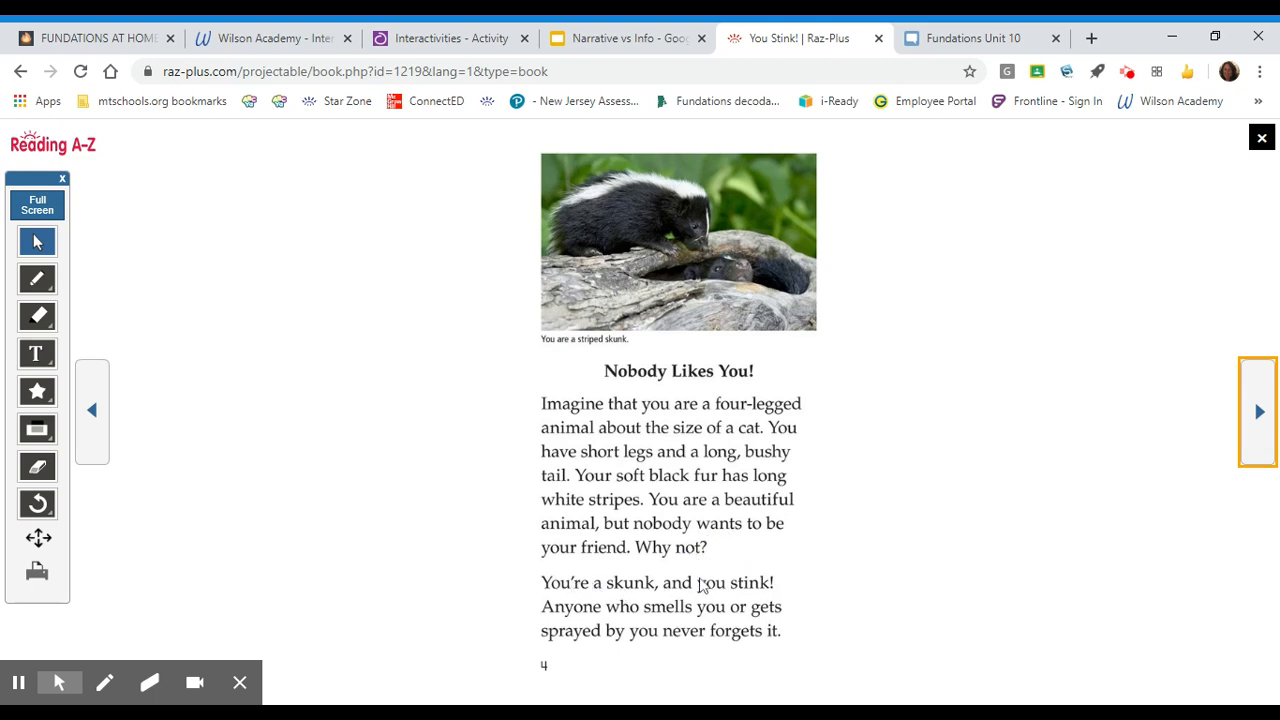
mouse_move(628, 580)
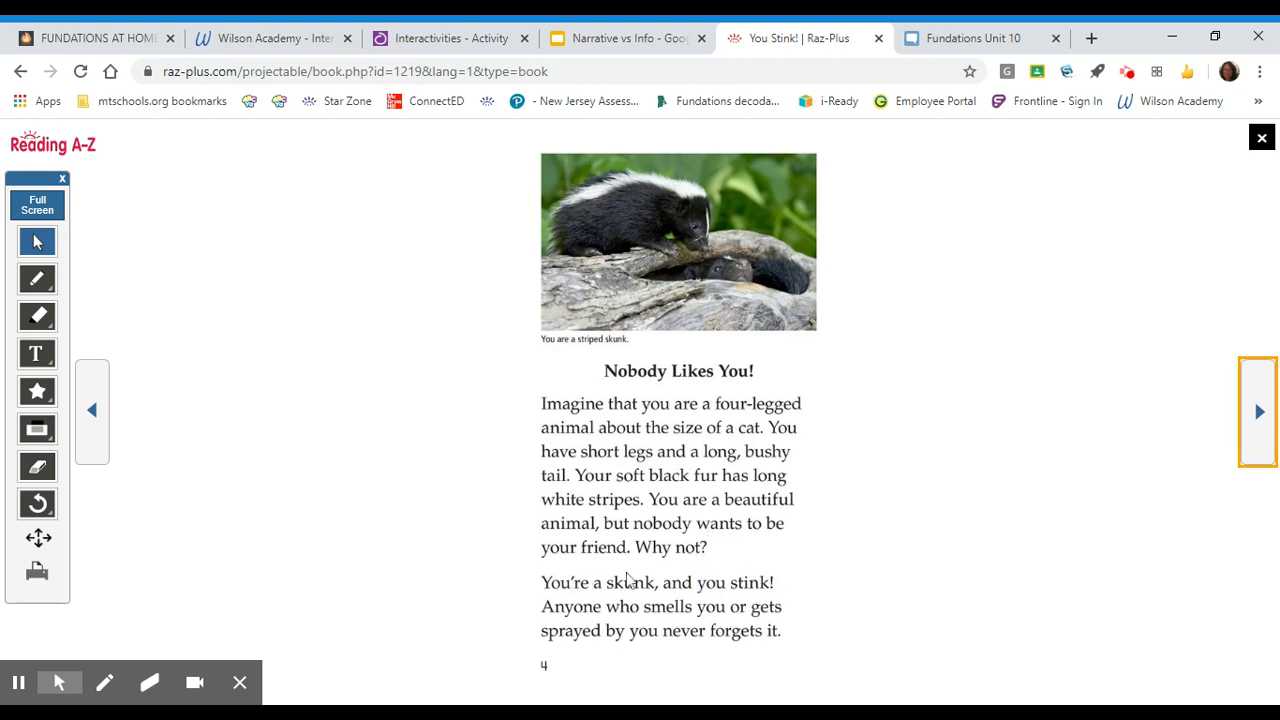
mouse_move(810, 638)
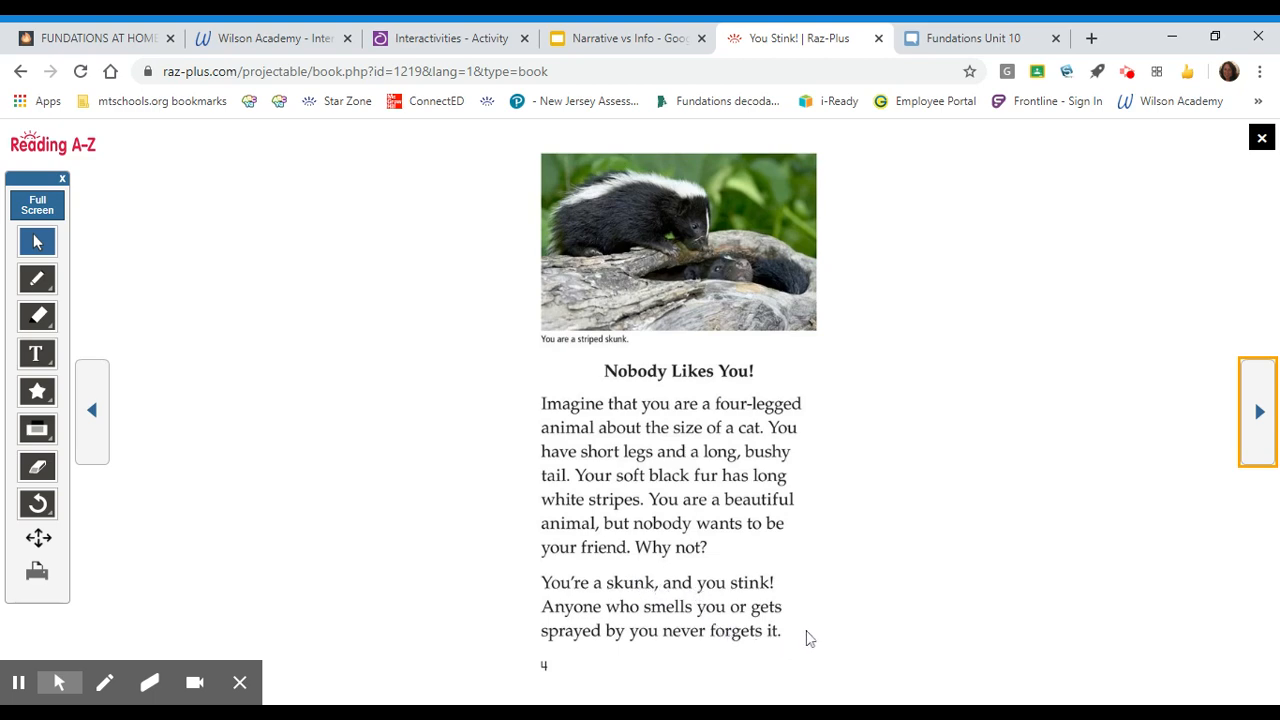
mouse_move(1121, 437)
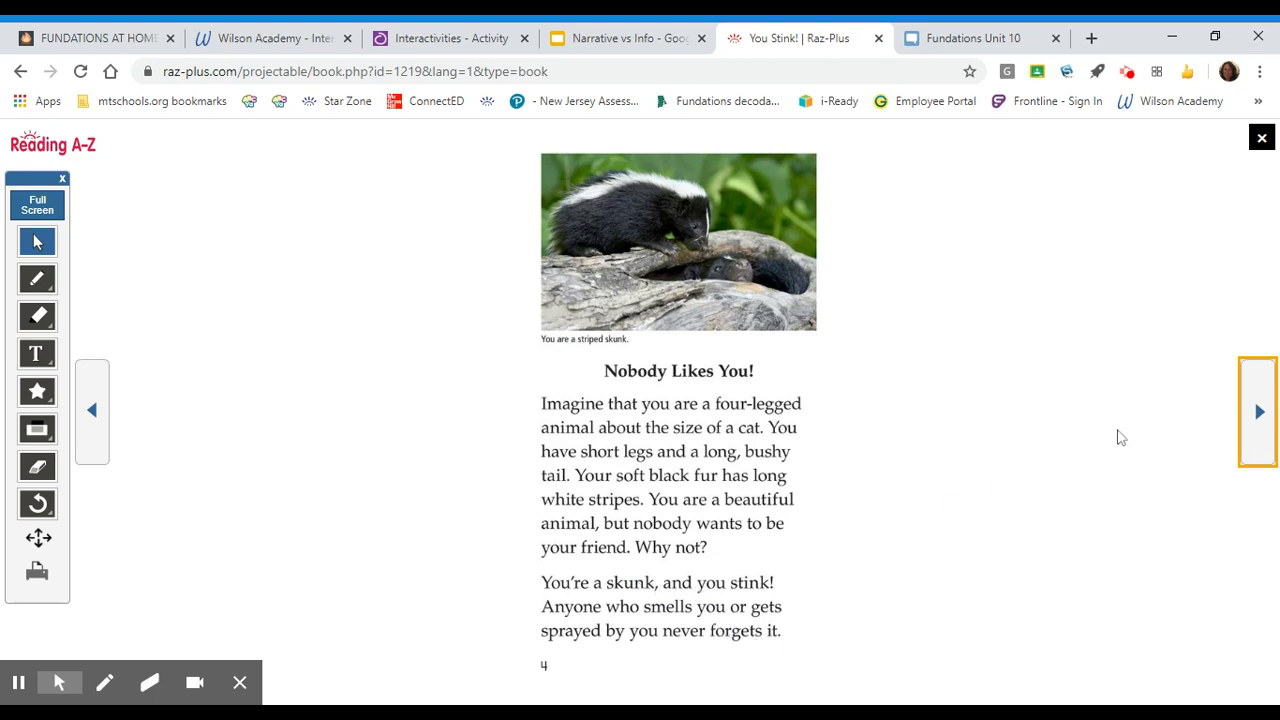
mouse_move(1258, 415)
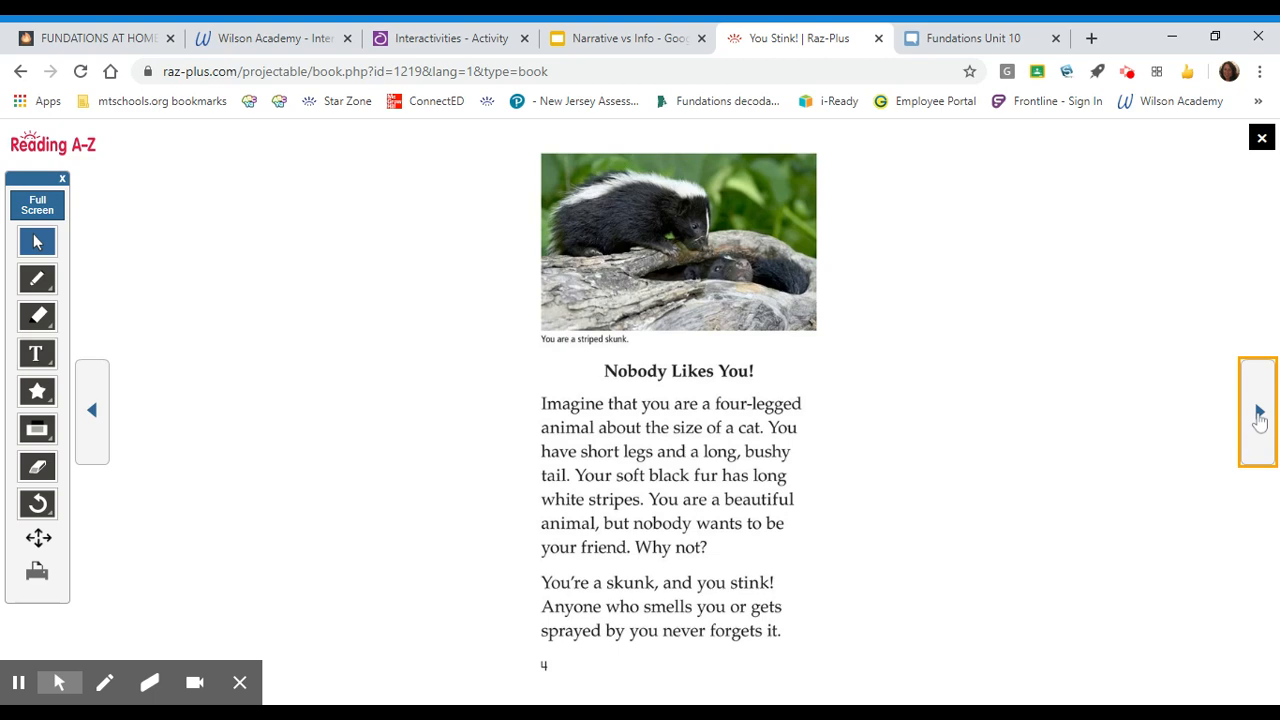
- Turn to page 5 showing the hog-nosed and hooded skunk cousins
left_click(1257, 413)
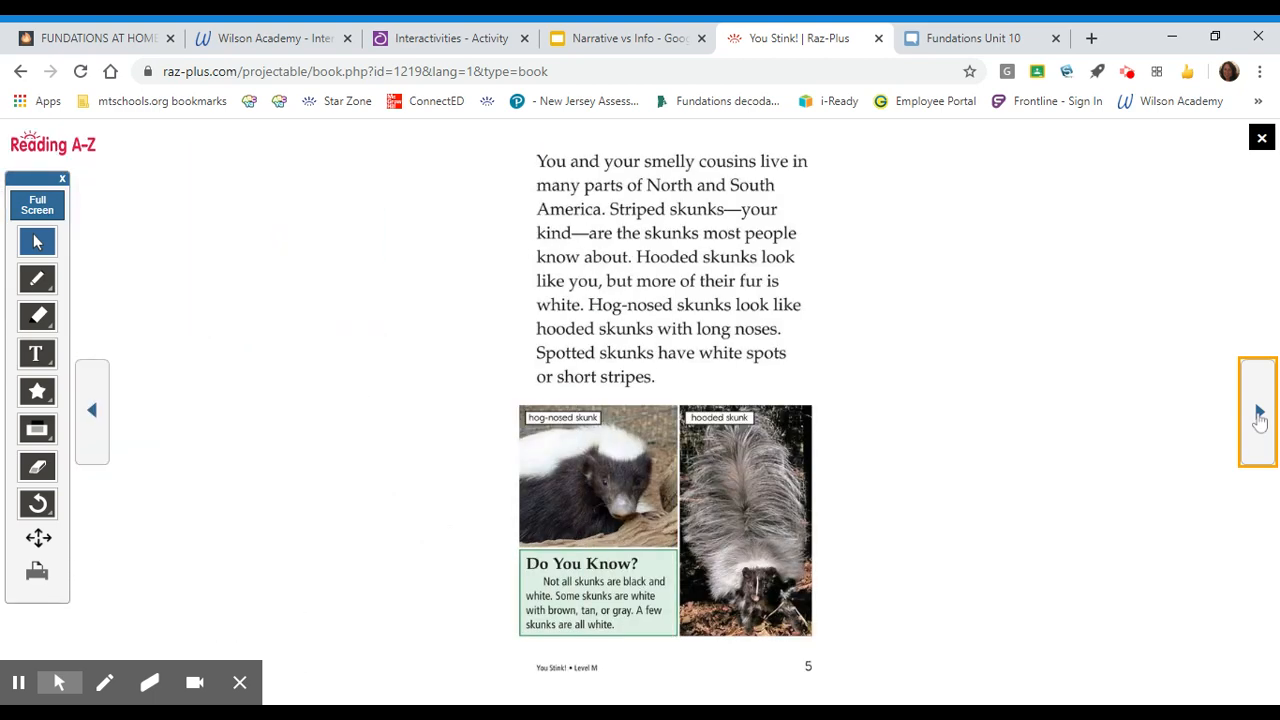
mouse_move(1193, 400)
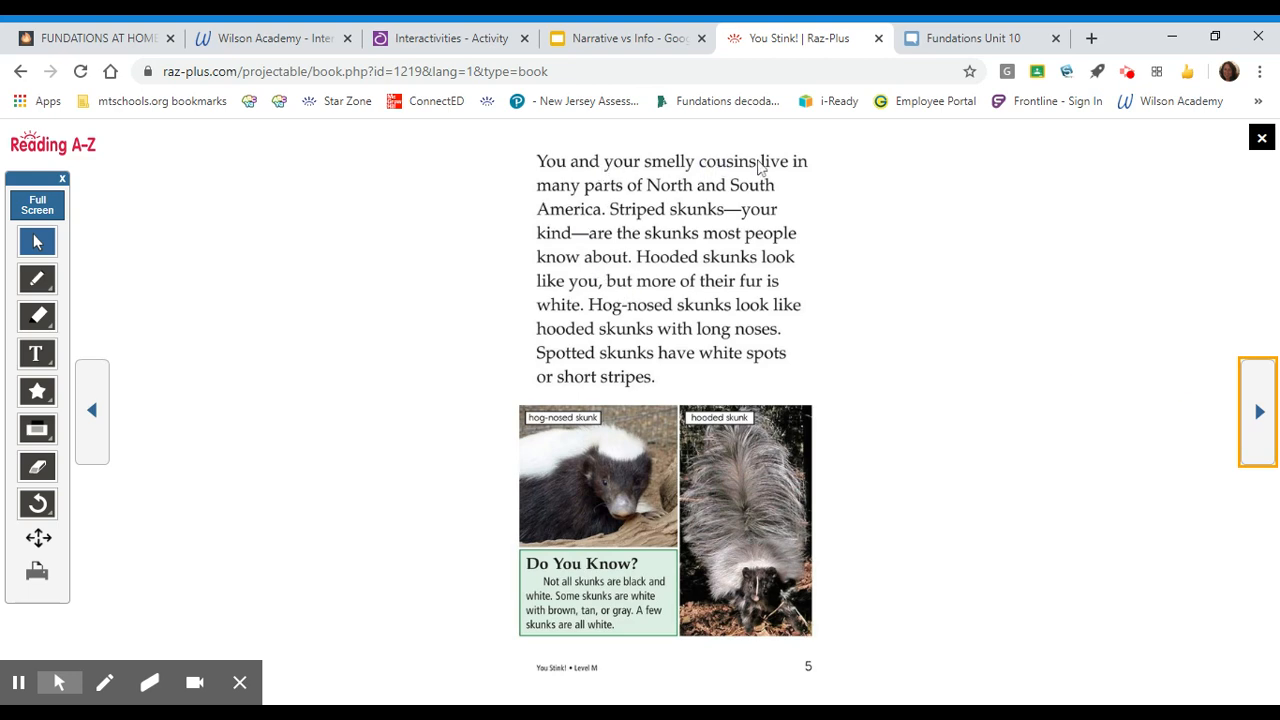
mouse_move(843, 193)
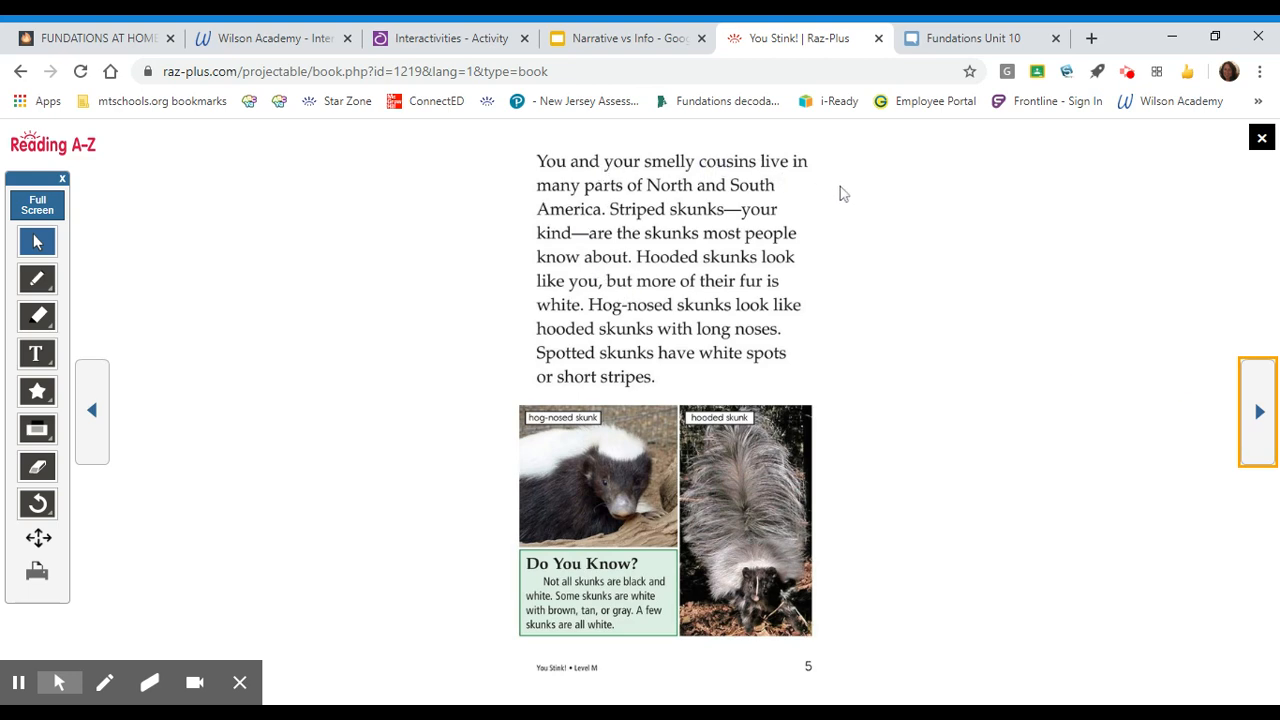
mouse_move(565, 230)
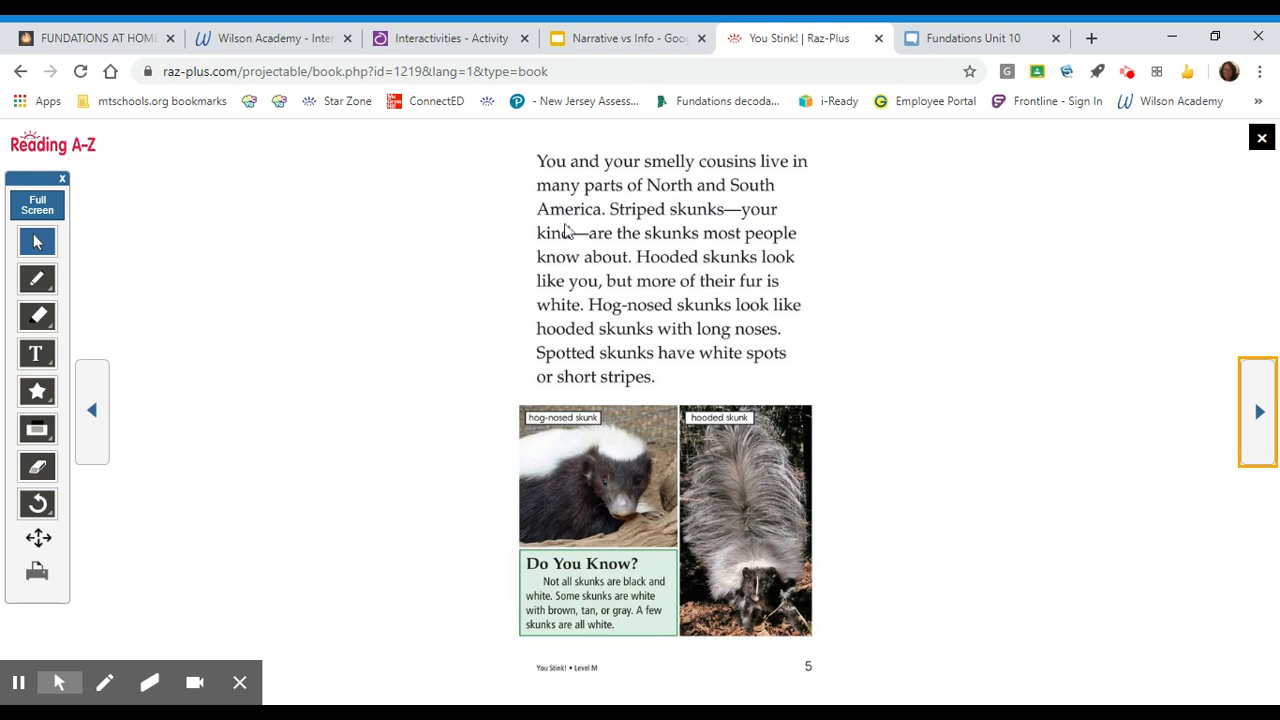
mouse_move(790, 218)
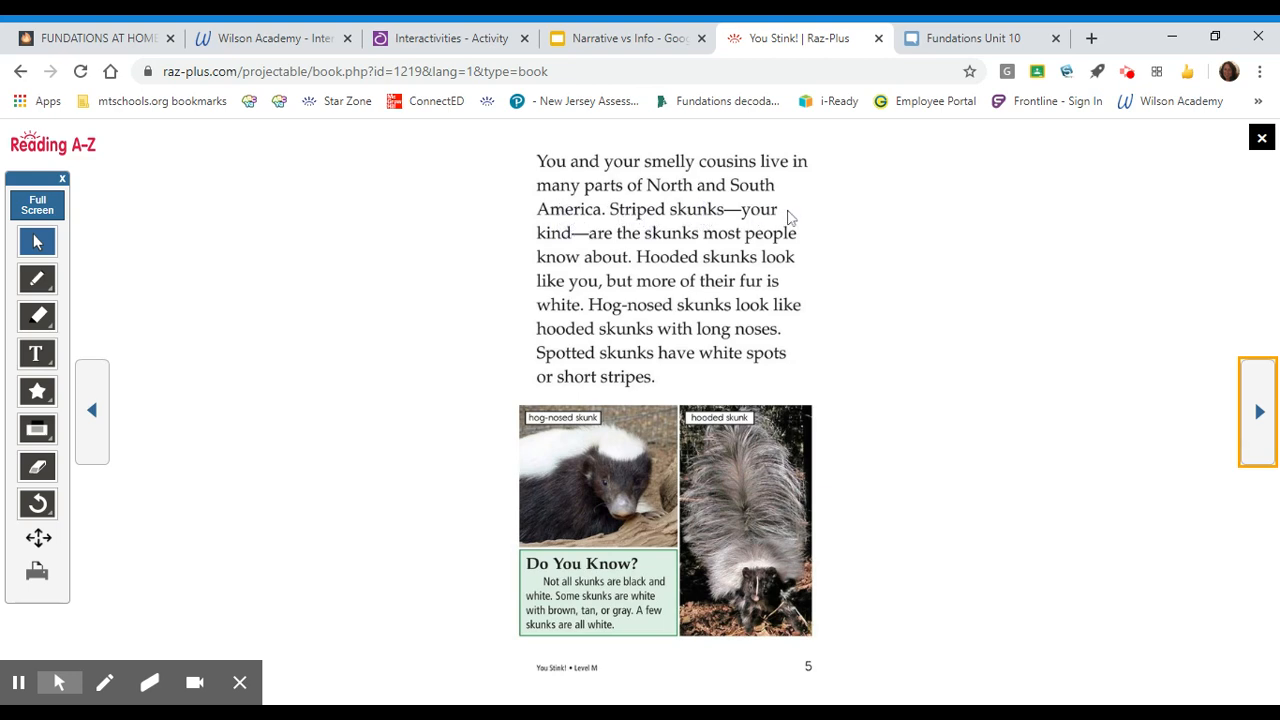
mouse_move(700, 250)
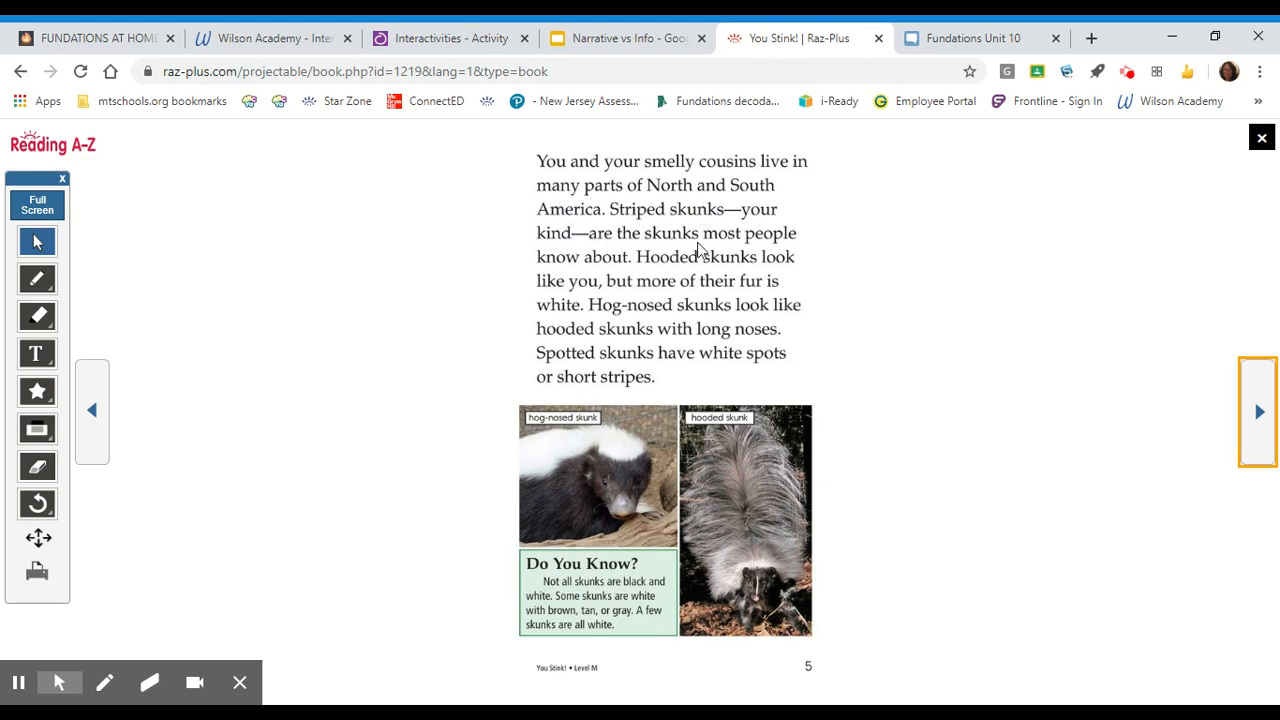
mouse_move(650, 275)
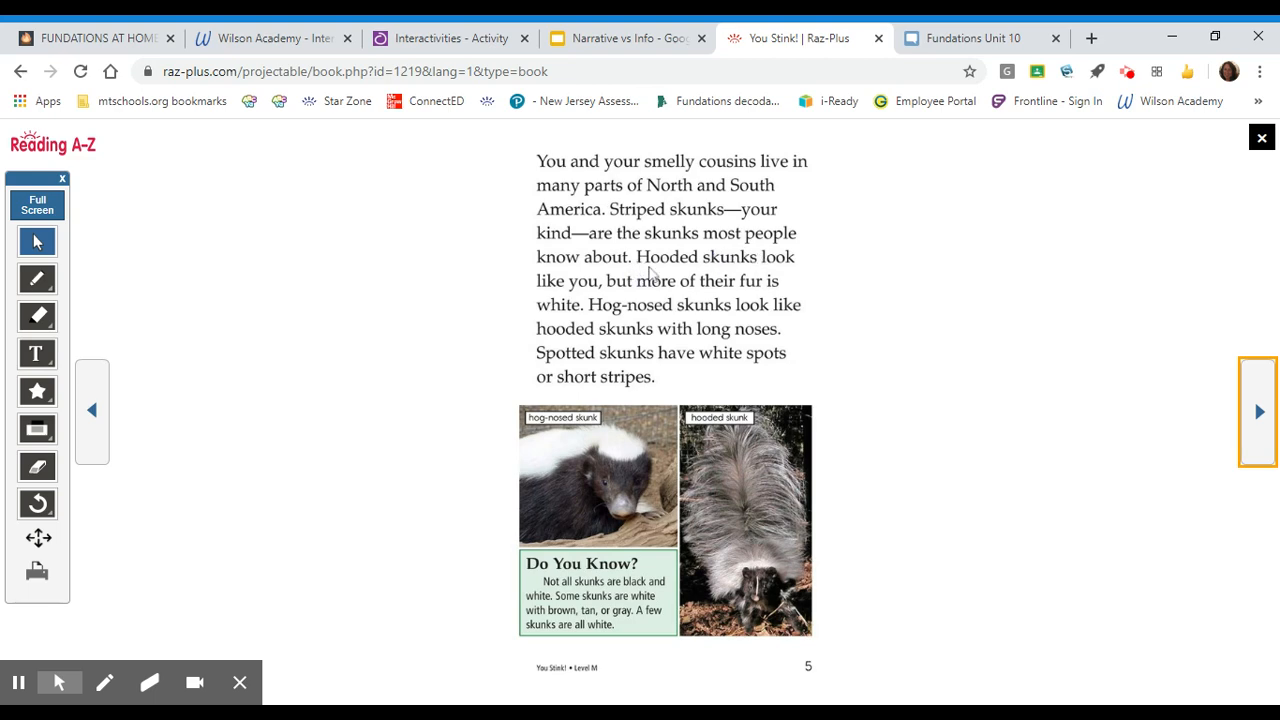
mouse_move(605, 275)
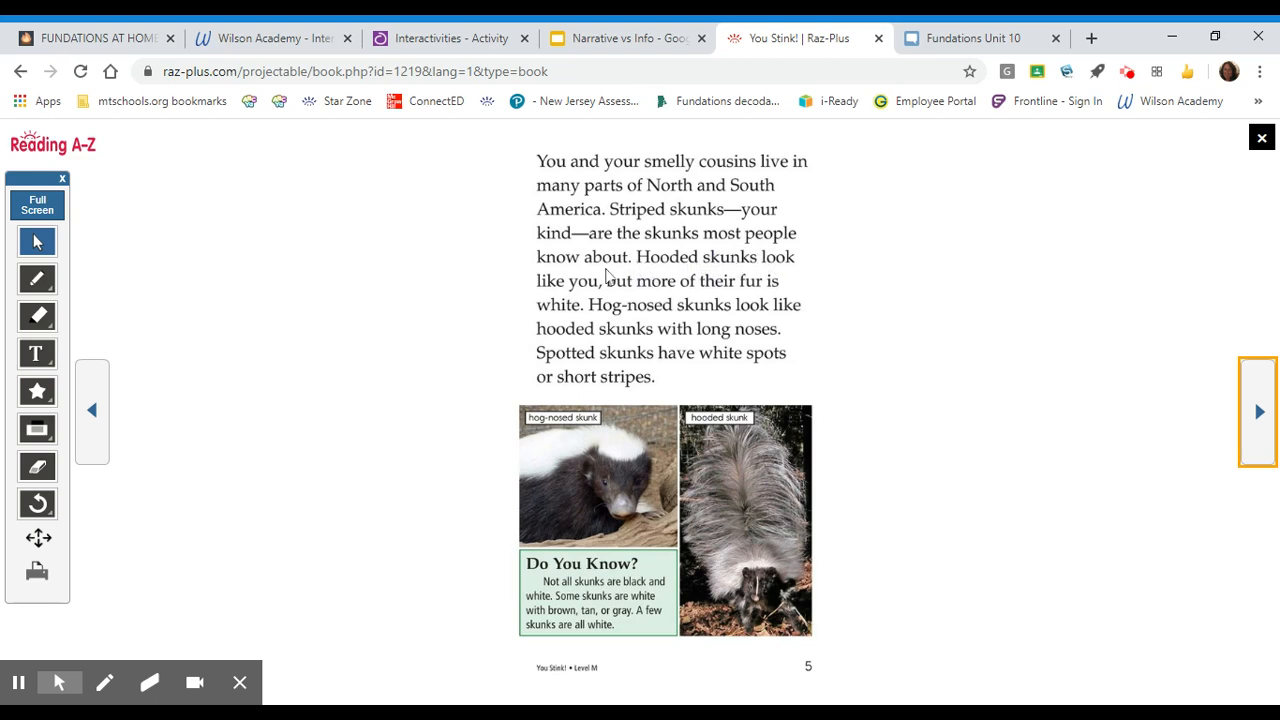
mouse_move(600, 307)
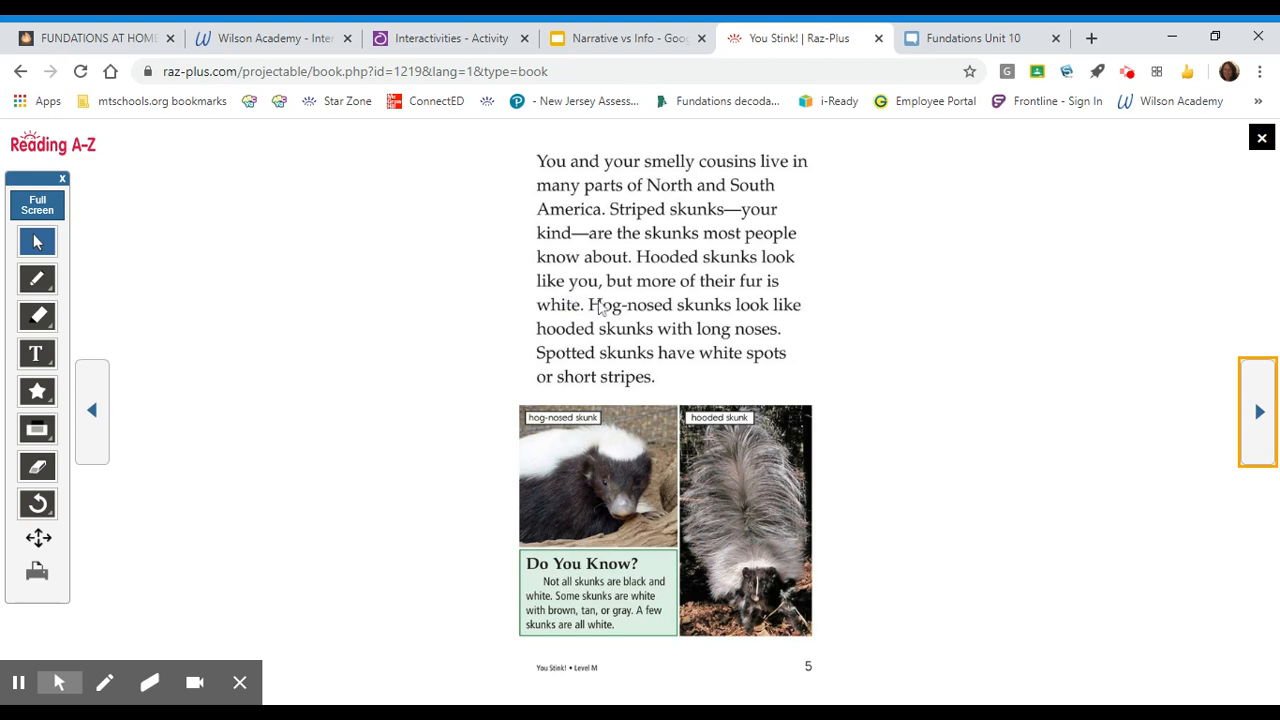
mouse_move(562, 318)
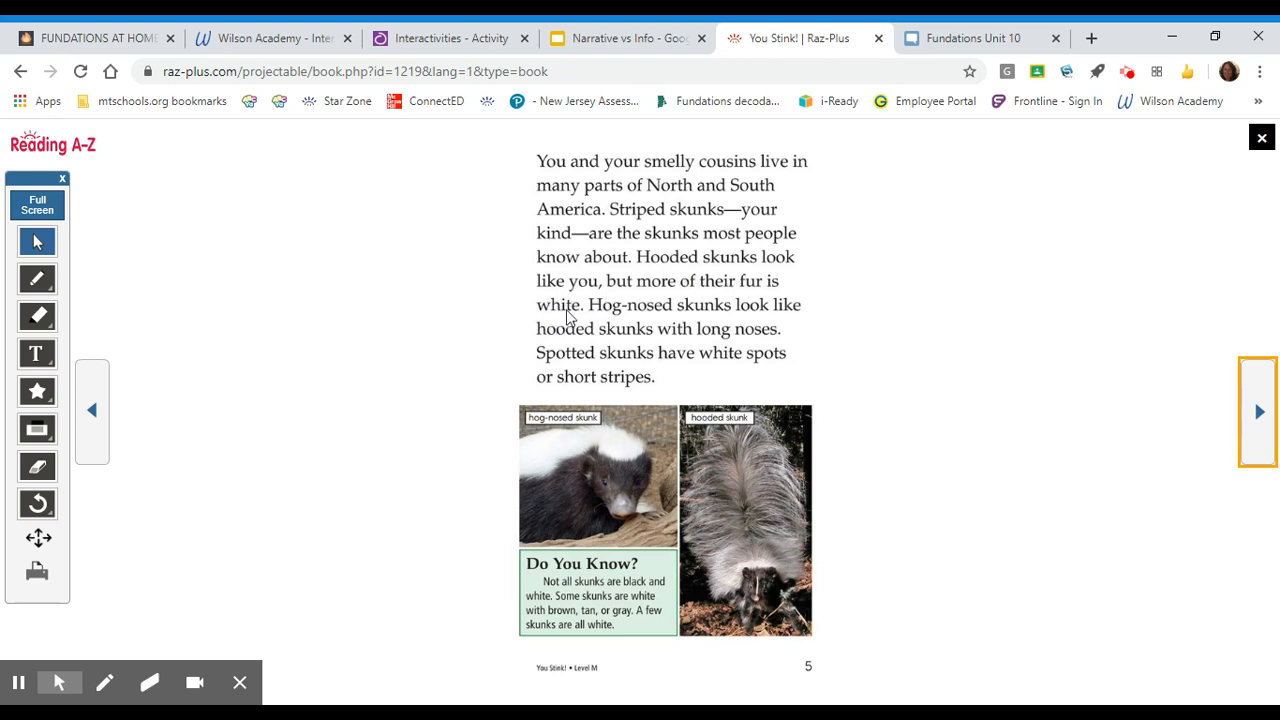
mouse_move(645, 348)
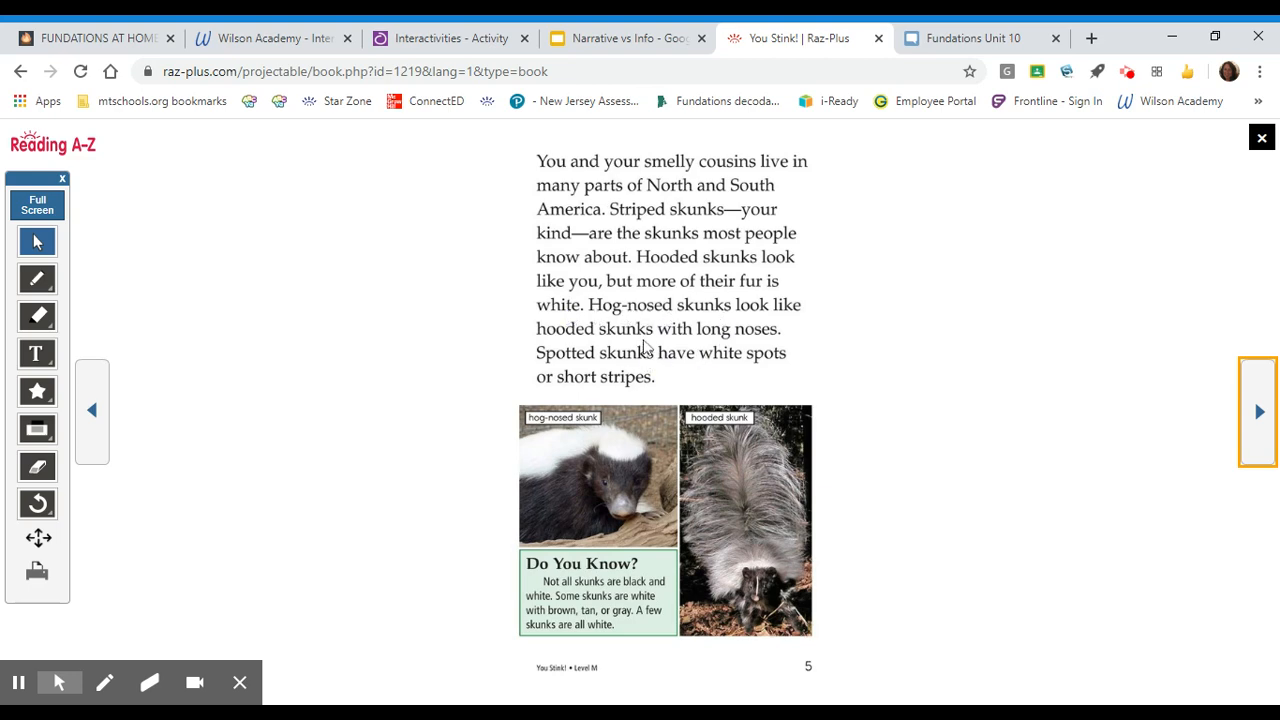
mouse_move(789, 345)
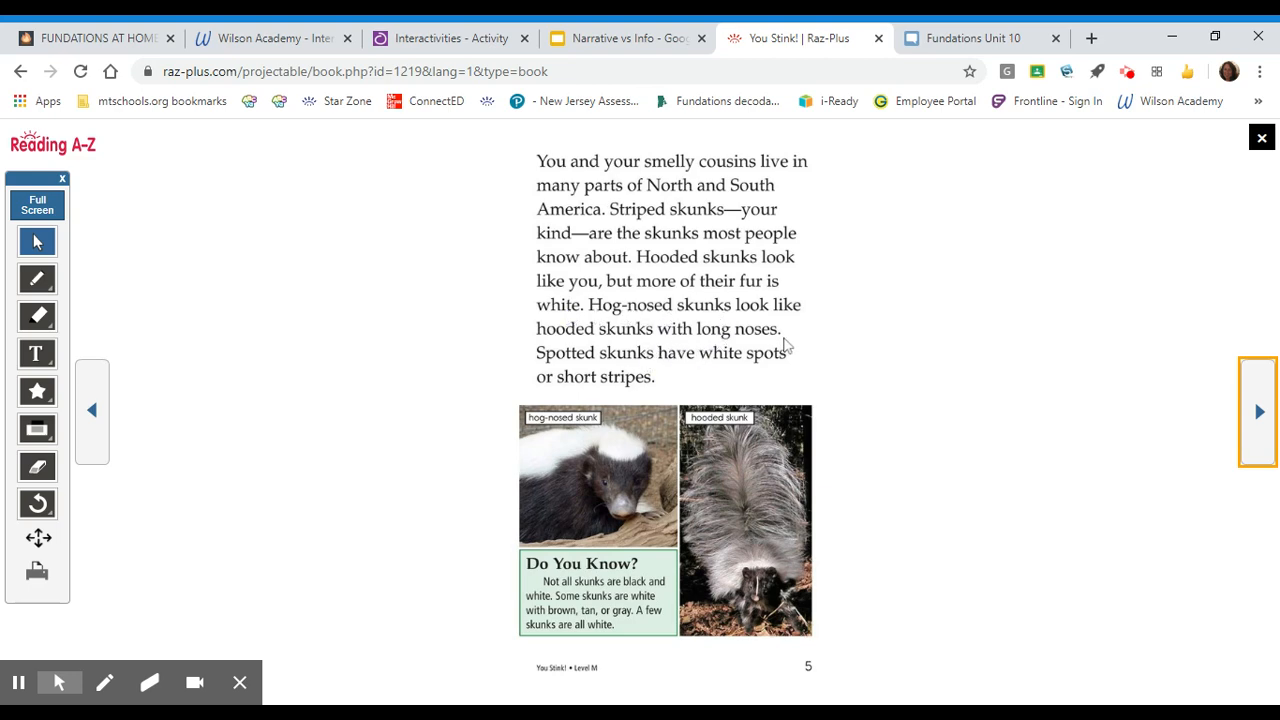
mouse_move(820, 318)
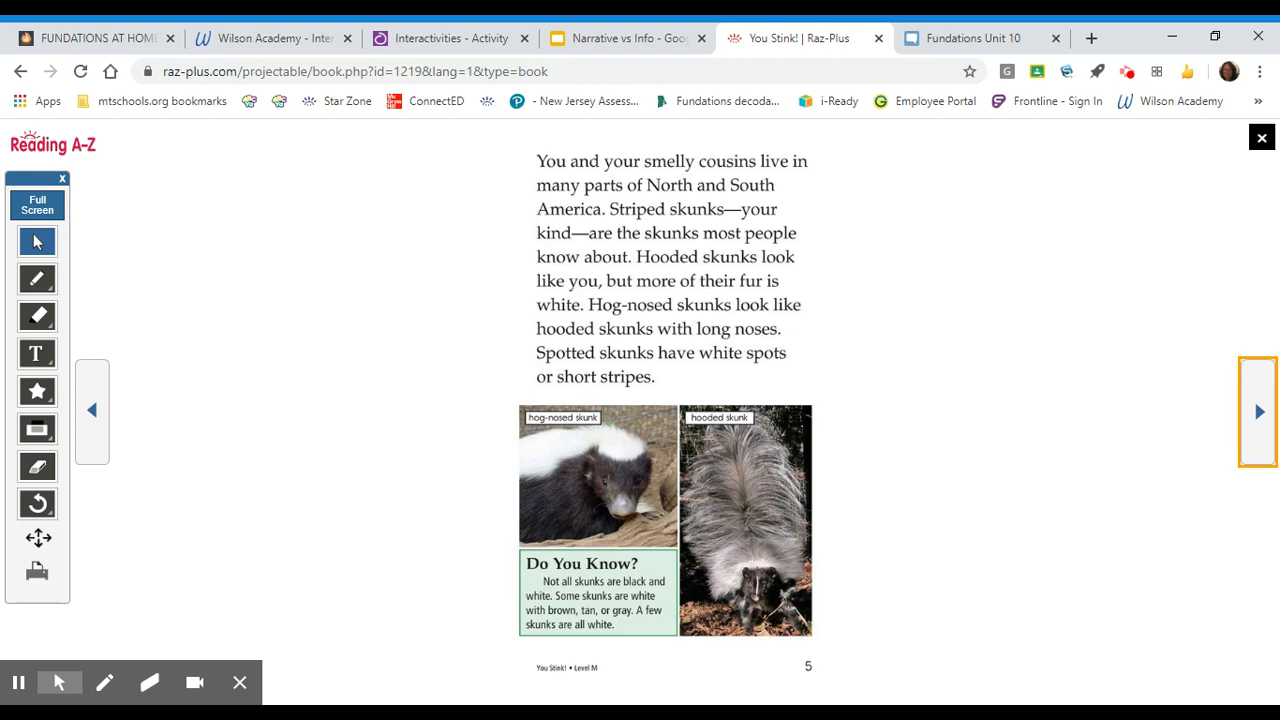
mouse_move(830, 354)
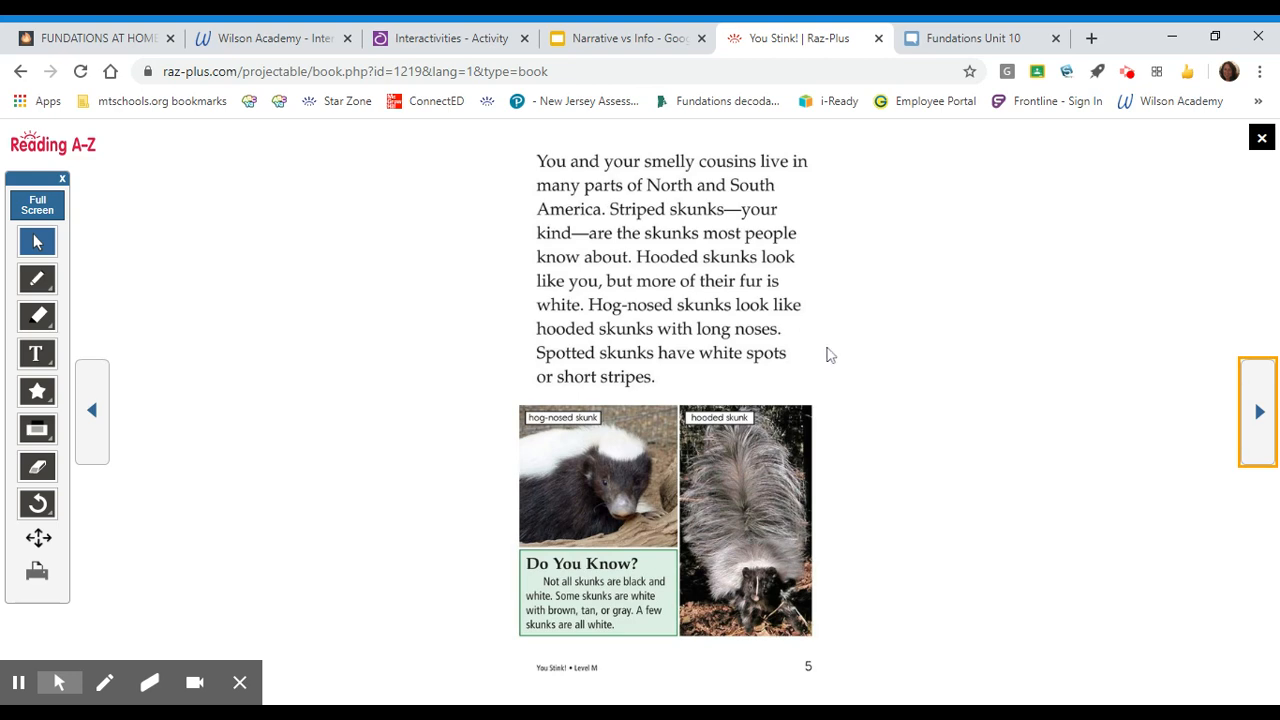
mouse_move(734, 517)
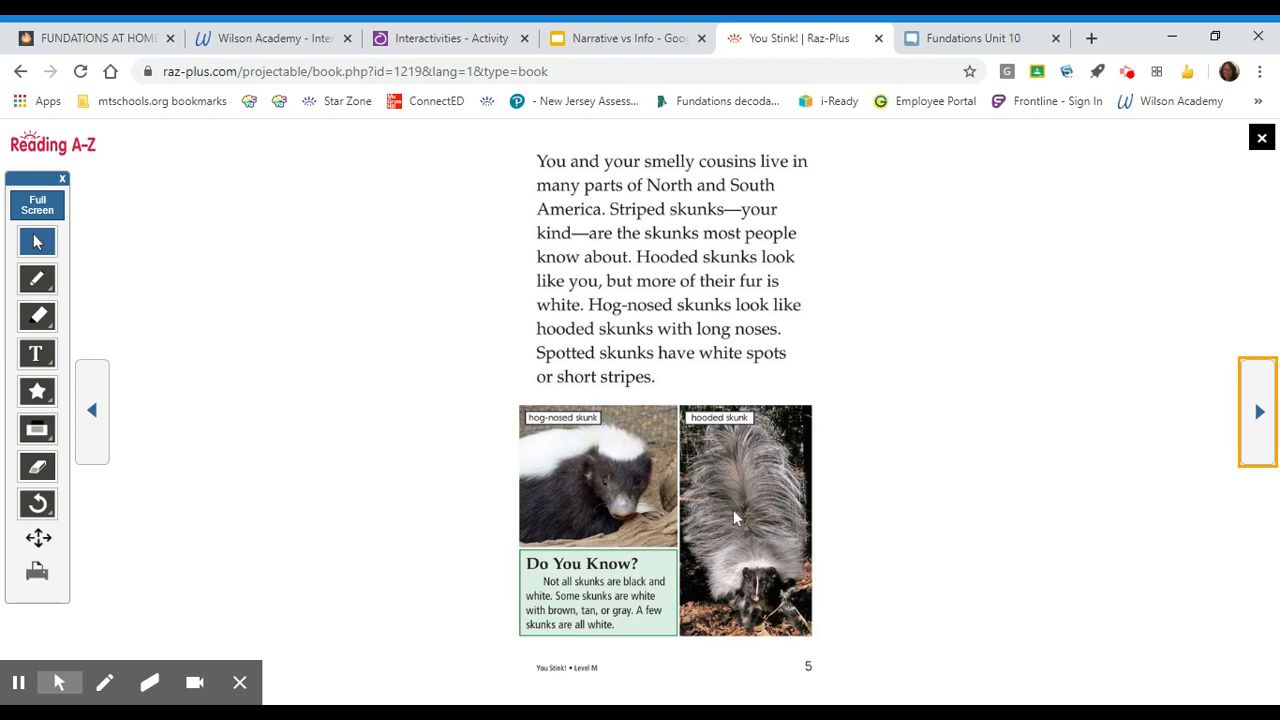
mouse_move(585, 440)
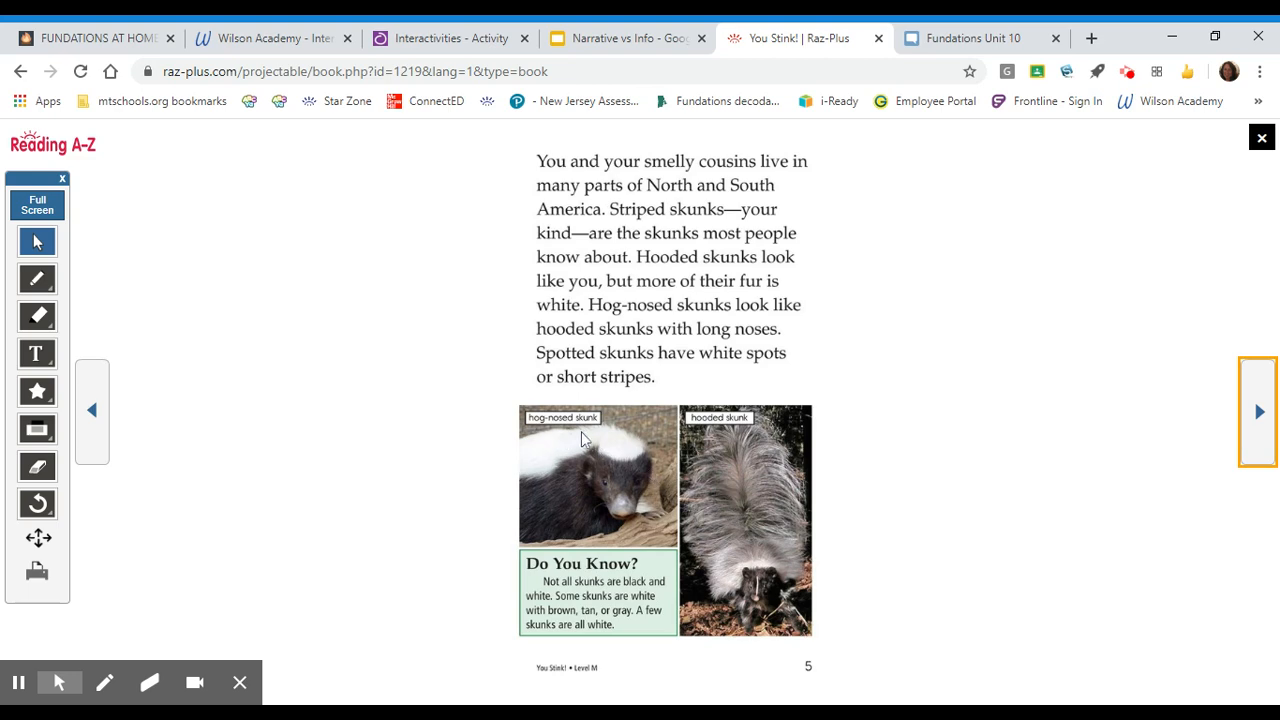
mouse_move(710, 425)
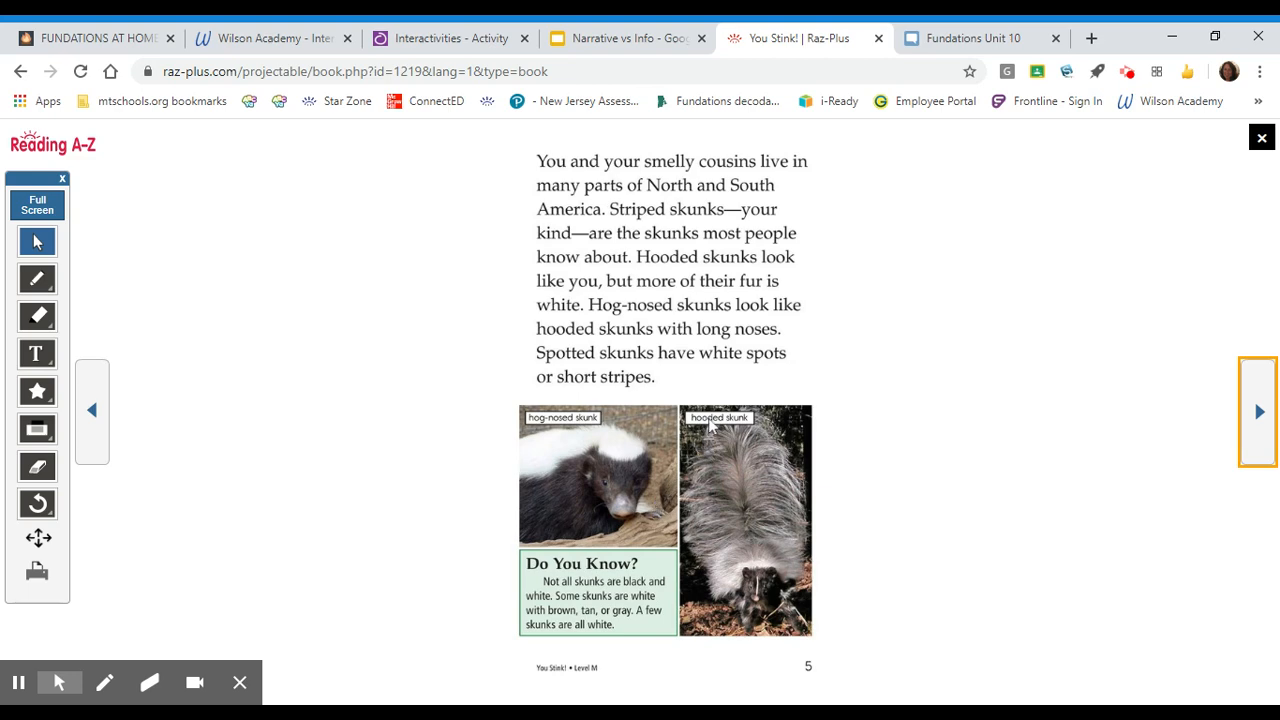
mouse_move(770, 453)
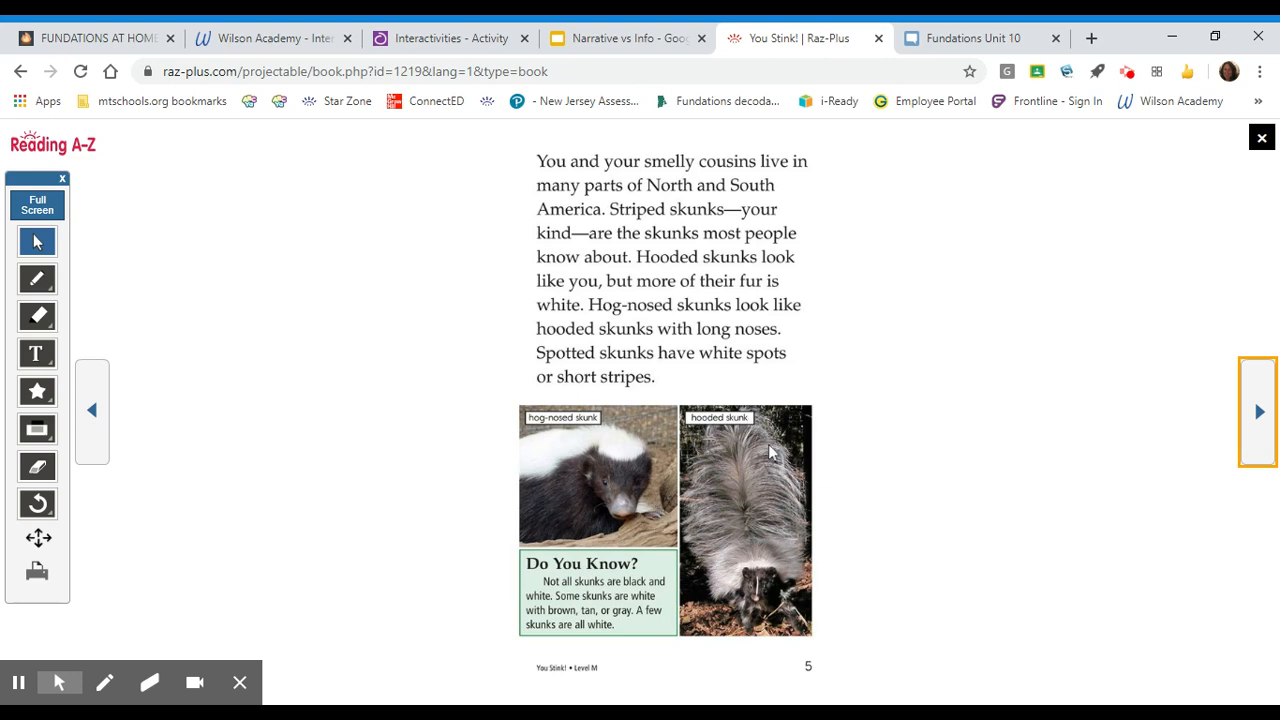
mouse_move(727, 485)
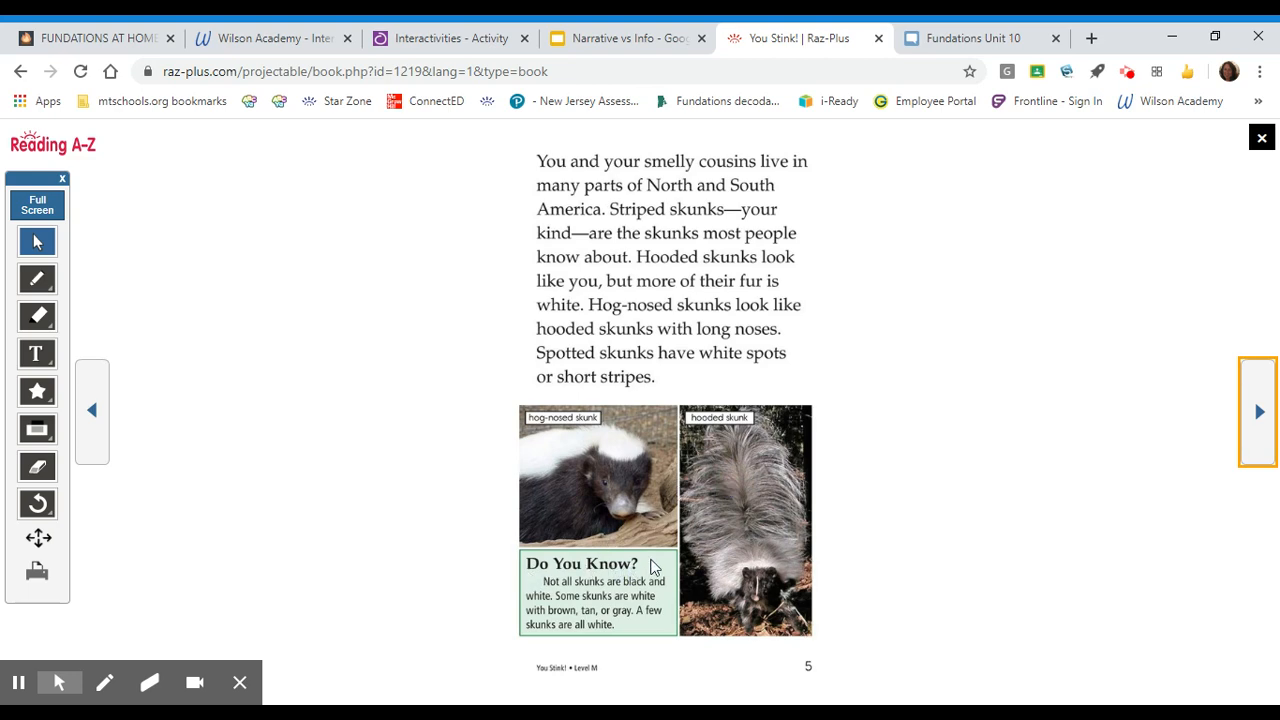
mouse_move(648, 567)
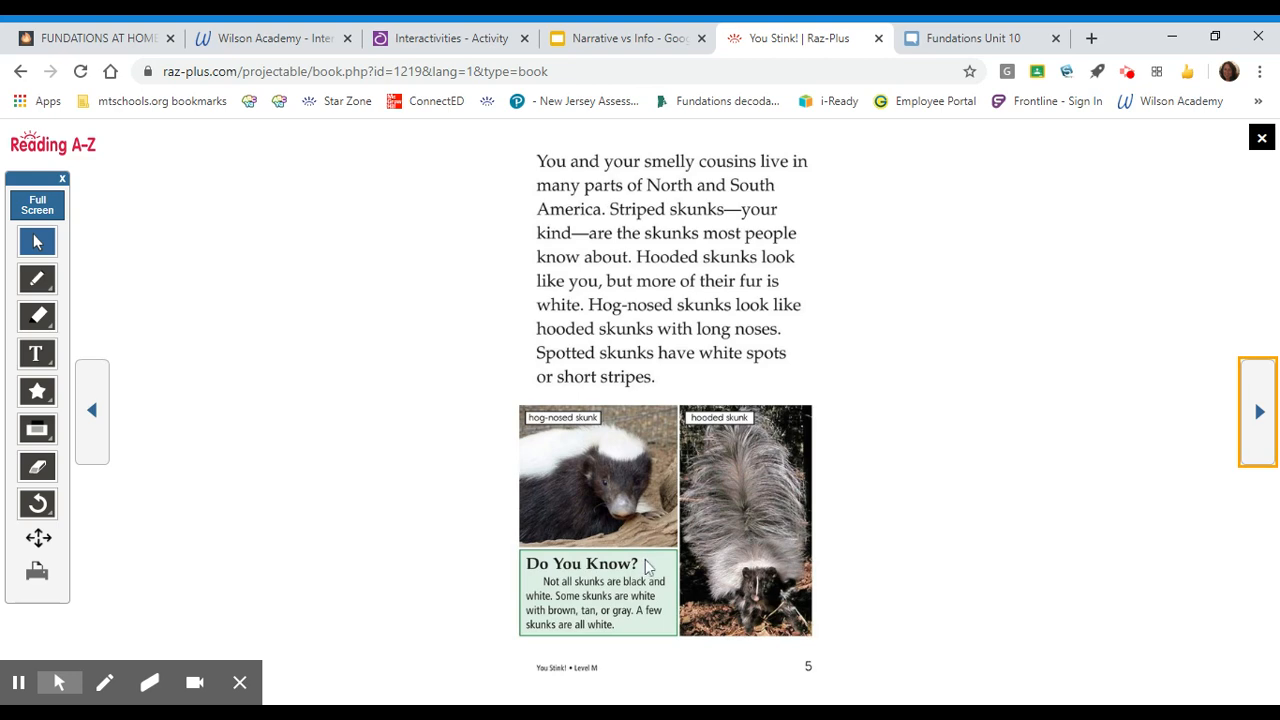
mouse_move(657, 578)
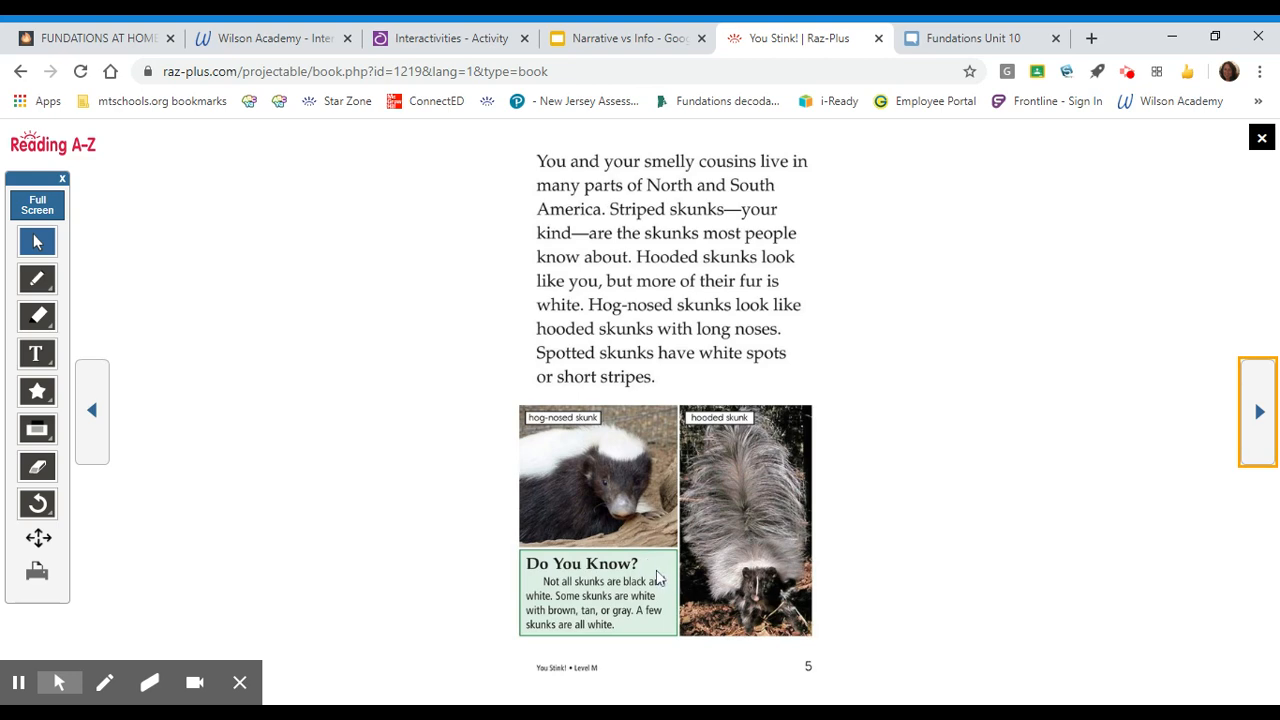
mouse_move(658, 578)
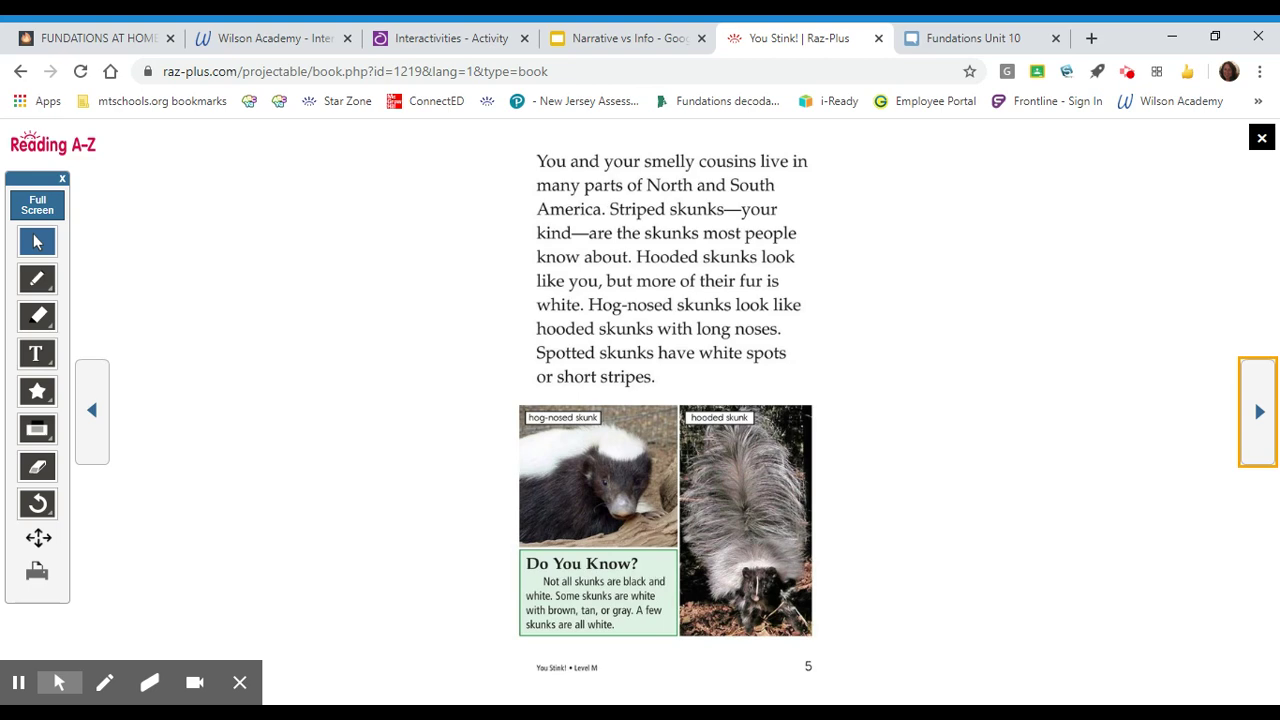
mouse_move(655, 557)
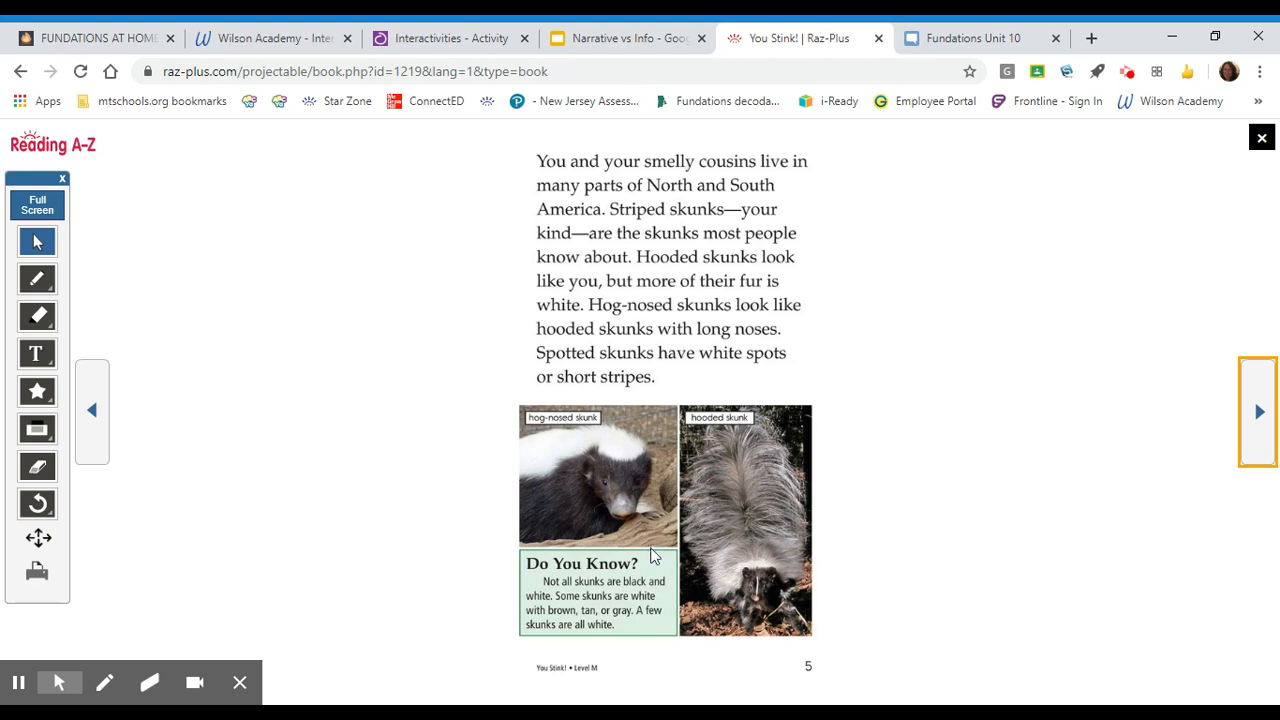
mouse_move(651, 557)
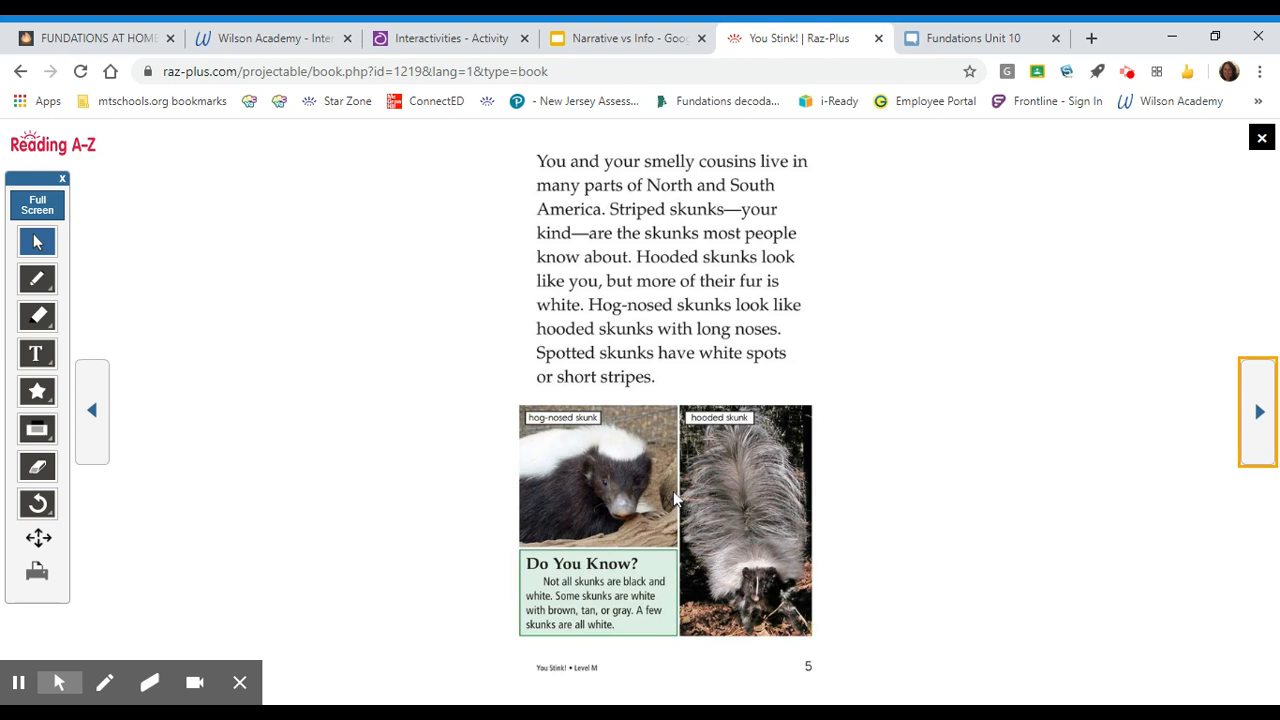
mouse_move(675, 500)
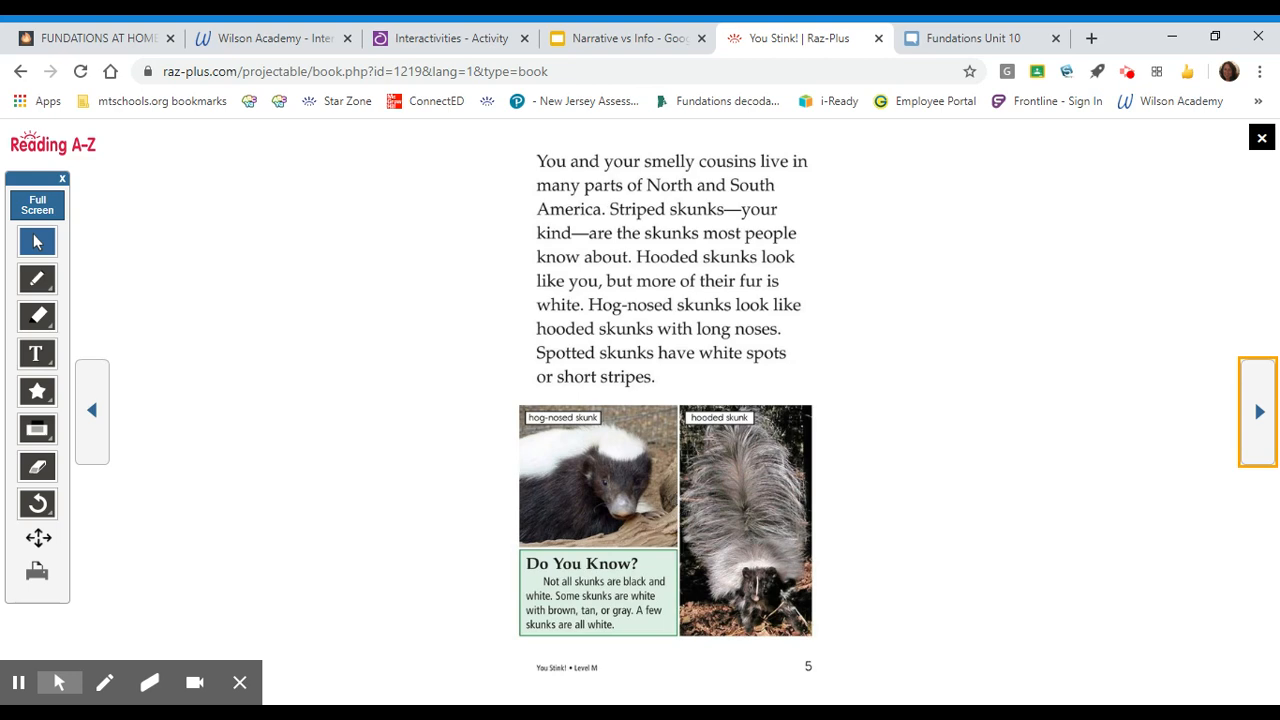
mouse_move(738, 481)
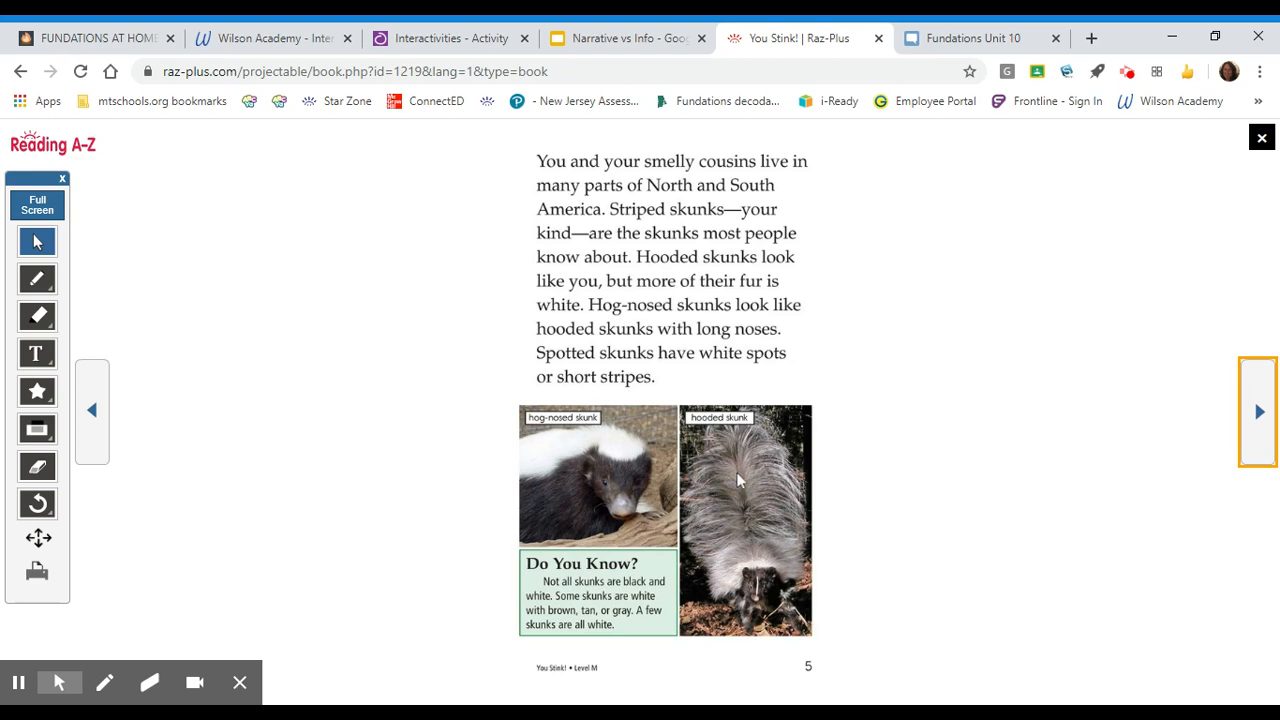
mouse_move(1007, 383)
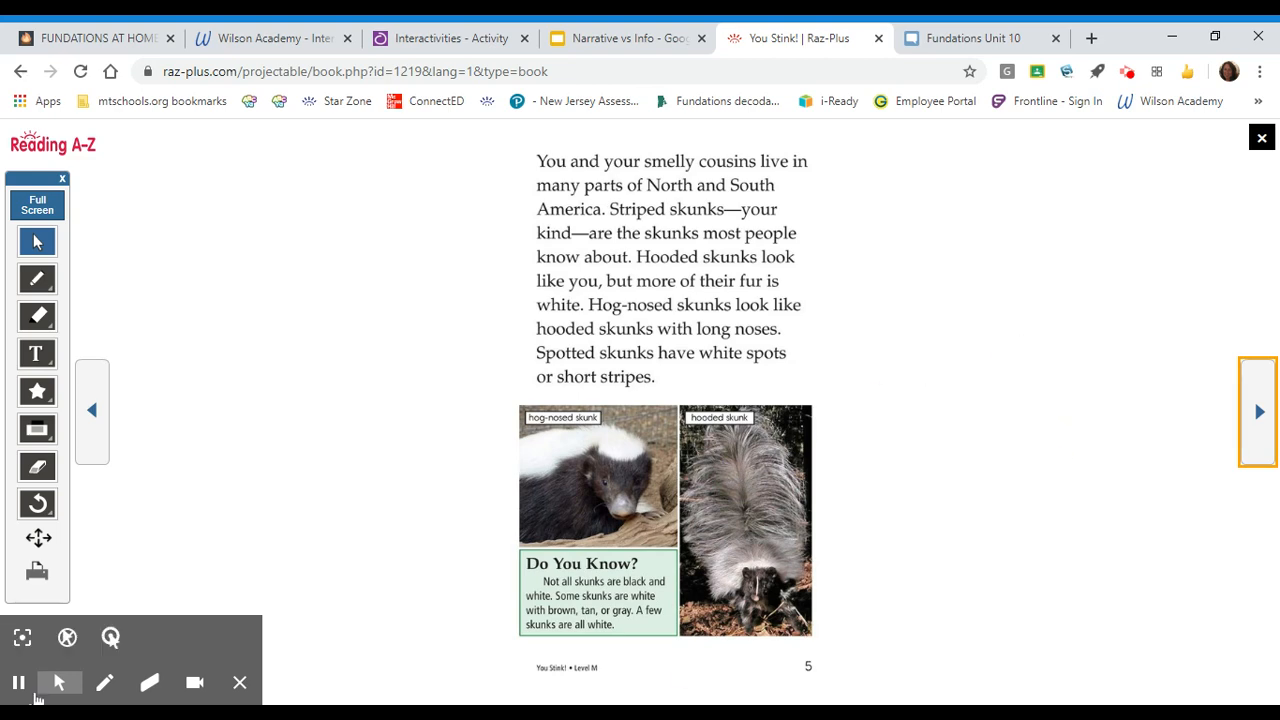
left_click(1258, 411)
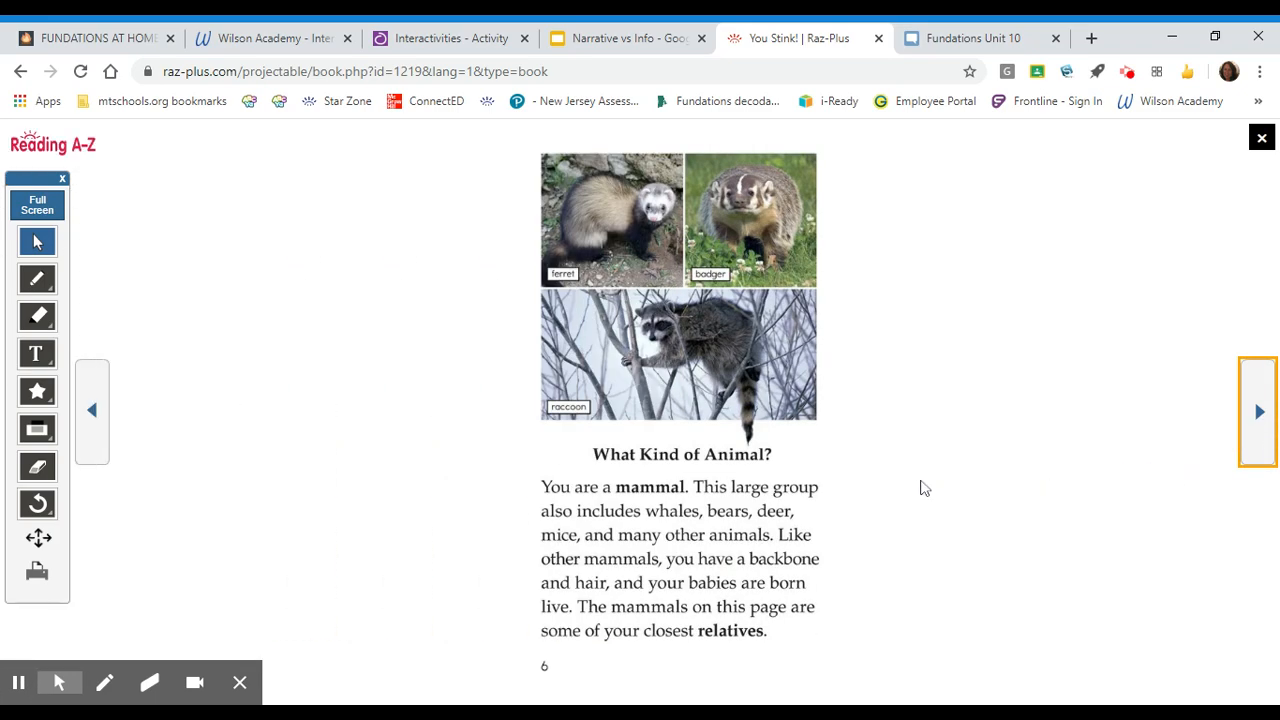
mouse_move(904, 532)
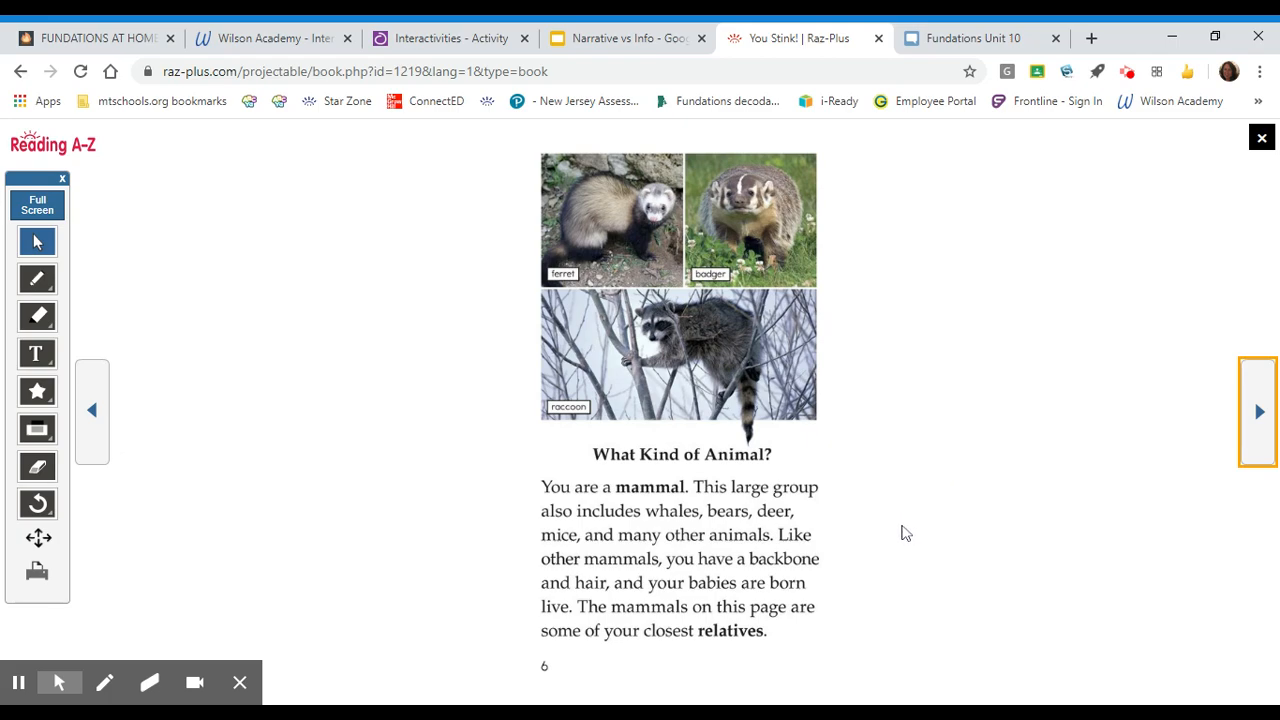
mouse_move(820, 516)
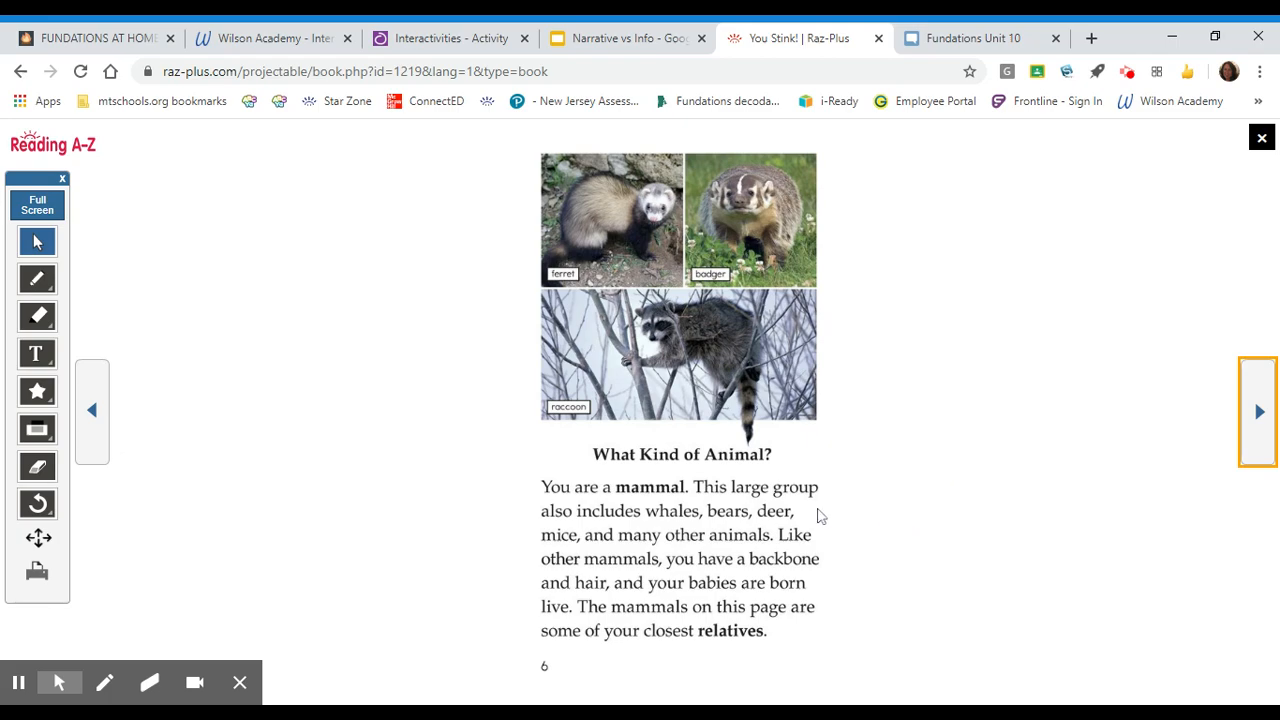
mouse_move(688, 533)
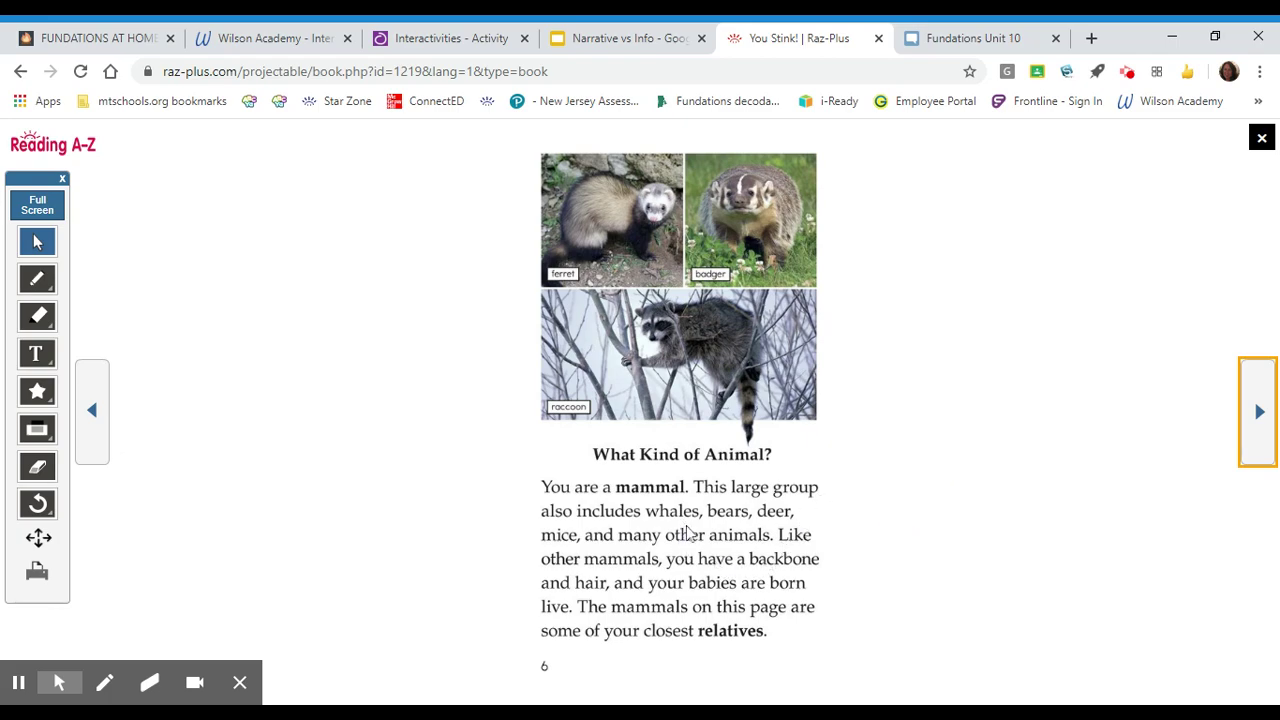
mouse_move(595, 567)
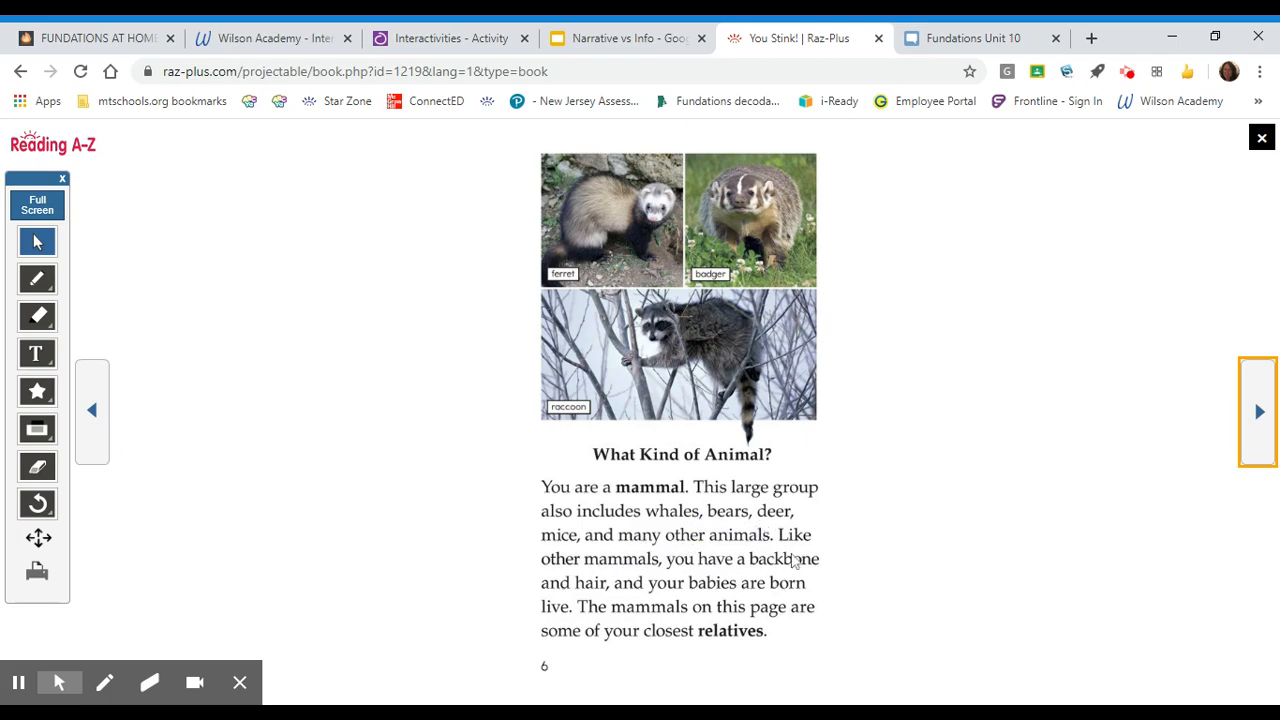
mouse_move(860, 556)
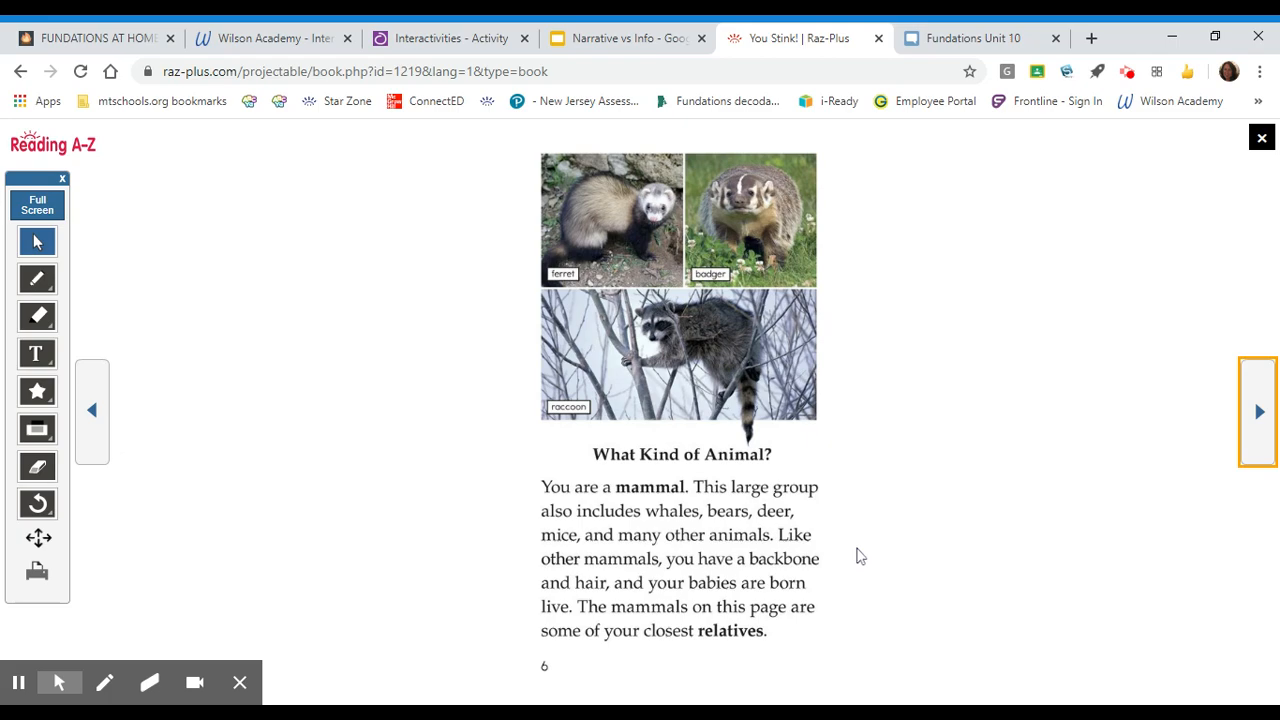
mouse_move(848, 542)
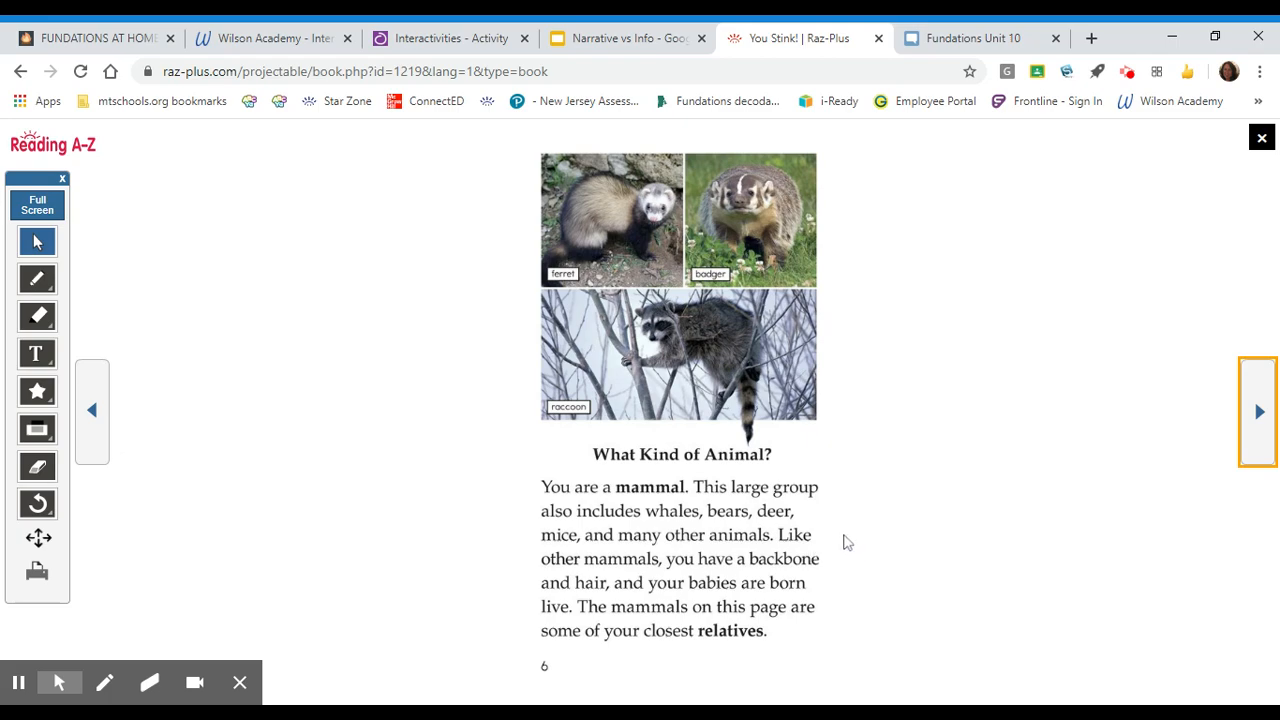
mouse_move(847, 530)
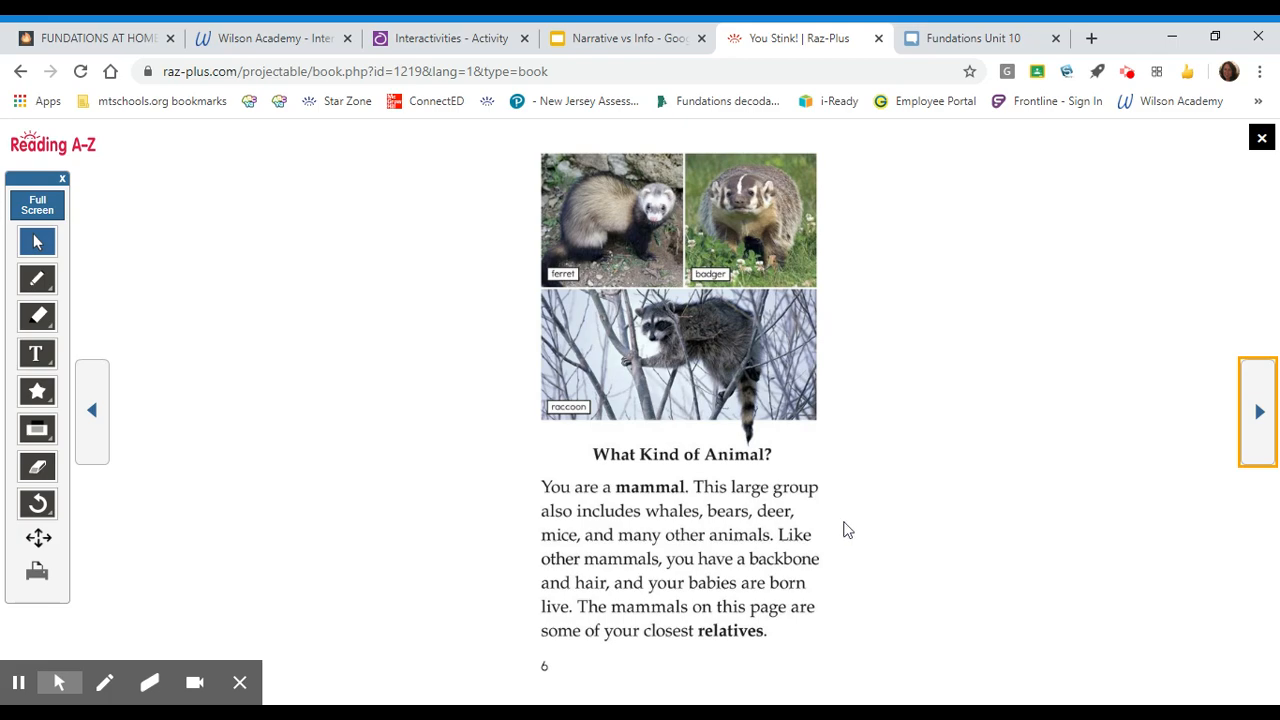
mouse_move(855, 531)
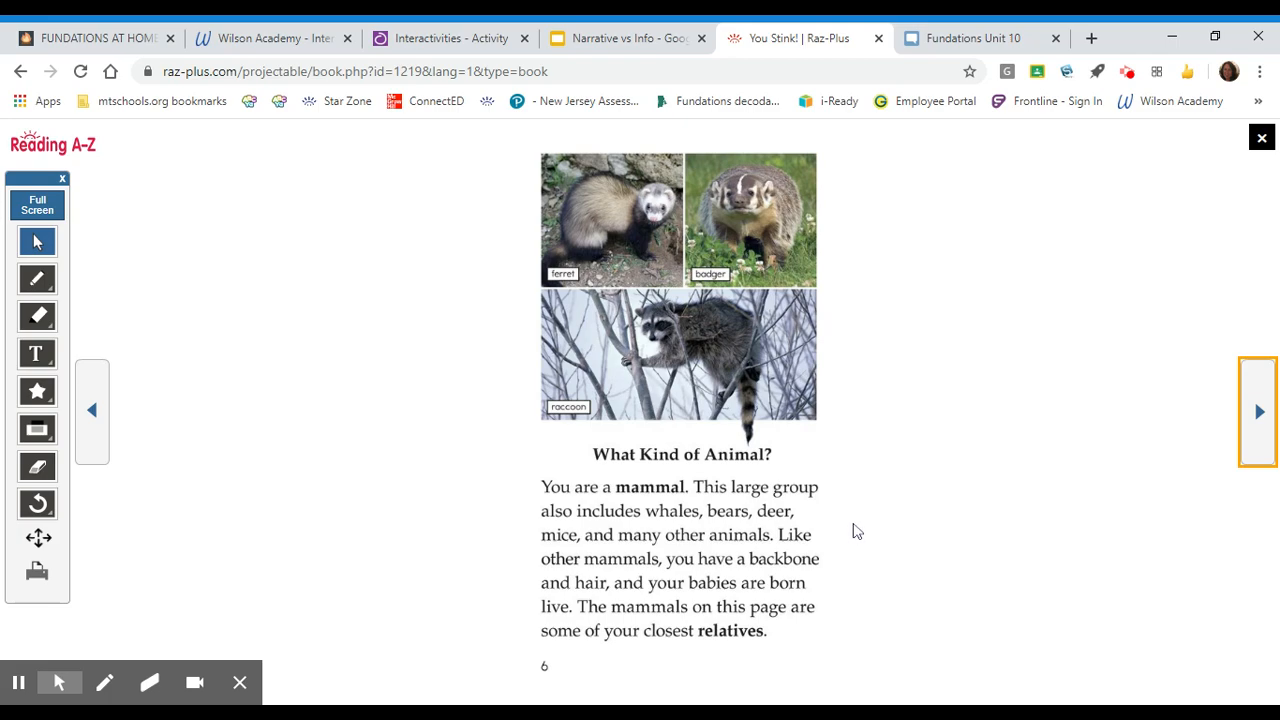
mouse_move(928, 531)
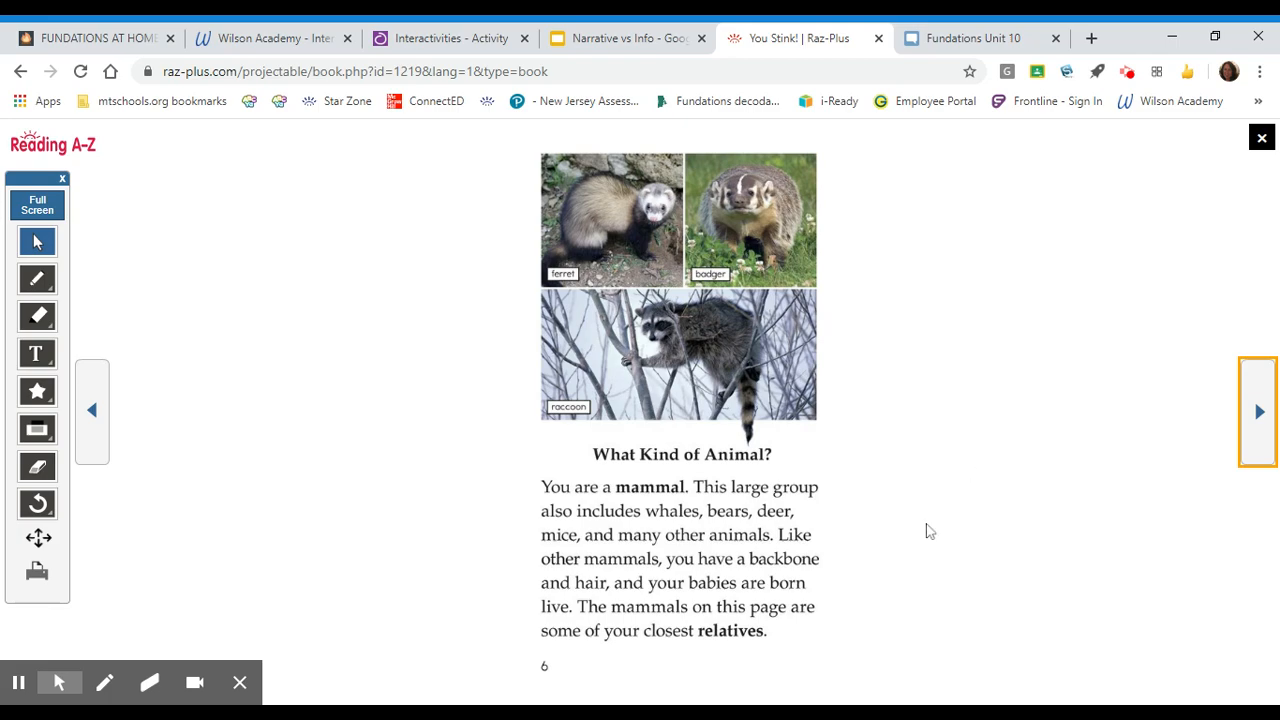
mouse_move(620, 263)
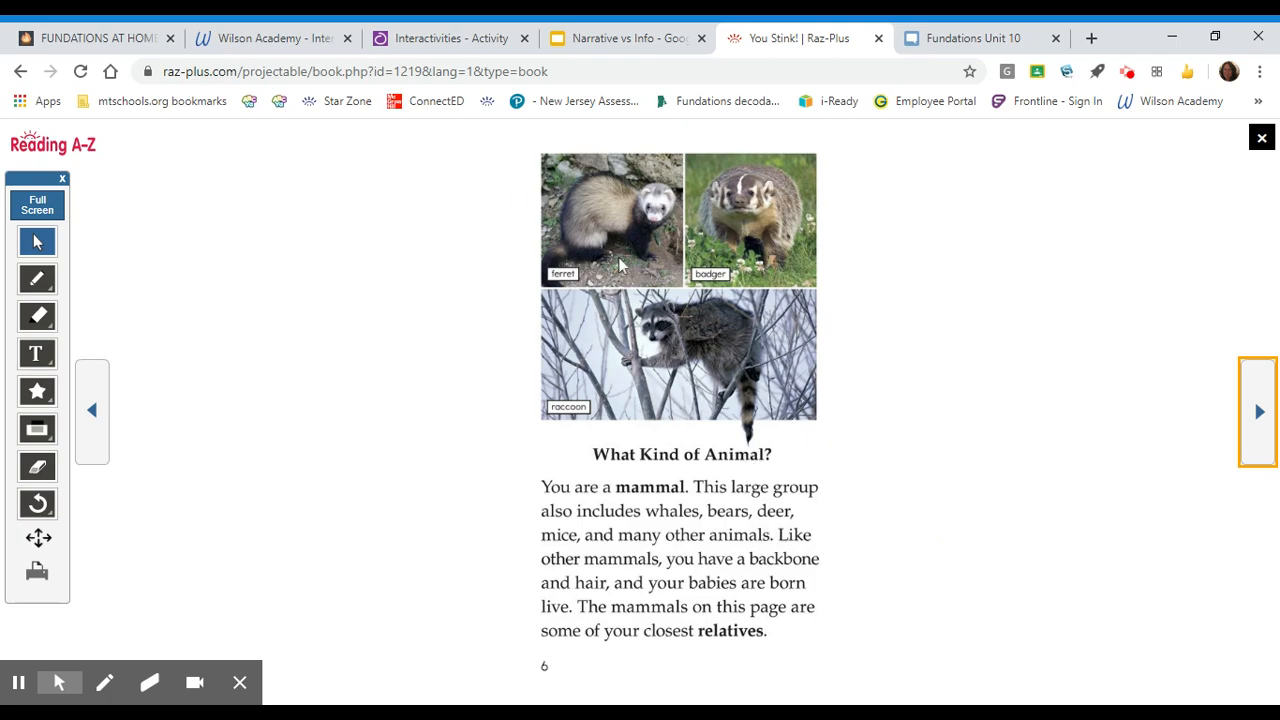
mouse_move(600, 294)
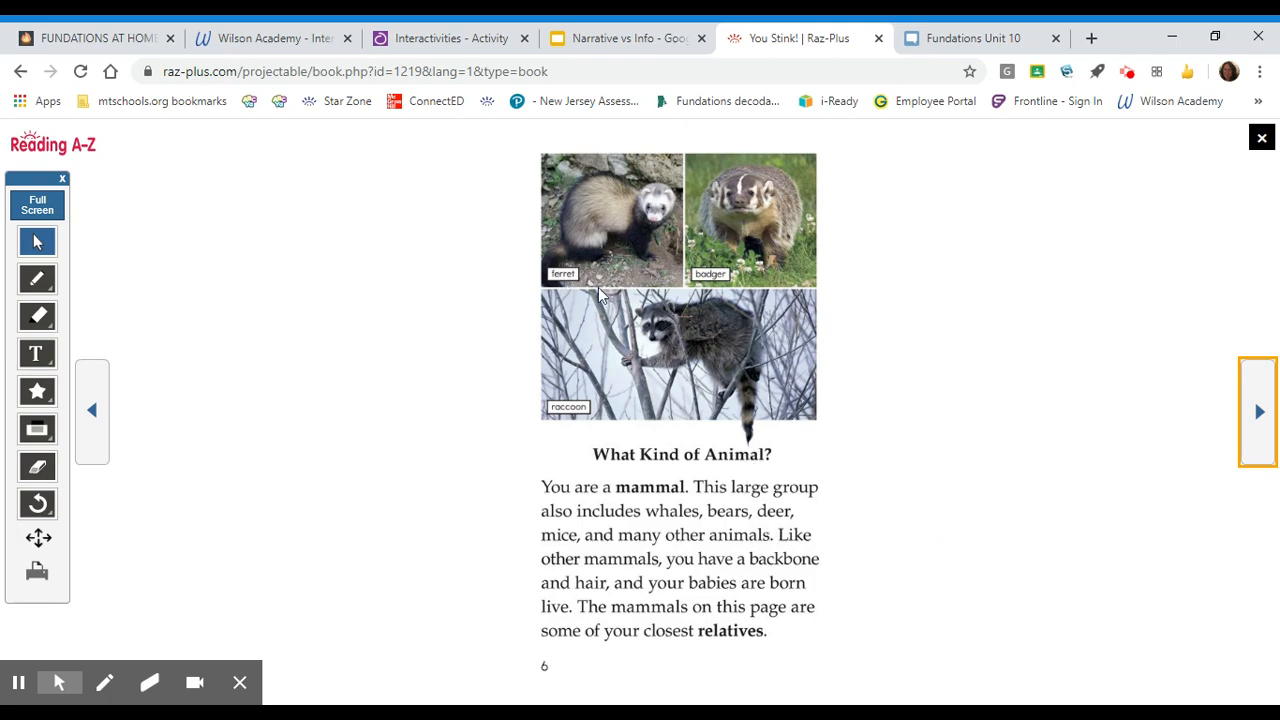
mouse_move(700, 317)
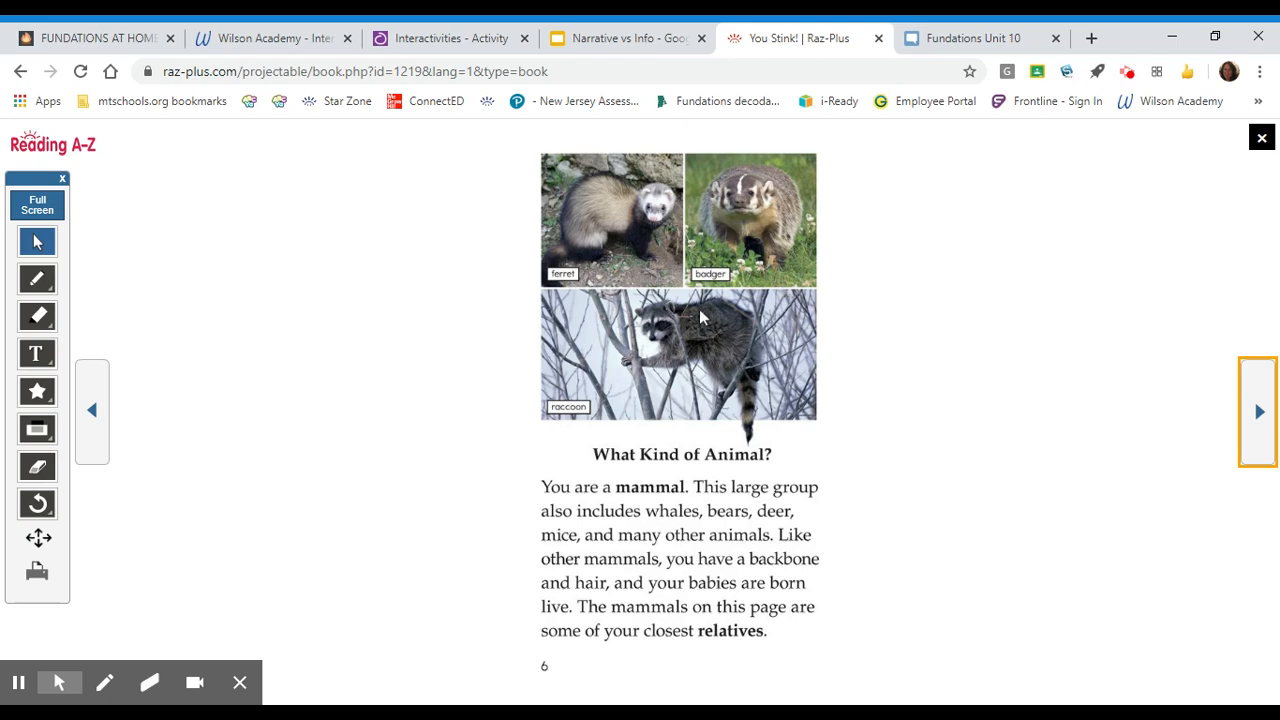
mouse_move(625, 388)
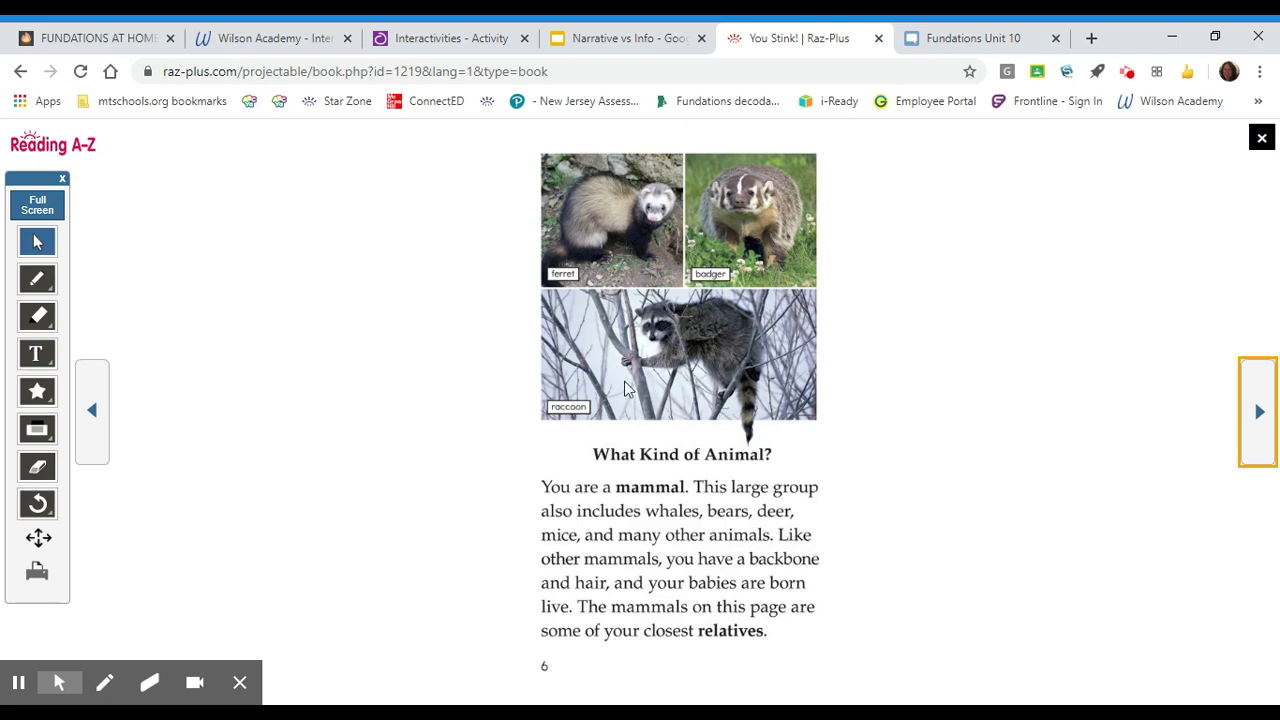
mouse_move(1253, 461)
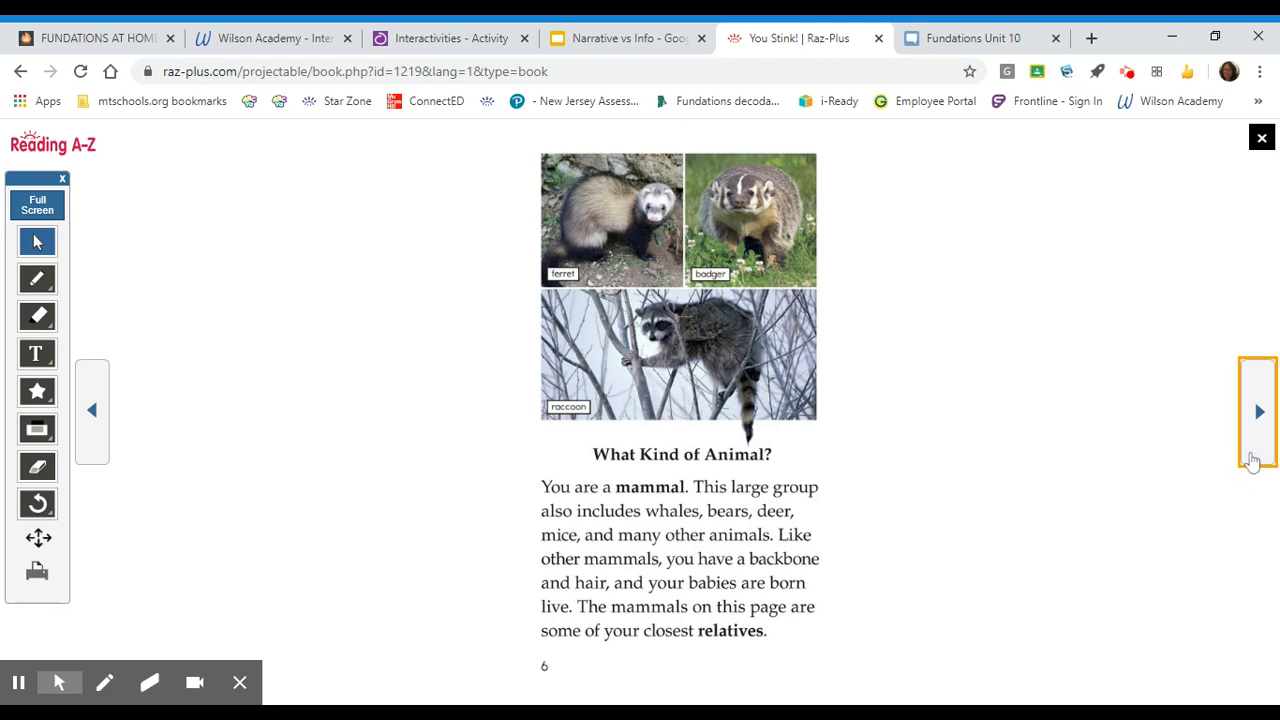
left_click(1259, 411)
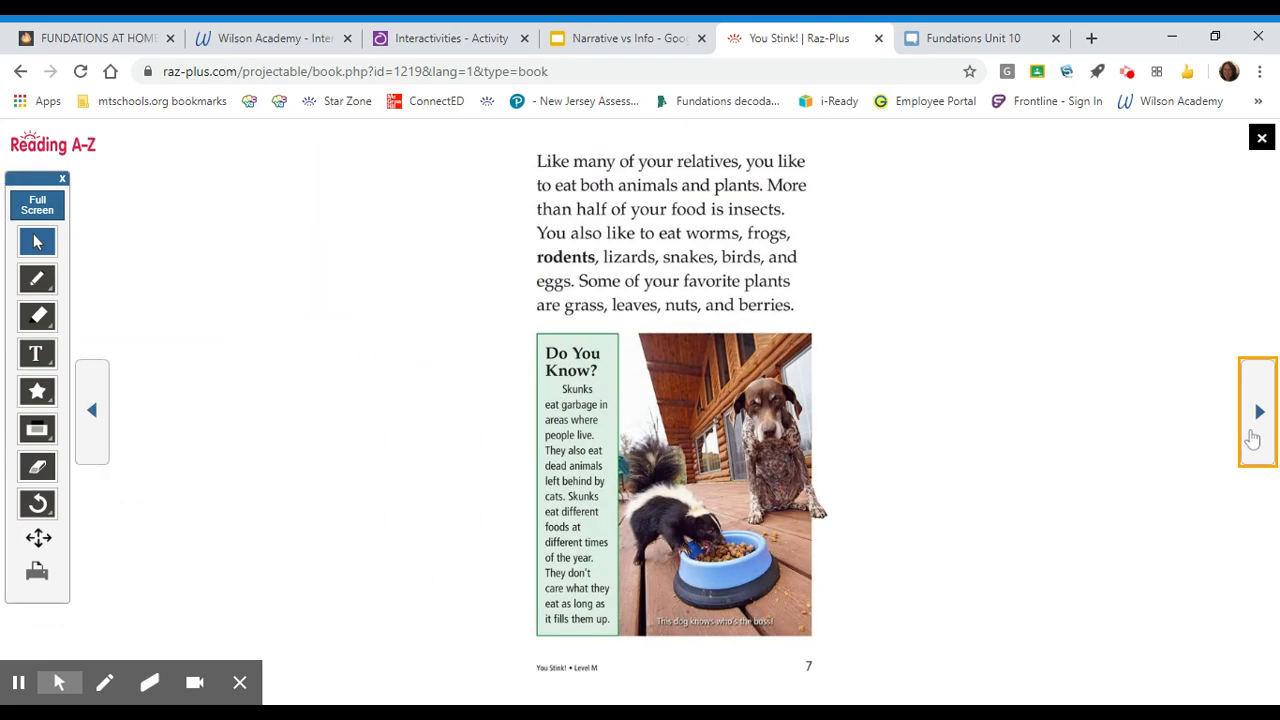
mouse_move(573, 589)
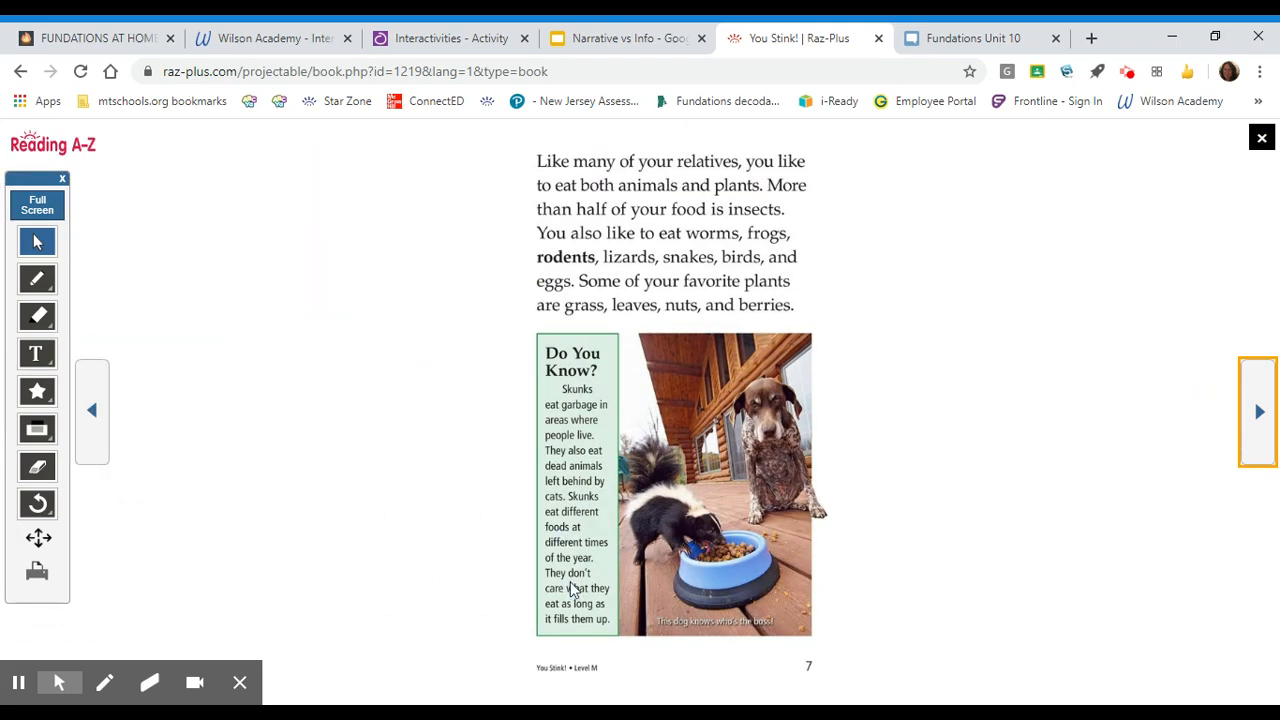
mouse_move(725, 188)
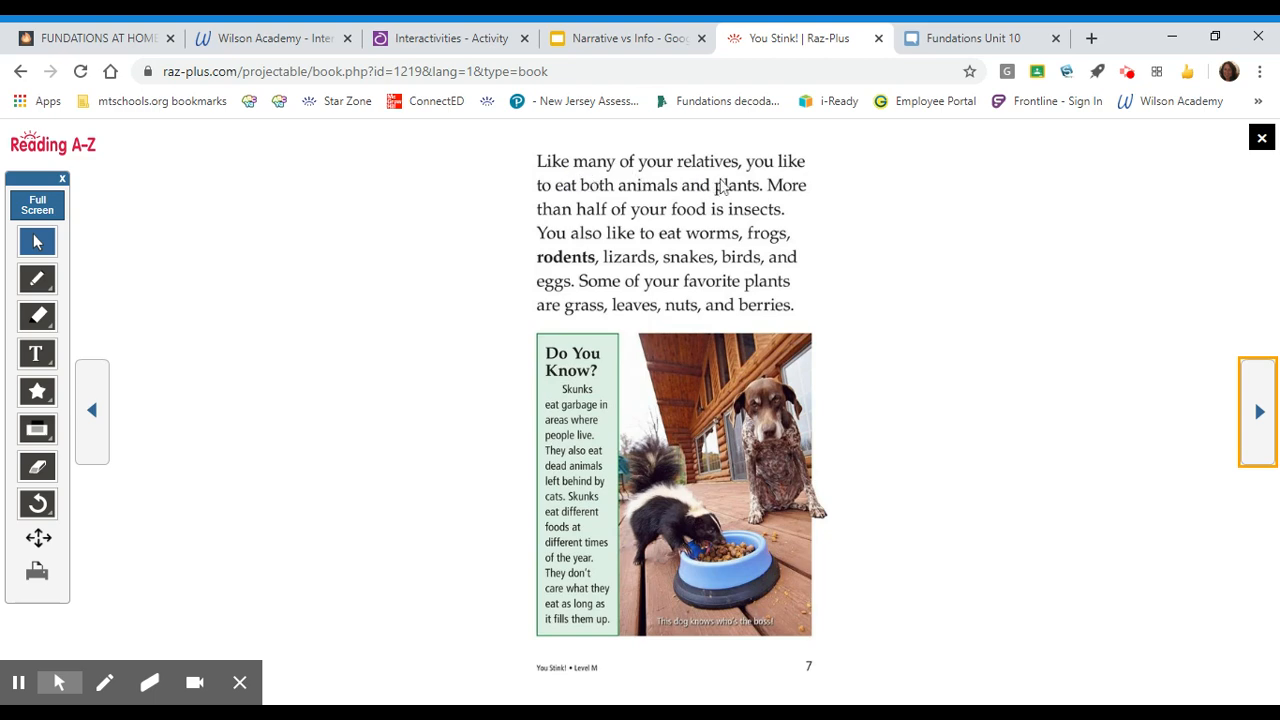
mouse_move(867, 187)
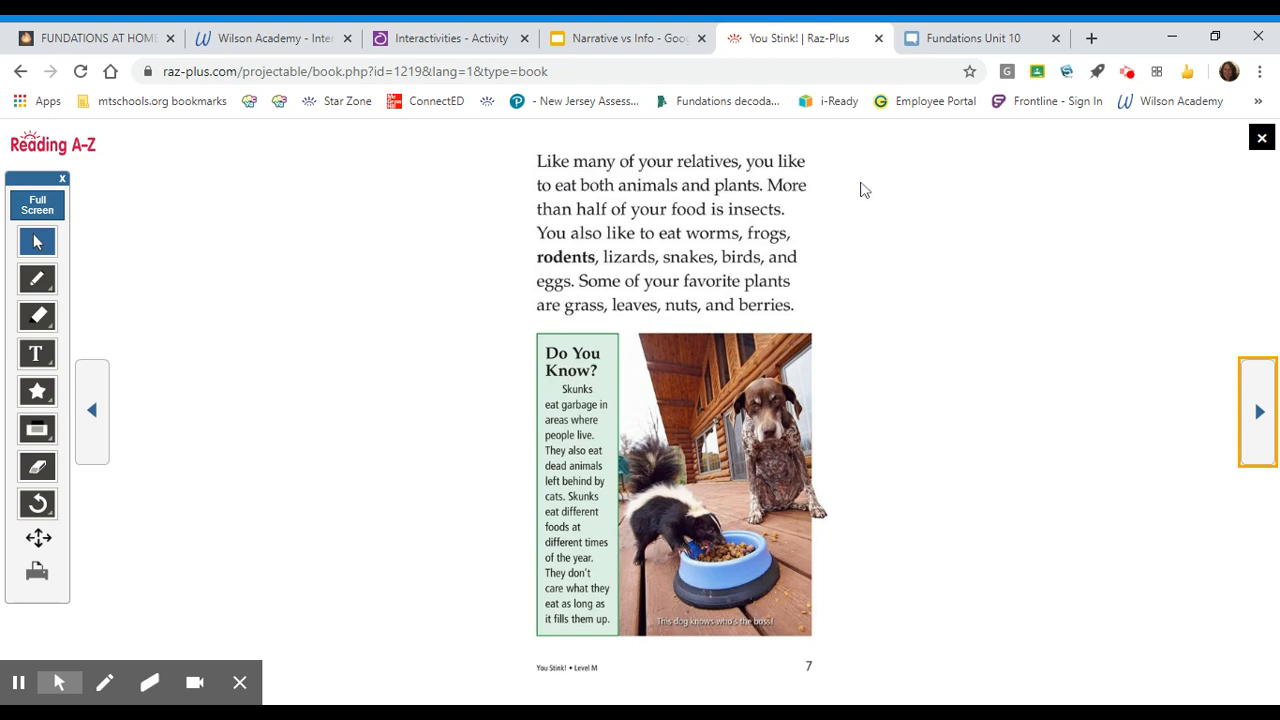
mouse_move(843, 205)
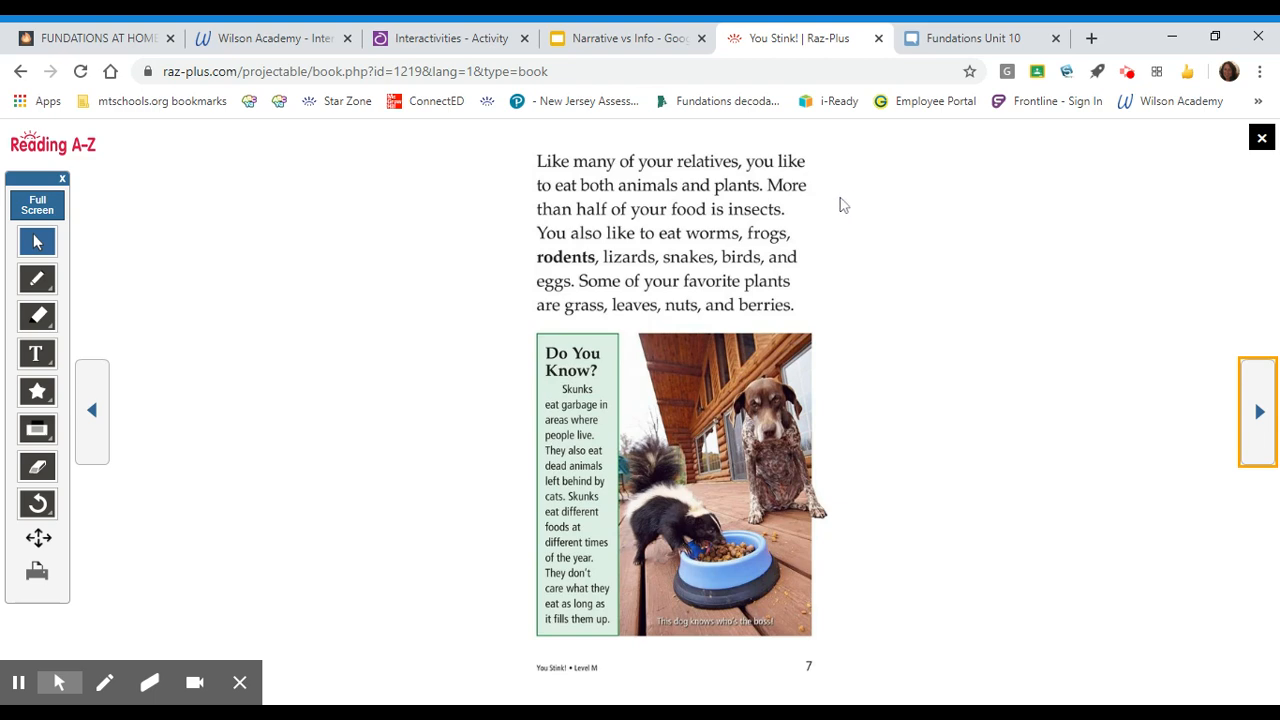
mouse_move(828, 216)
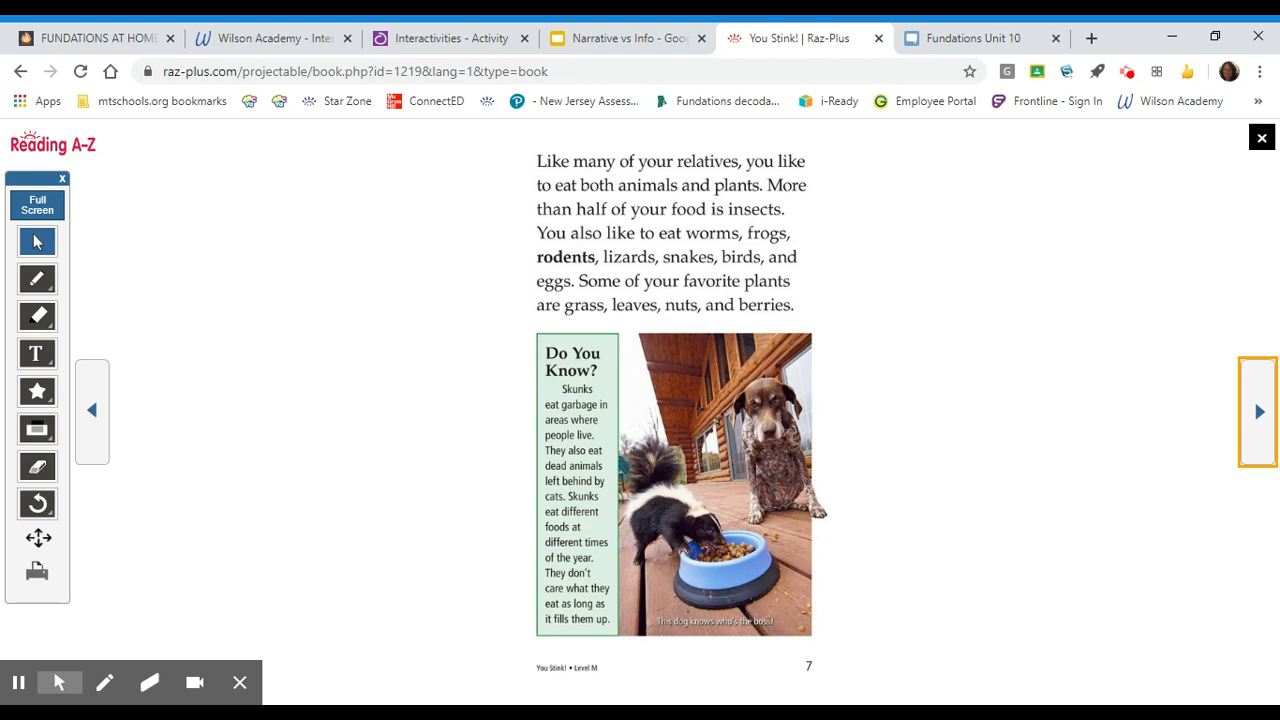
mouse_move(820, 238)
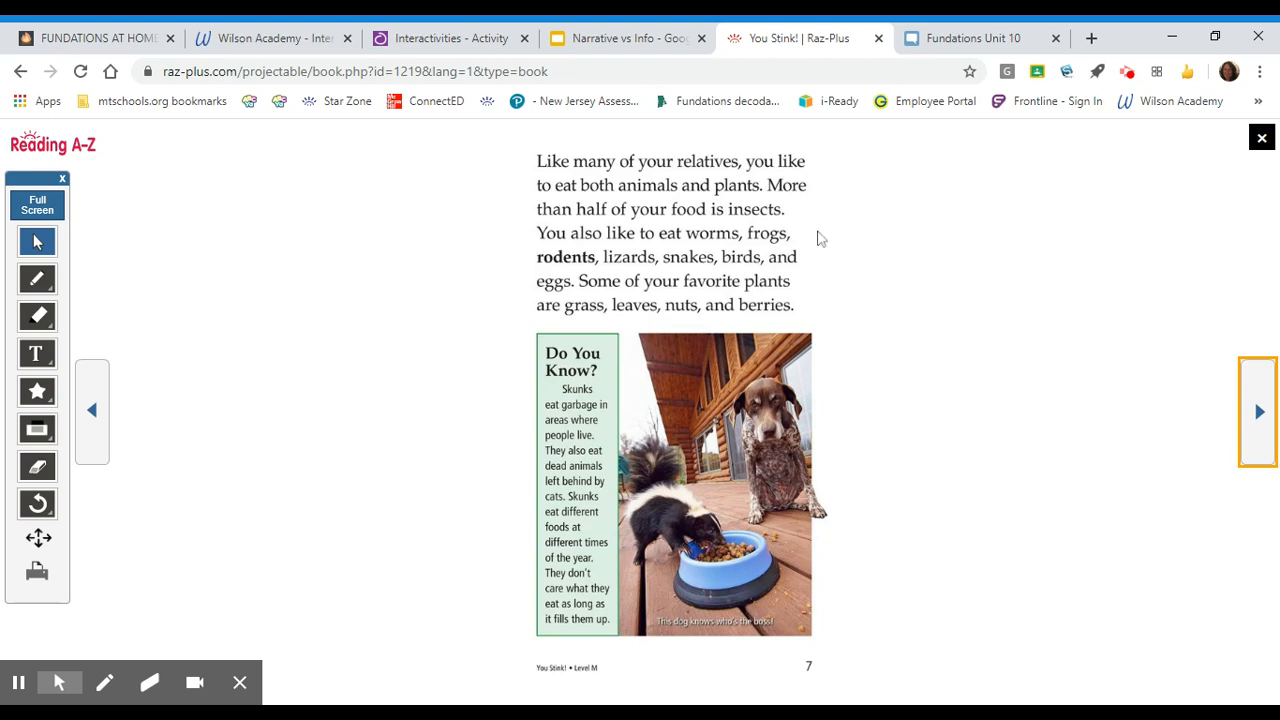
mouse_move(716, 278)
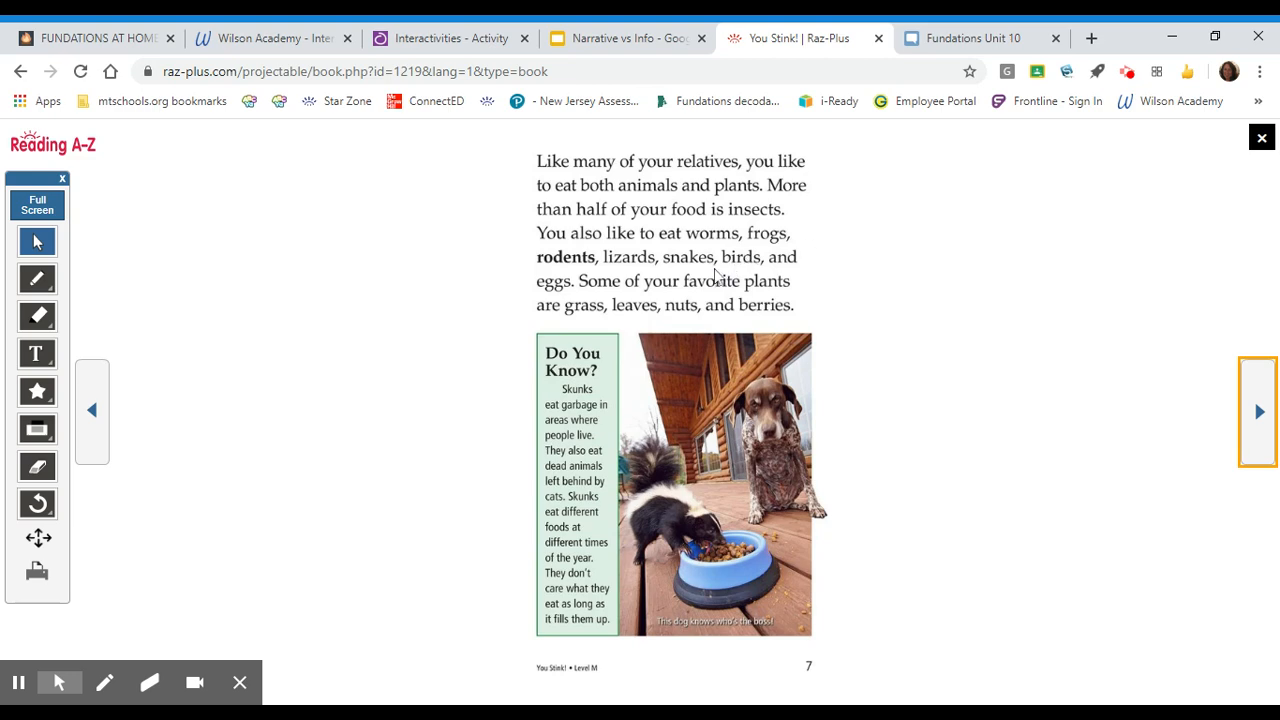
mouse_move(535, 310)
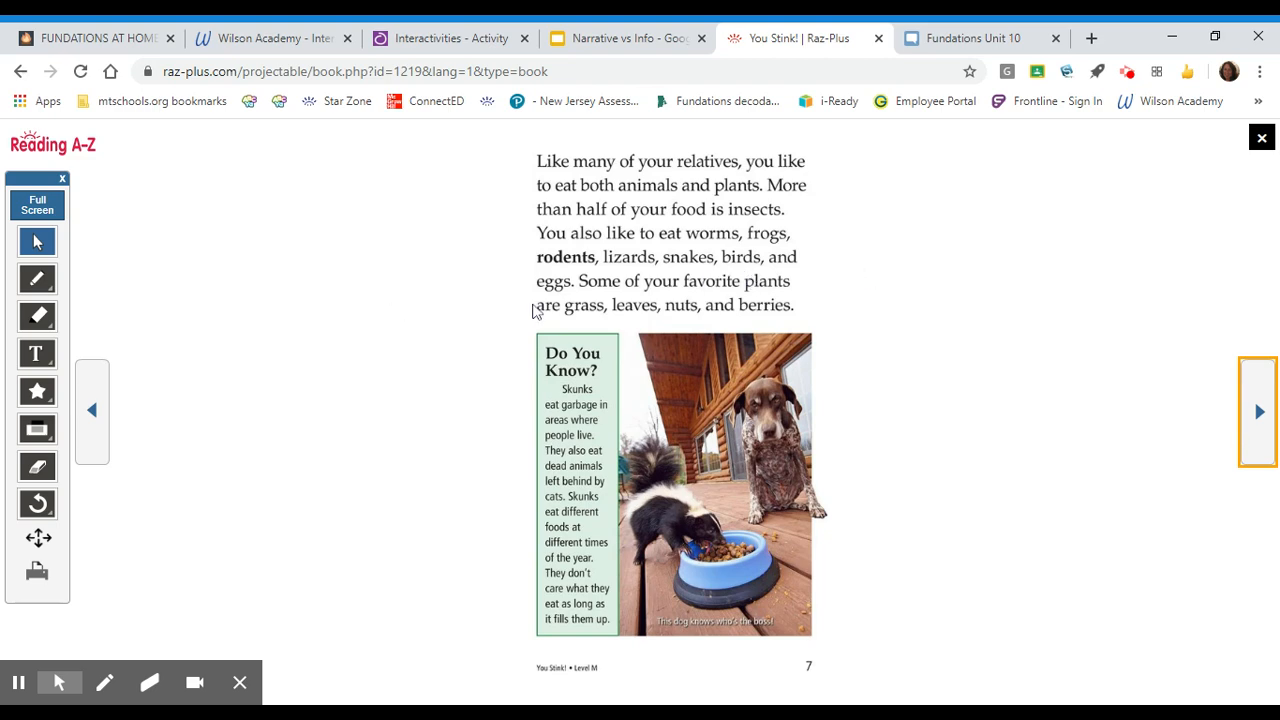
mouse_move(570, 325)
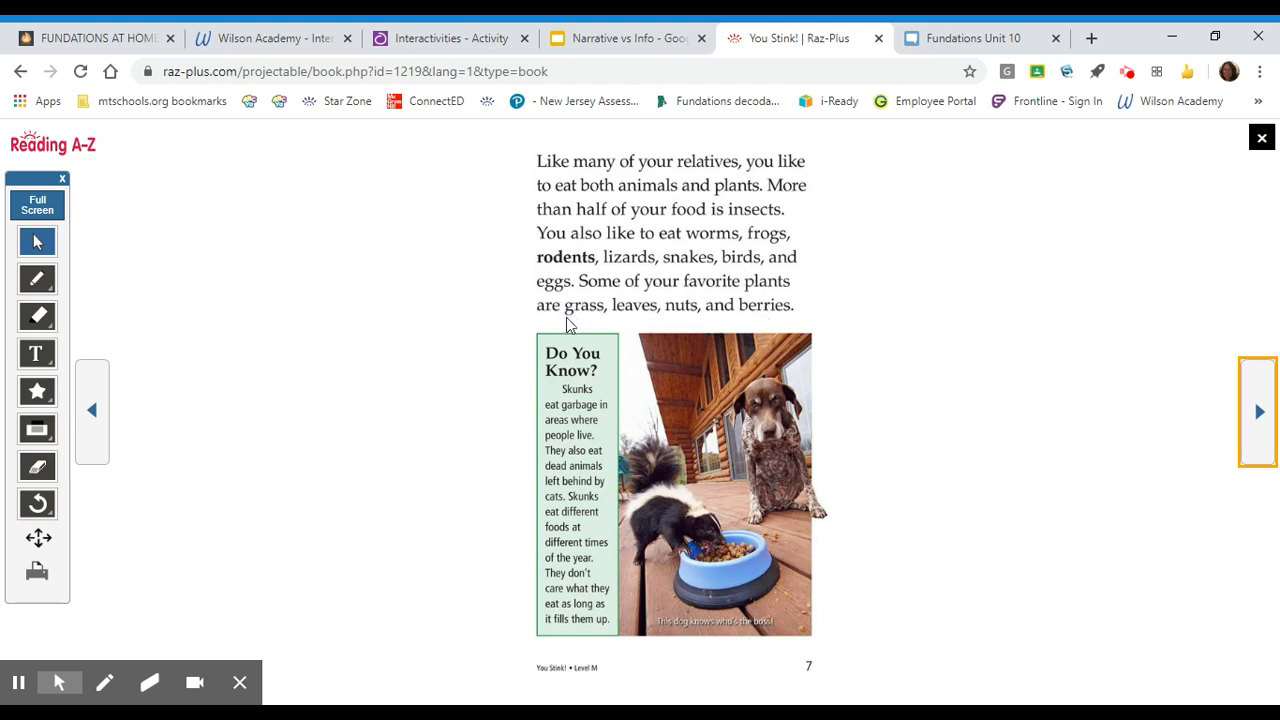
mouse_move(678, 325)
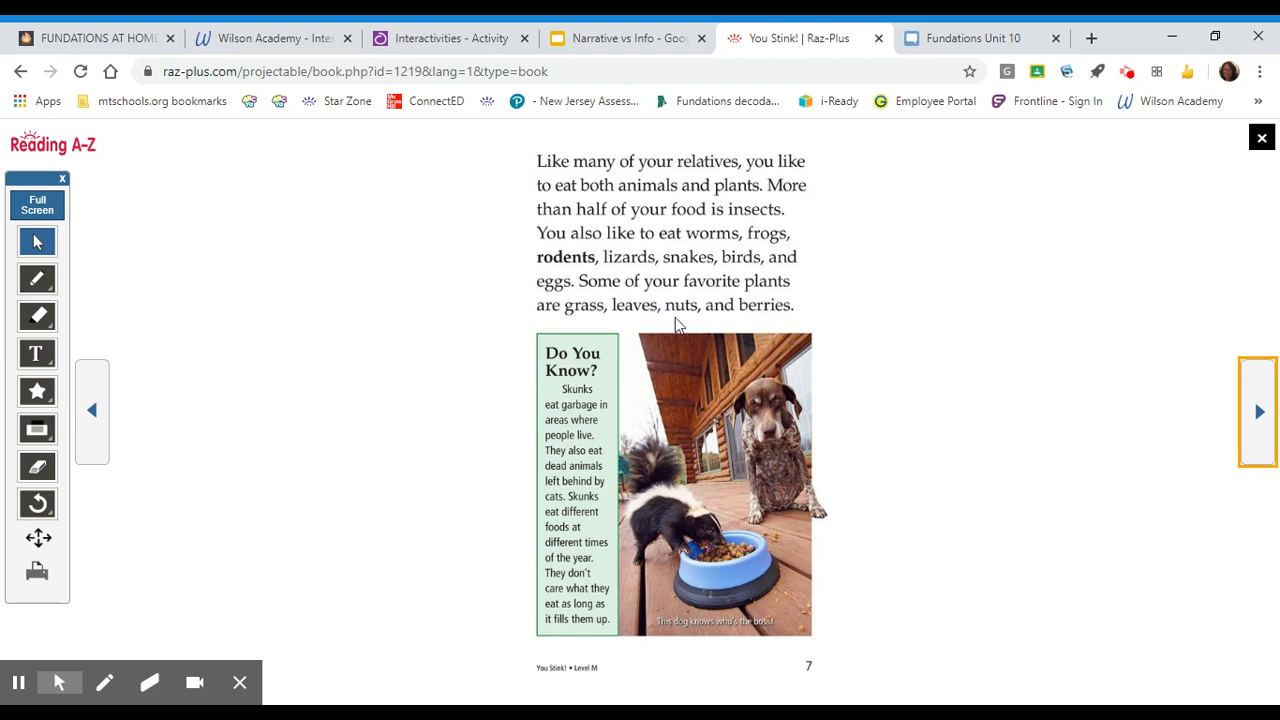
mouse_move(745, 318)
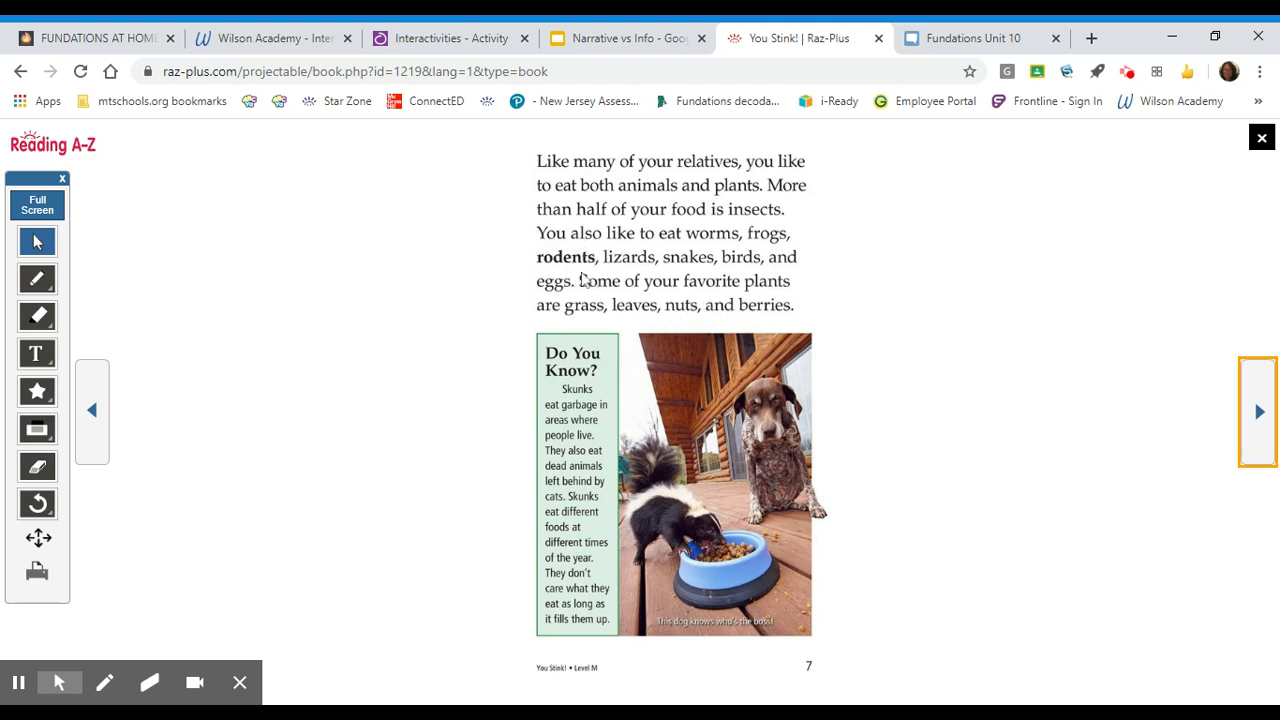
mouse_move(527, 278)
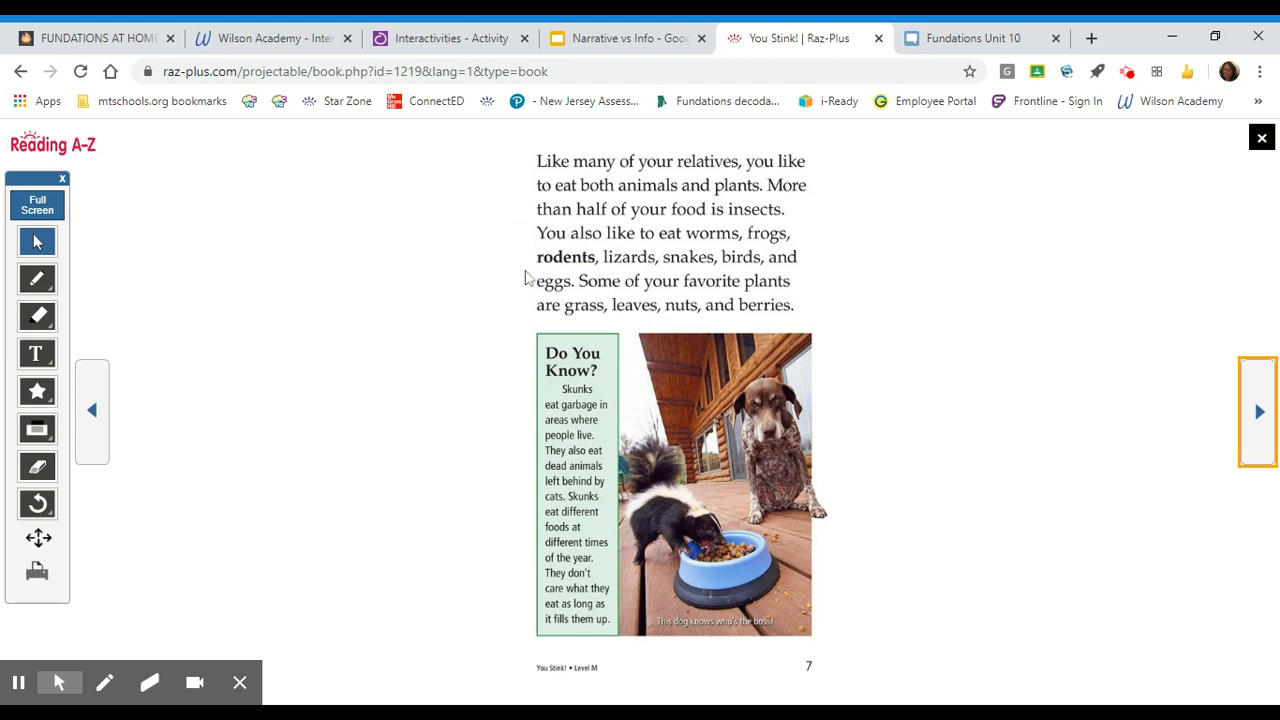
mouse_move(556, 281)
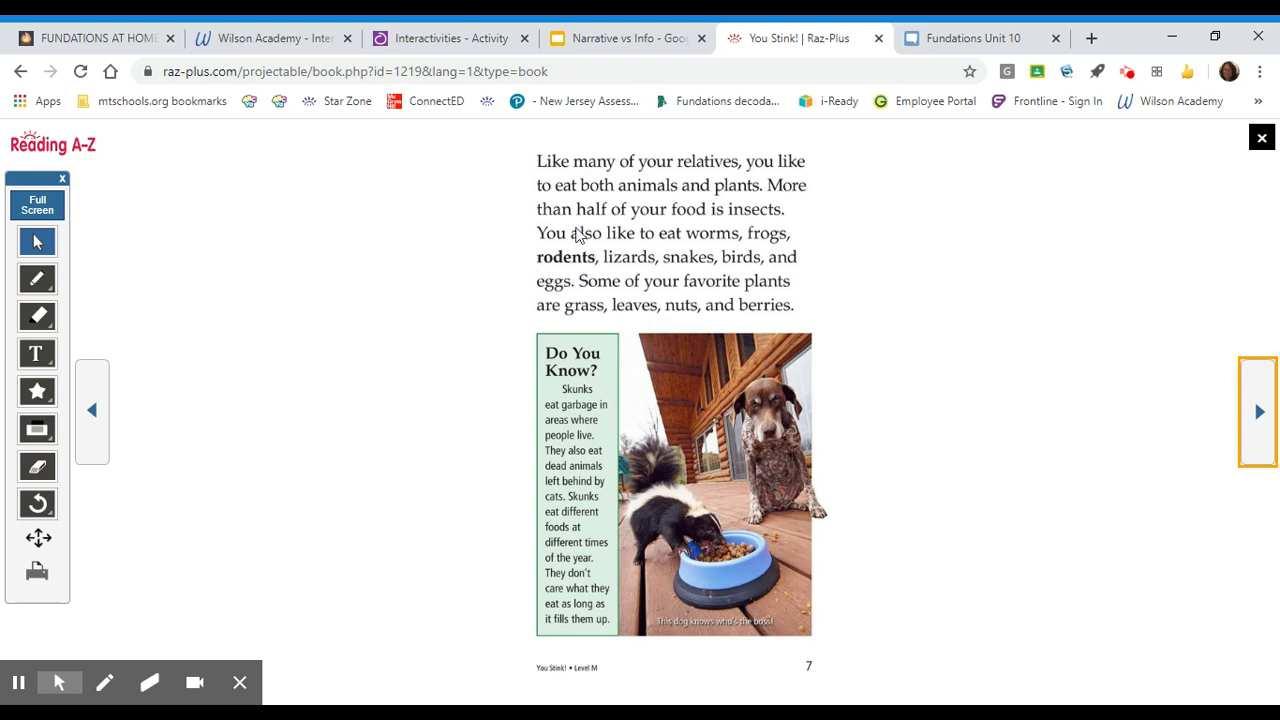
mouse_move(600, 255)
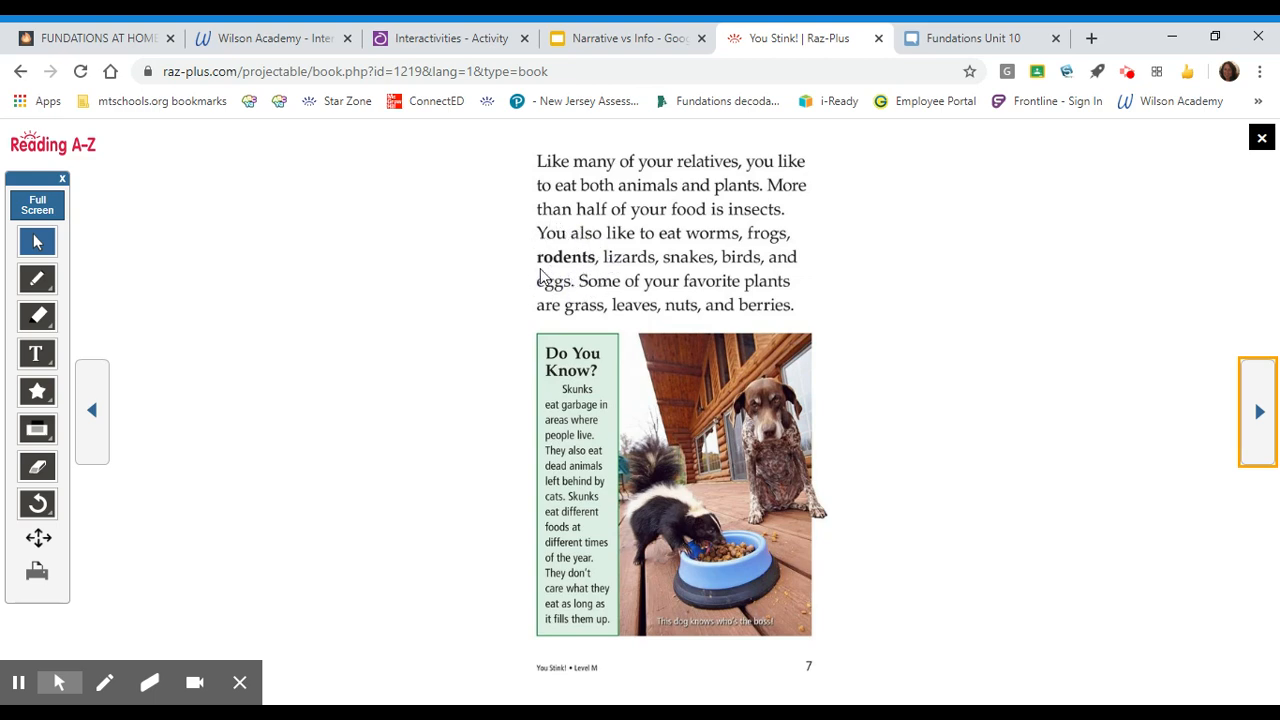
mouse_move(560, 308)
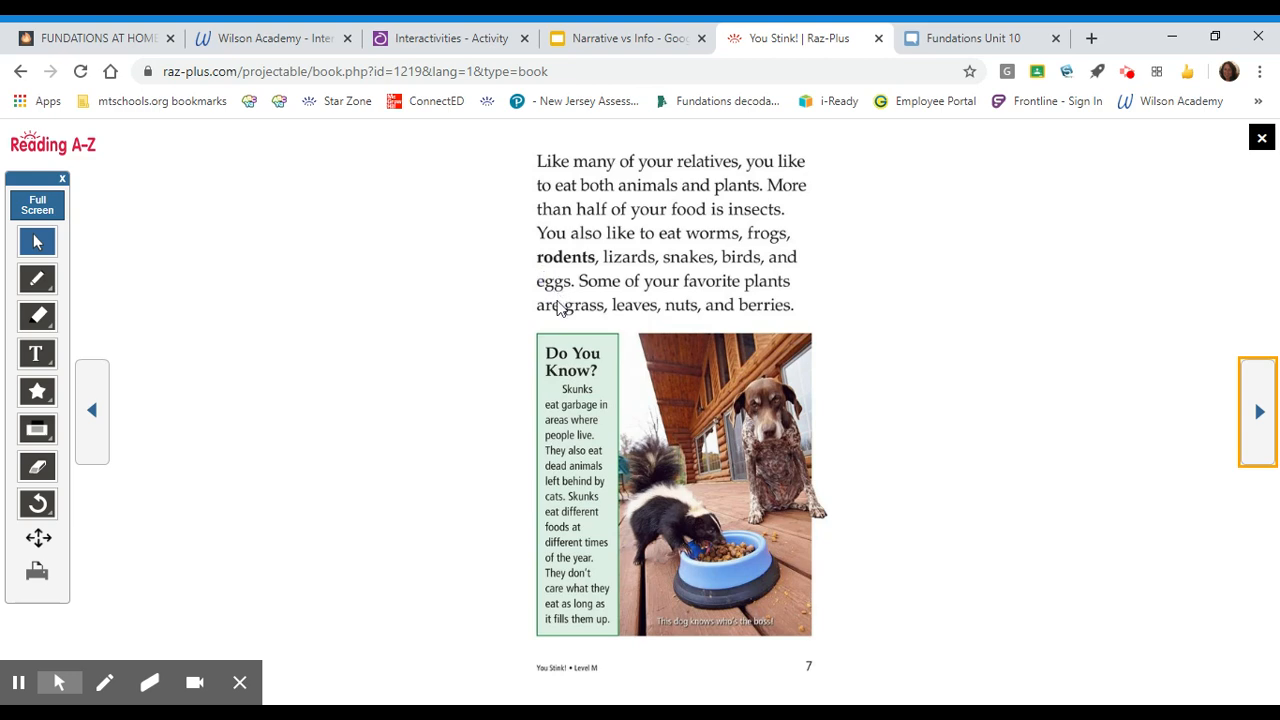
mouse_move(560, 308)
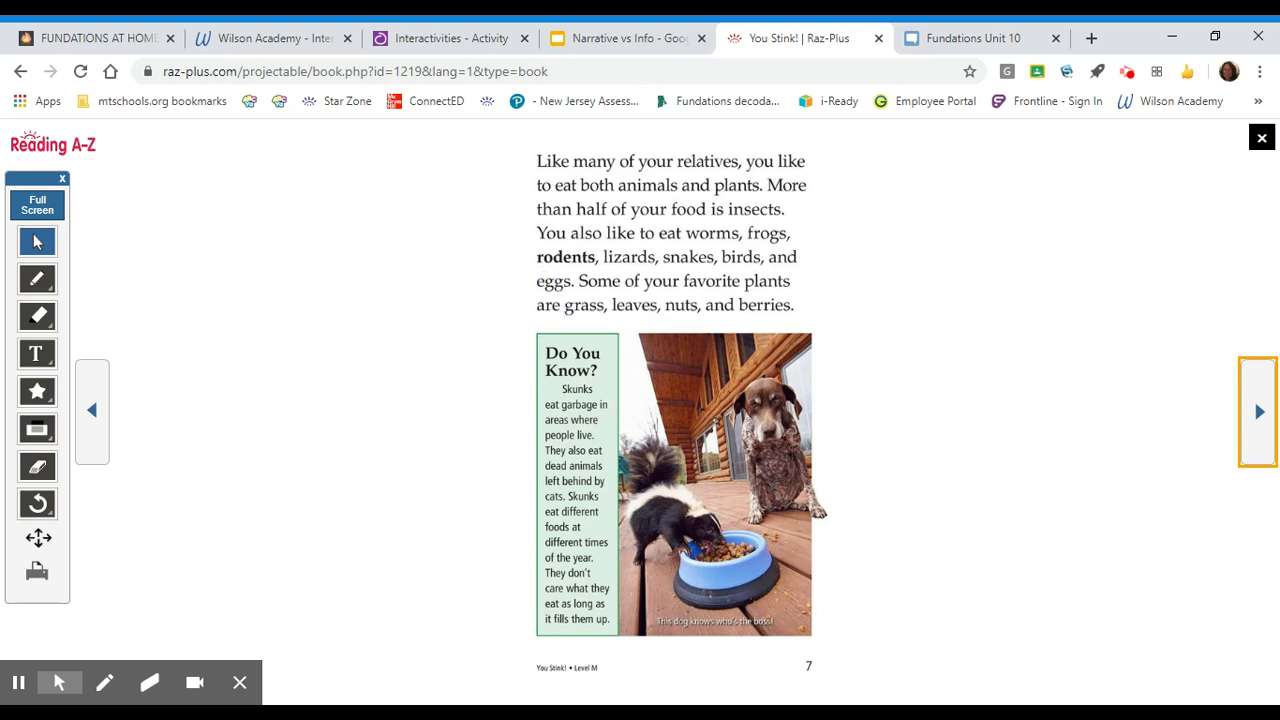
mouse_move(547, 267)
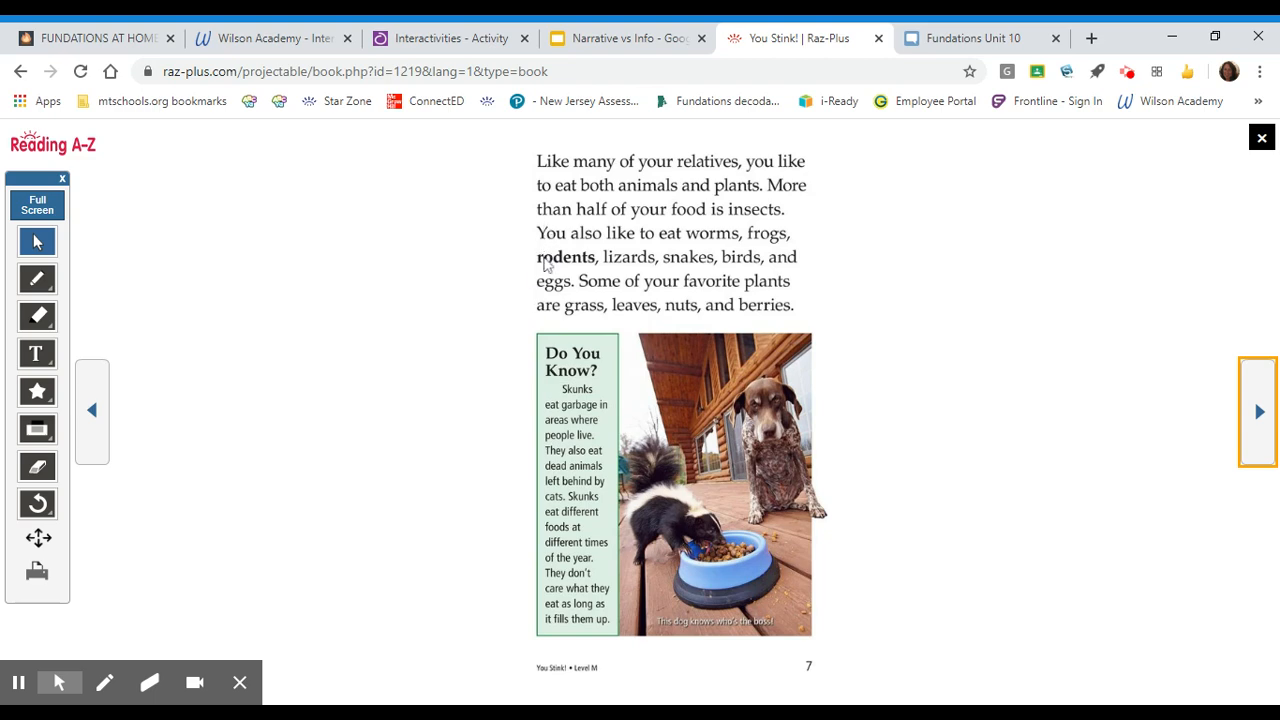
mouse_move(545, 262)
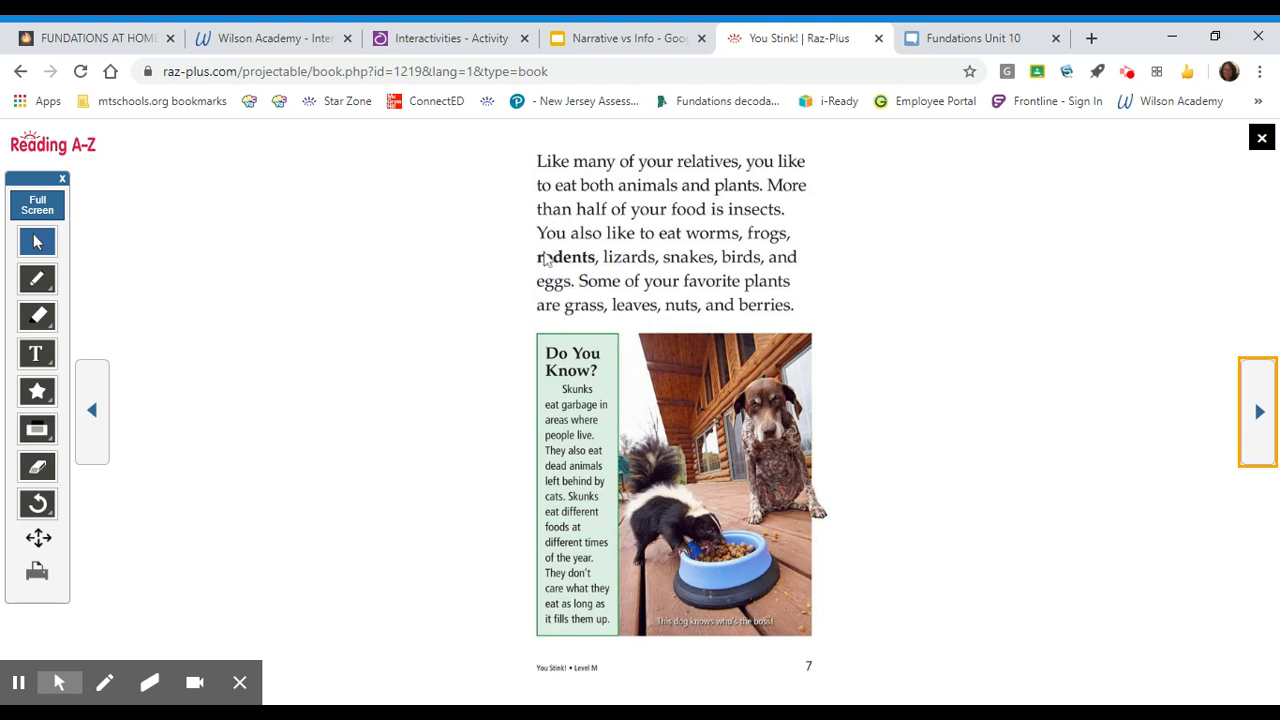
mouse_move(570, 233)
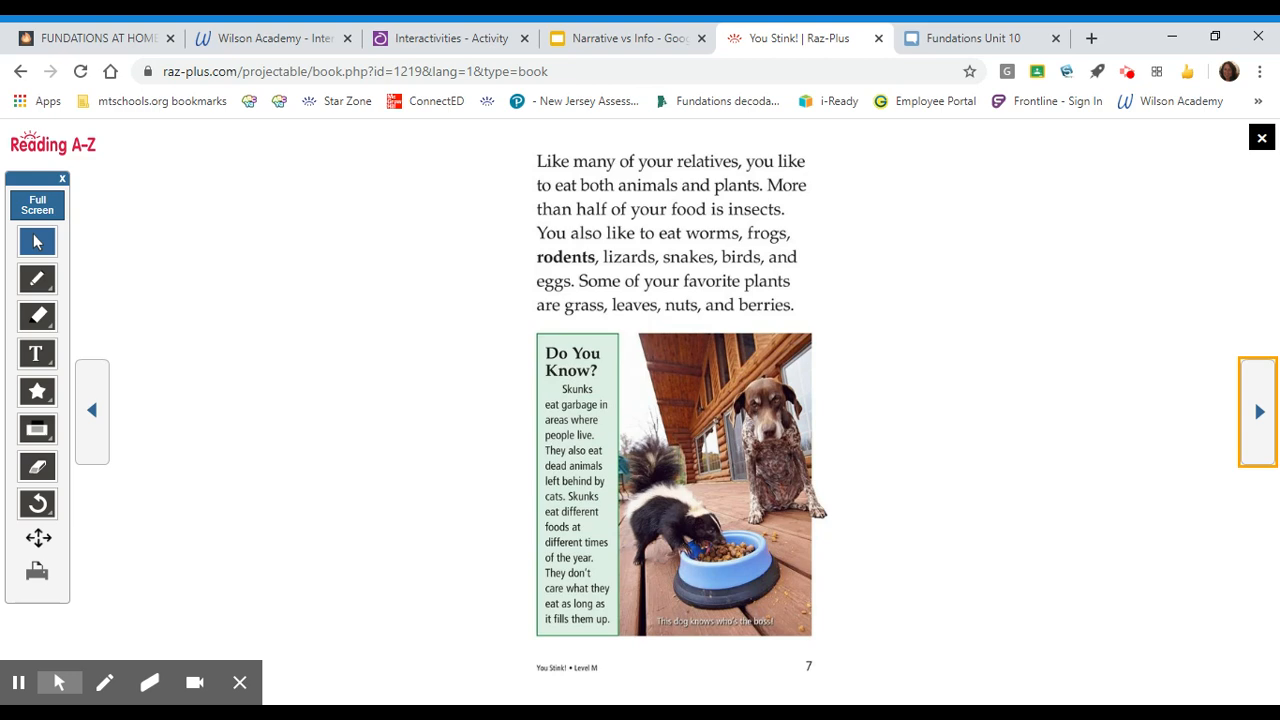
mouse_move(605, 378)
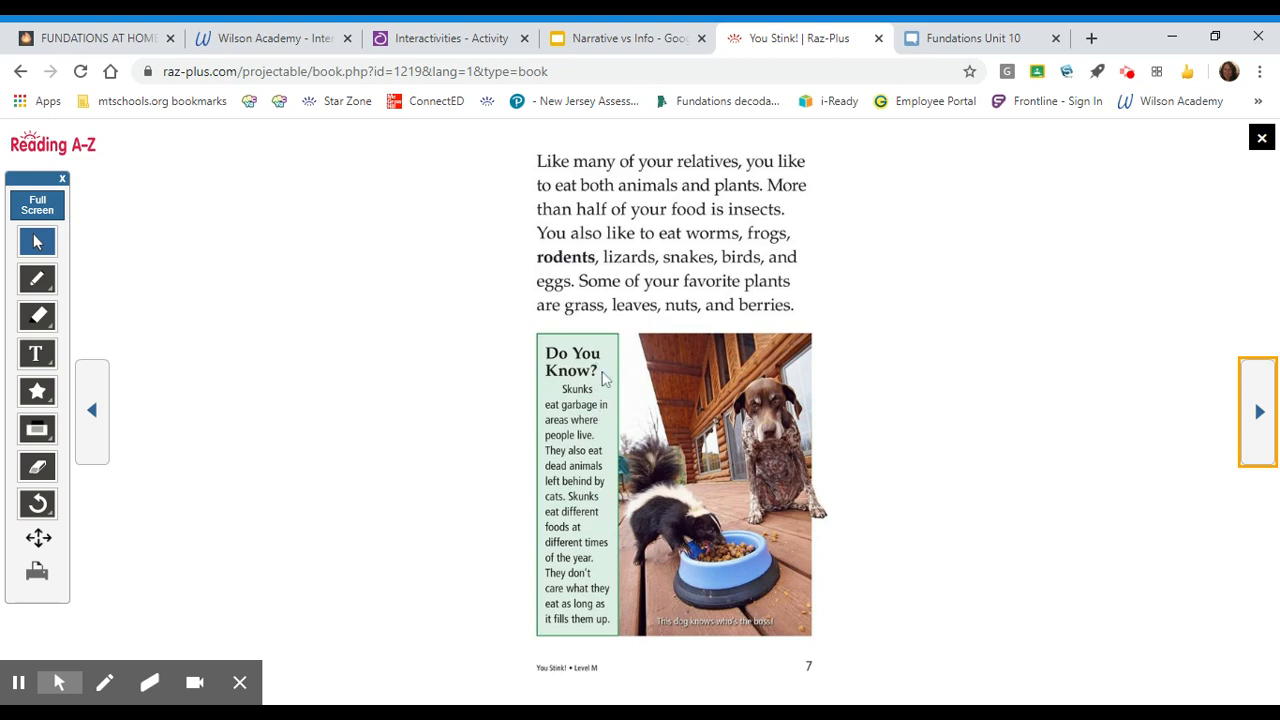
mouse_move(519, 343)
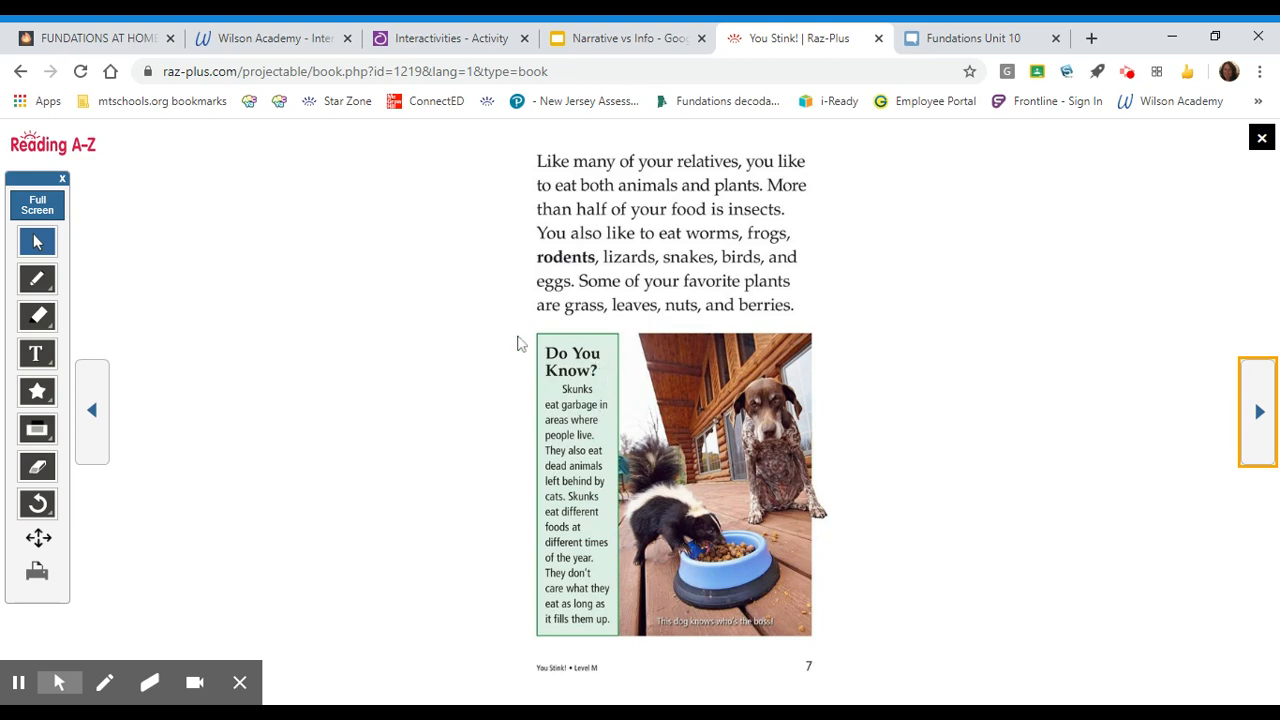
mouse_move(623, 430)
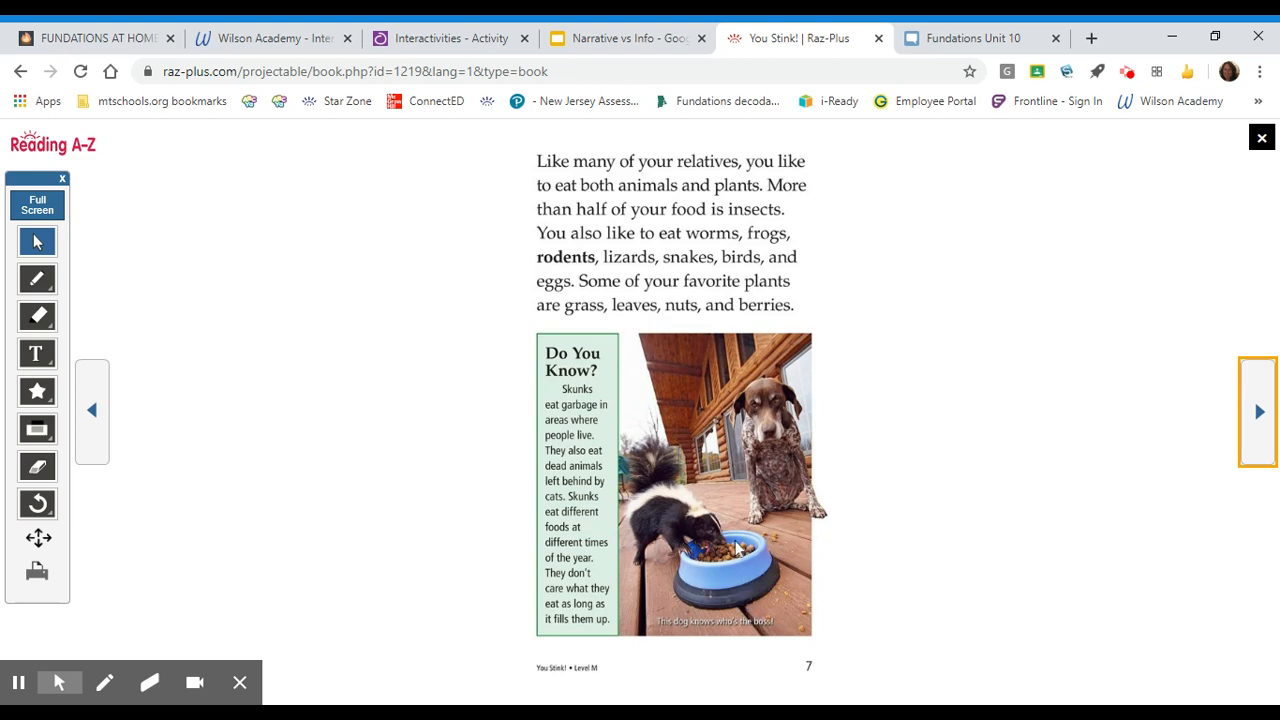
mouse_move(785, 598)
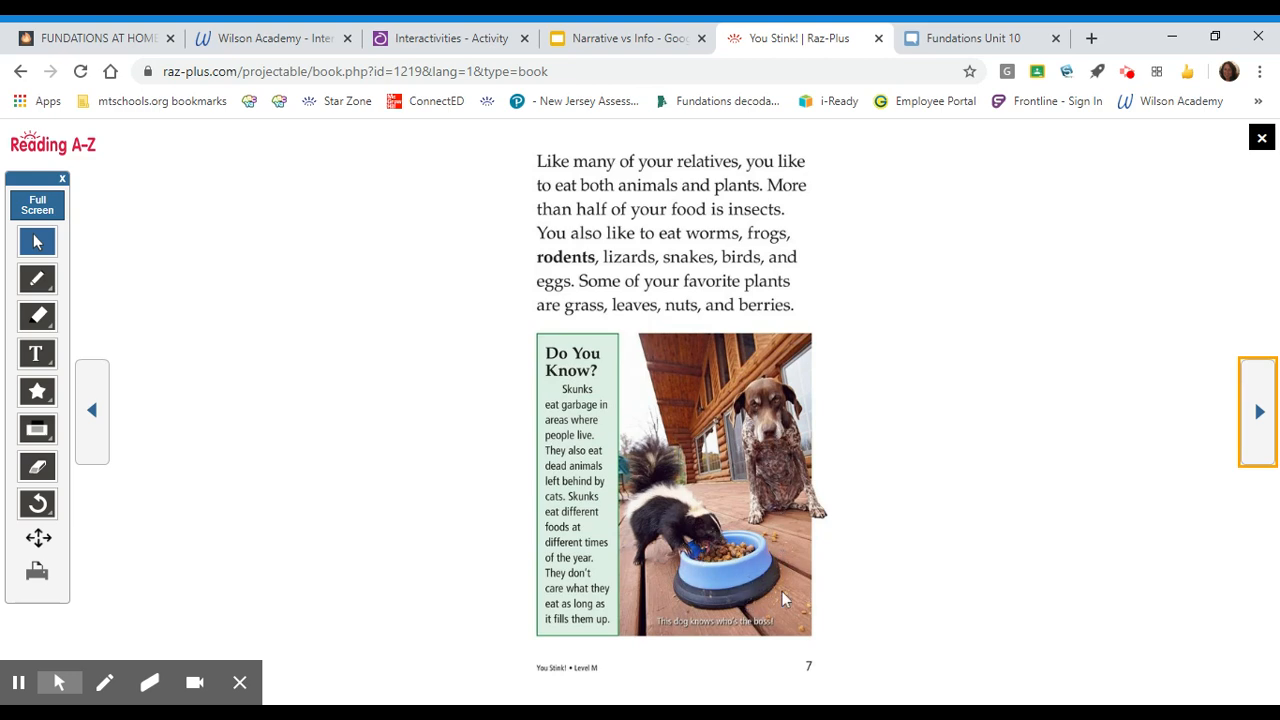
mouse_move(833, 563)
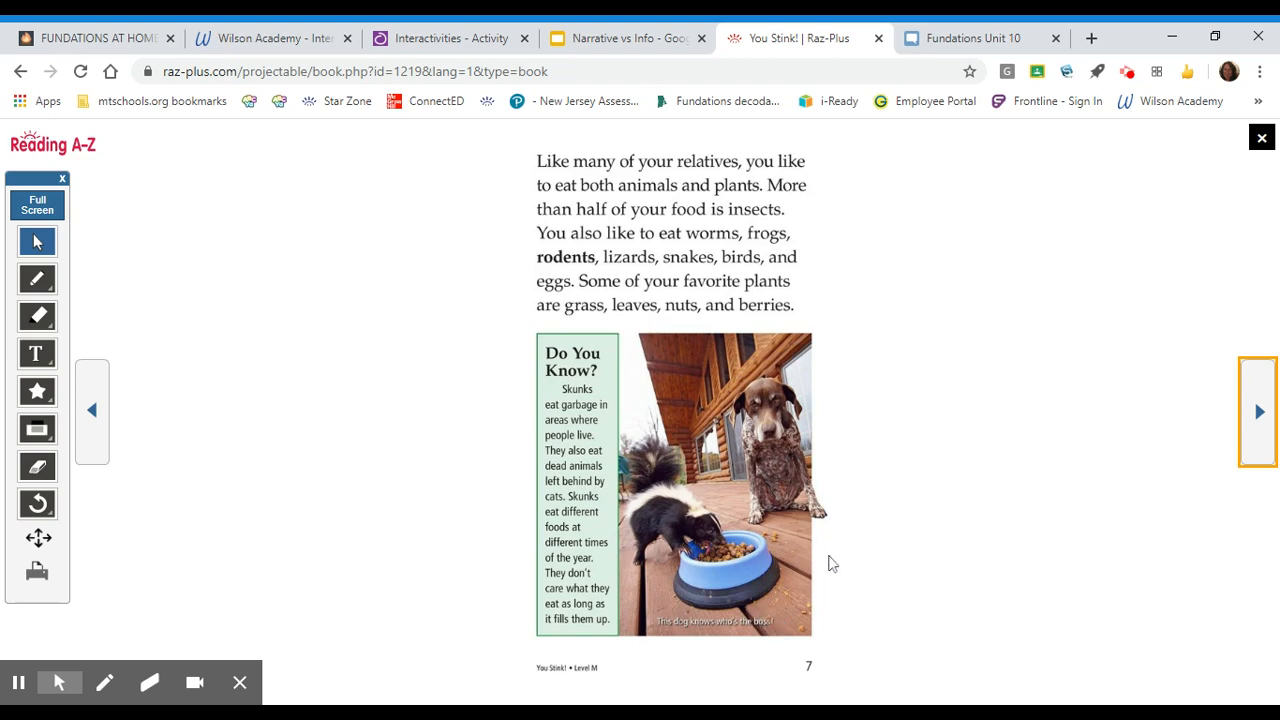
mouse_move(745, 633)
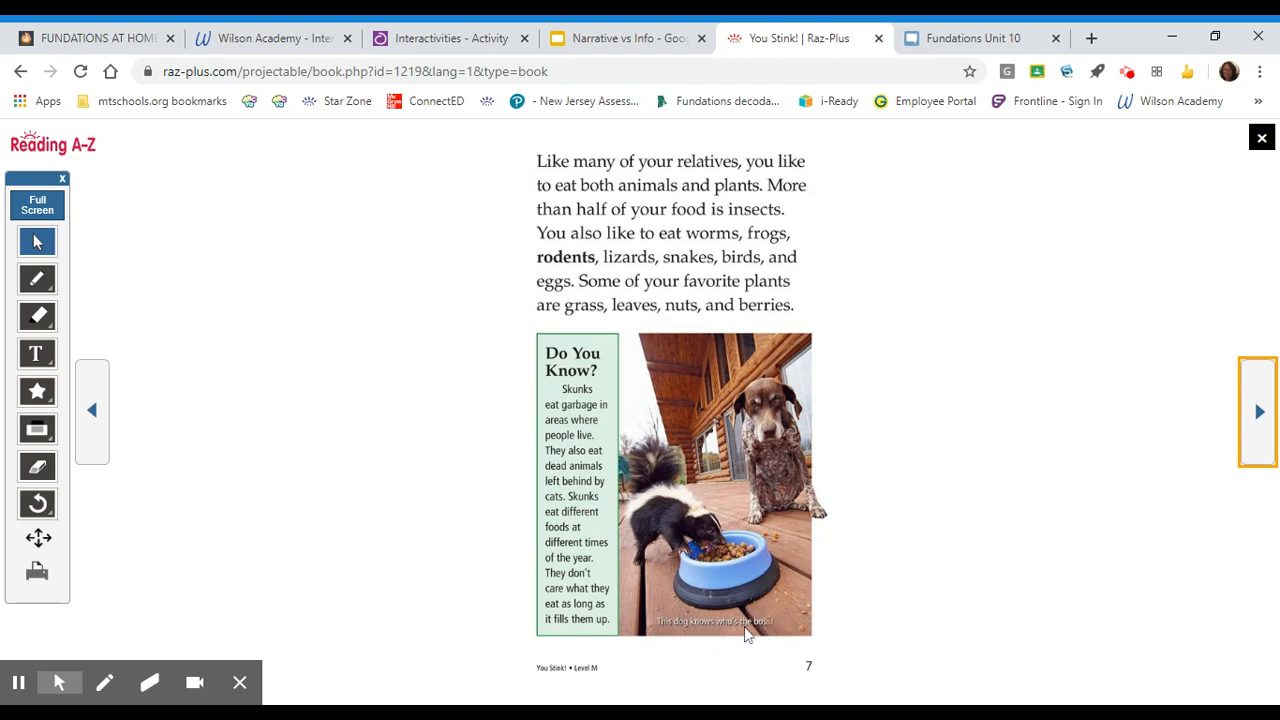
mouse_move(790, 615)
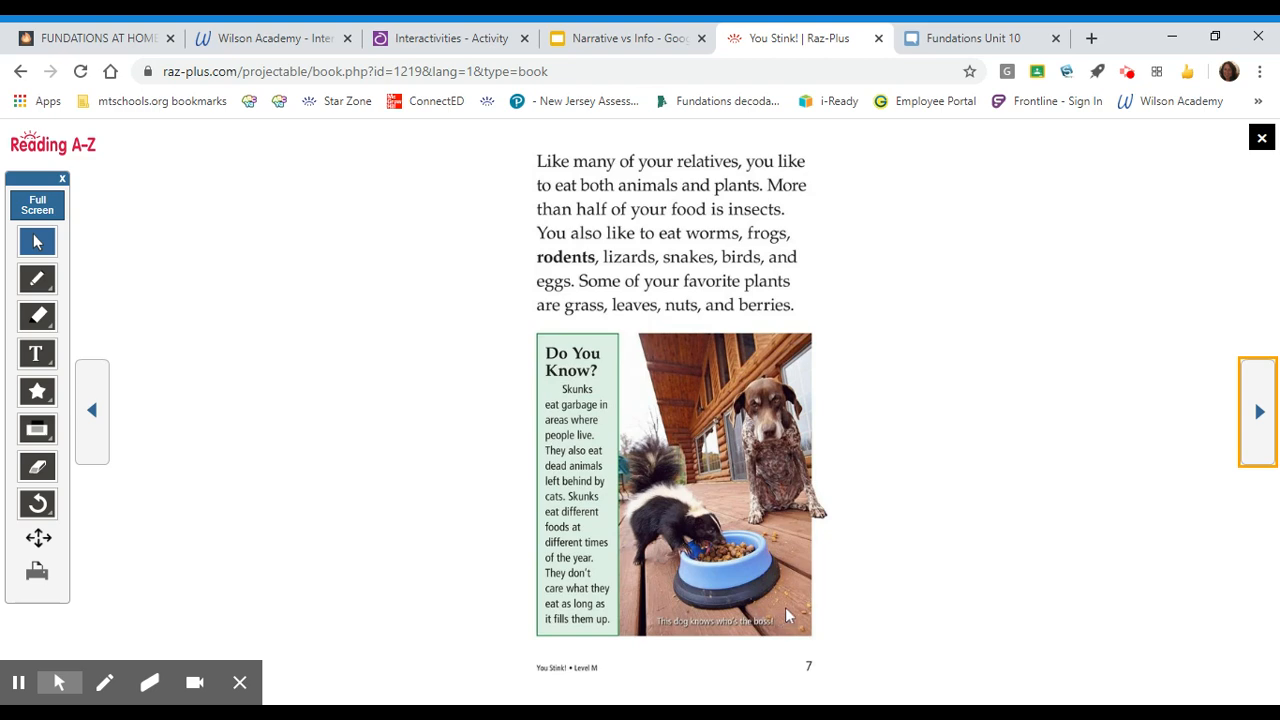
mouse_move(790, 594)
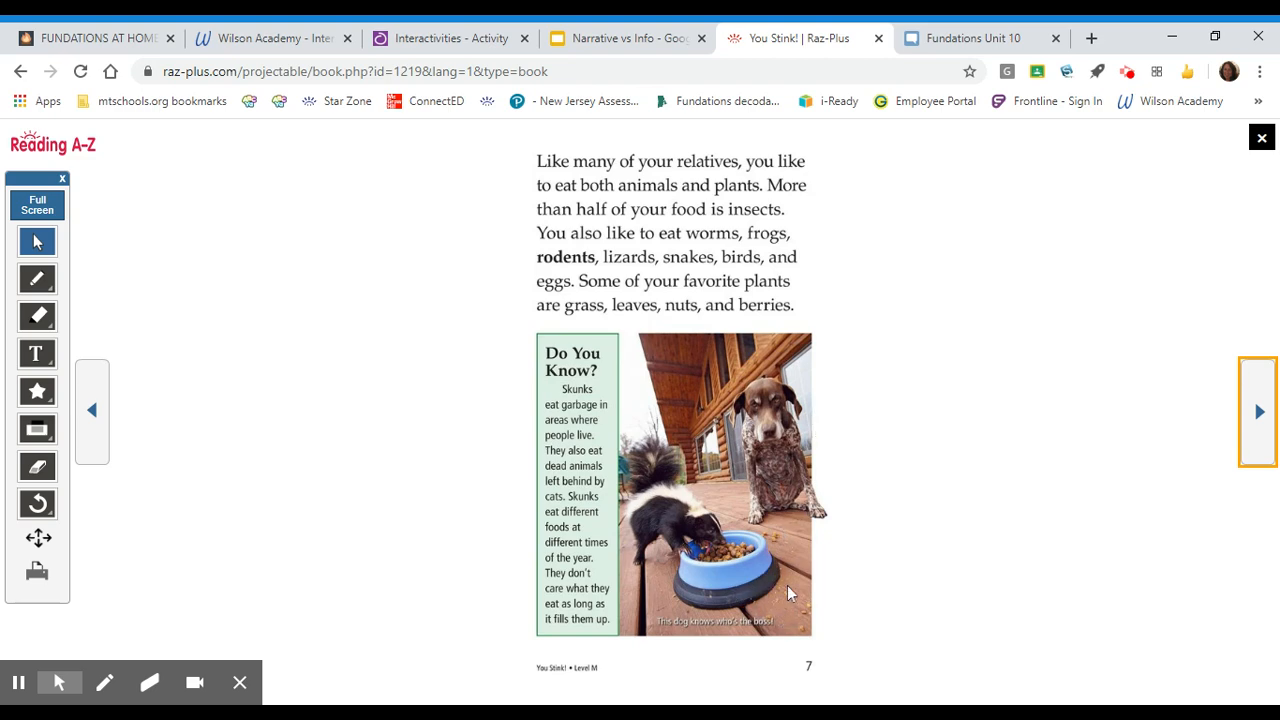
mouse_move(738, 433)
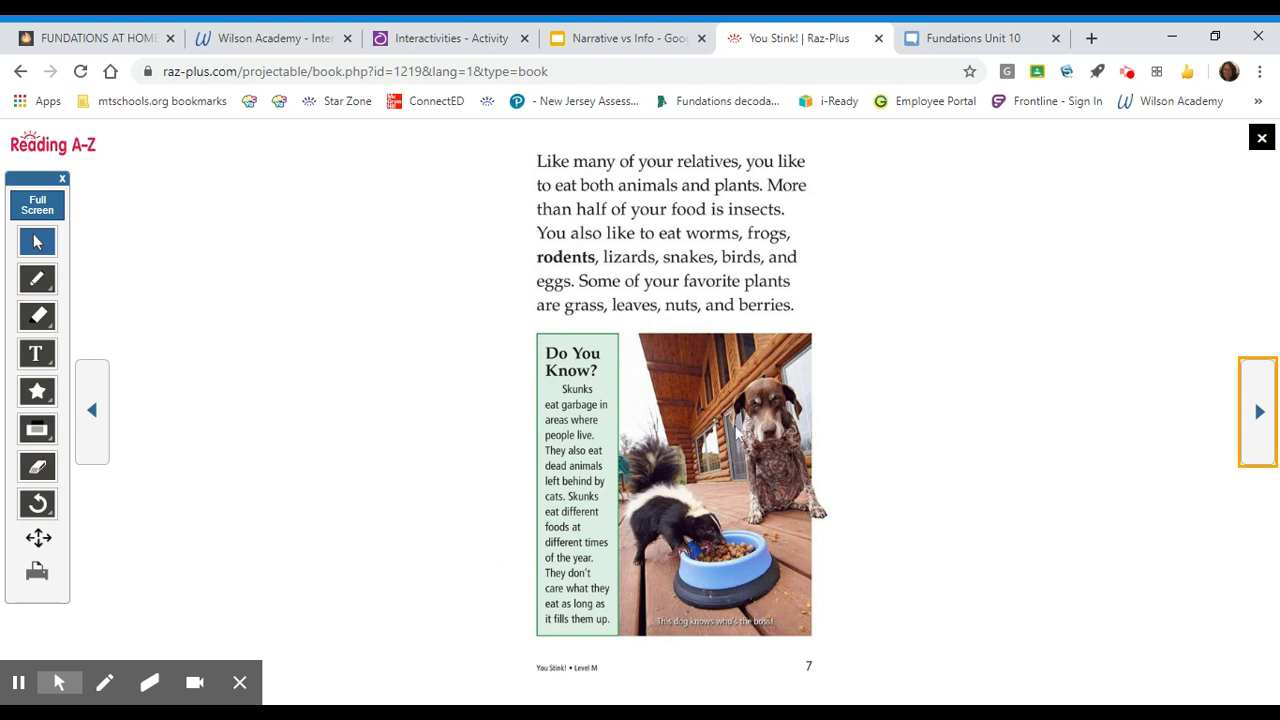
mouse_move(1267, 432)
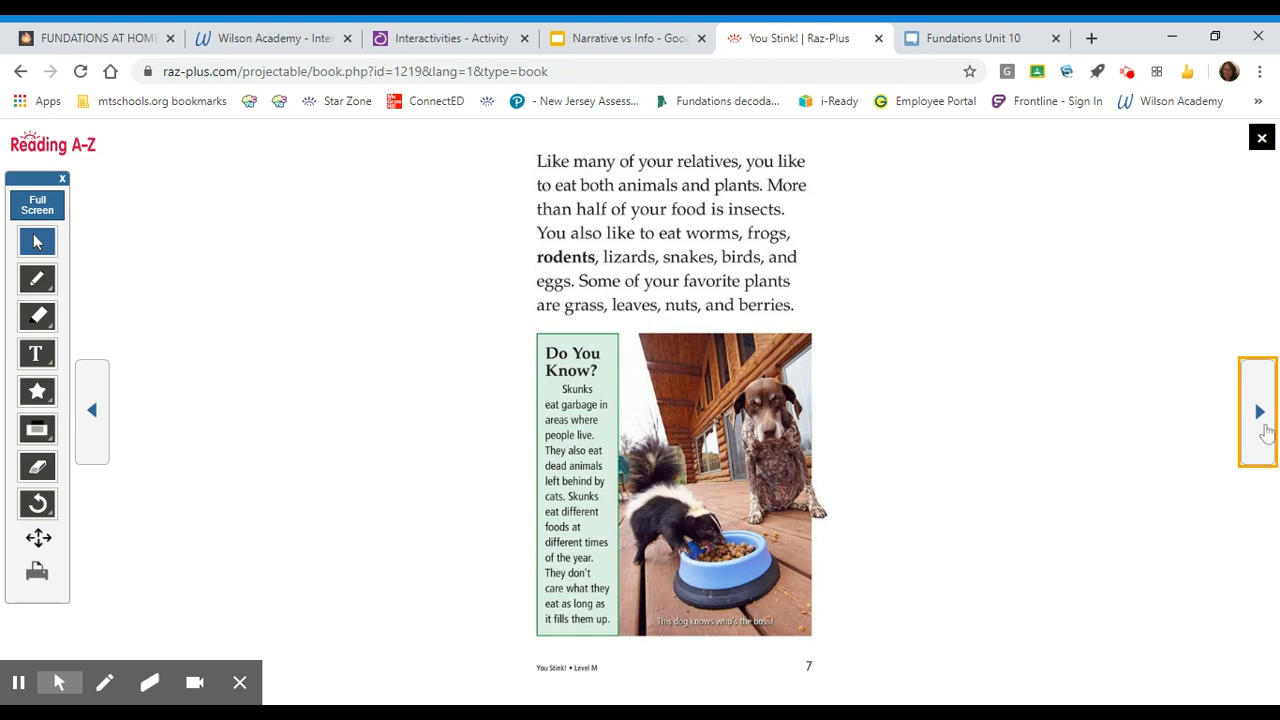
mouse_move(986, 328)
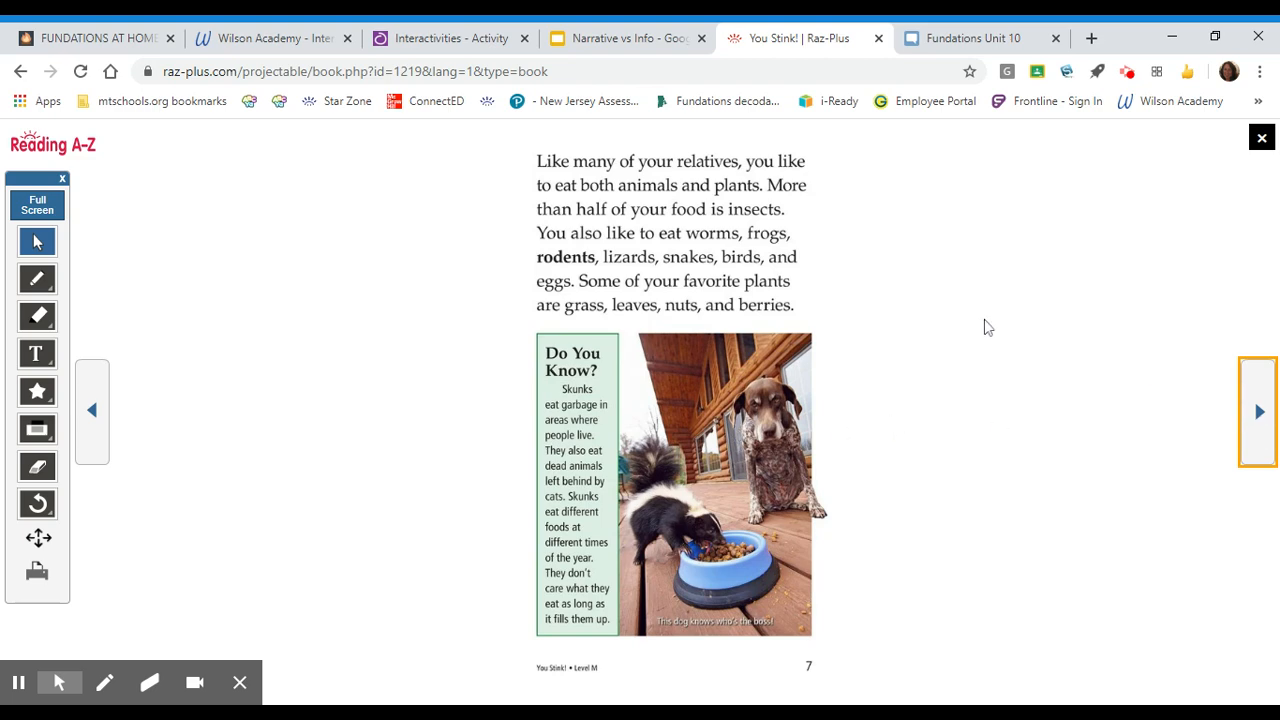
mouse_move(1018, 349)
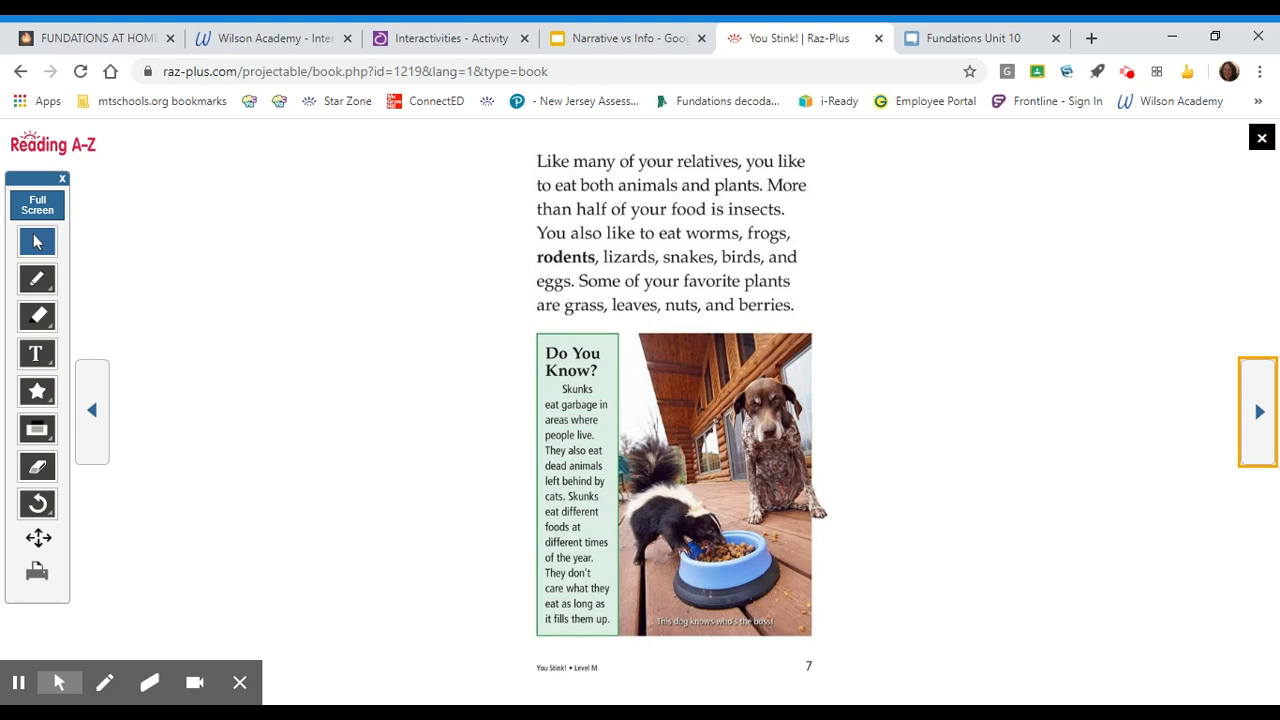
mouse_move(945, 384)
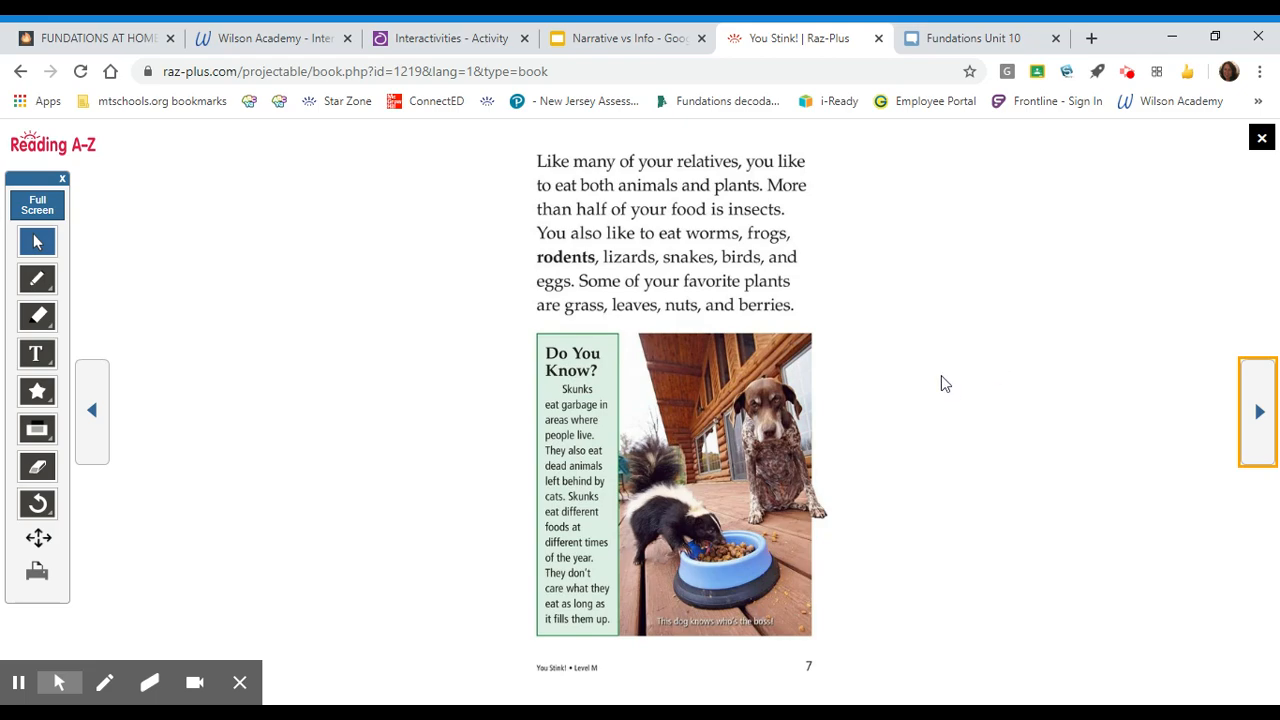
- On the Facts About Skunks slide, type the bullet 'Skunks live in North and South America.'
left_click(625, 38)
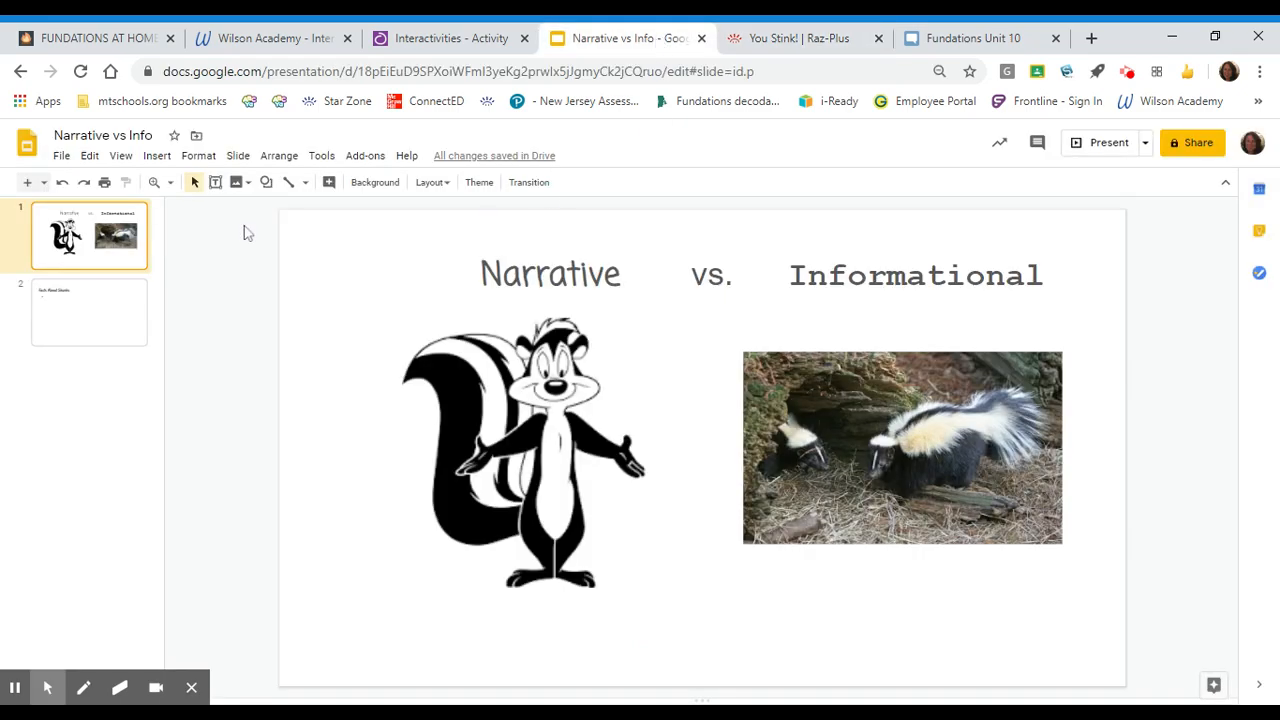
left_click(89, 311)
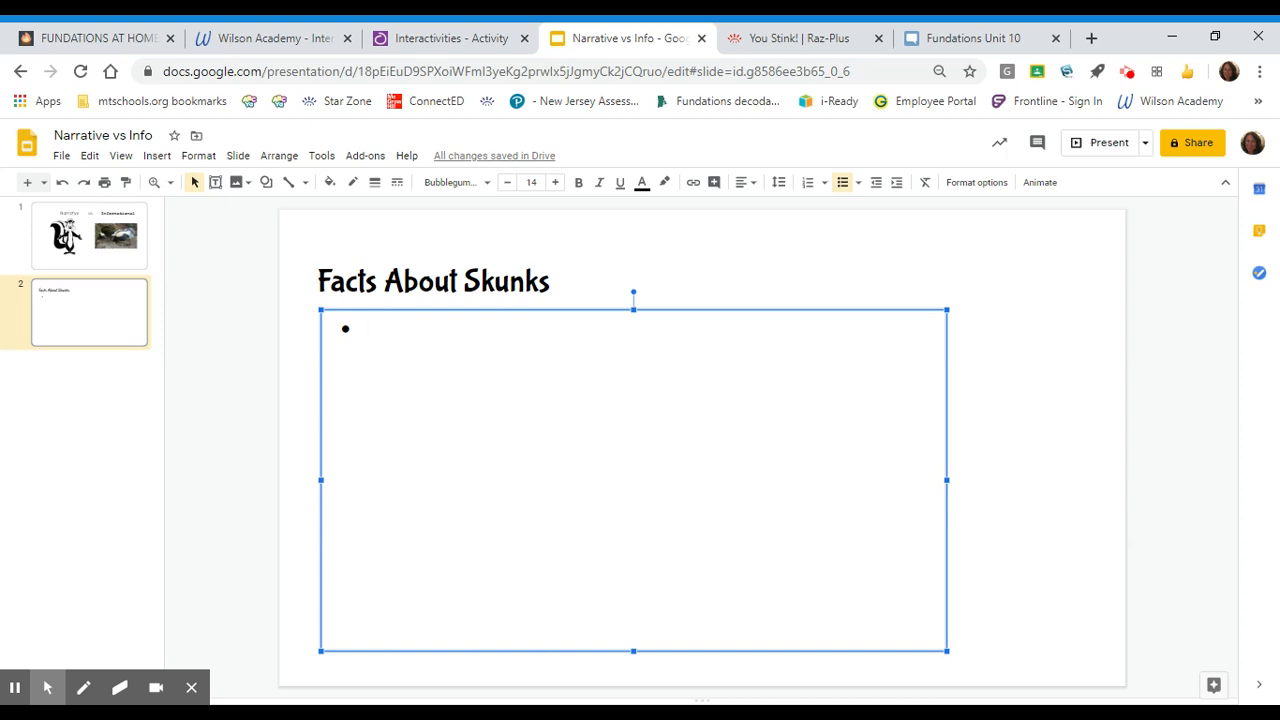
type("Sk")
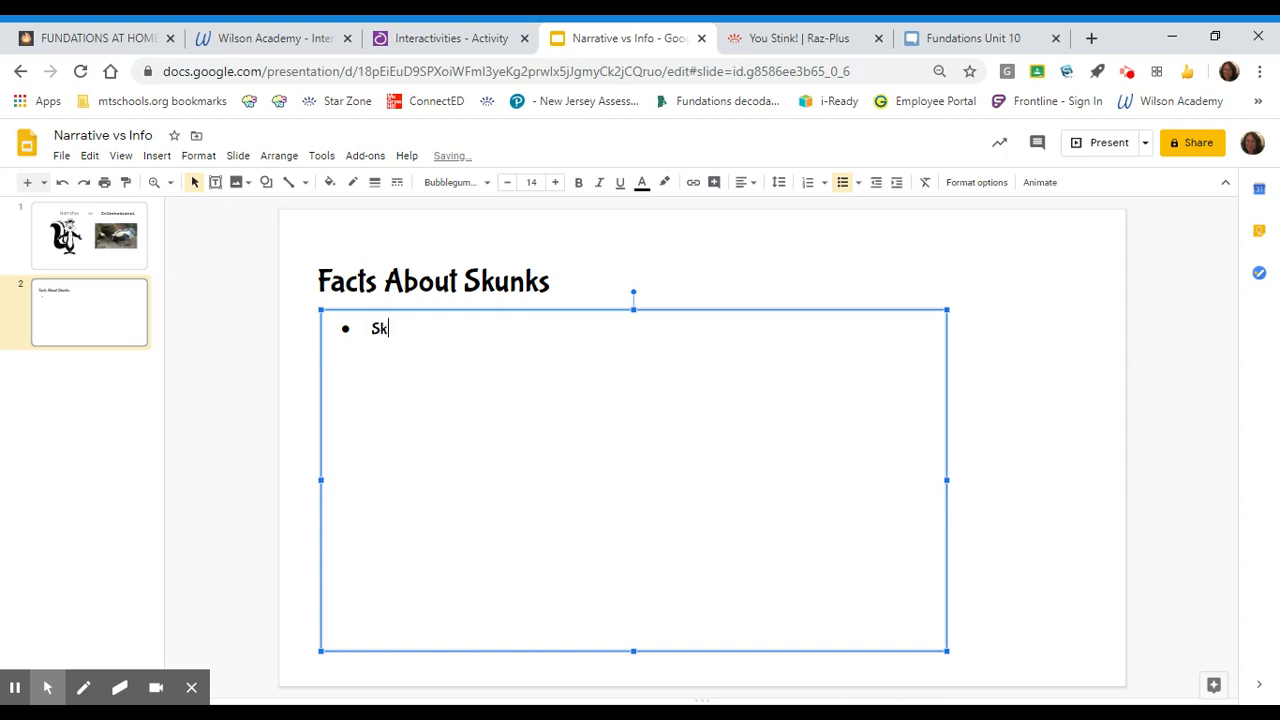
type("unka")
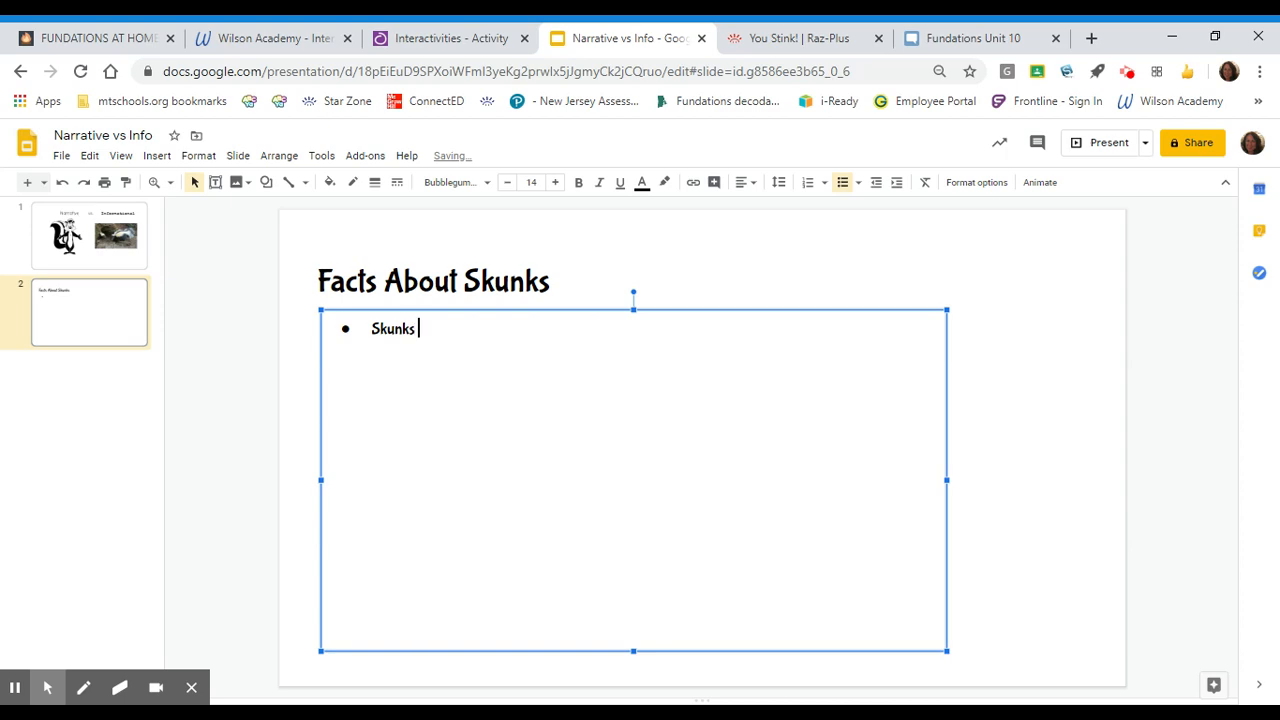
type("live in")
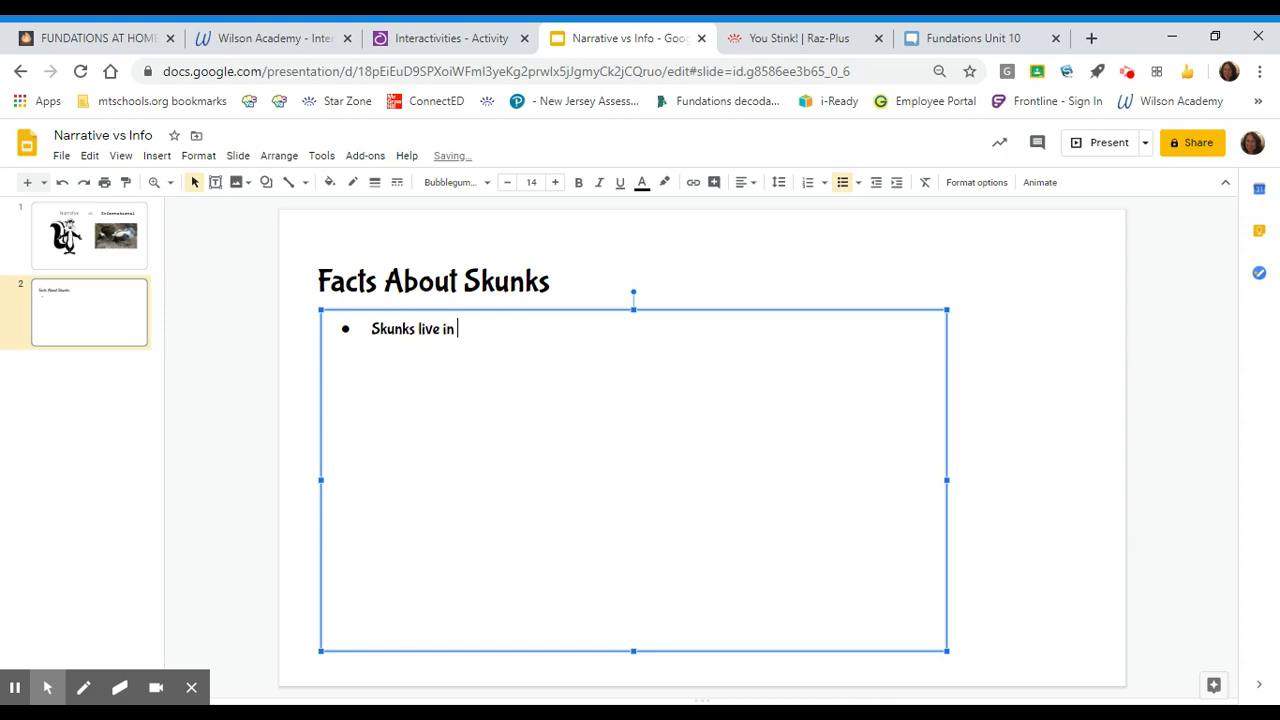
type("North and")
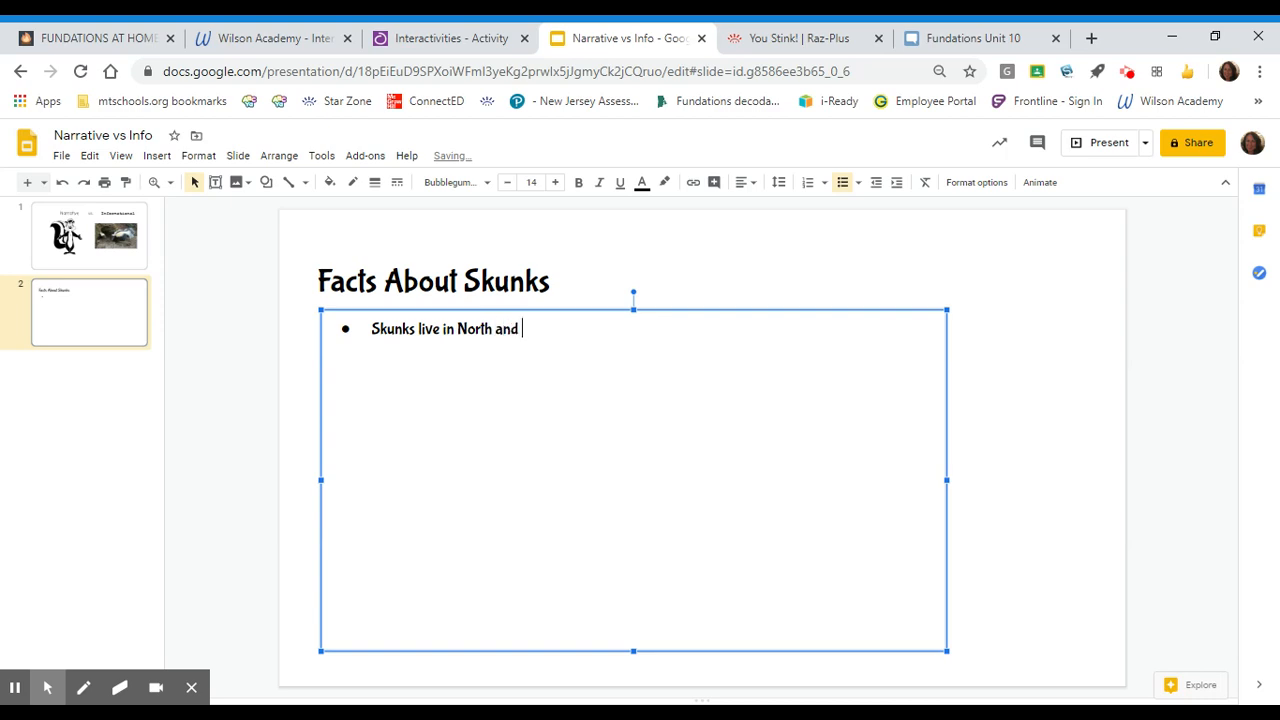
type("South Ame")
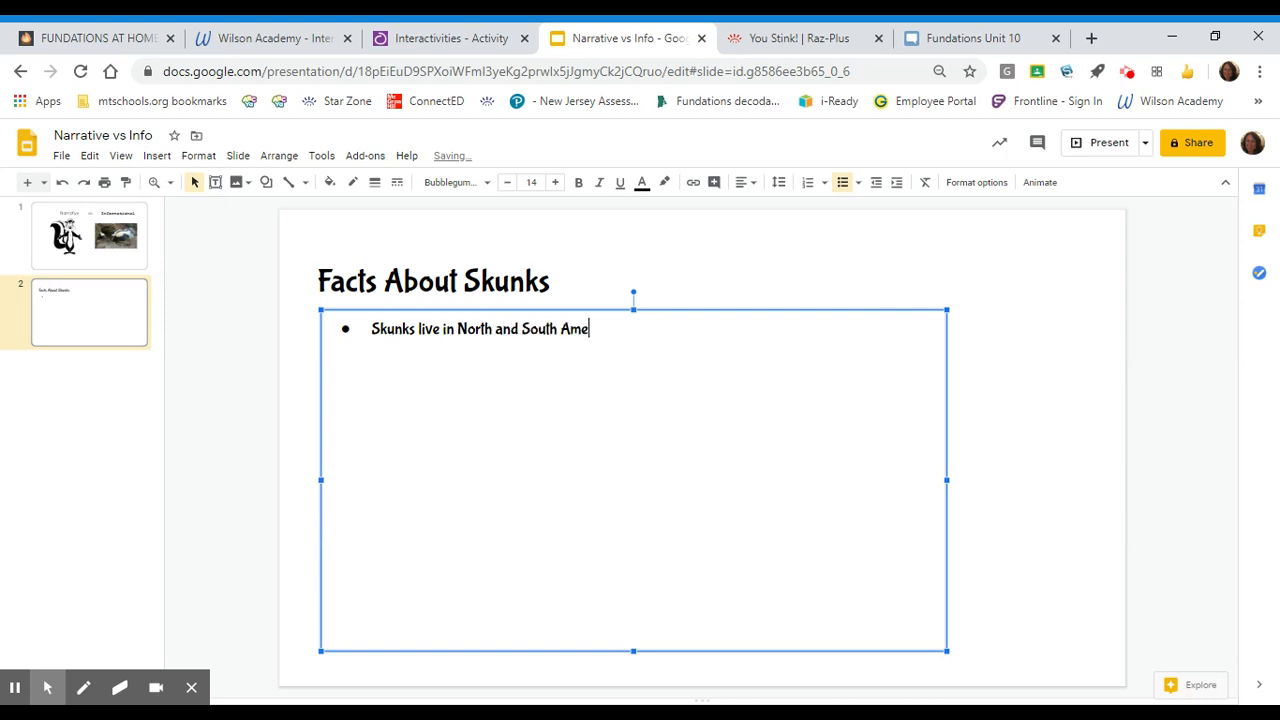
type("rican")
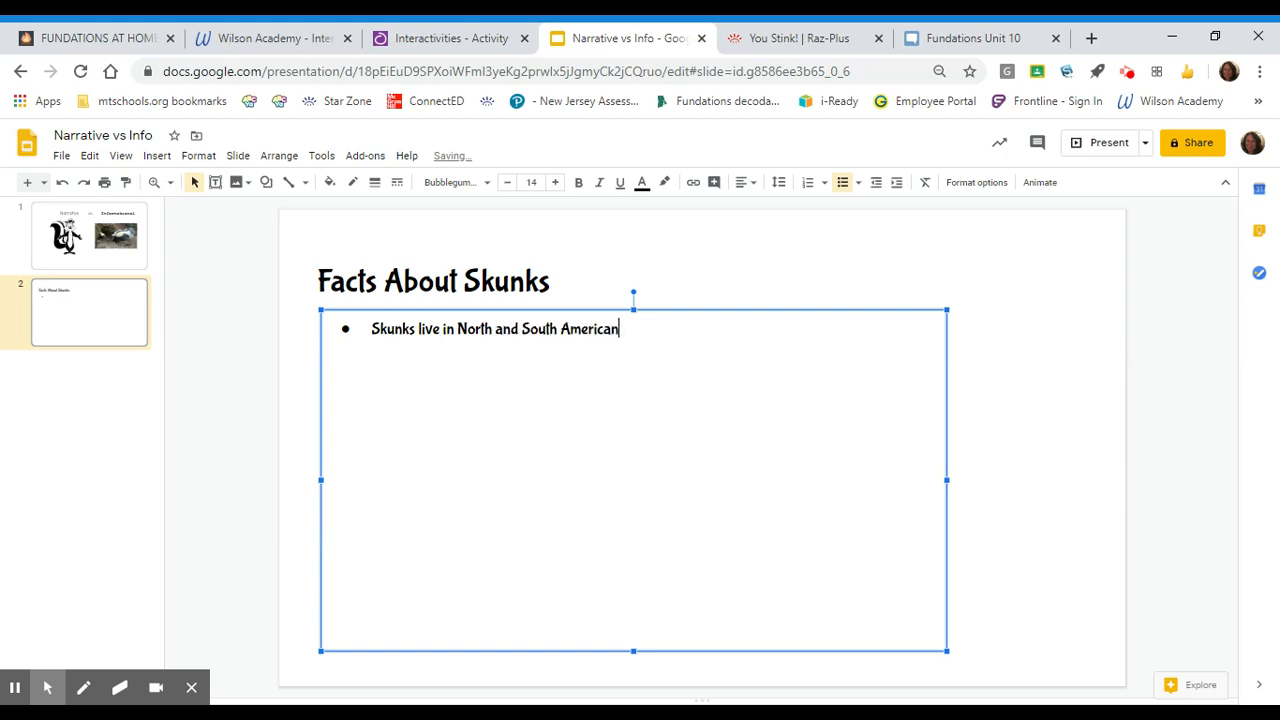
type(".")
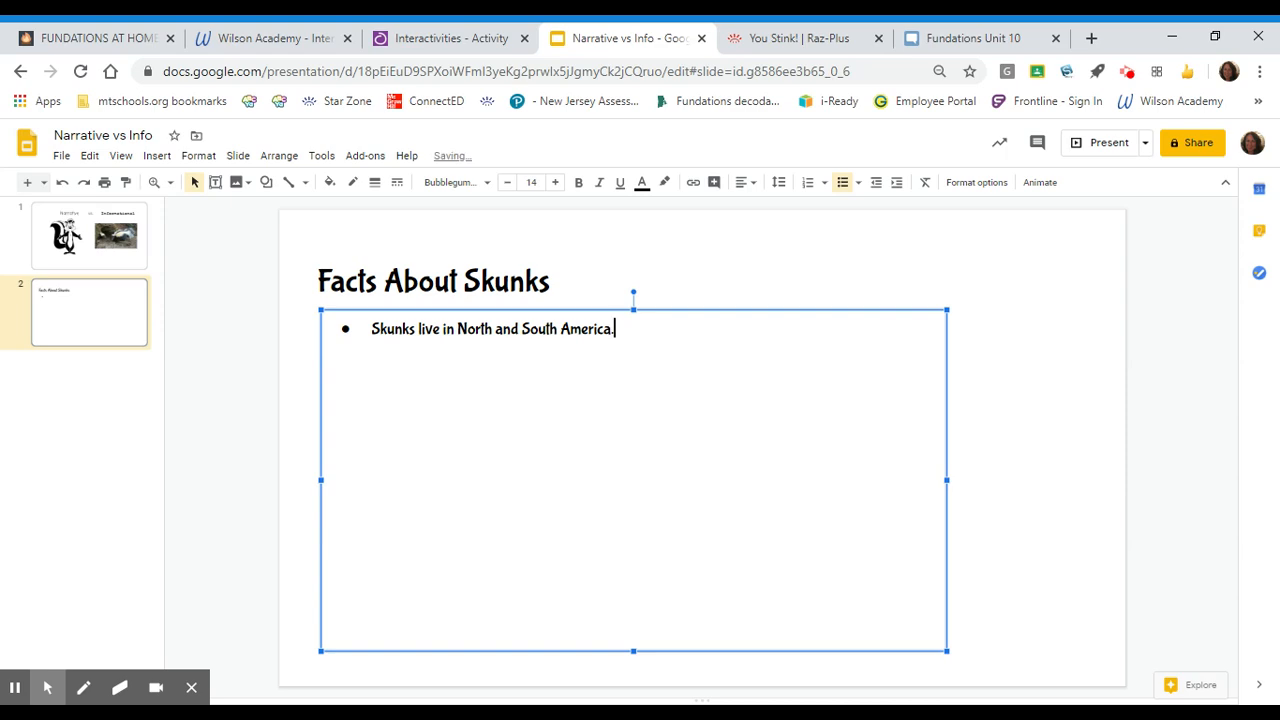
- Select the first skunk fact and enlarge its font size to 22
triple_click(492, 328)
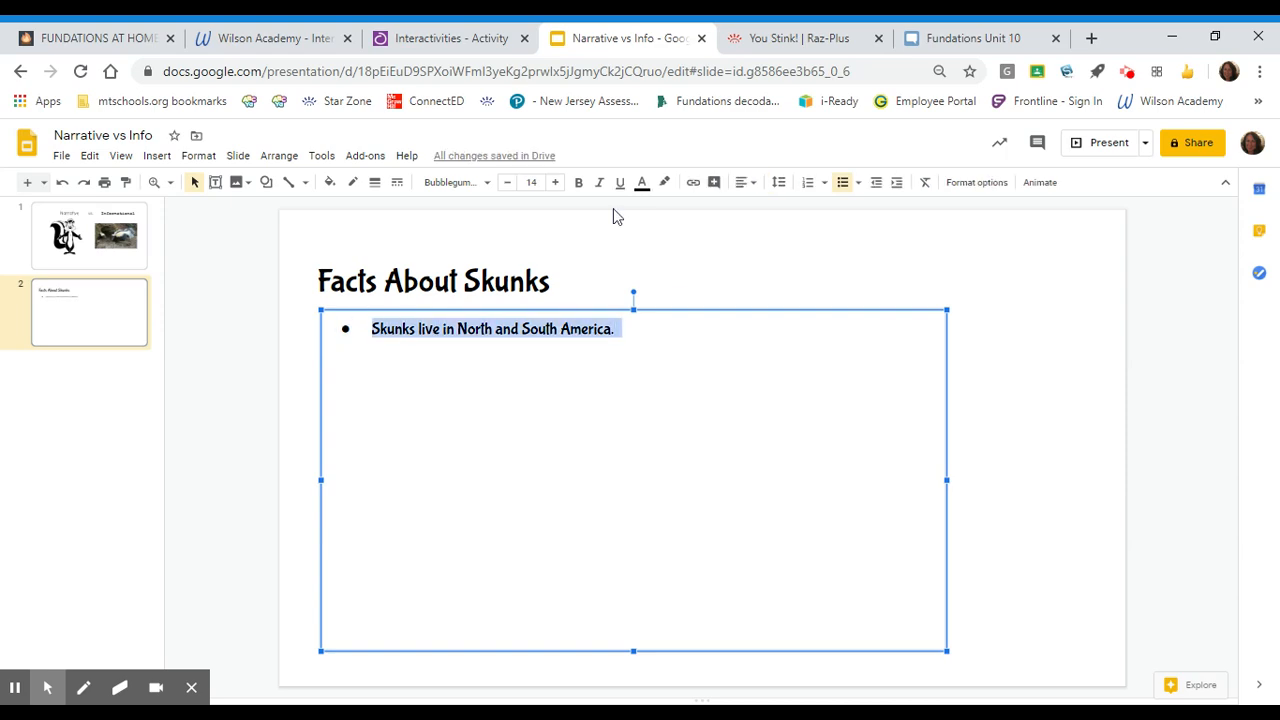
left_click(555, 182)
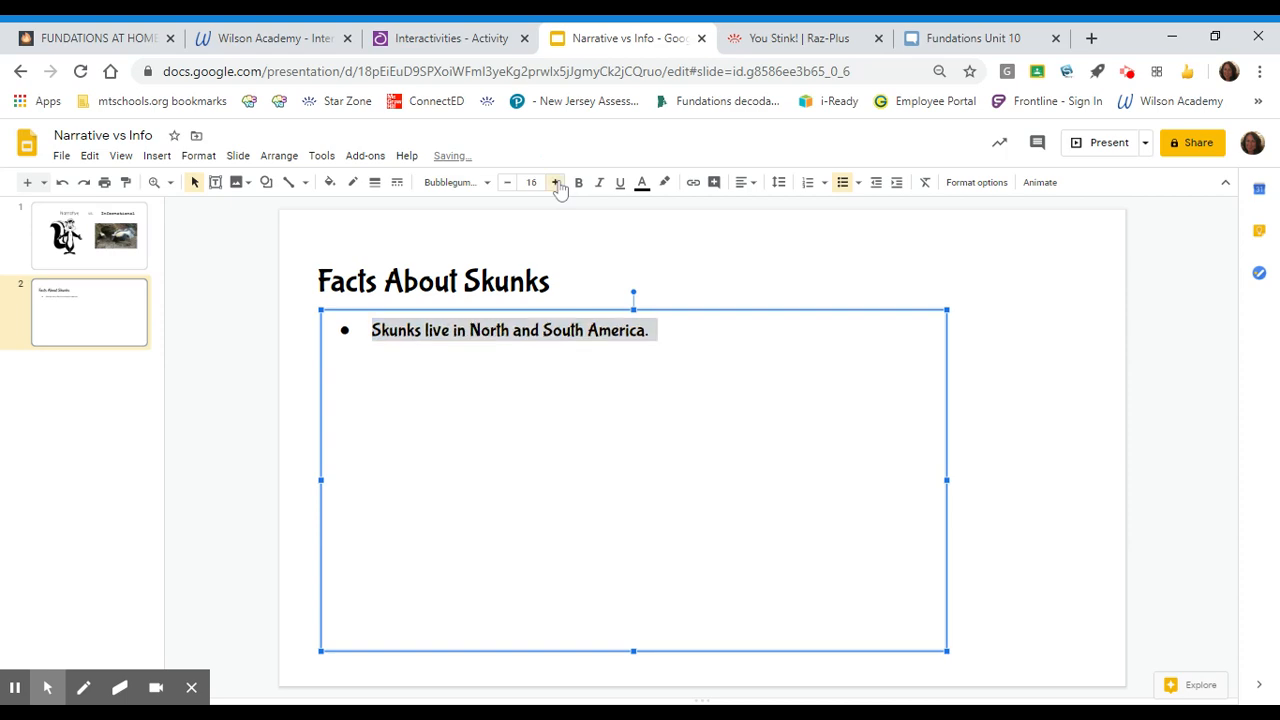
left_click(556, 182)
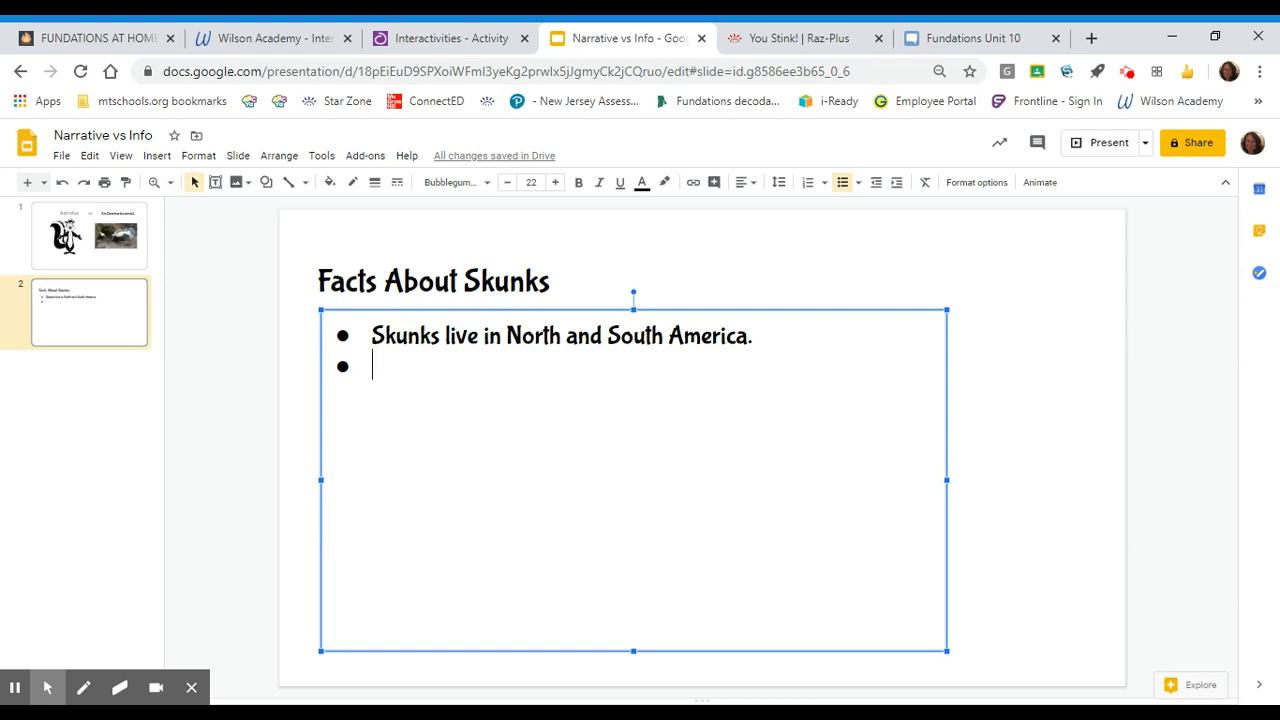
- Type the colours fact: skunks can be black and white, or white with brown and tan
type("skunk")
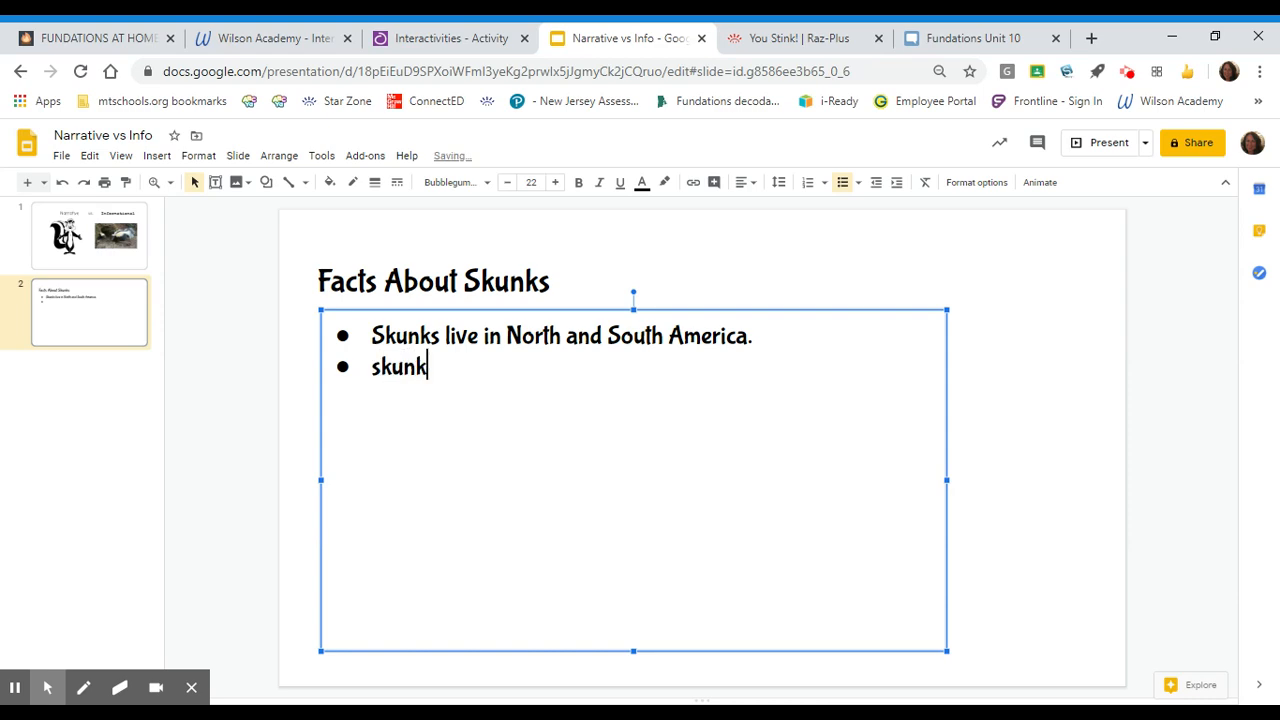
type("Skunks can be")
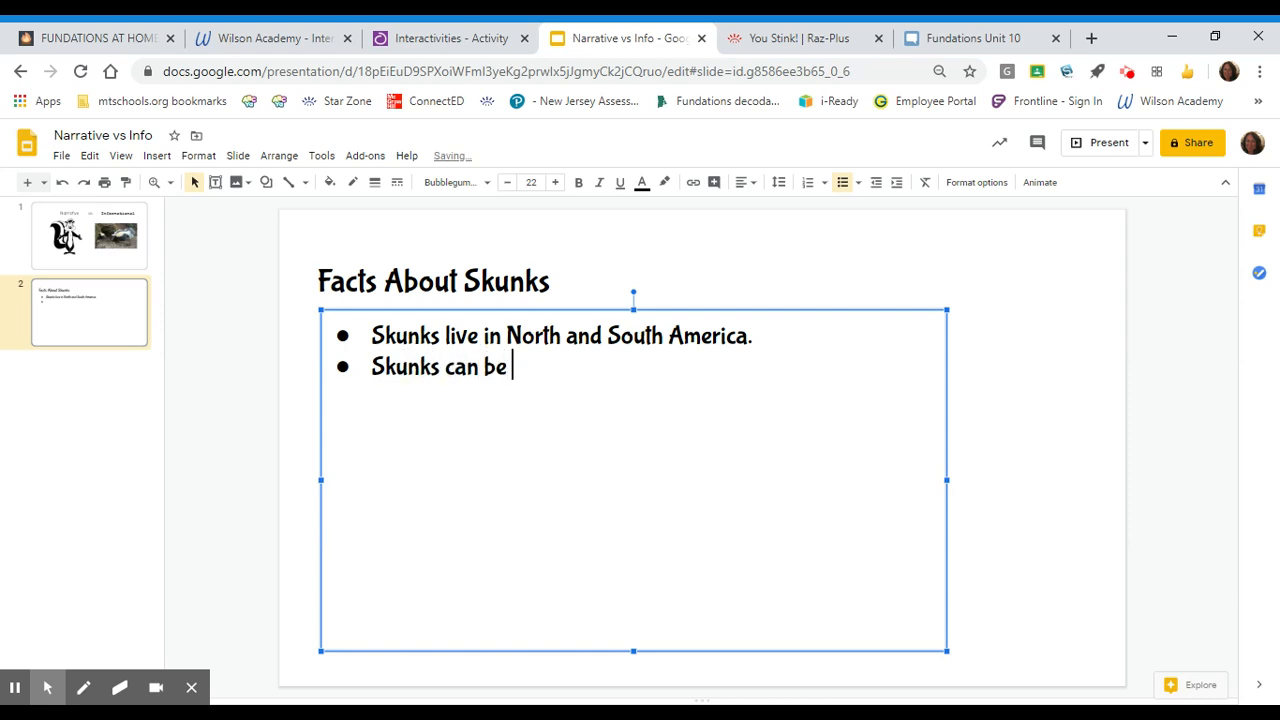
type("bla")
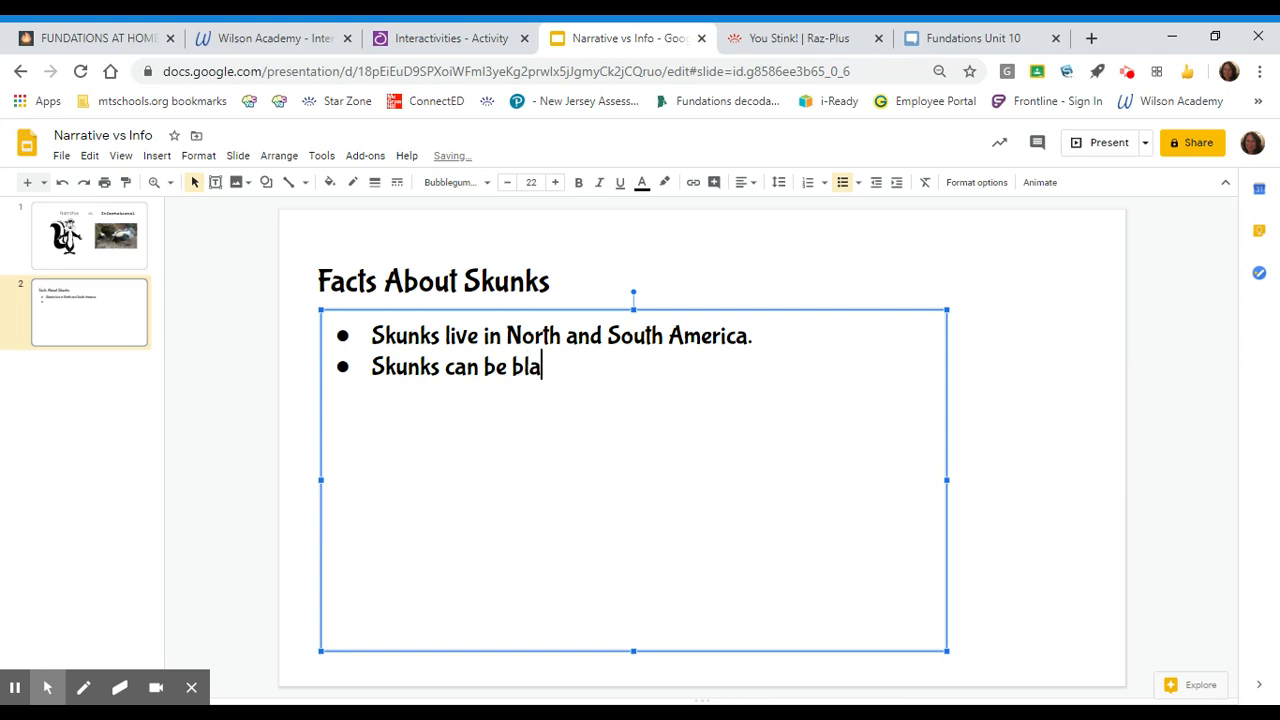
type("ck and whit")
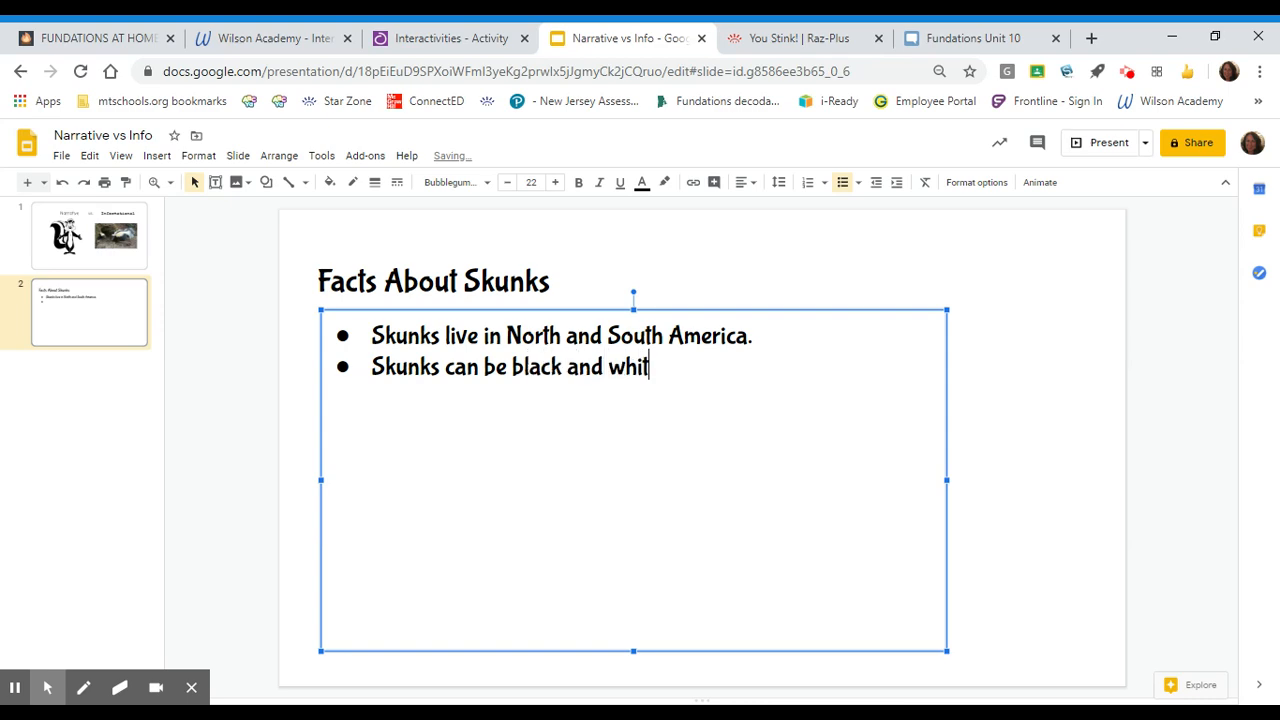
type("e,")
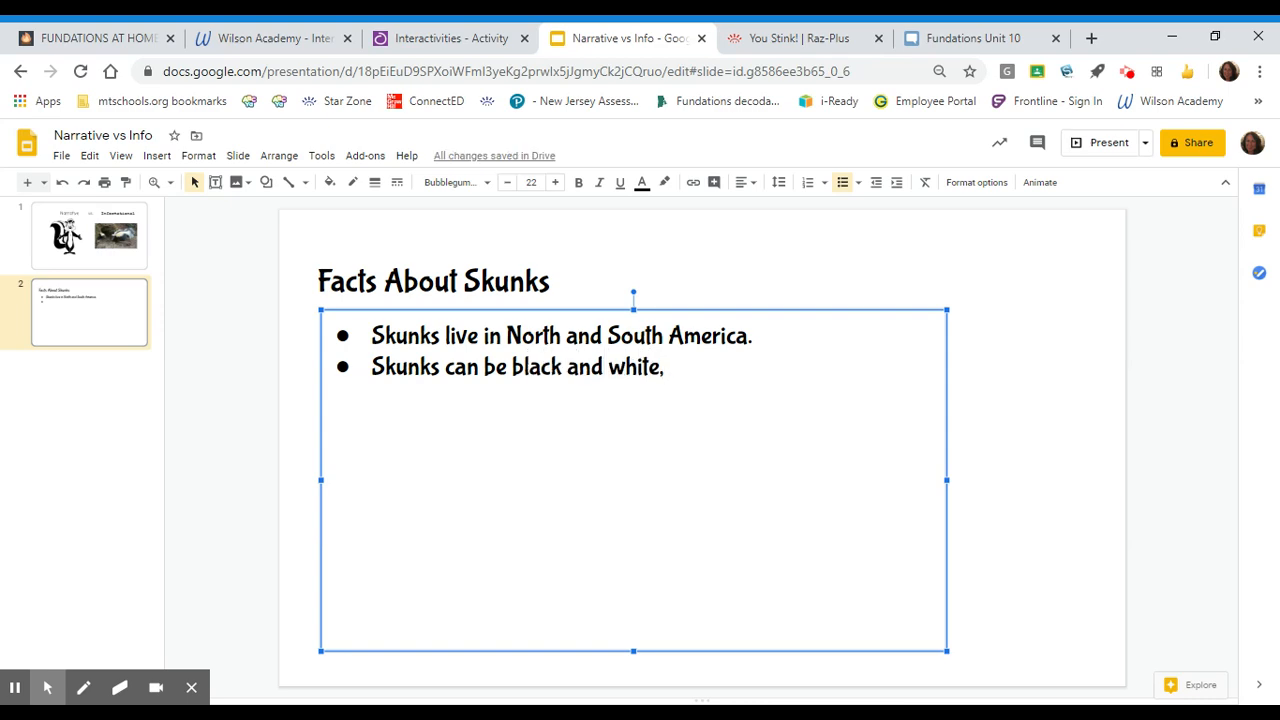
type("whi")
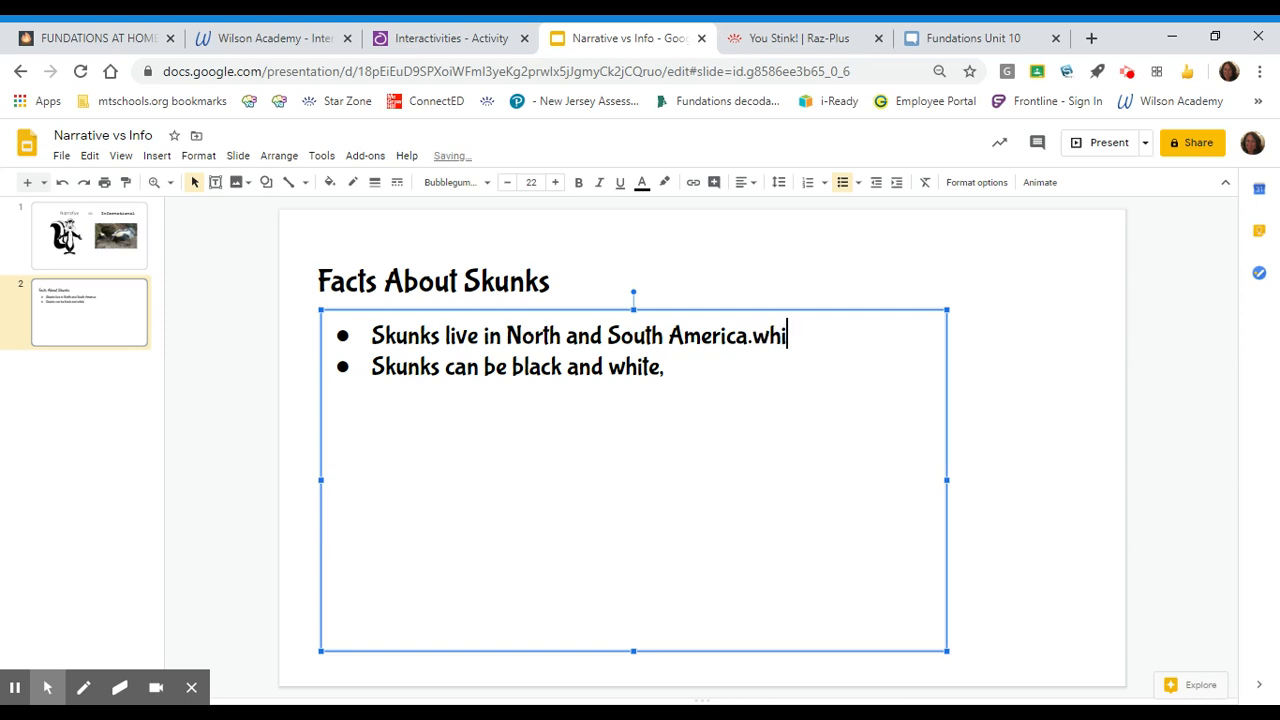
key("Backspace")
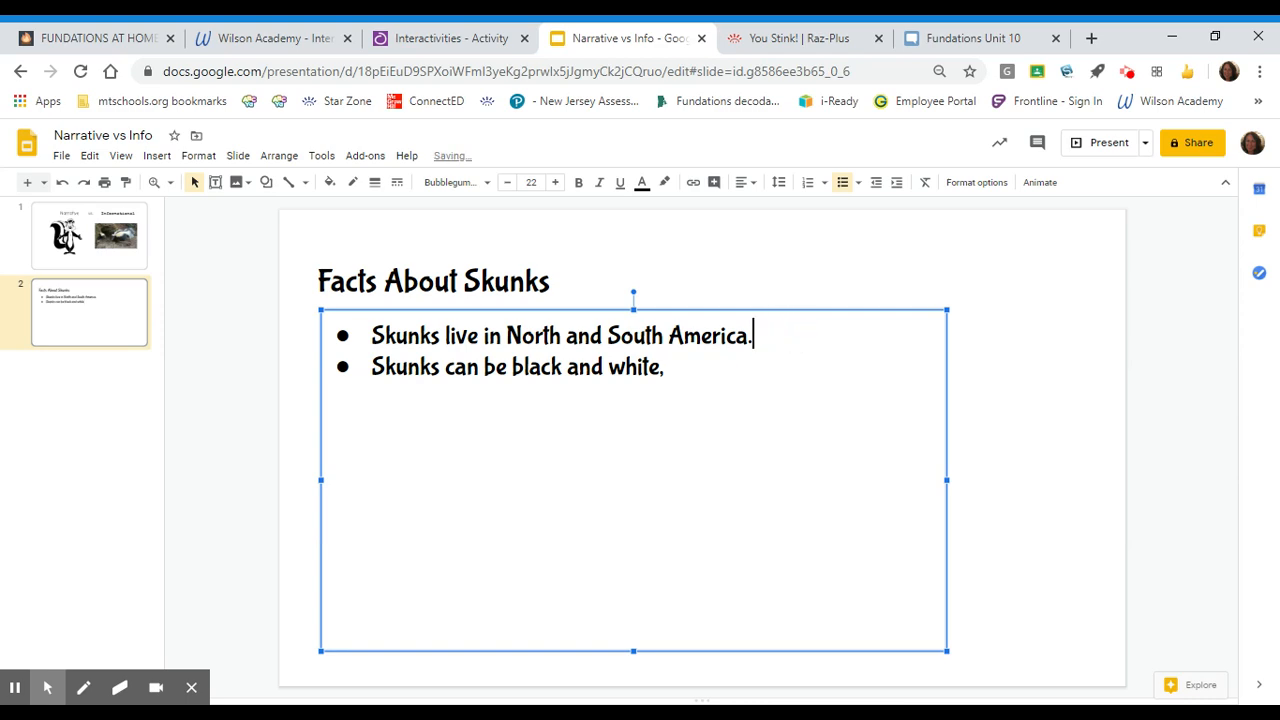
type("w")
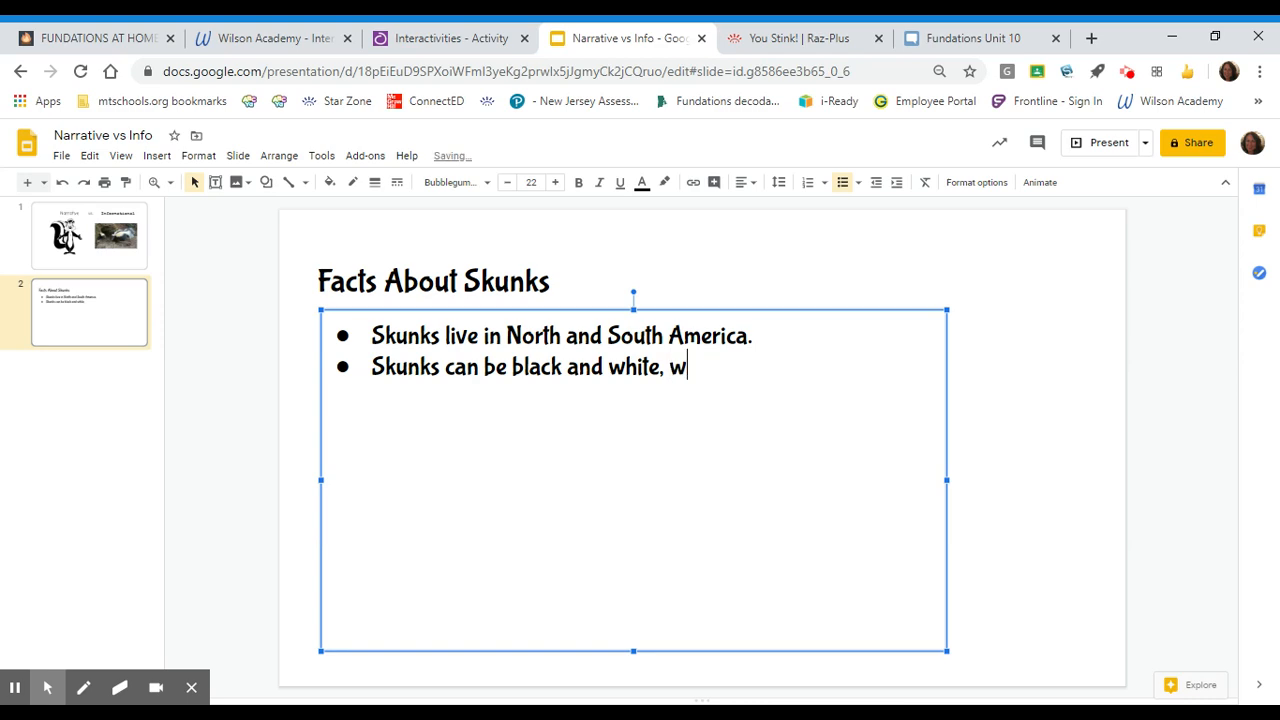
type("hite with")
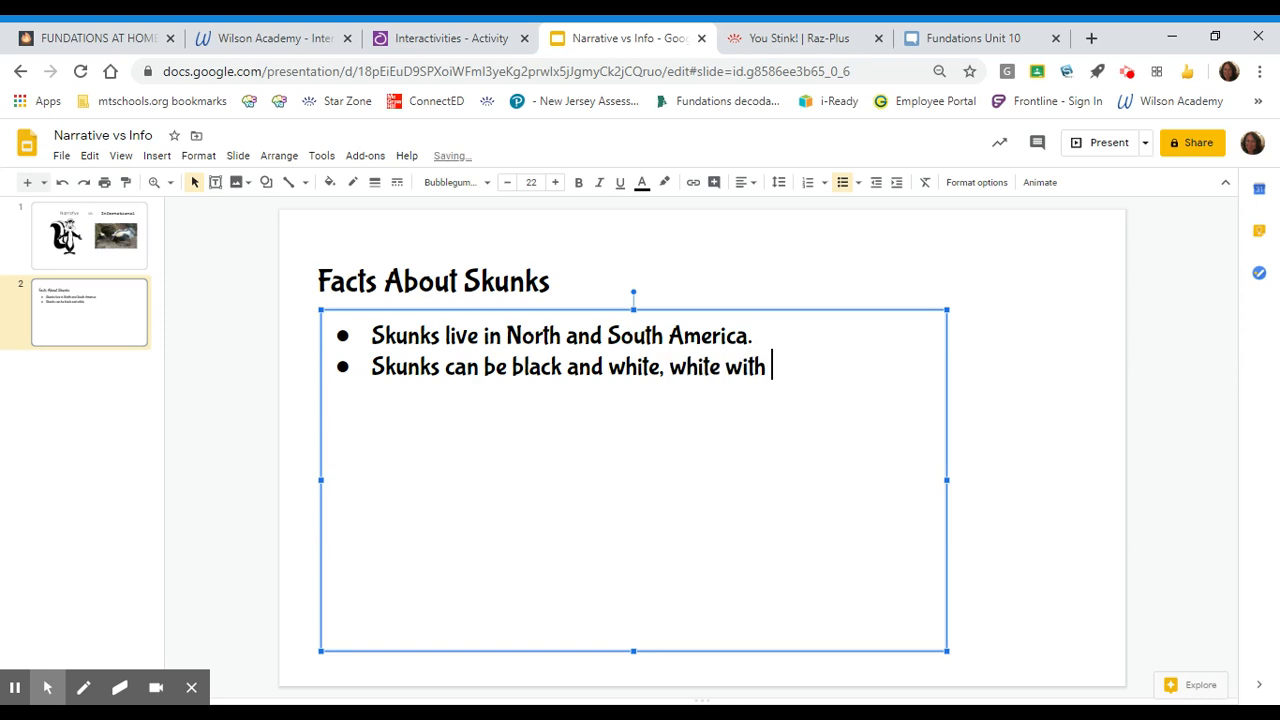
type("br")
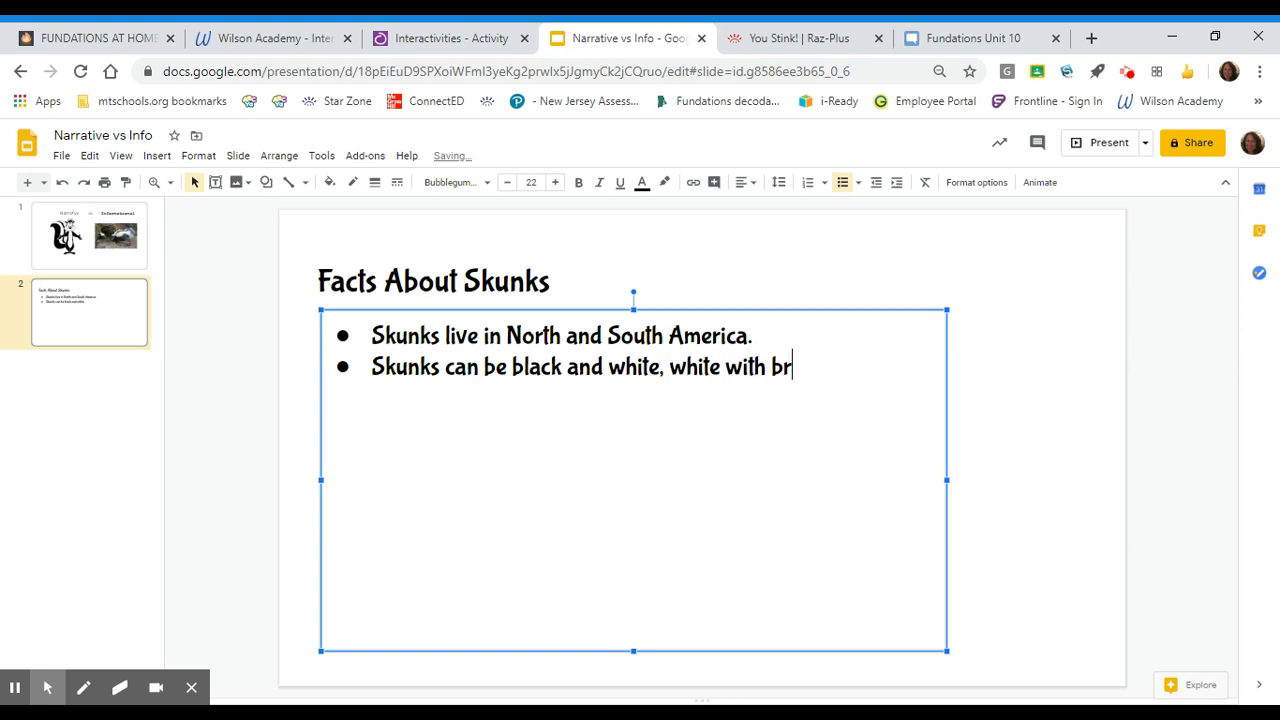
type("own")
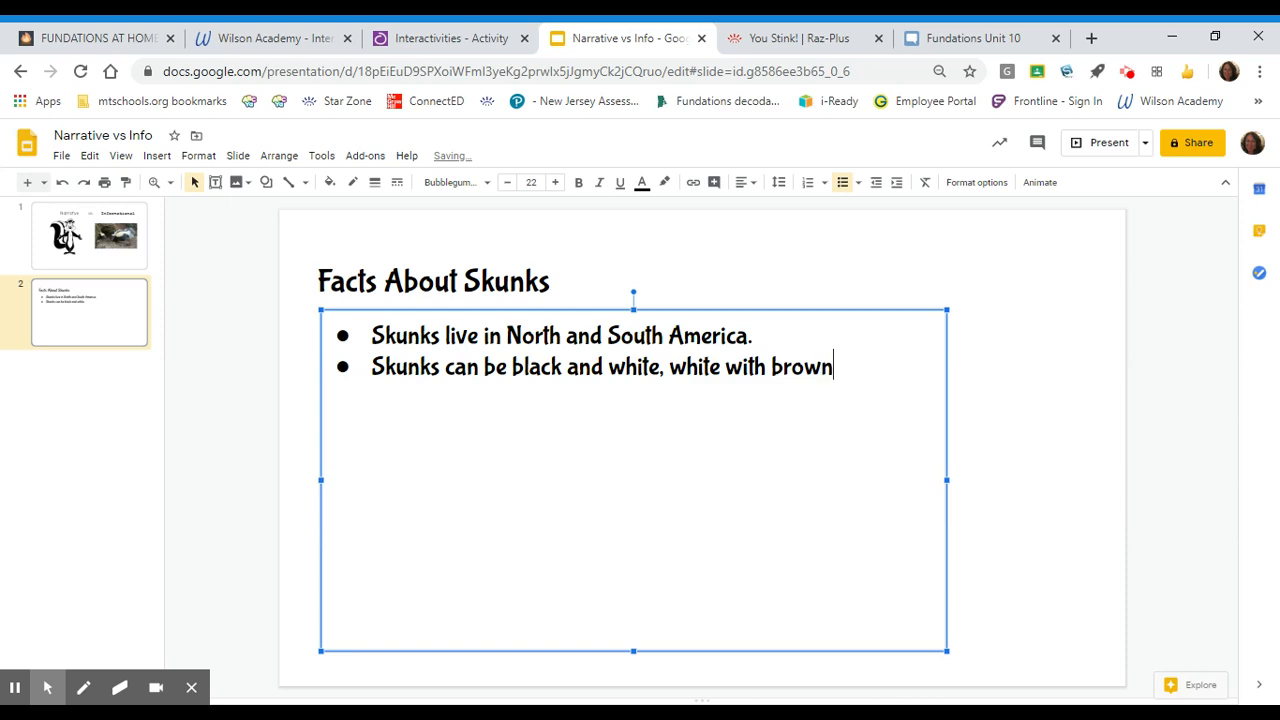
type(", tan, or gr")
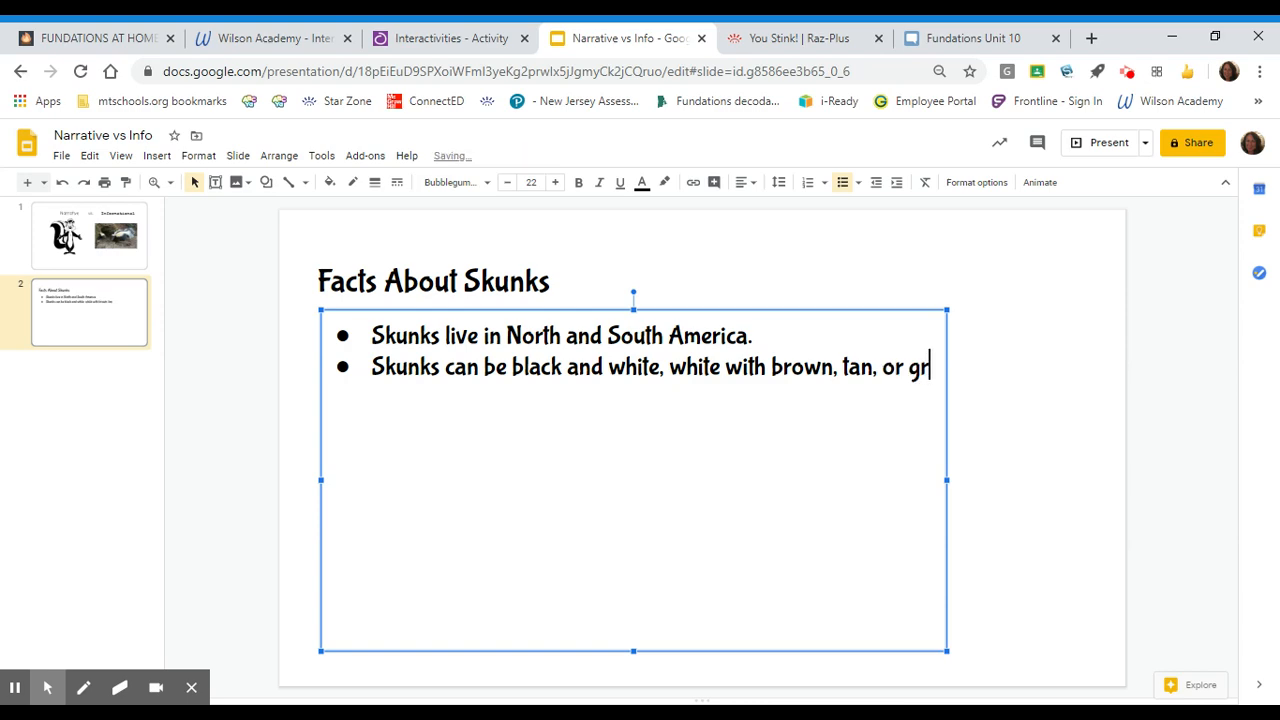
type("ay")
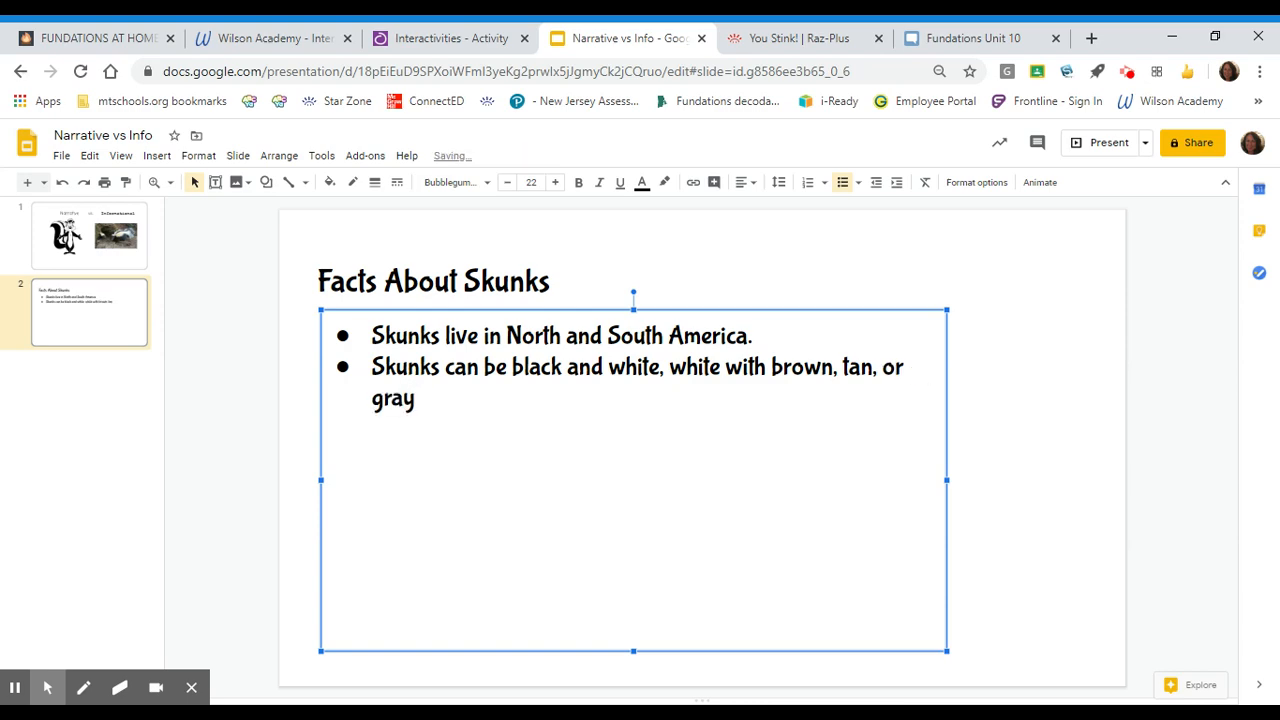
type(".")
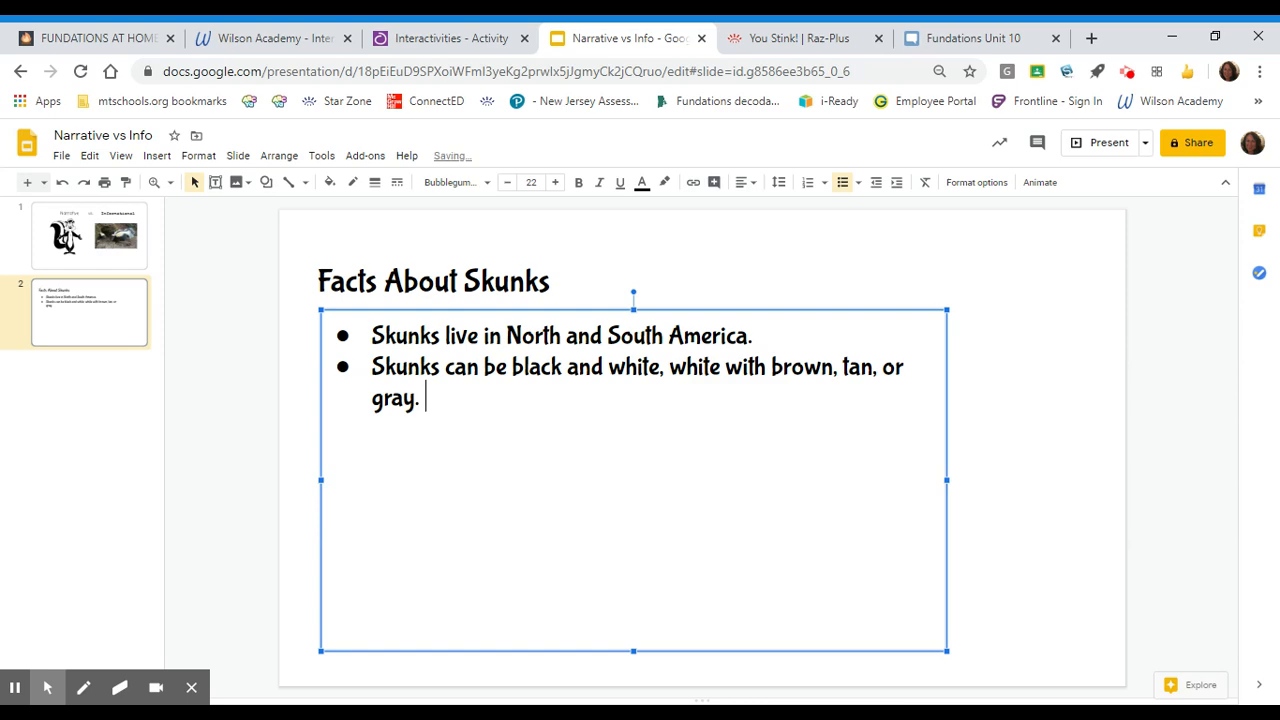
- Add the sentence 'Skunks can be all white.' to that bullet
type("Skunks c")
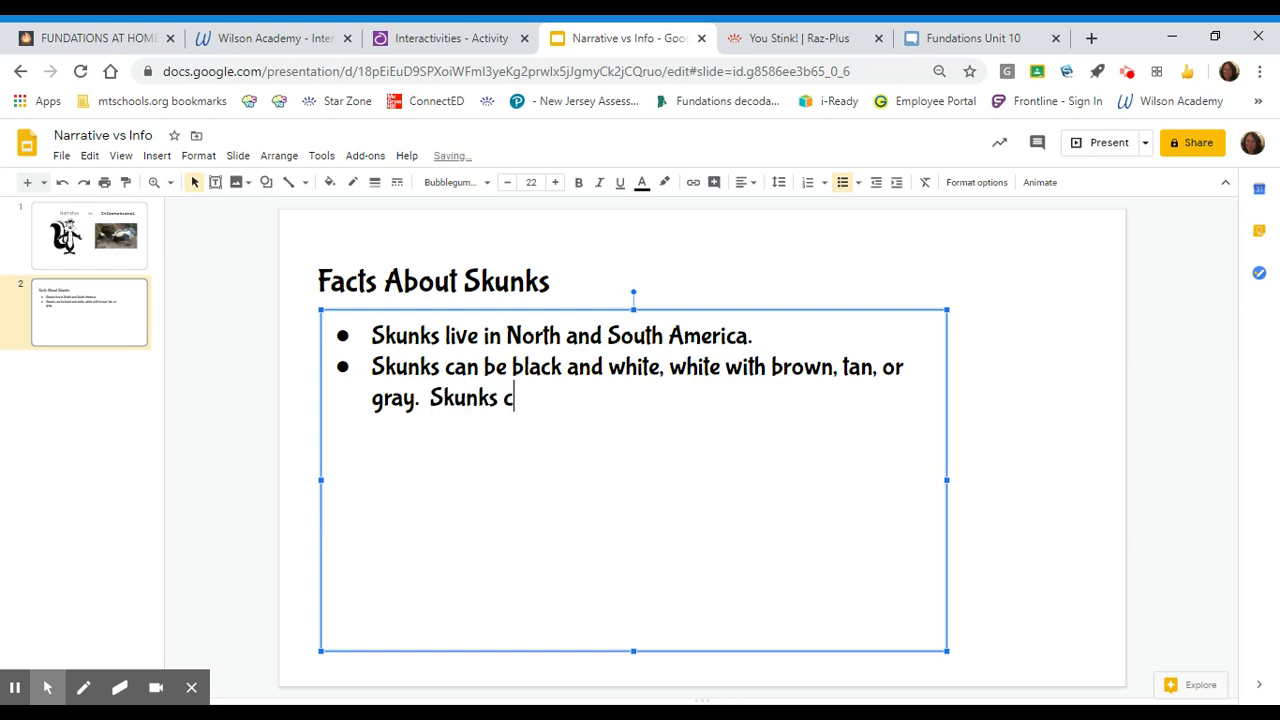
type("an be all whi")
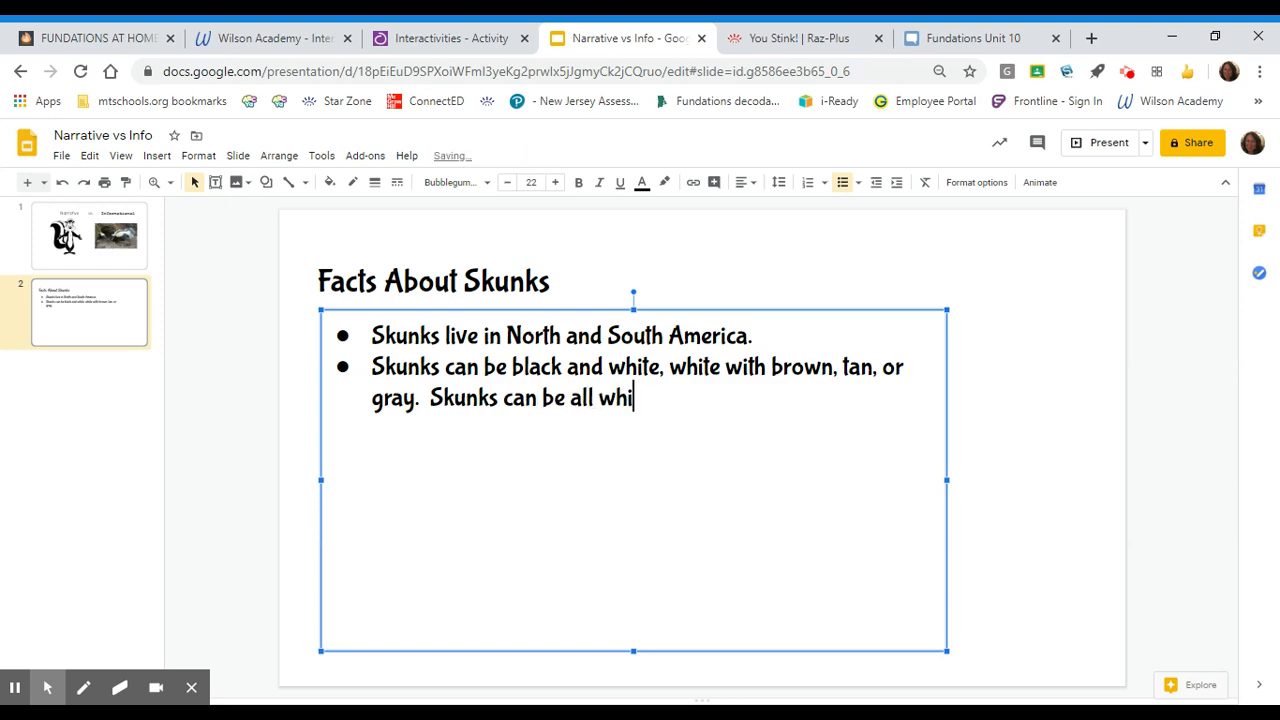
type("te.")
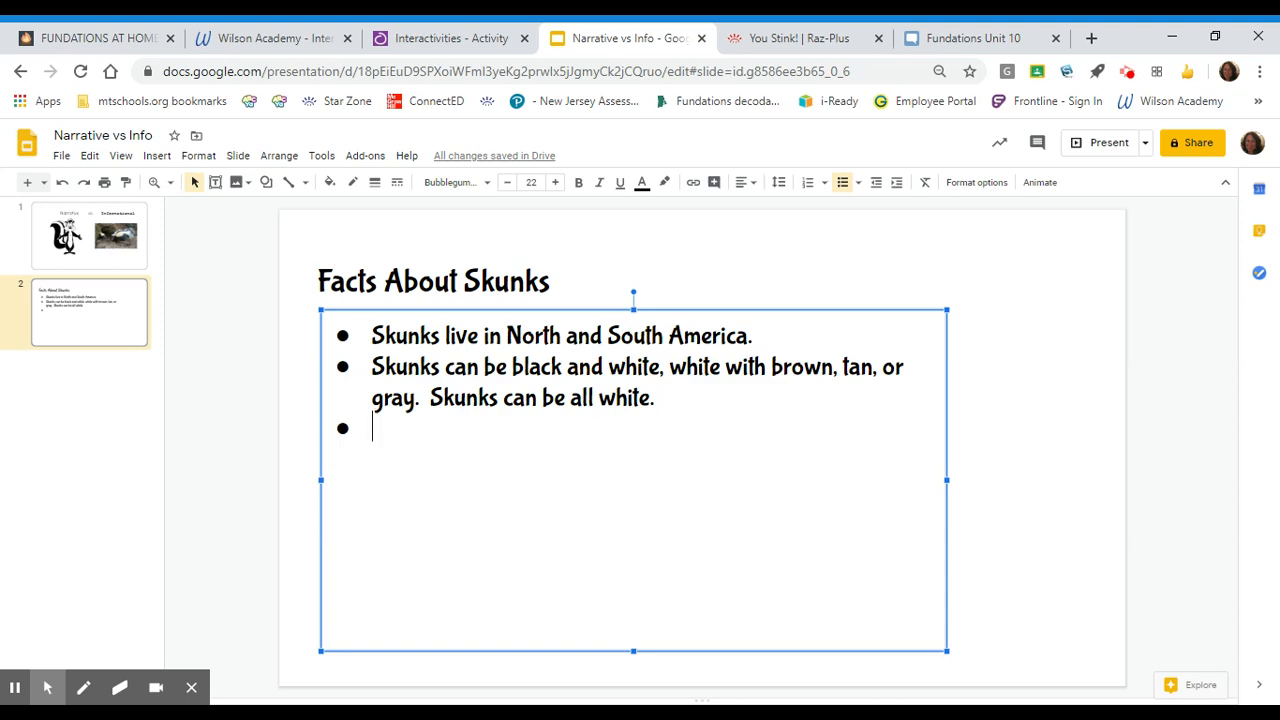
- Type the bullet 'Skunks are mammals.'
type("S")
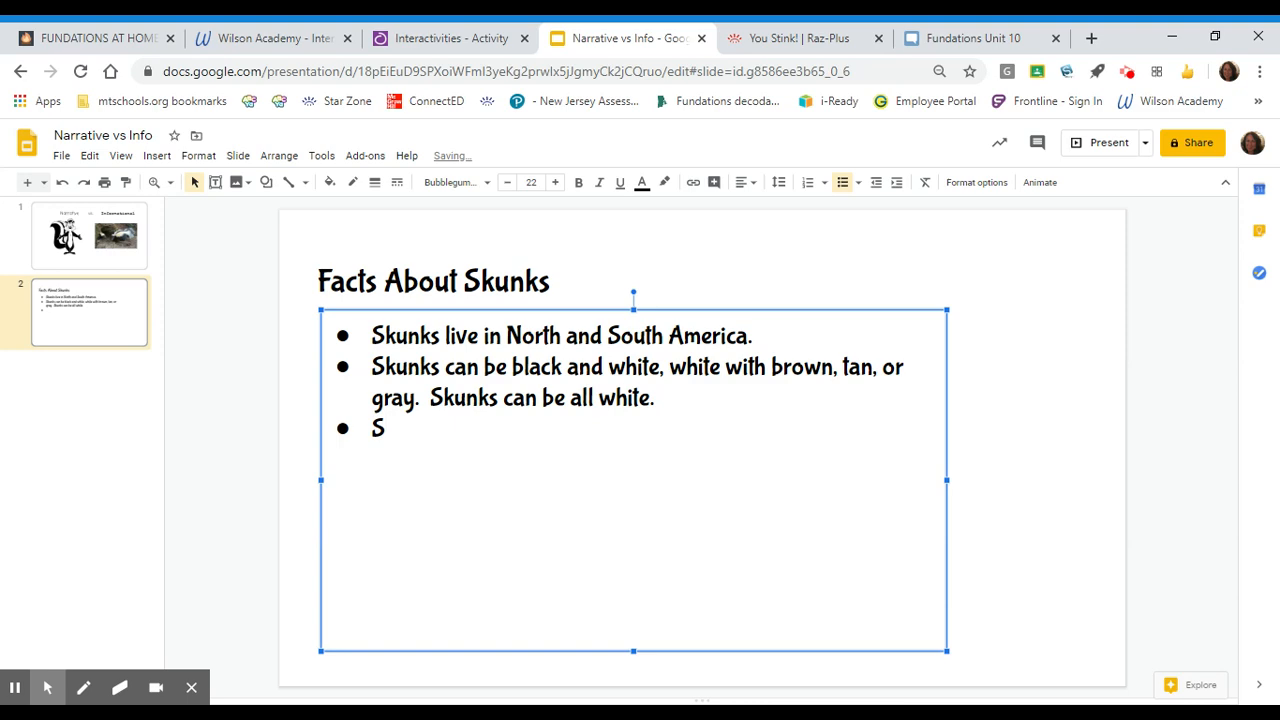
type("kun")
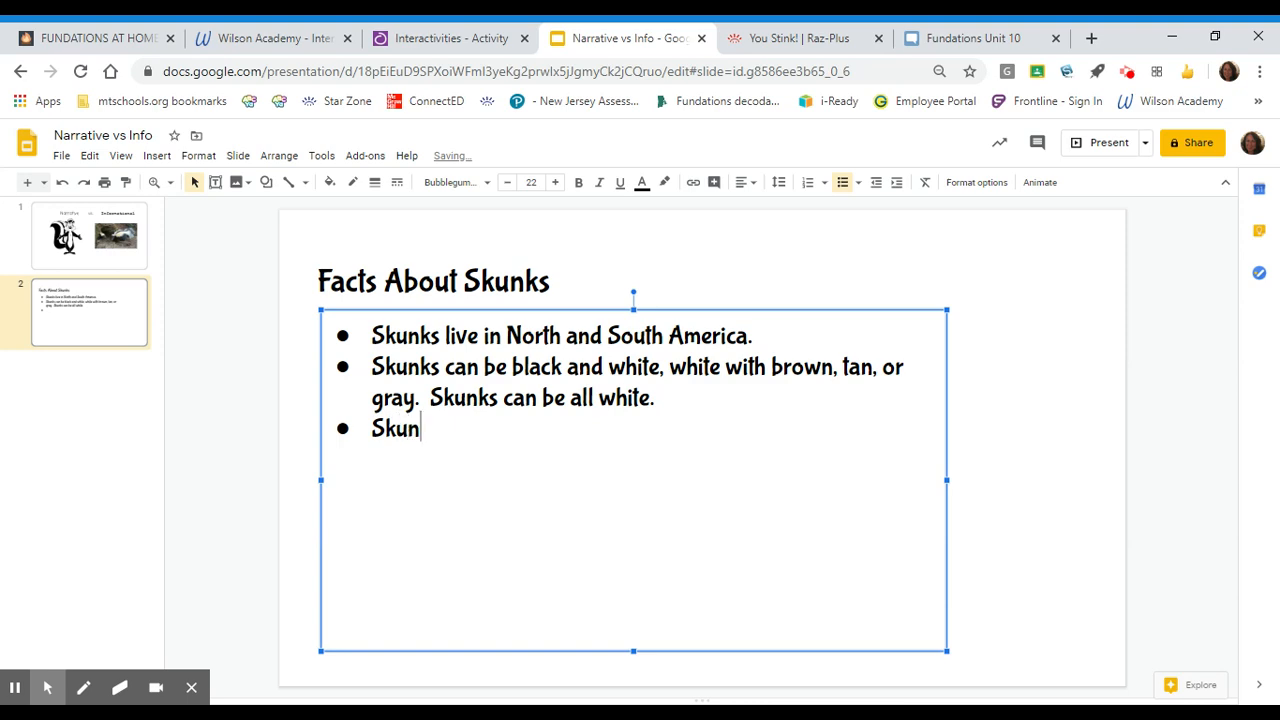
type("ks")
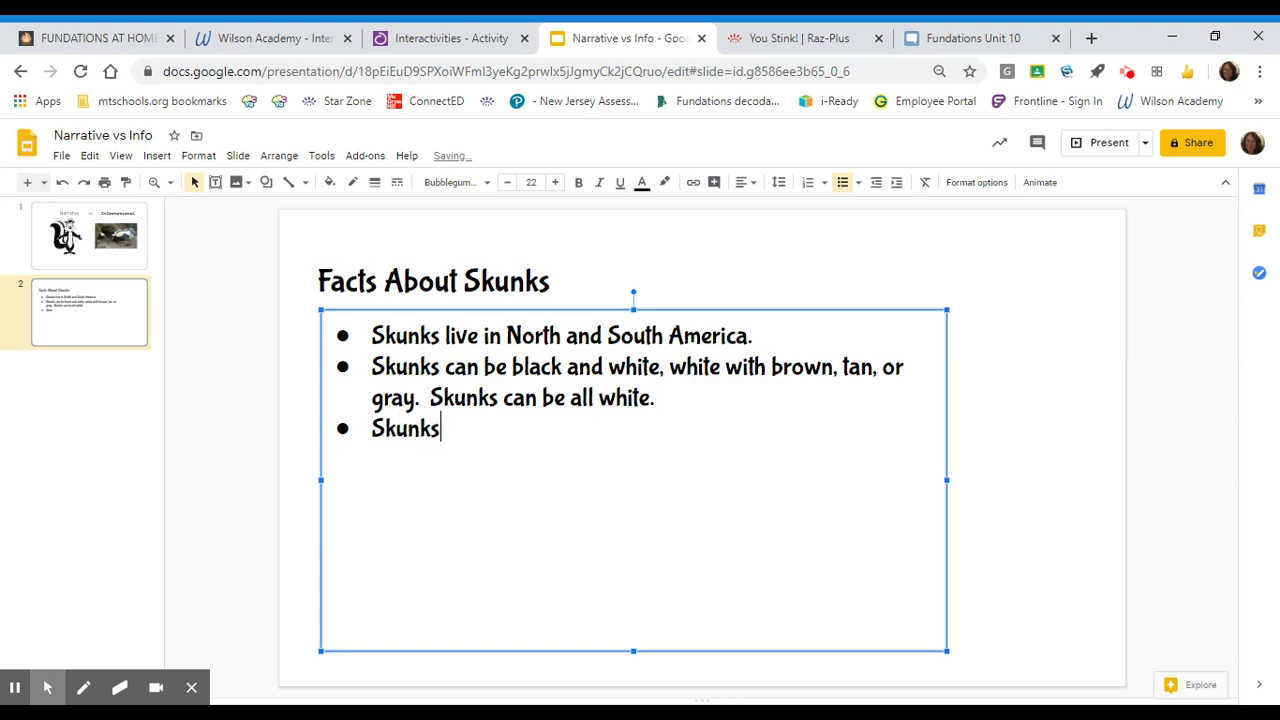
type("are mam")
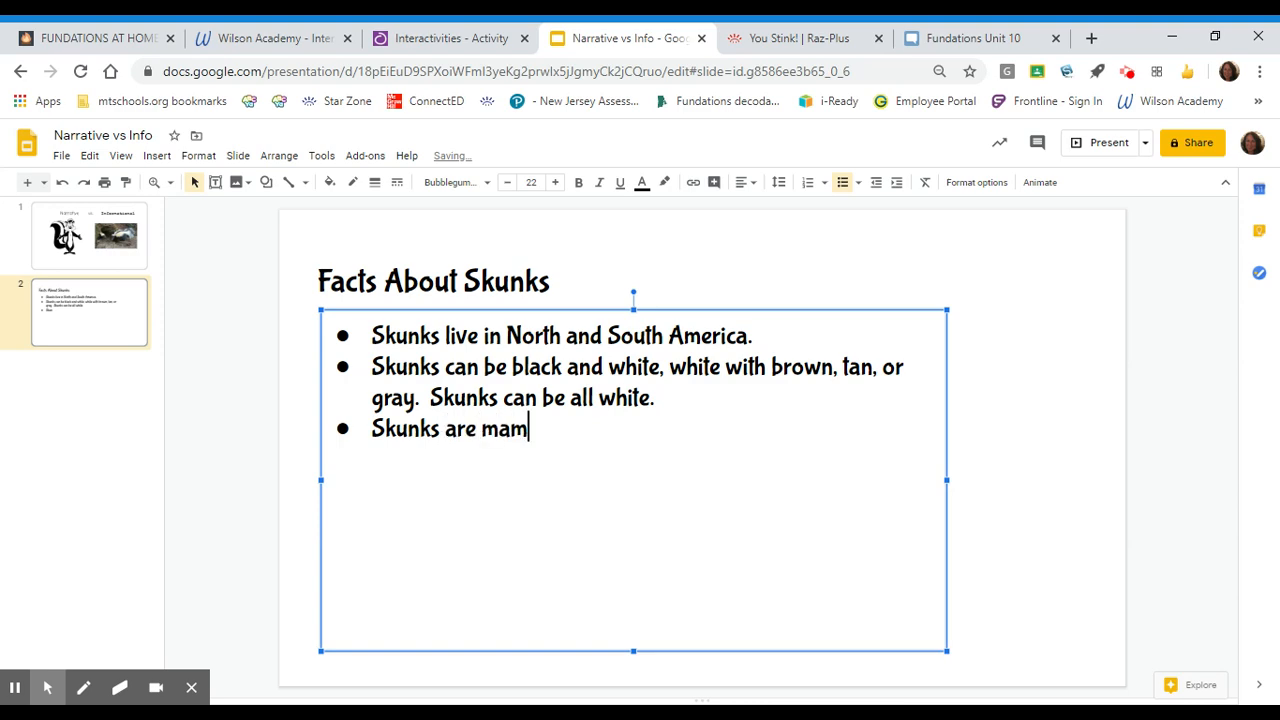
type("mals.")
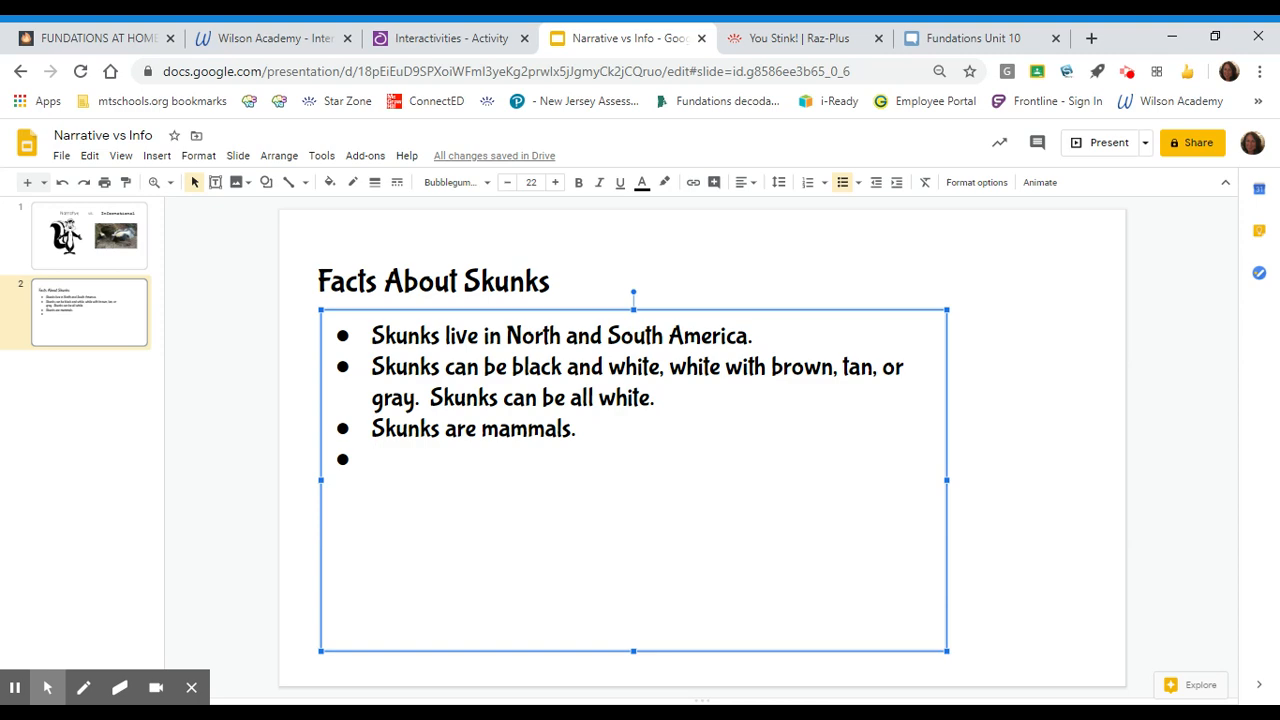
- Type the bullet 'Skunks eat animals and plants.'
type("Skunk")
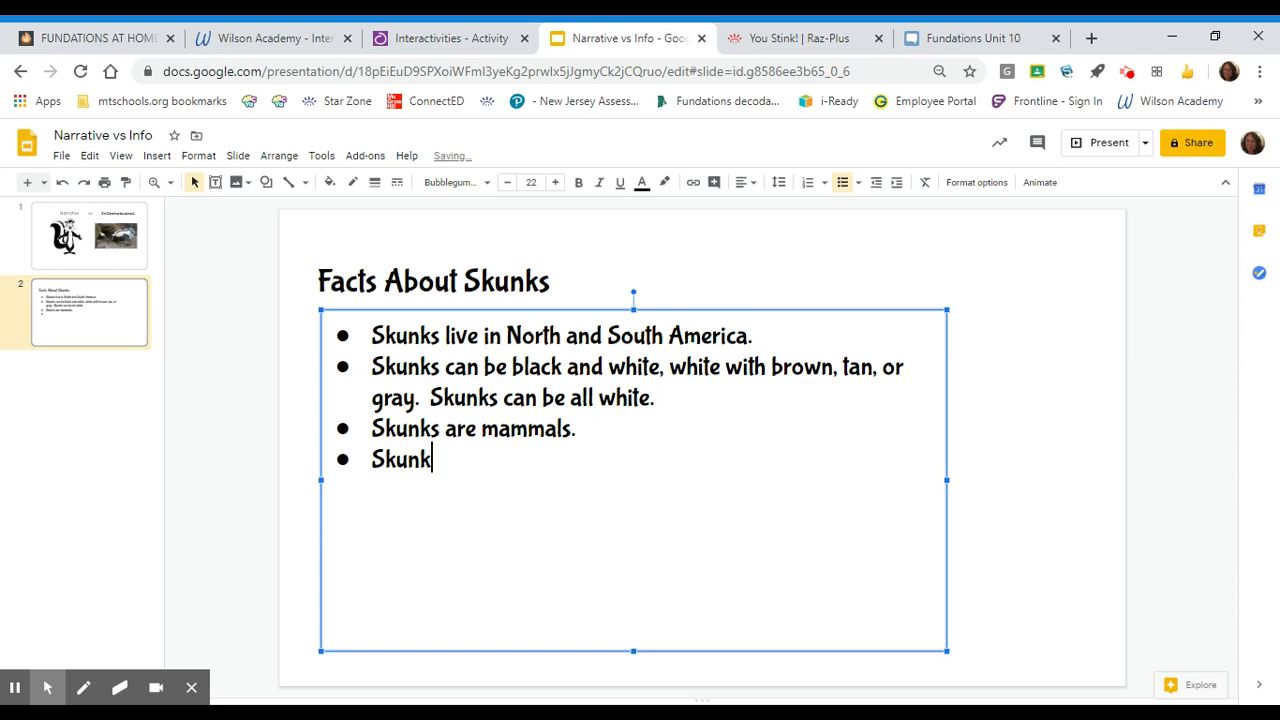
type("s")
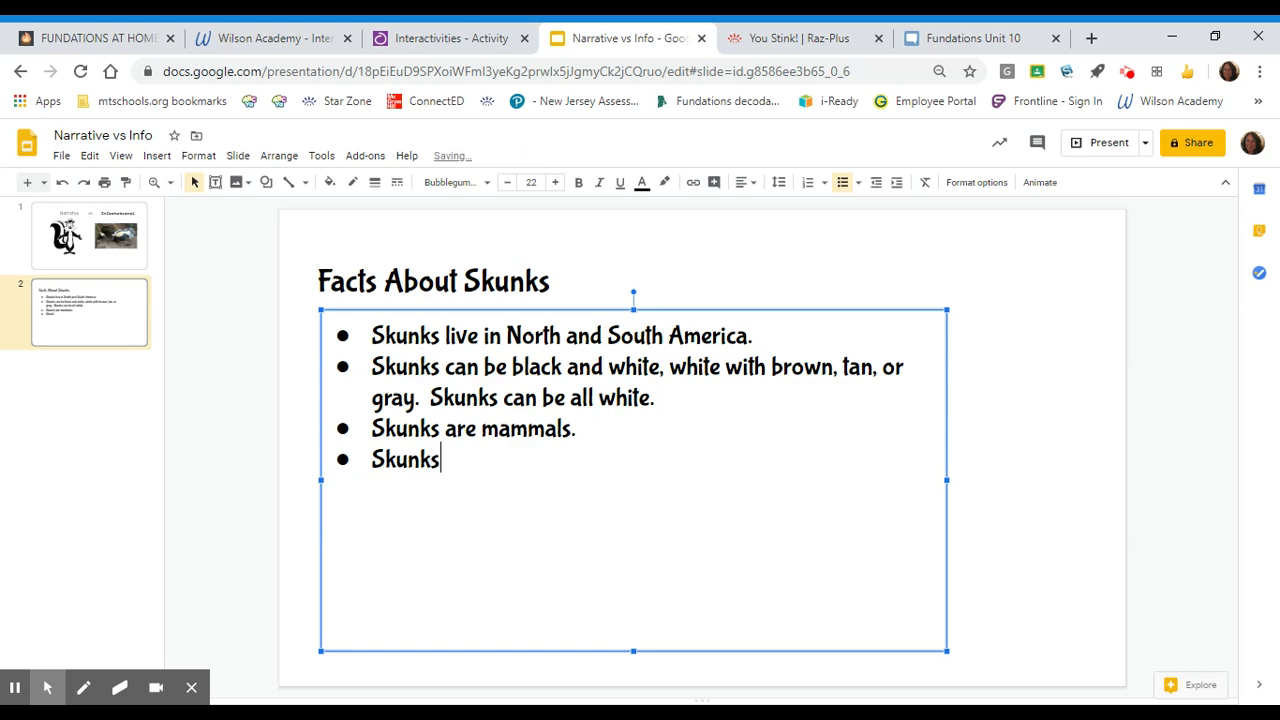
type("eat")
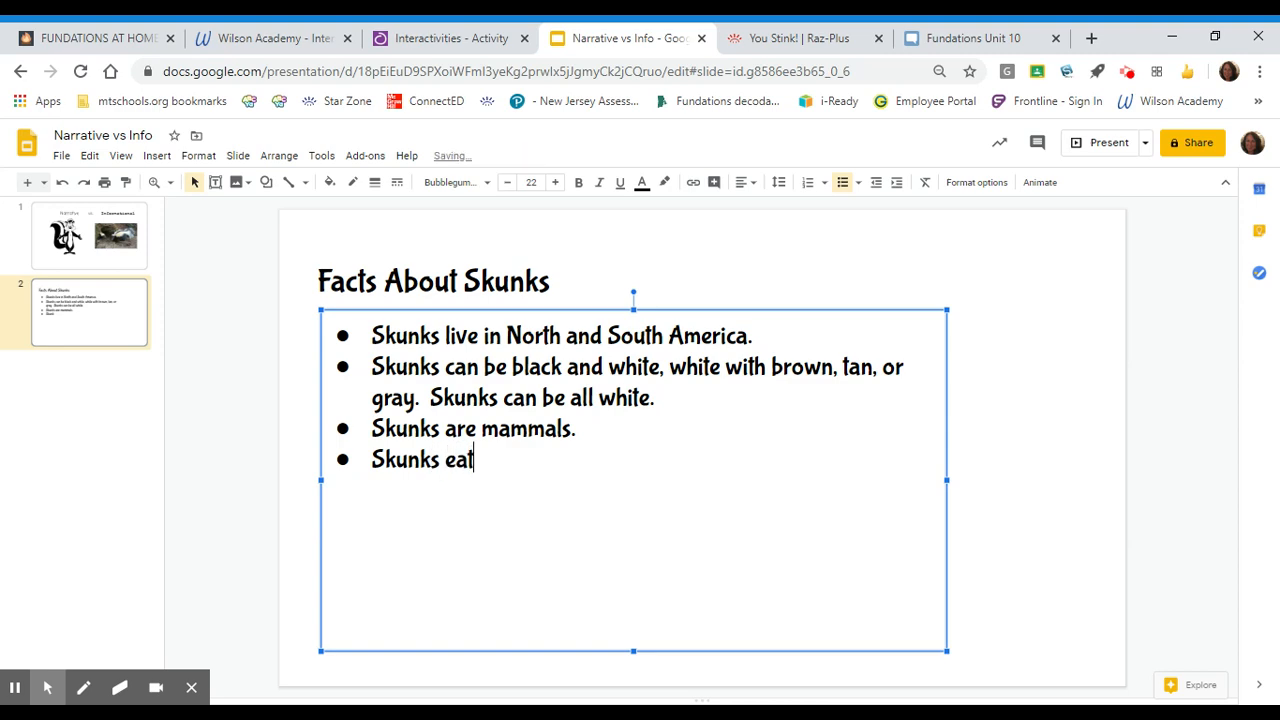
type("an")
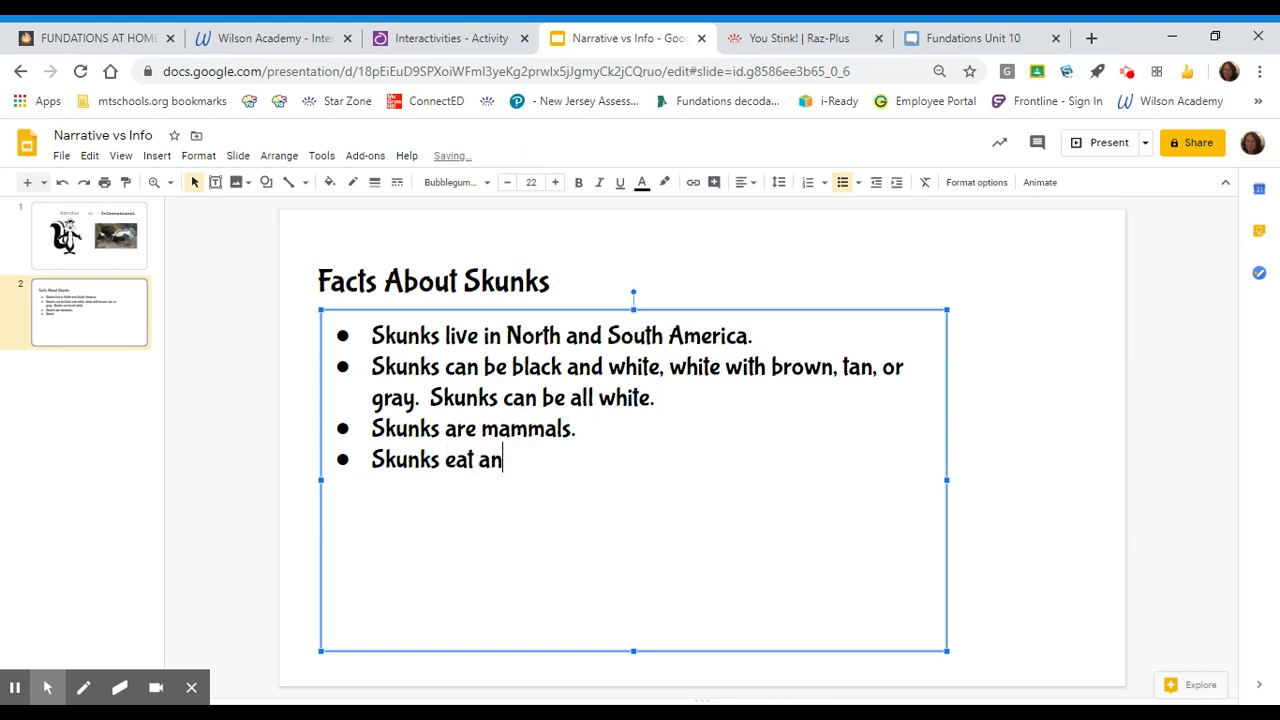
type("imals and")
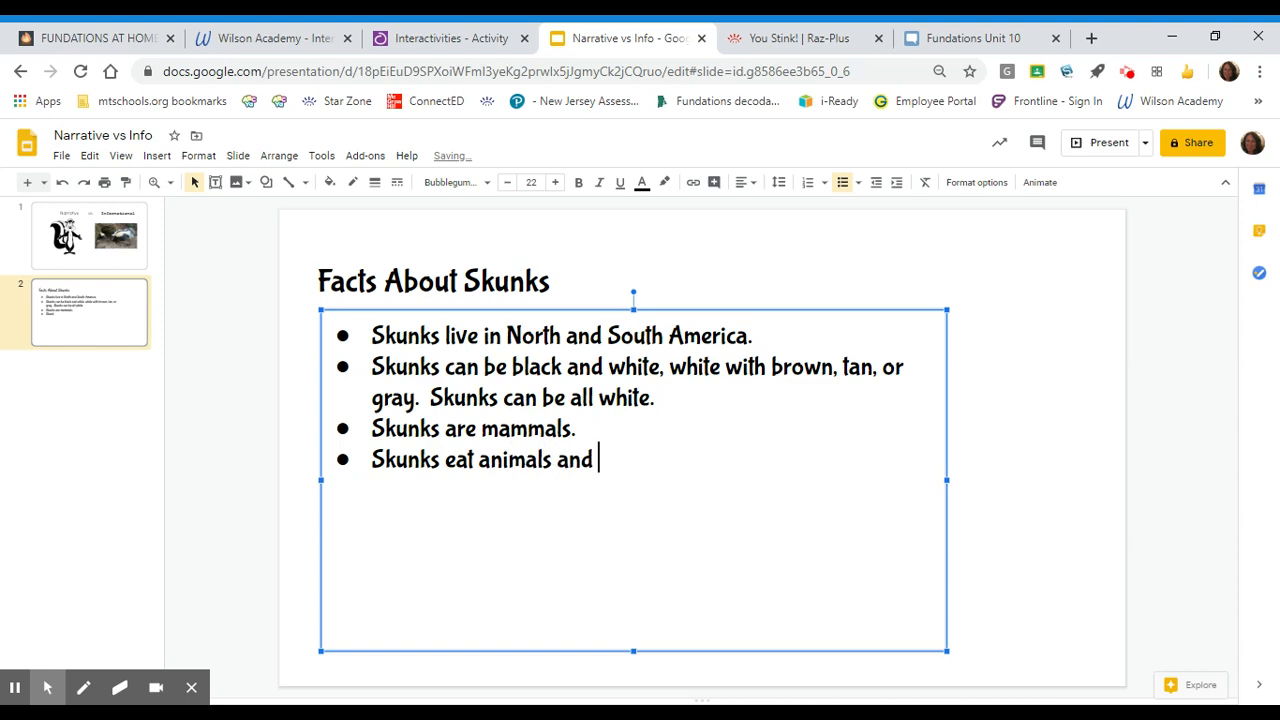
type("pla")
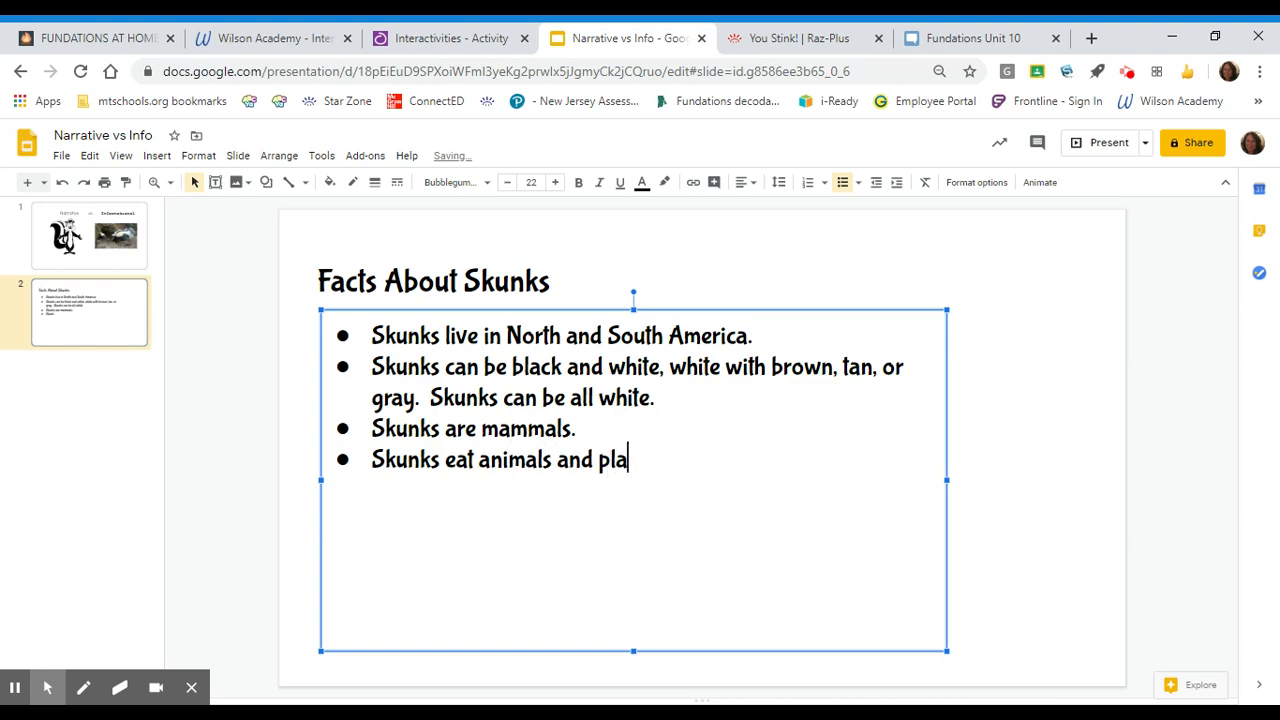
type("nts.")
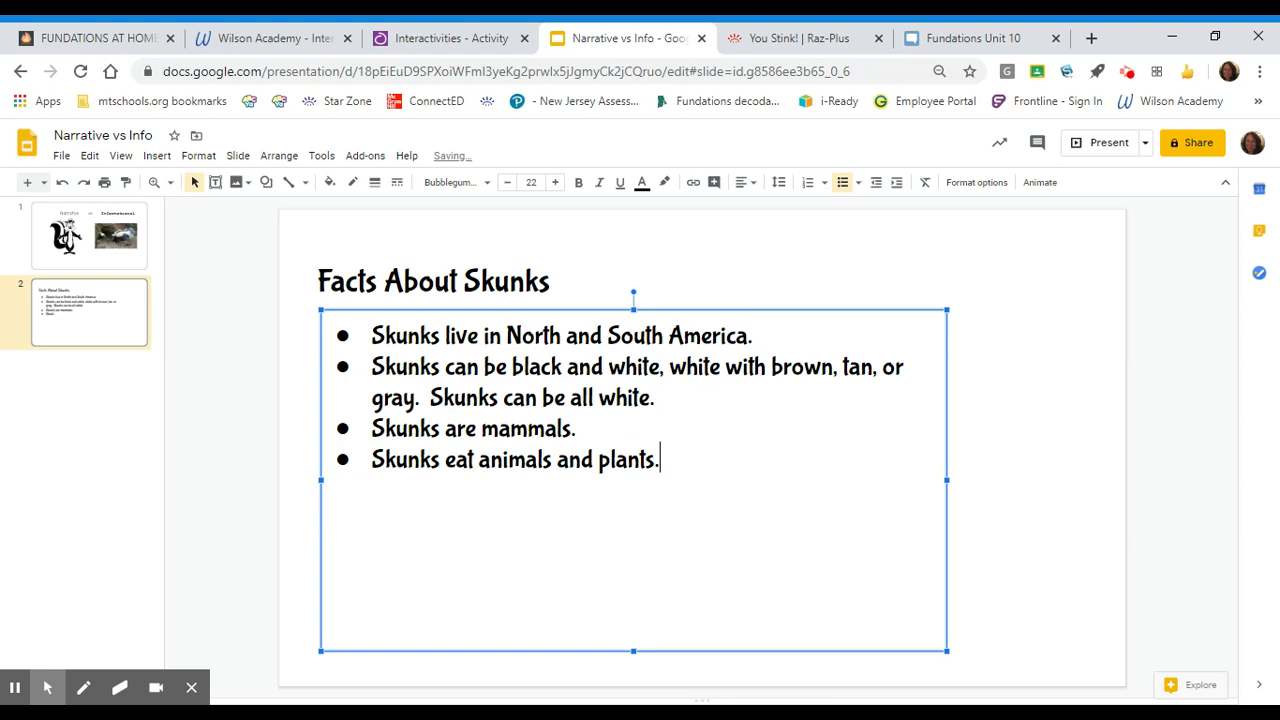
mouse_move(585, 30)
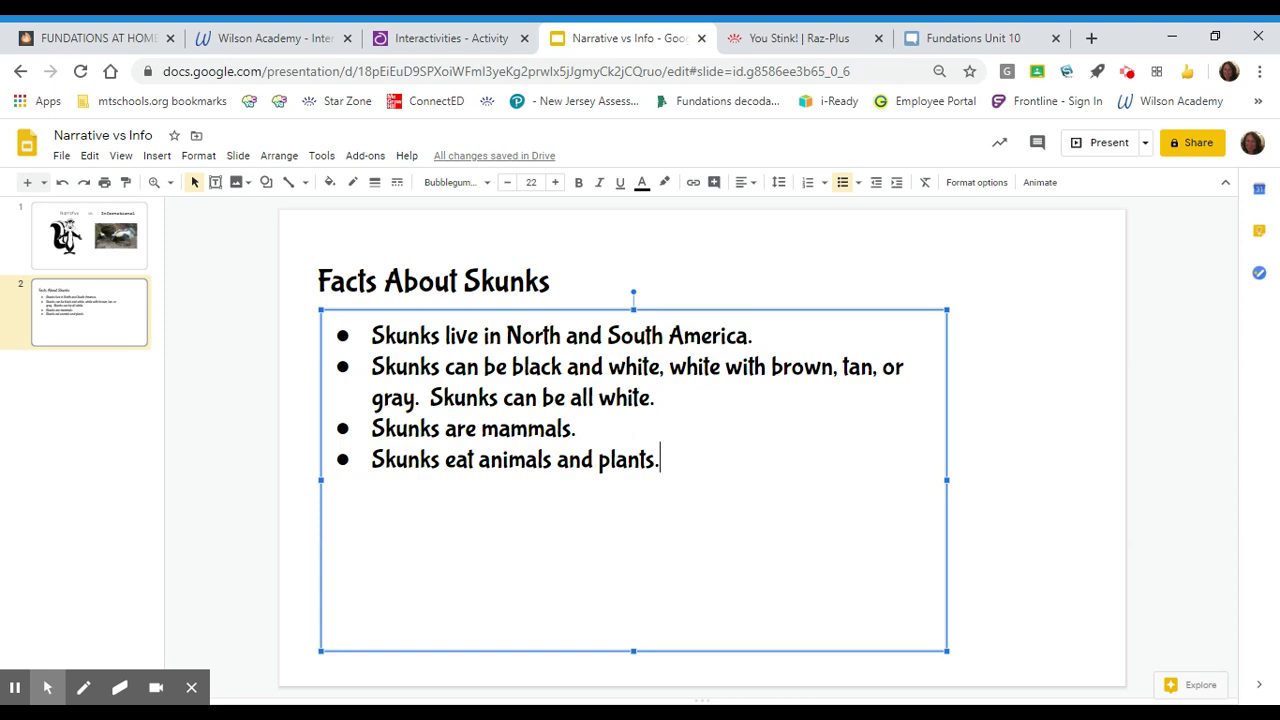
mouse_move(124, 278)
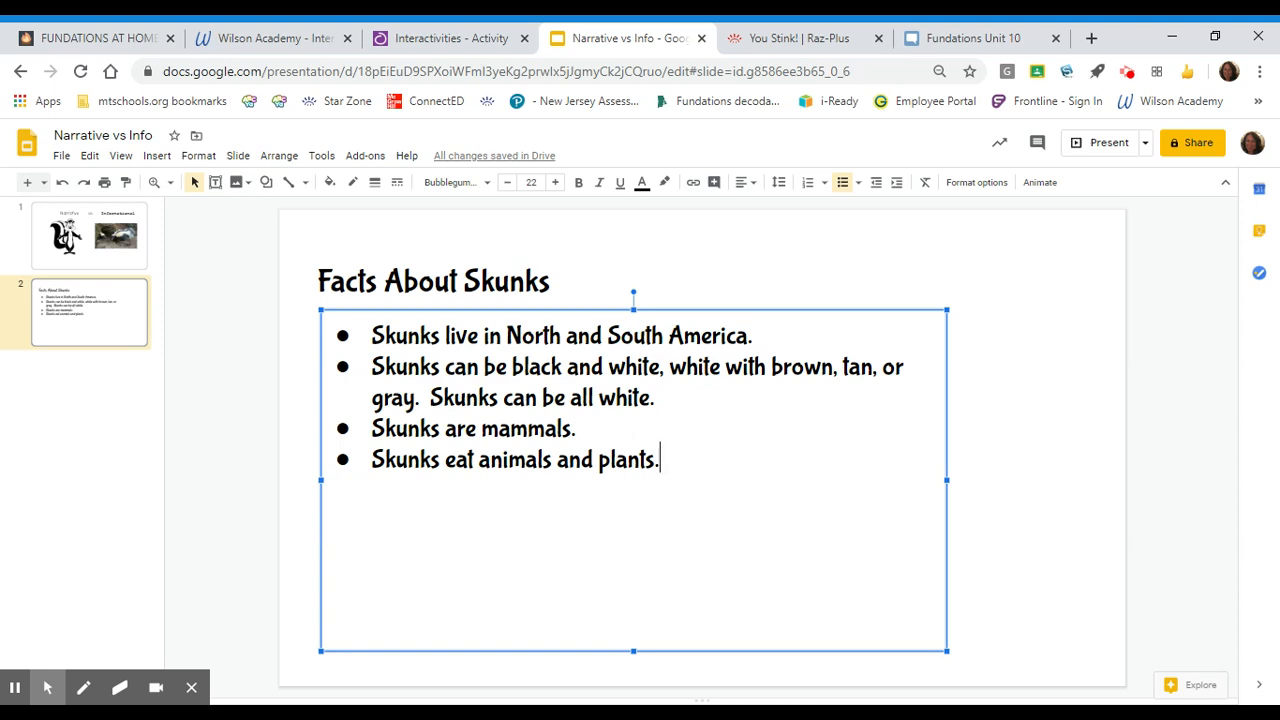
- Return to the You Stink! book, open on page 7 about skunk diets
left_click(800, 38)
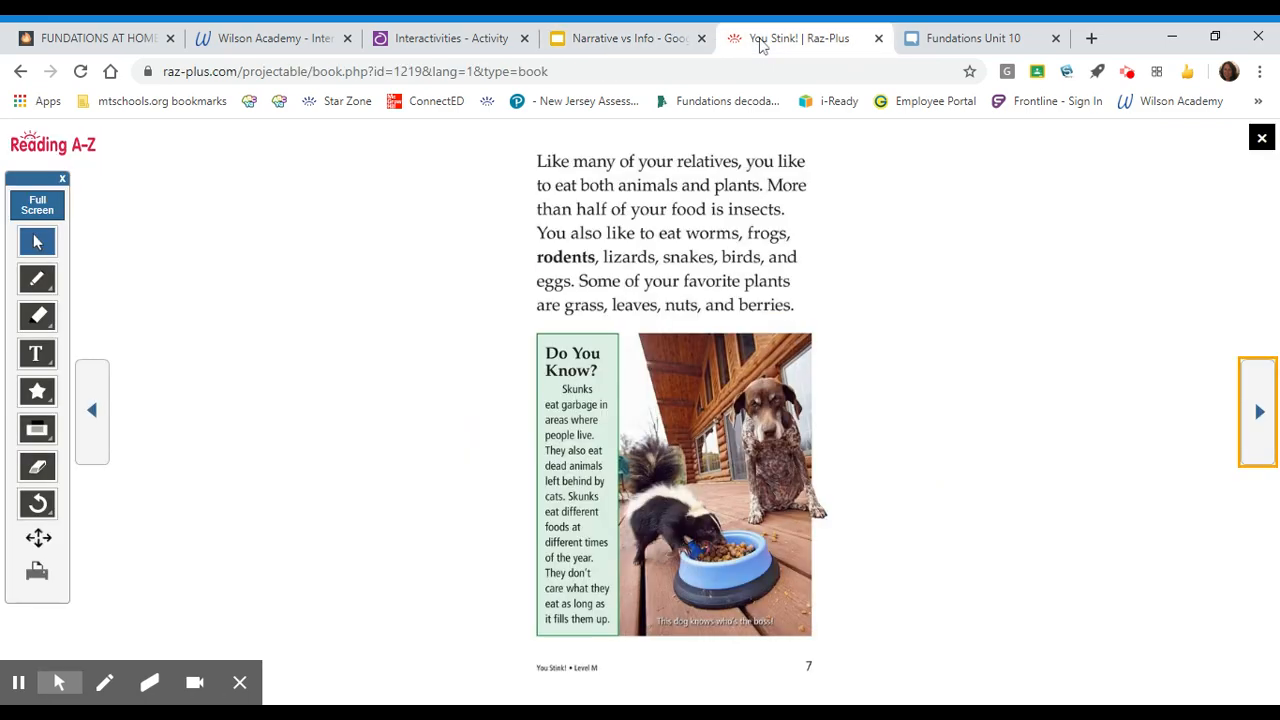
mouse_move(1253, 428)
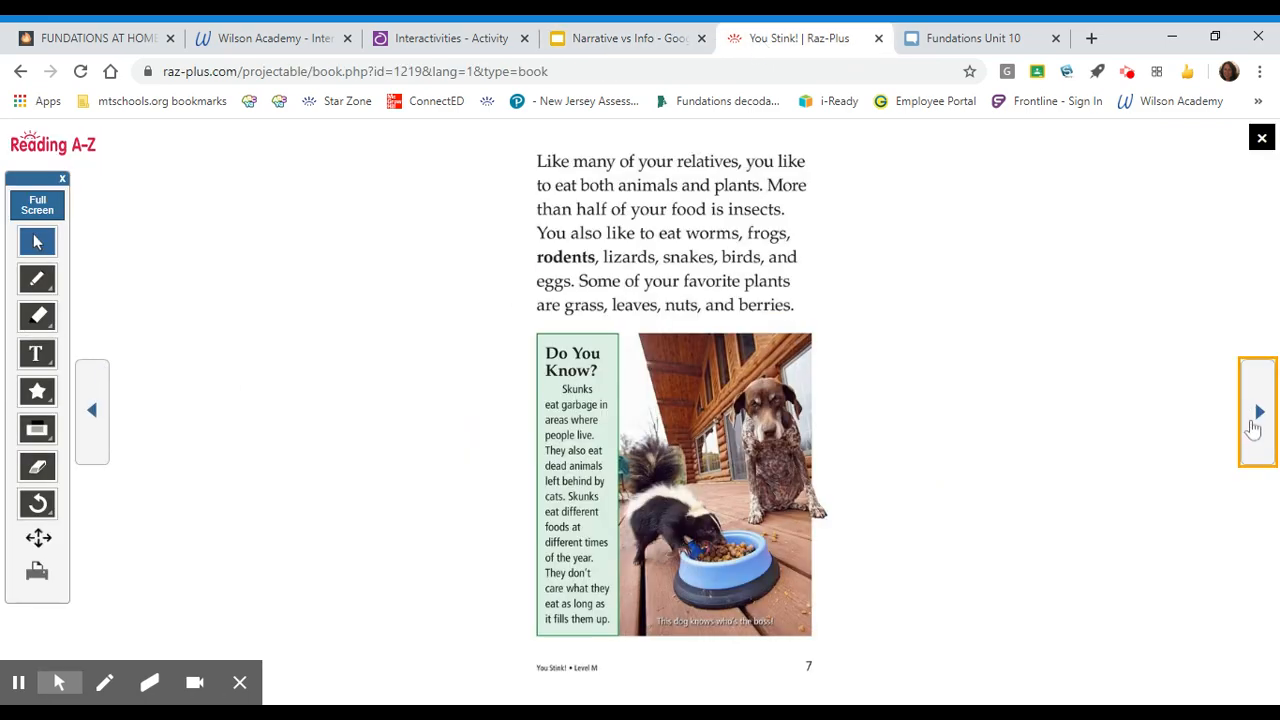
- Flip four pages forward to the final photo credits page
left_click(1258, 411)
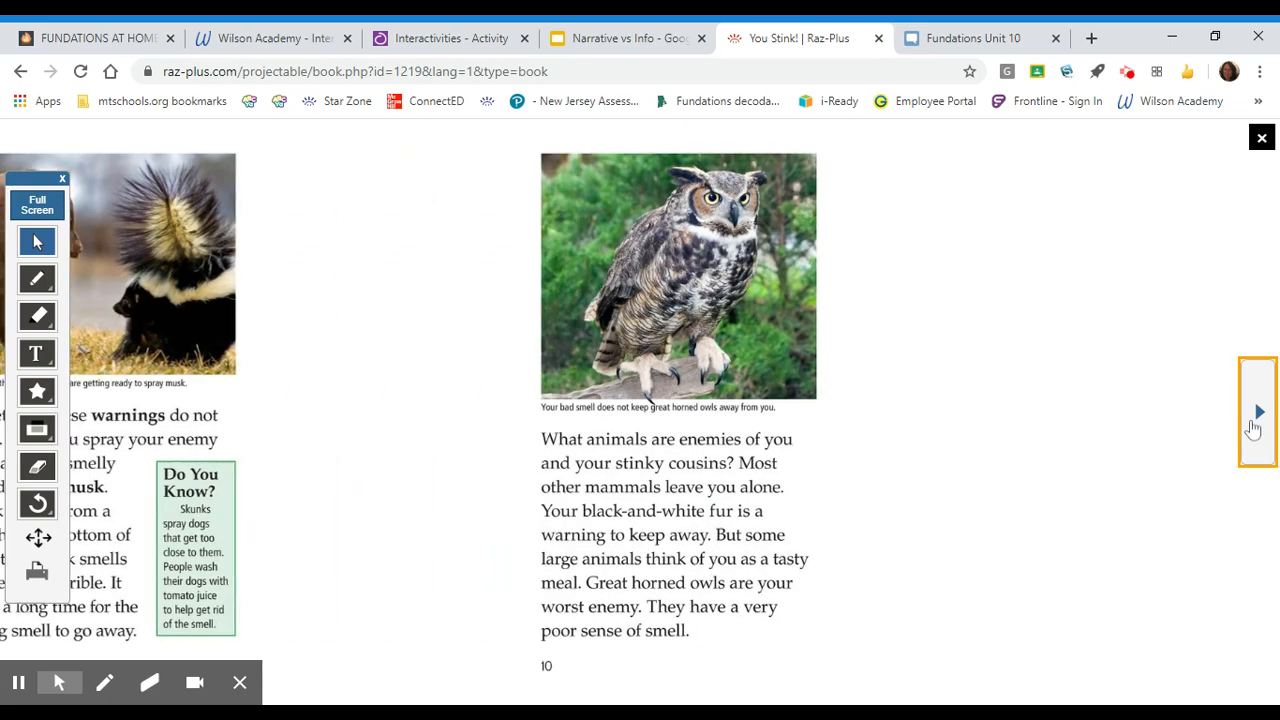
left_click(1258, 411)
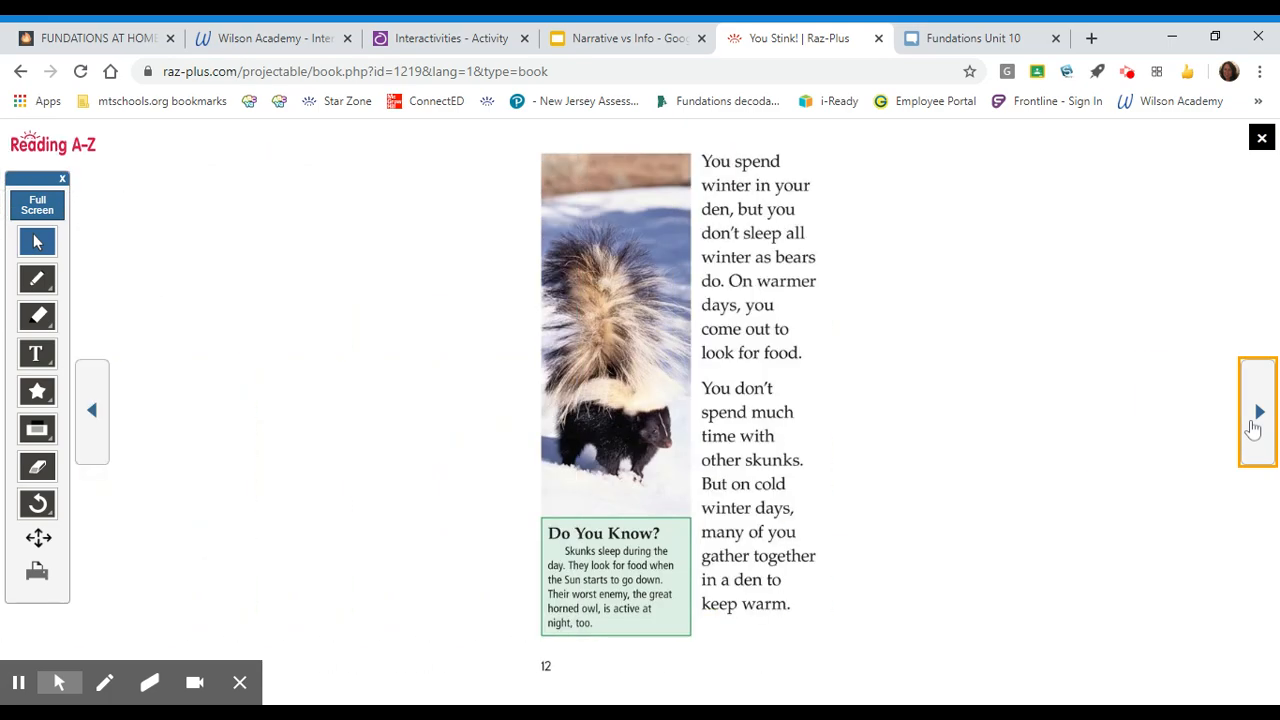
left_click(1258, 411)
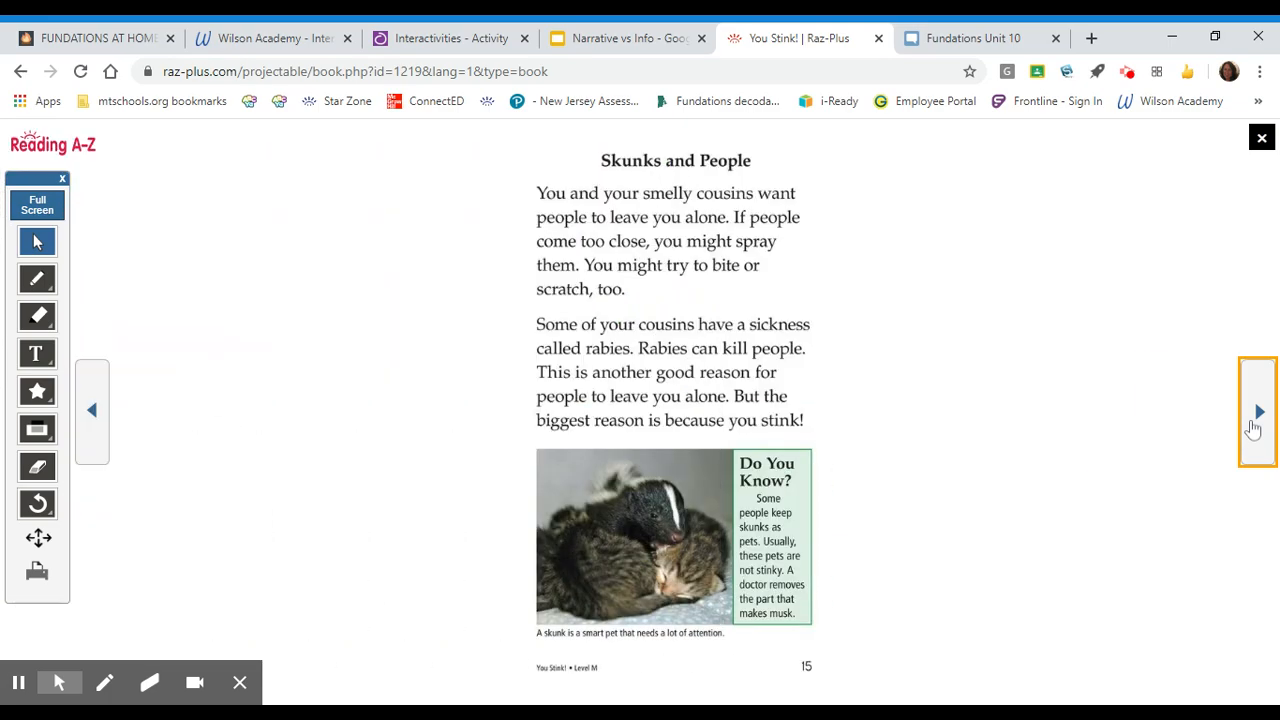
left_click(1258, 411)
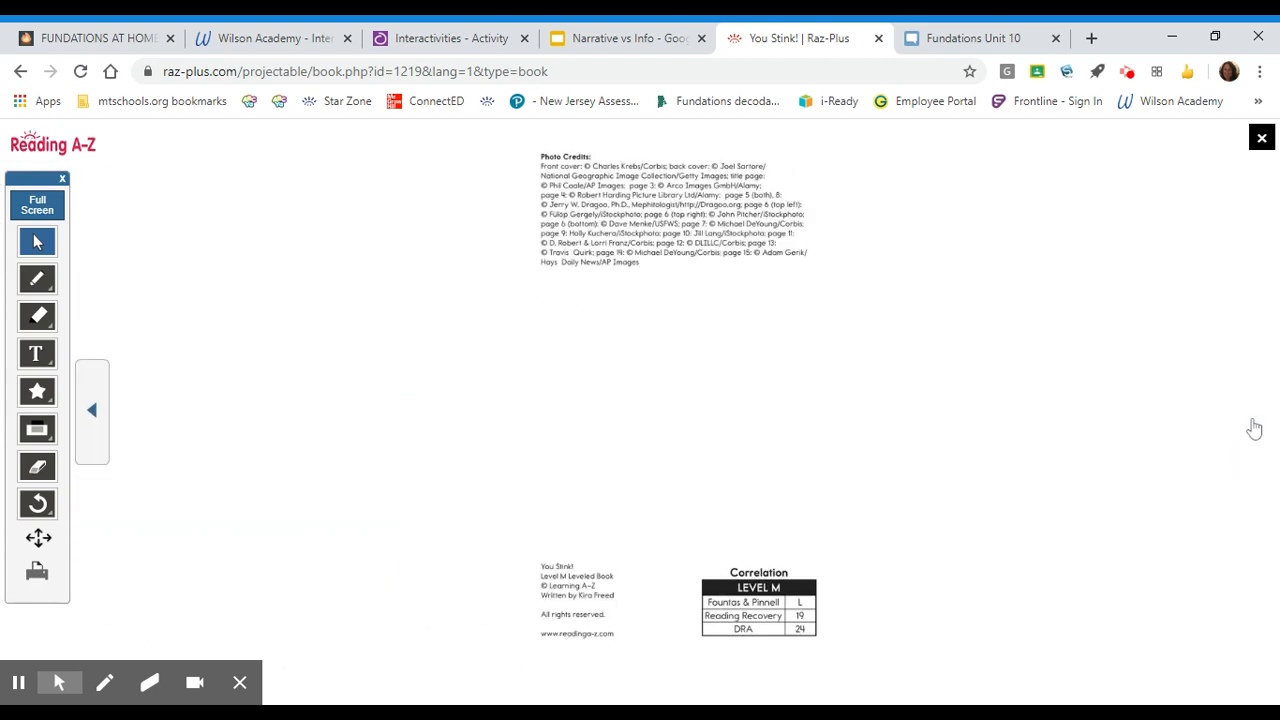
mouse_move(1204, 311)
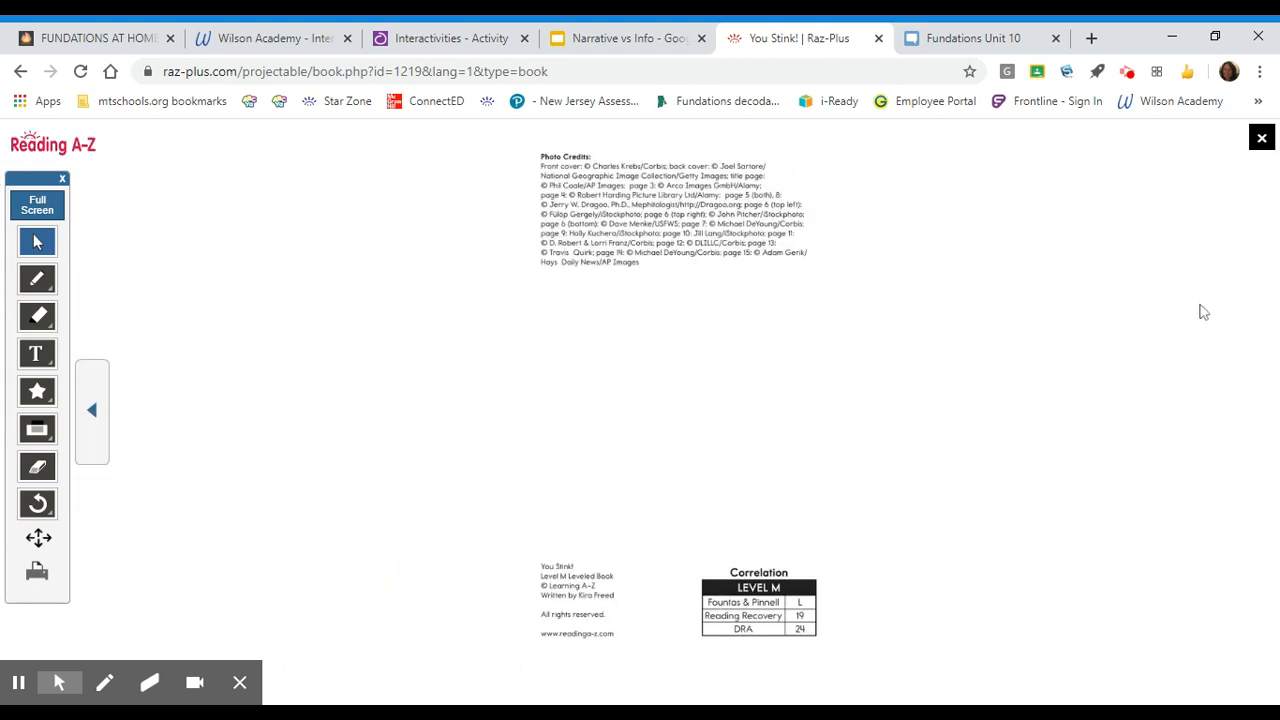
mouse_move(1133, 349)
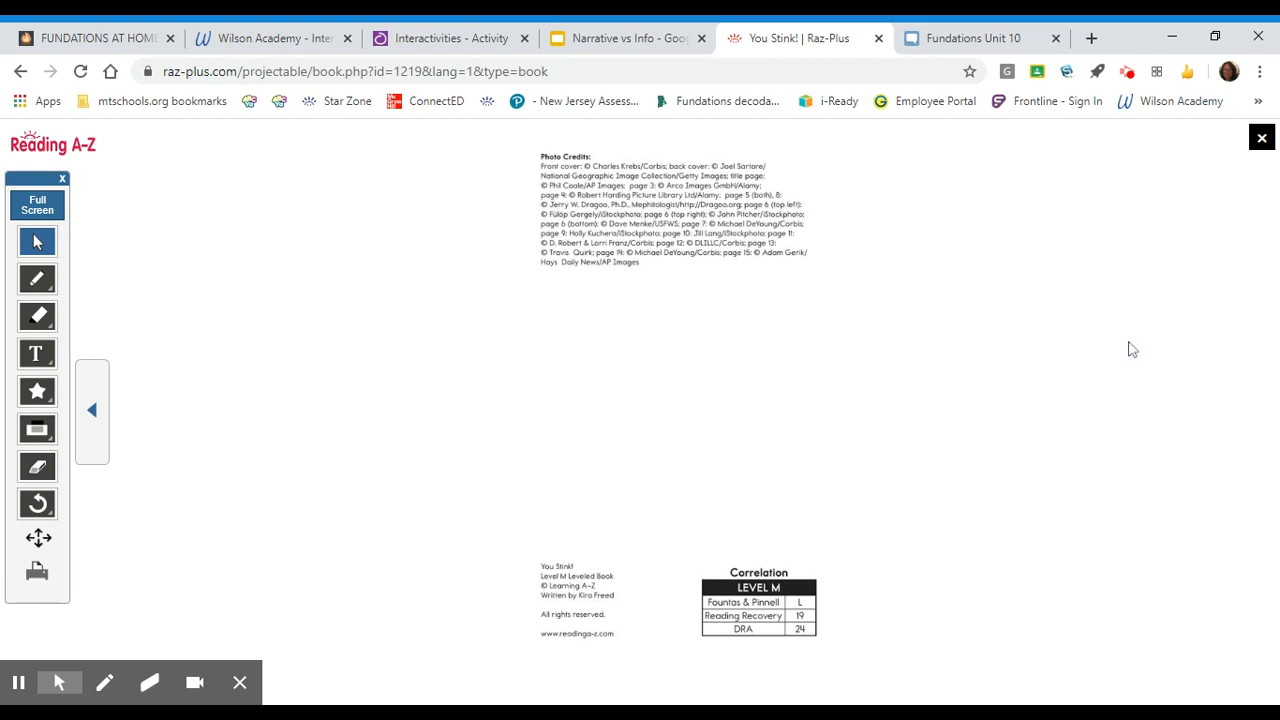
mouse_move(290, 565)
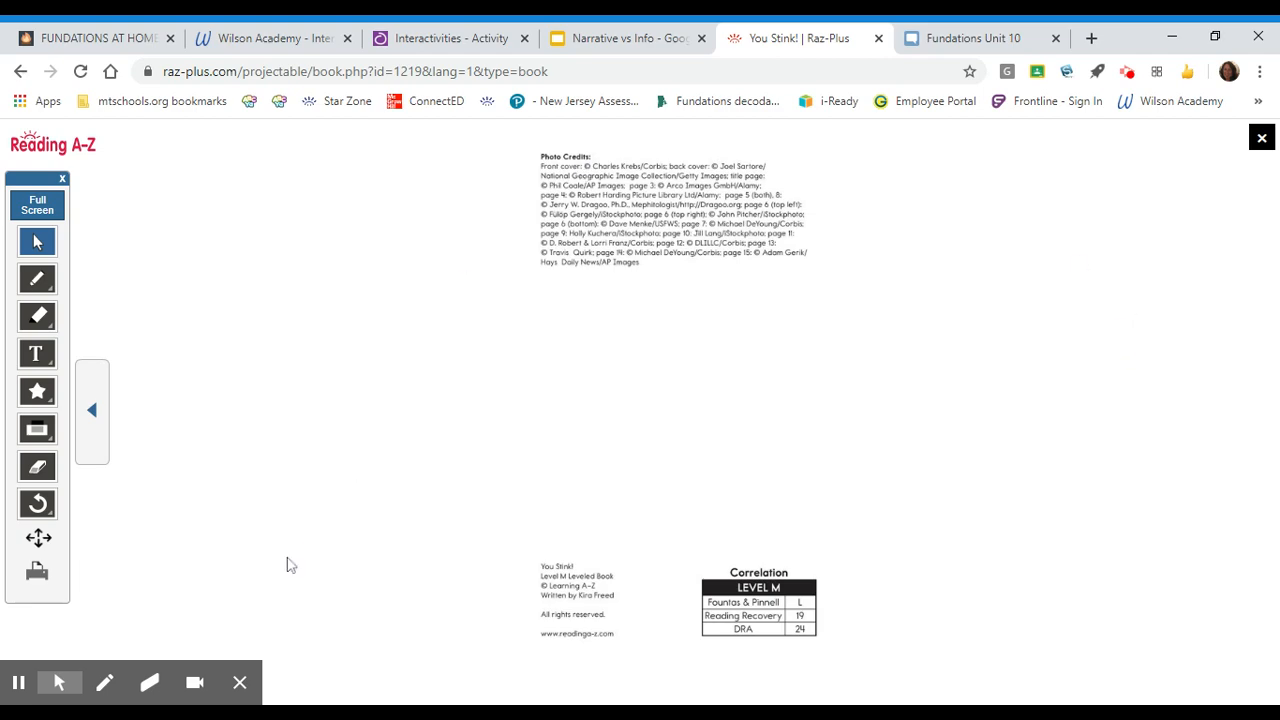
mouse_move(82, 660)
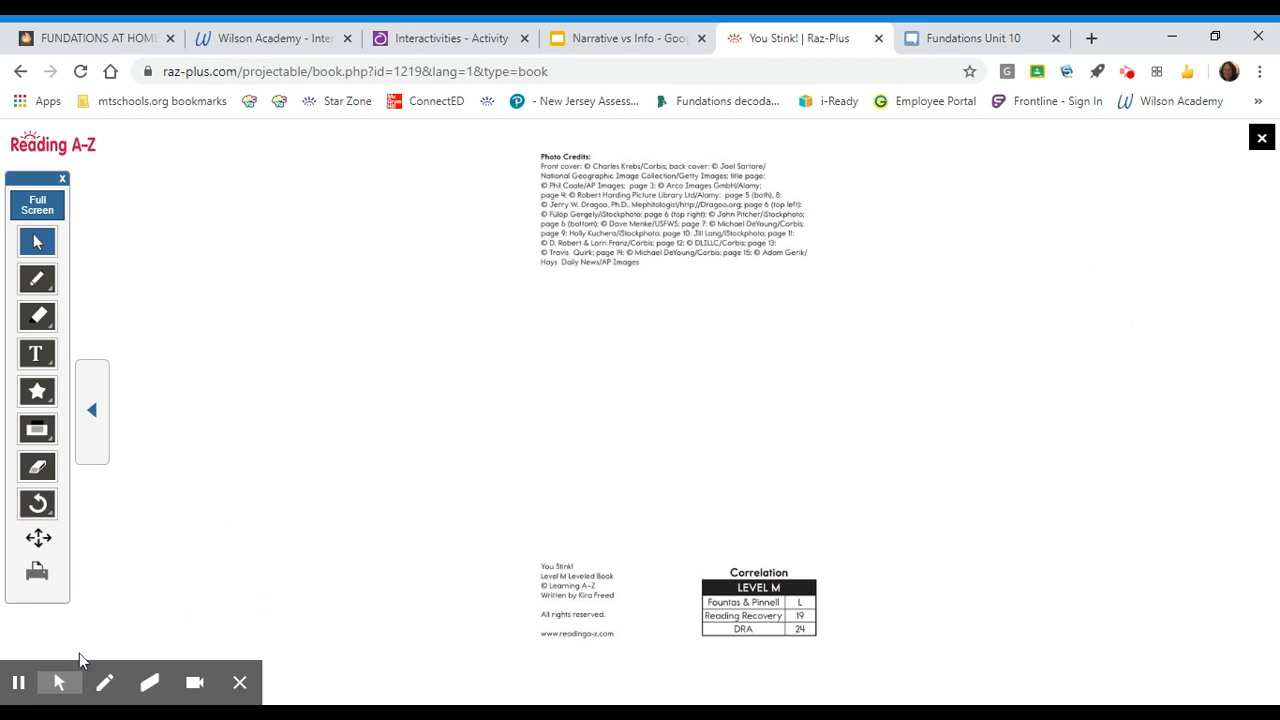